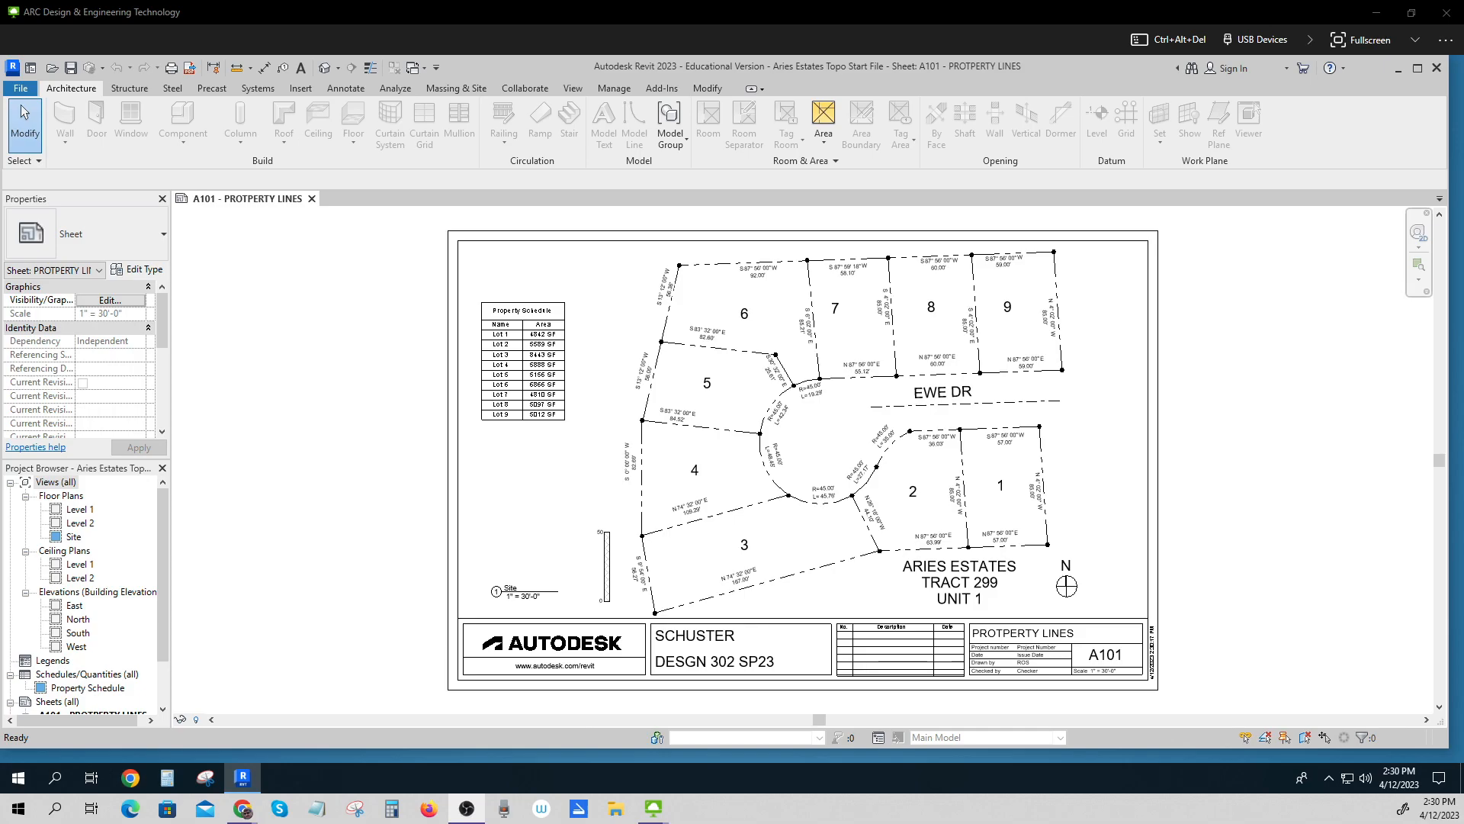
{"action": "mouse_move", "coordinate": [1020, 366]}
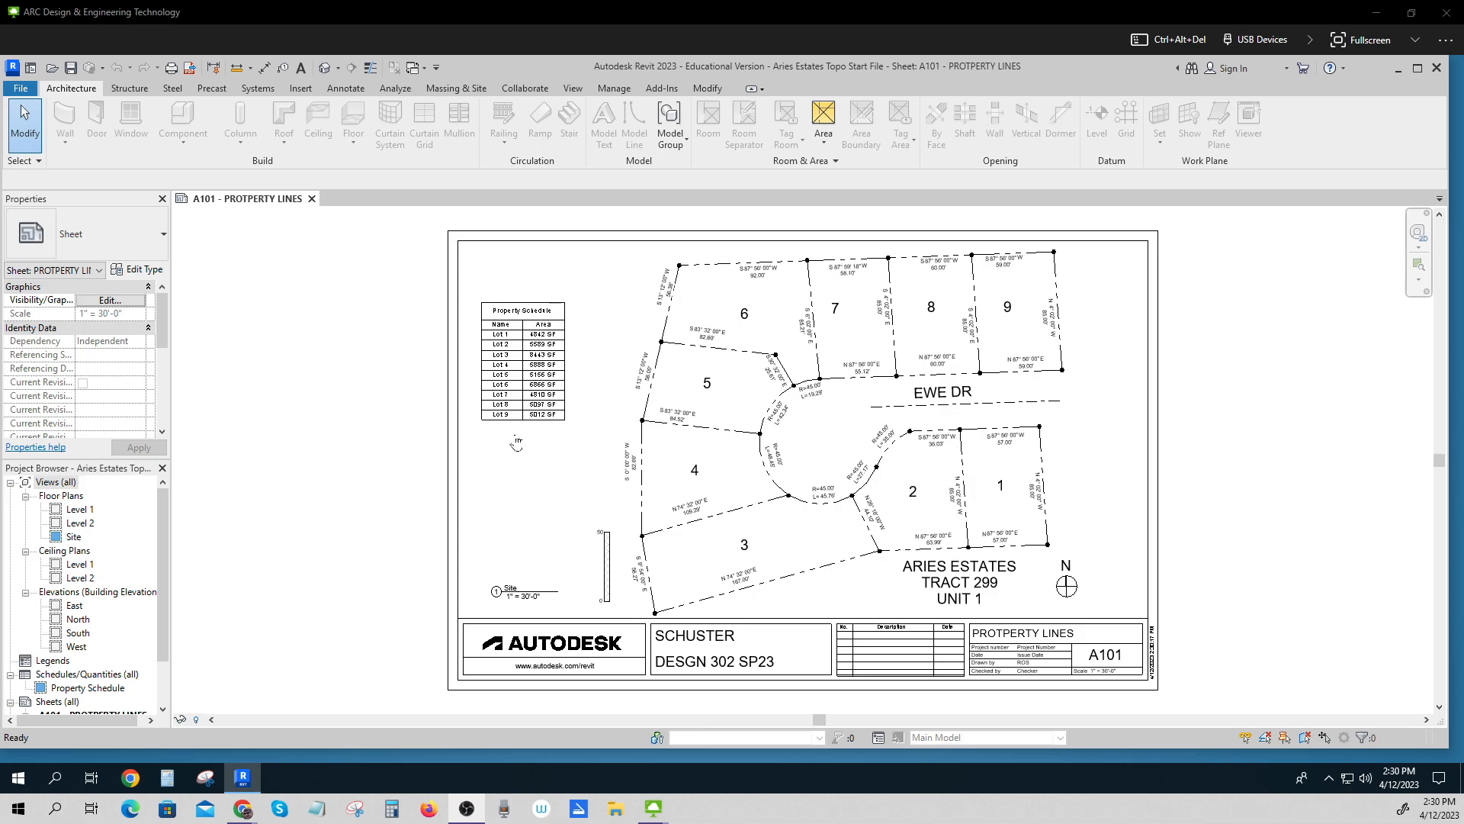
{"action": "mouse_move", "coordinate": [203, 248]}
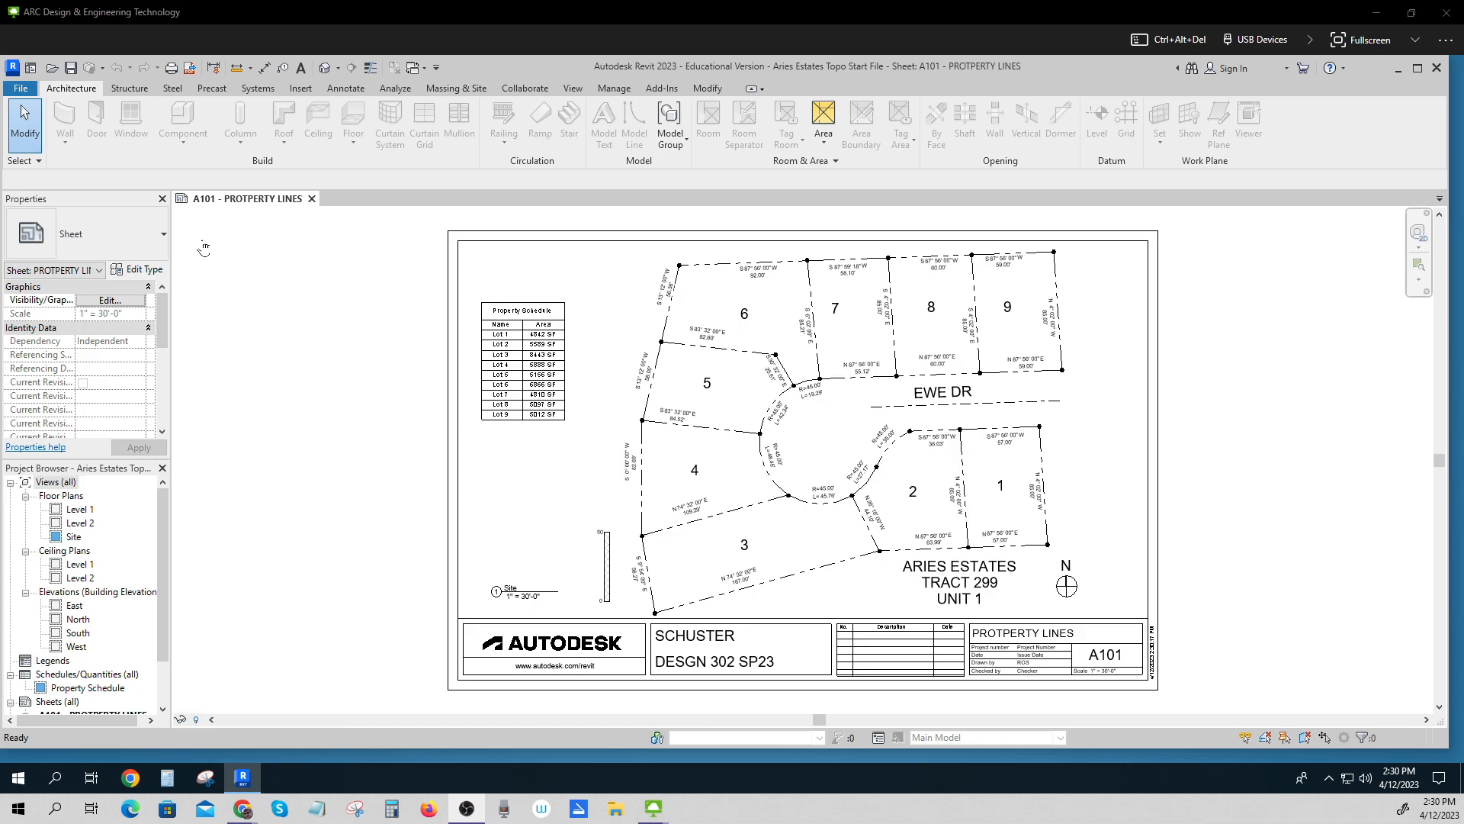
Save the project as a new file named 'Aries Estates Topo ROS'.
{"action": "left_click", "coordinate": [20, 88]}
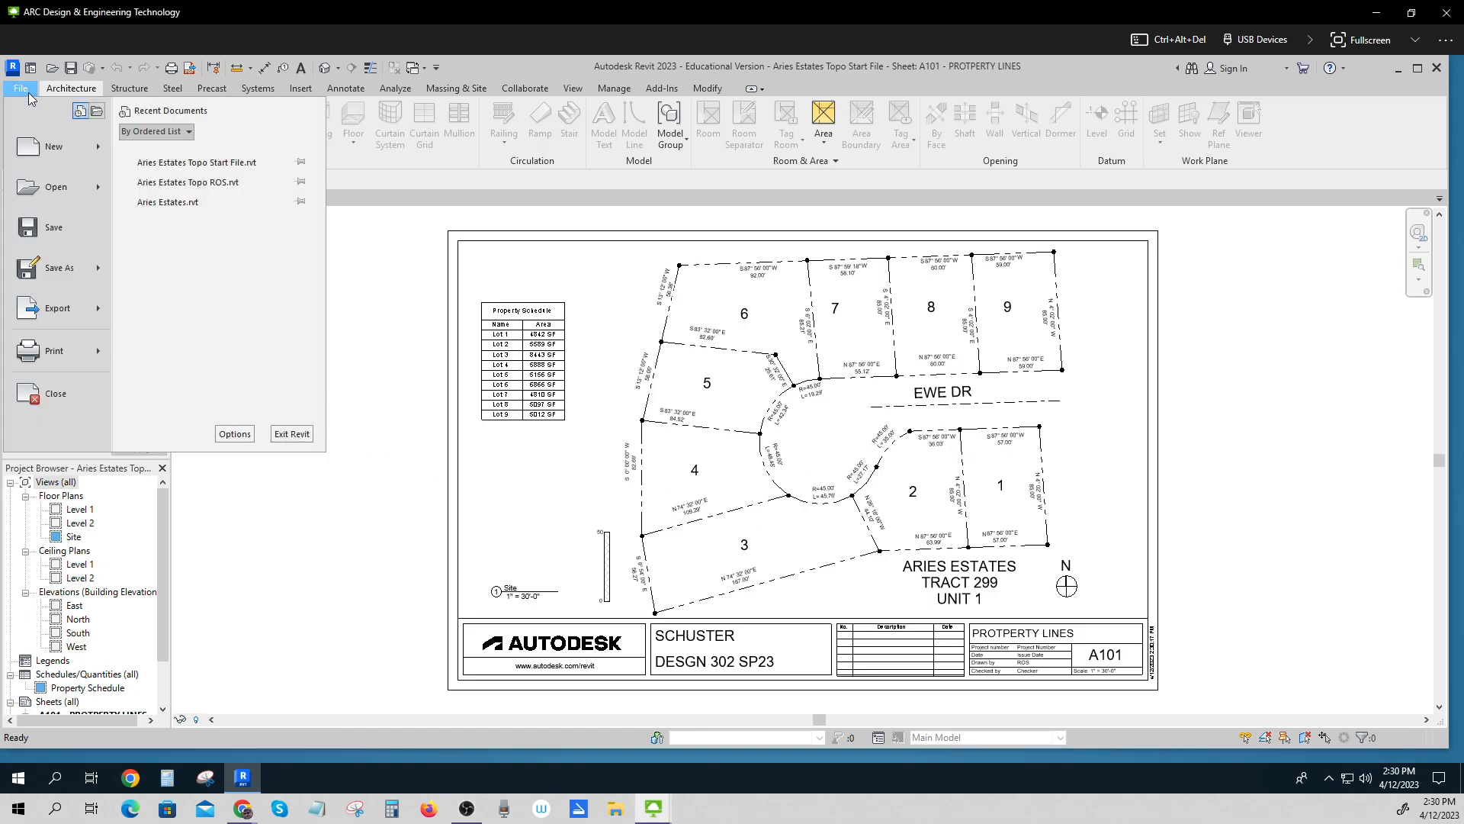
{"action": "left_click", "coordinate": [58, 268]}
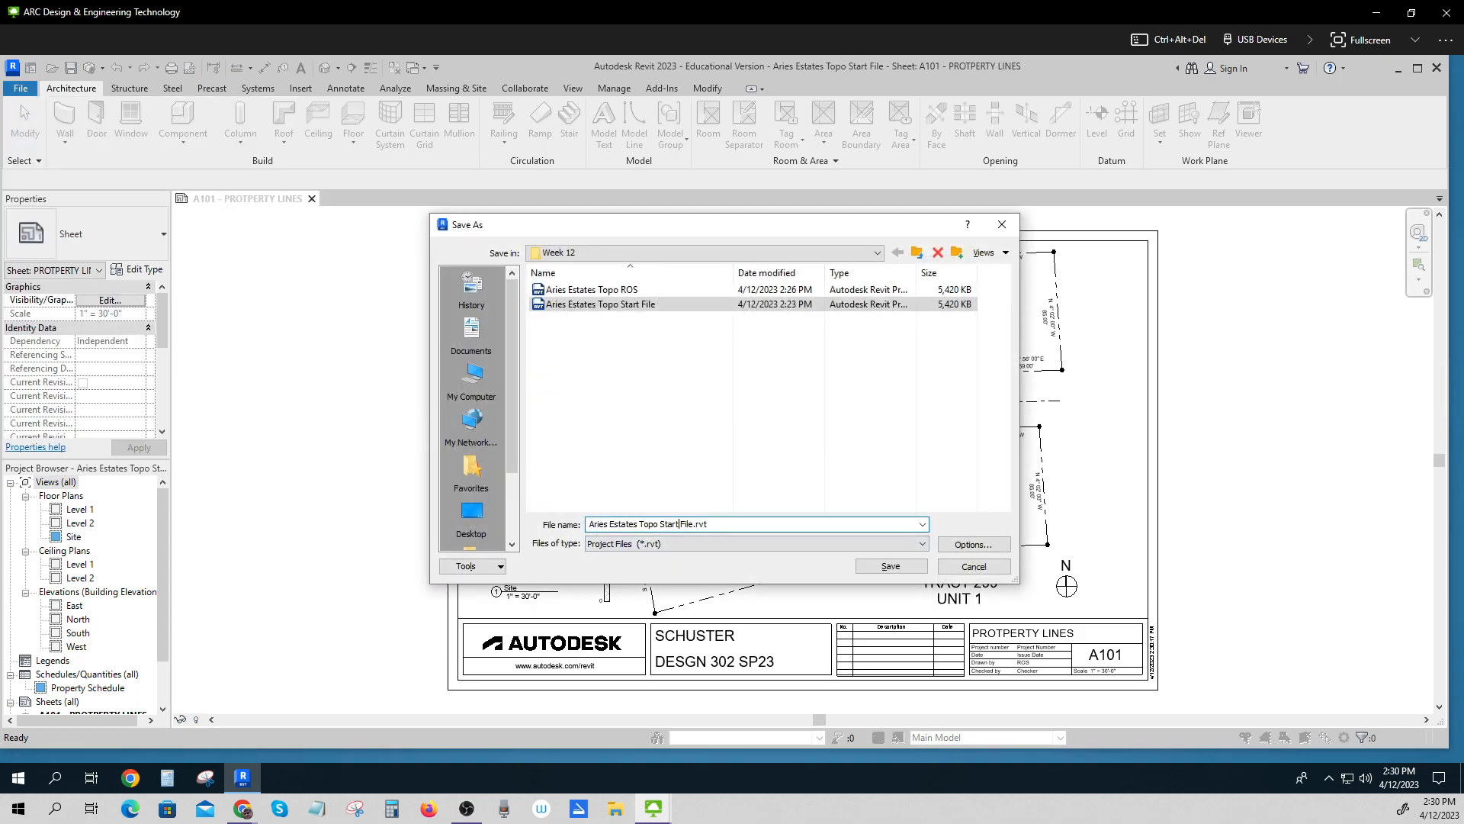
{"action": "double_click", "coordinate": [663, 524]}
{"action": "type", "text": "RO"}
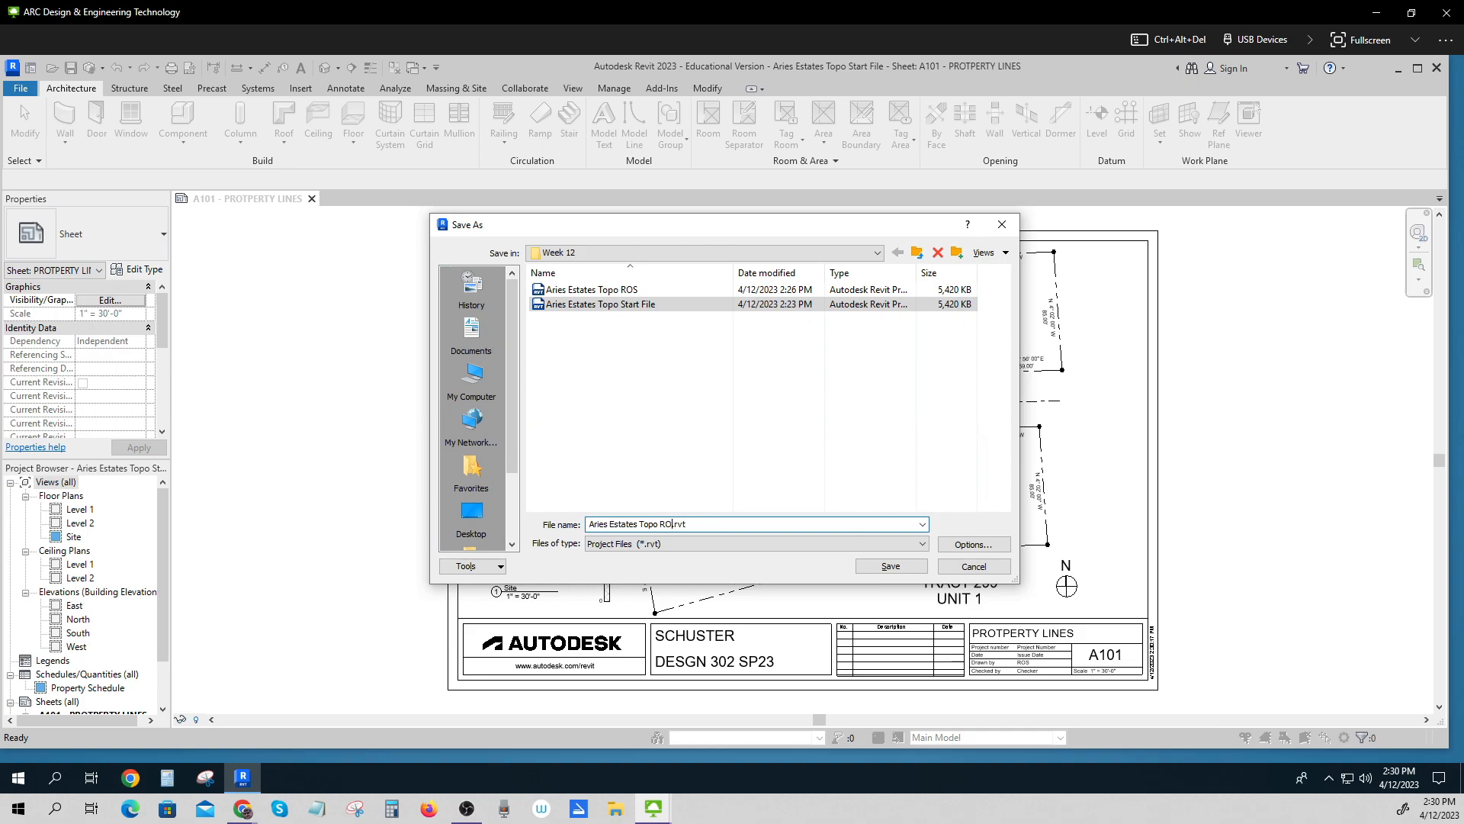
{"action": "left_click", "coordinate": [890, 566]}
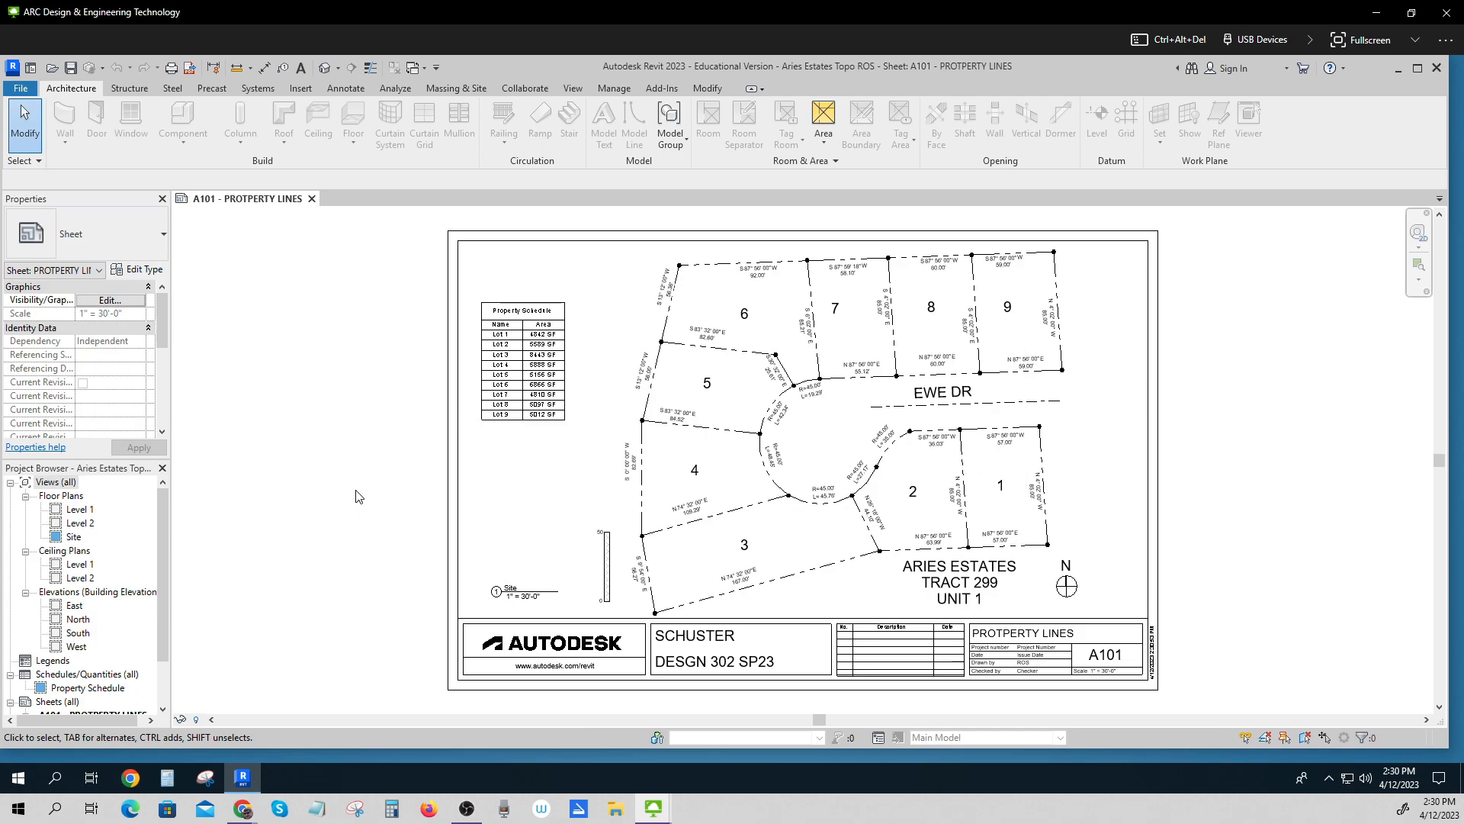
{"action": "mouse_move", "coordinate": [87, 548]}
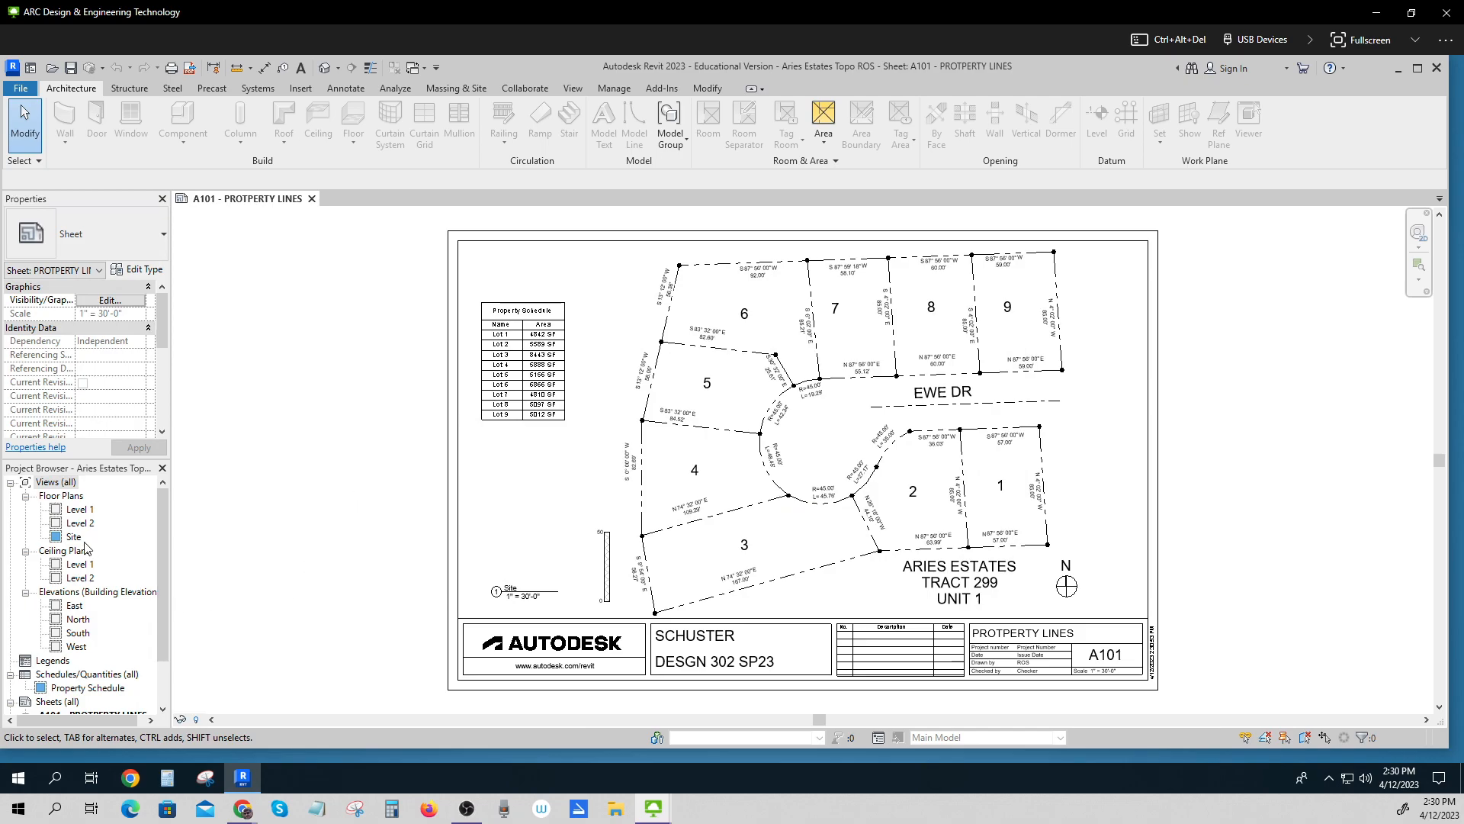
Open the Site plan and duplicate it without its annotations.
{"action": "double_click", "coordinate": [74, 537]}
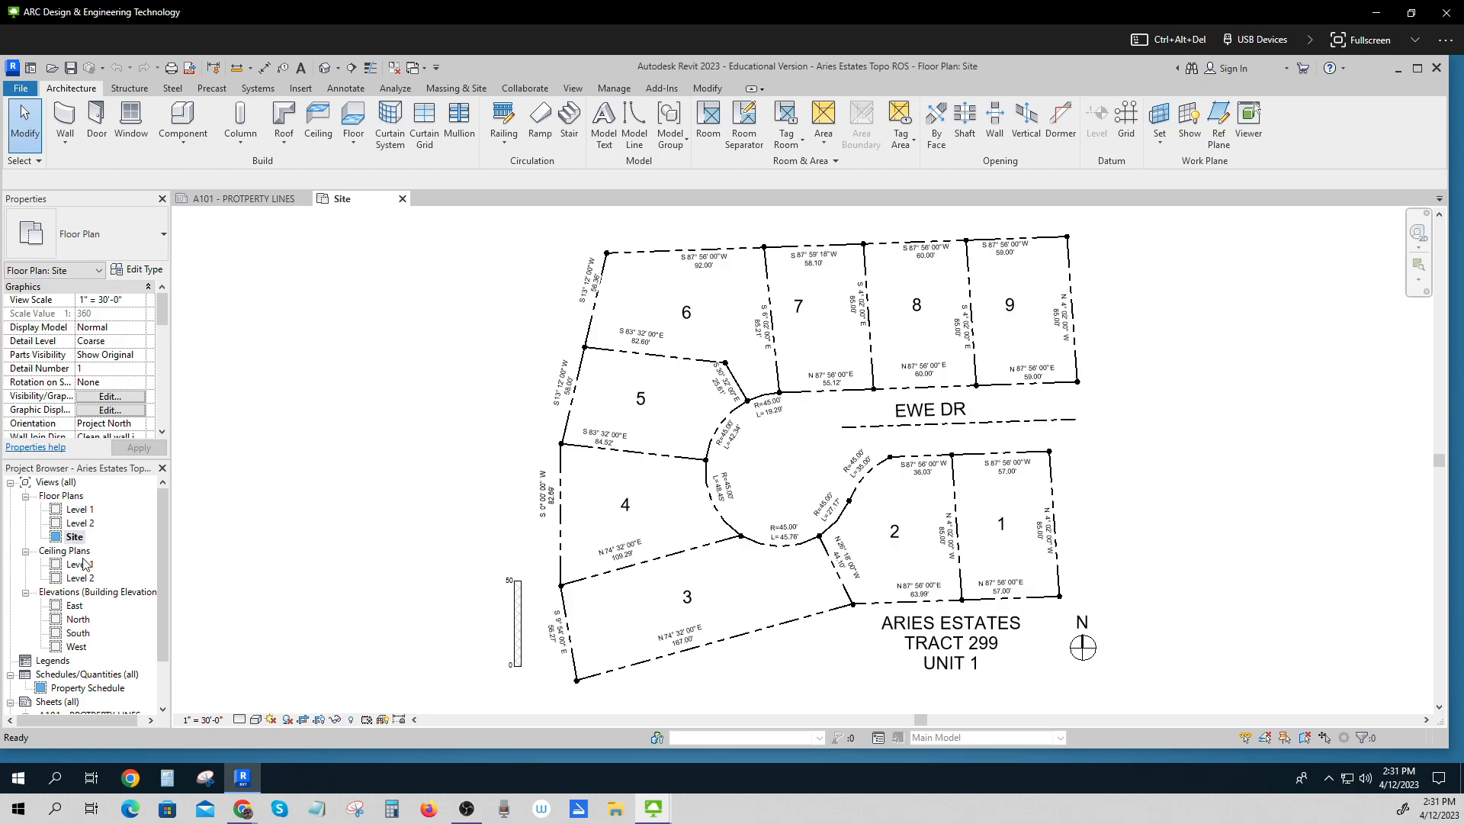
{"action": "right_click", "coordinate": [74, 536]}
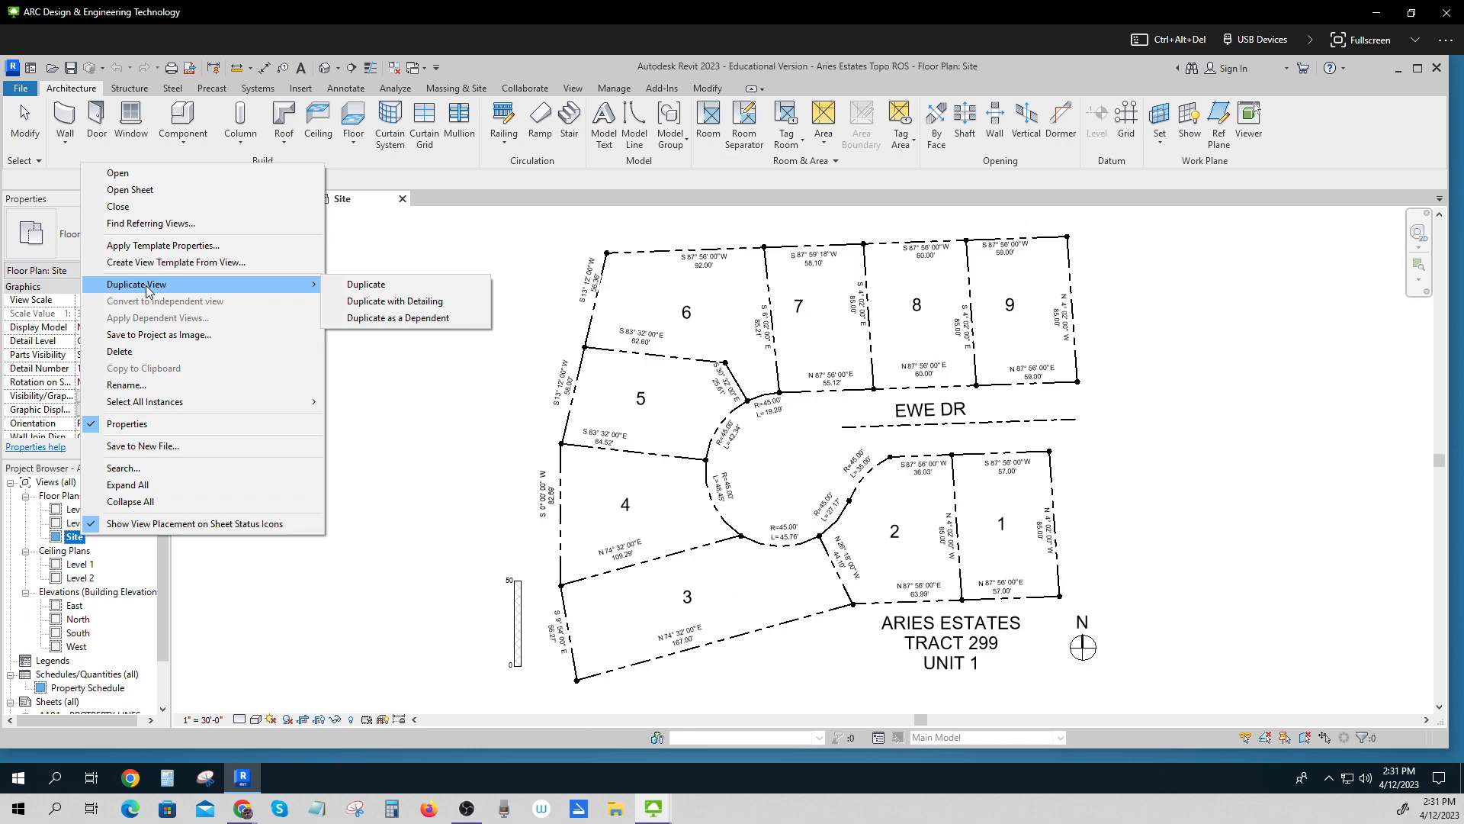
{"action": "left_click", "coordinate": [366, 285]}
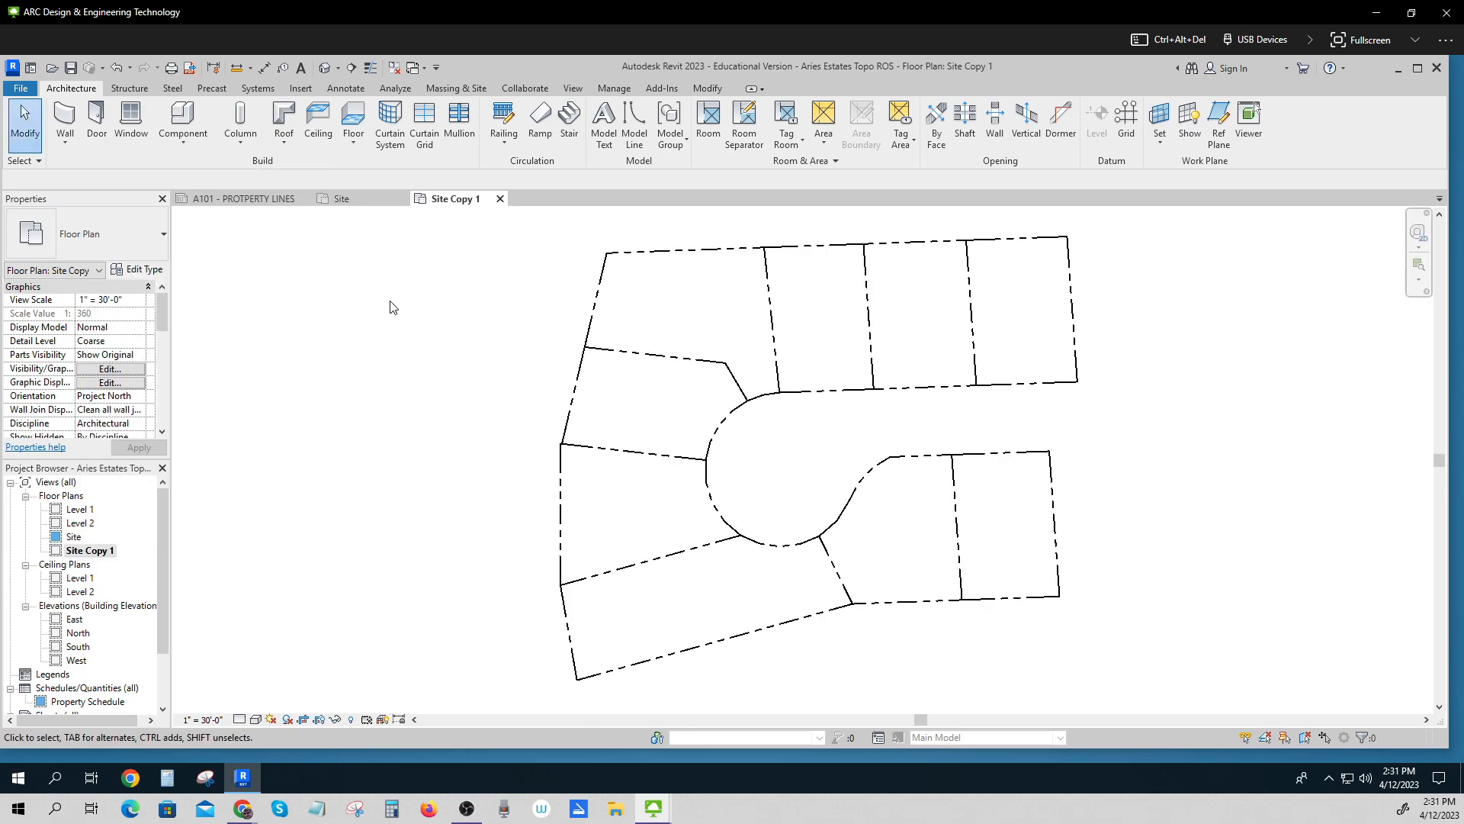
{"action": "mouse_move", "coordinate": [332, 439]}
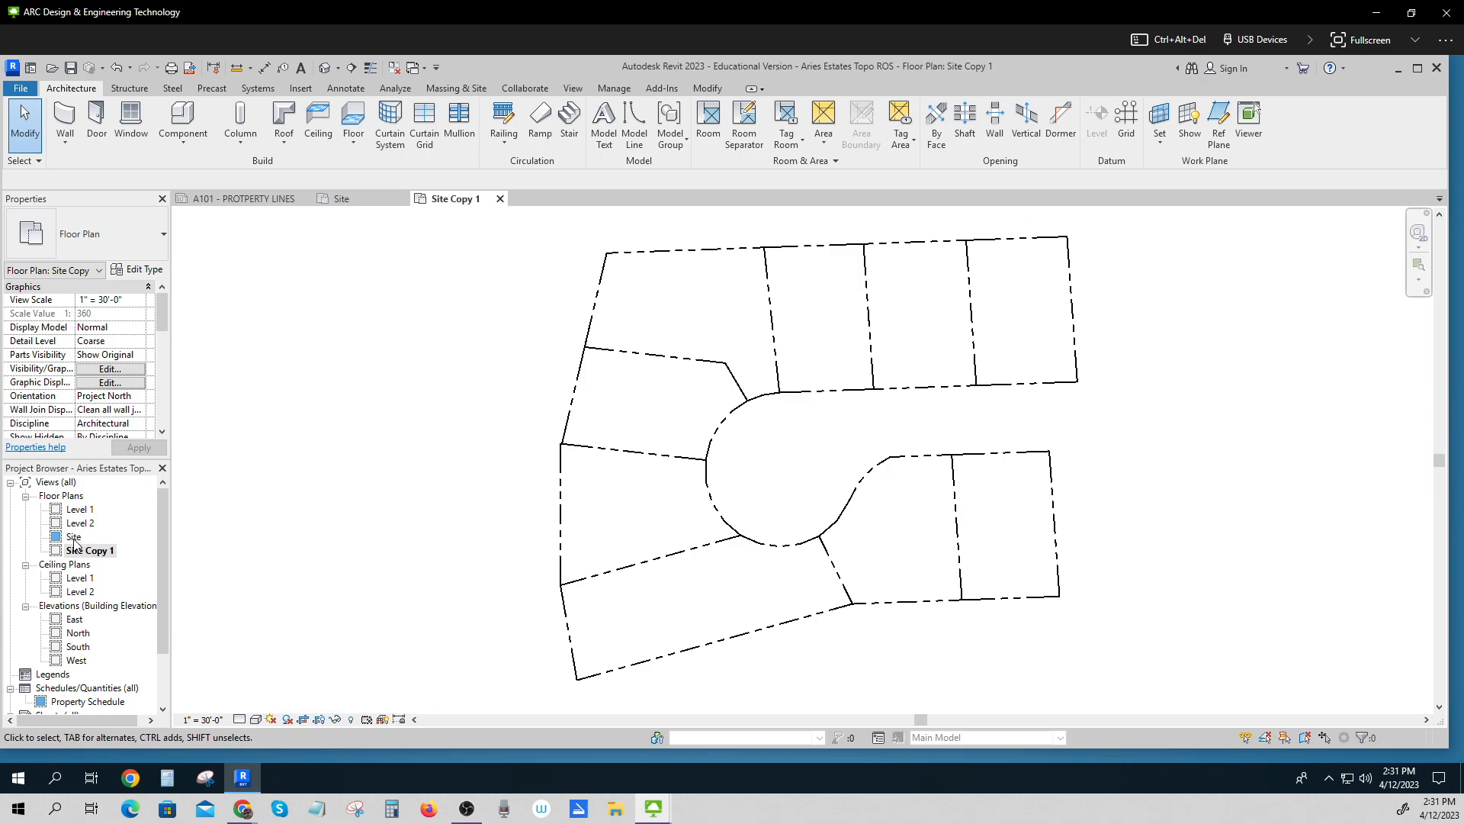
Rename Site to 'Property Lines' and the copy to 'Topography', then open Topography.
{"action": "right_click", "coordinate": [73, 536]}
{"action": "type", "text": "Property Lines"}
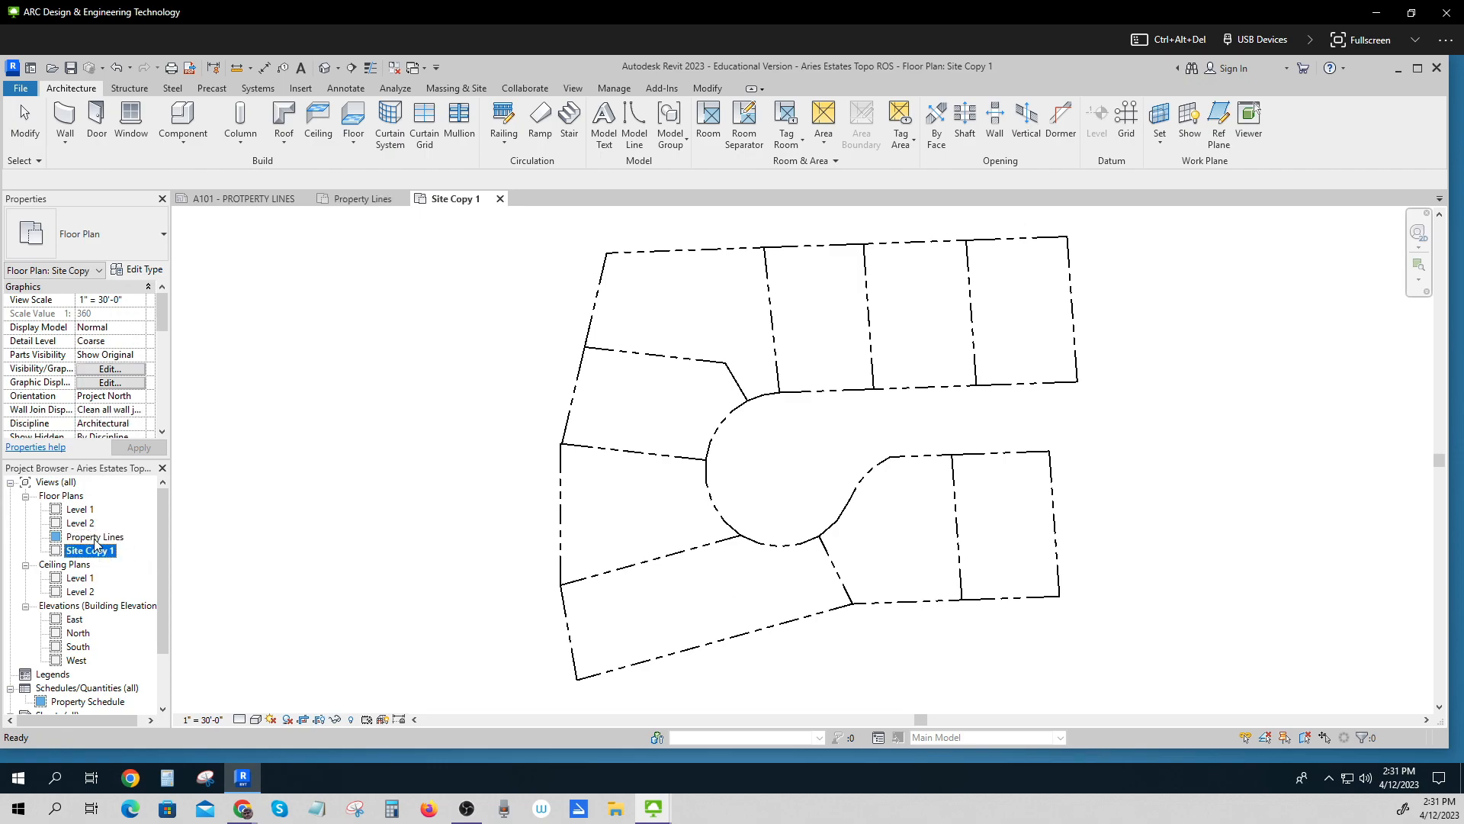
{"action": "right_click", "coordinate": [93, 537]}
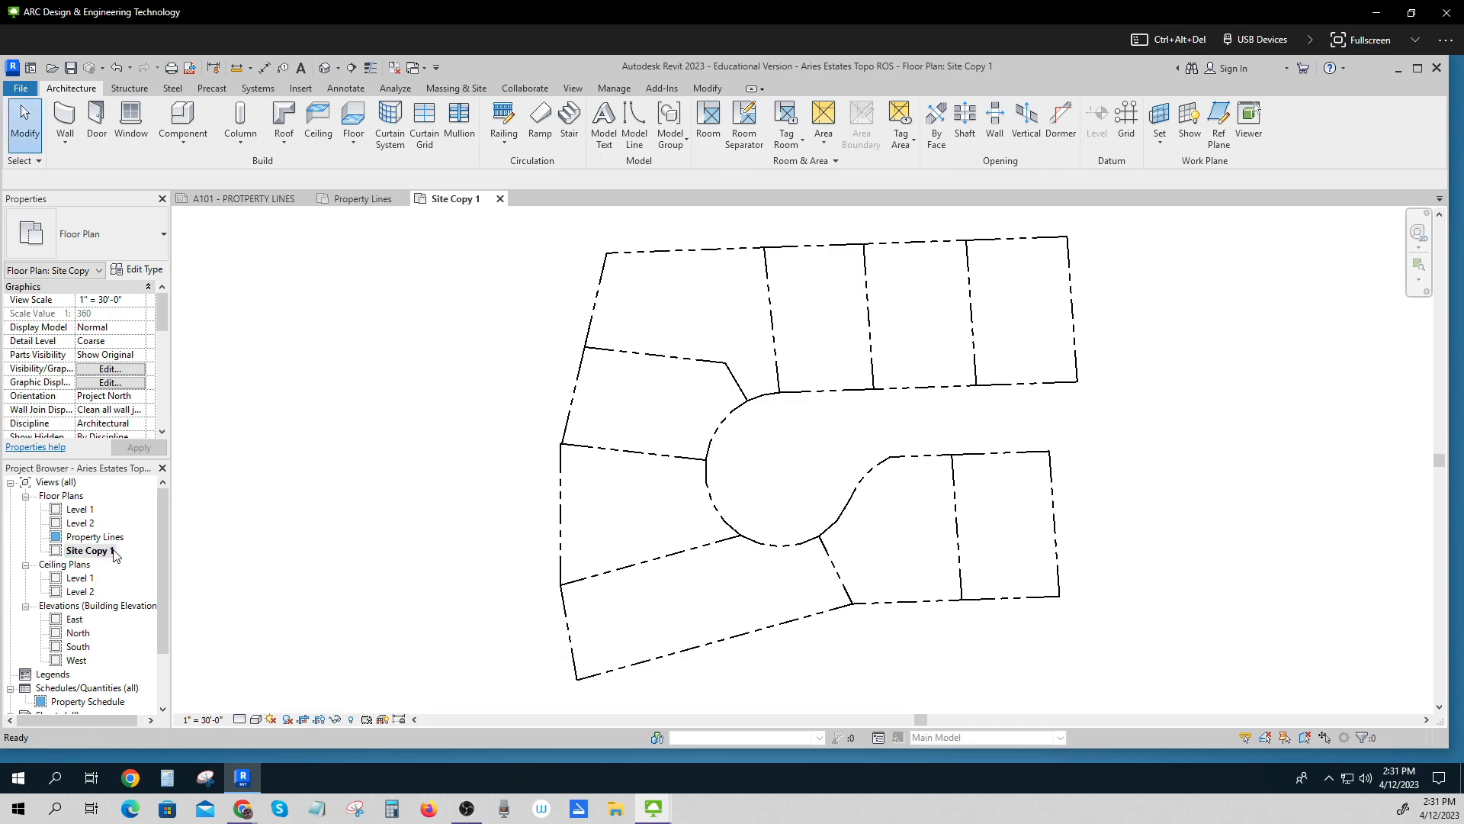
{"action": "right_click", "coordinate": [87, 550]}
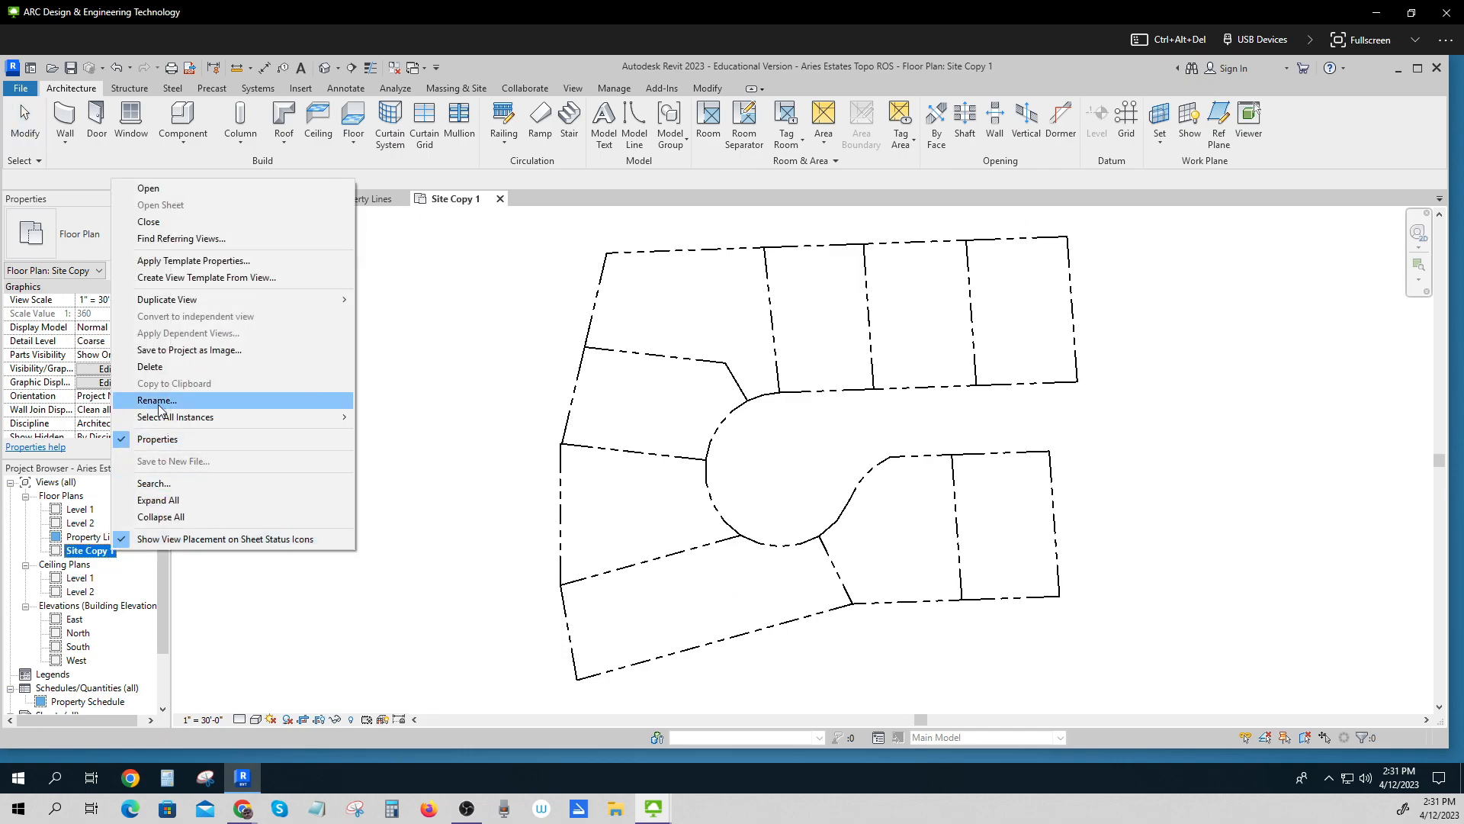
{"action": "left_click", "coordinate": [155, 399]}
{"action": "type", "text": "Topography"}
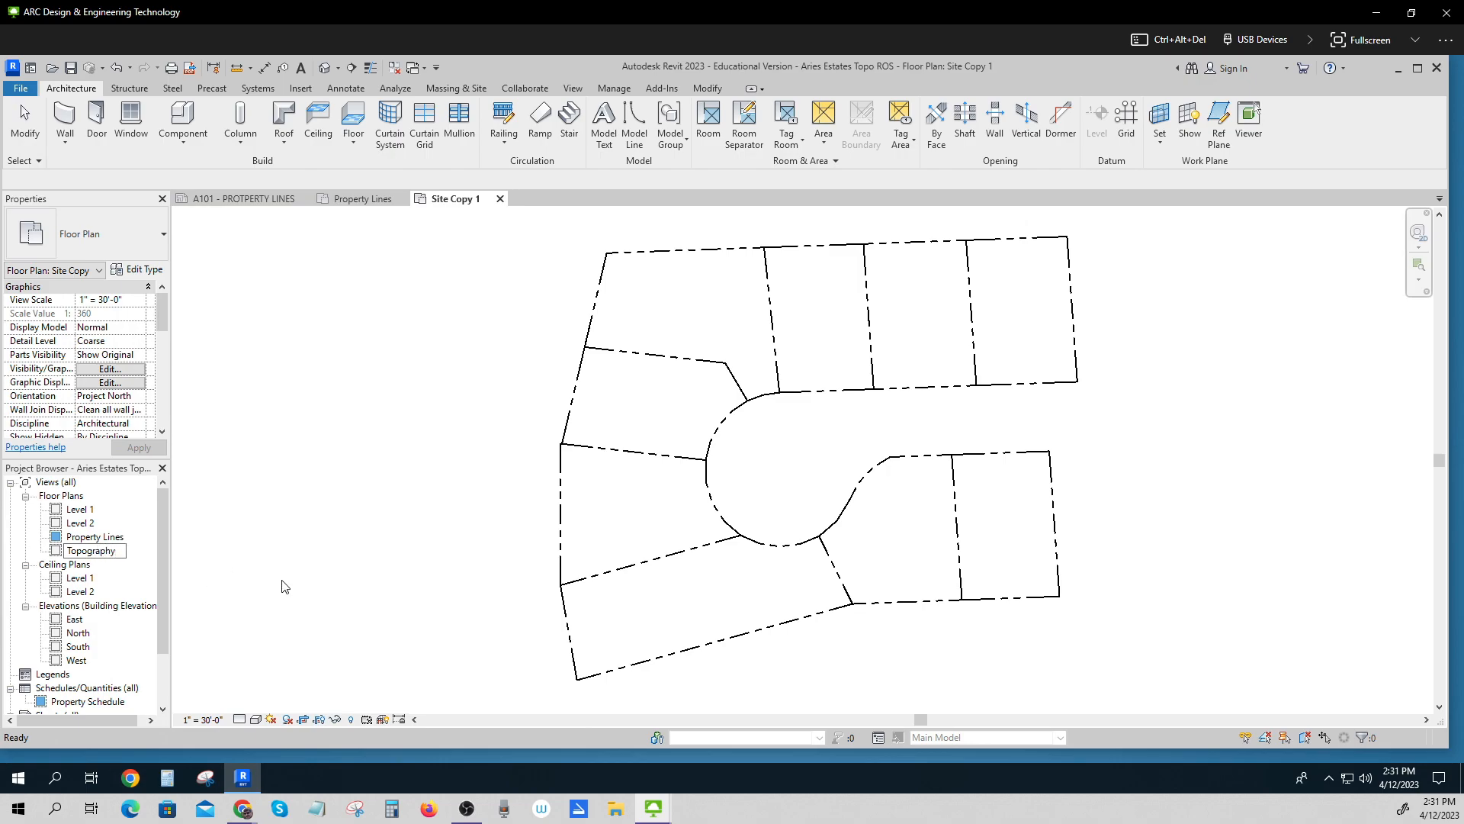
{"action": "double_click", "coordinate": [91, 549]}
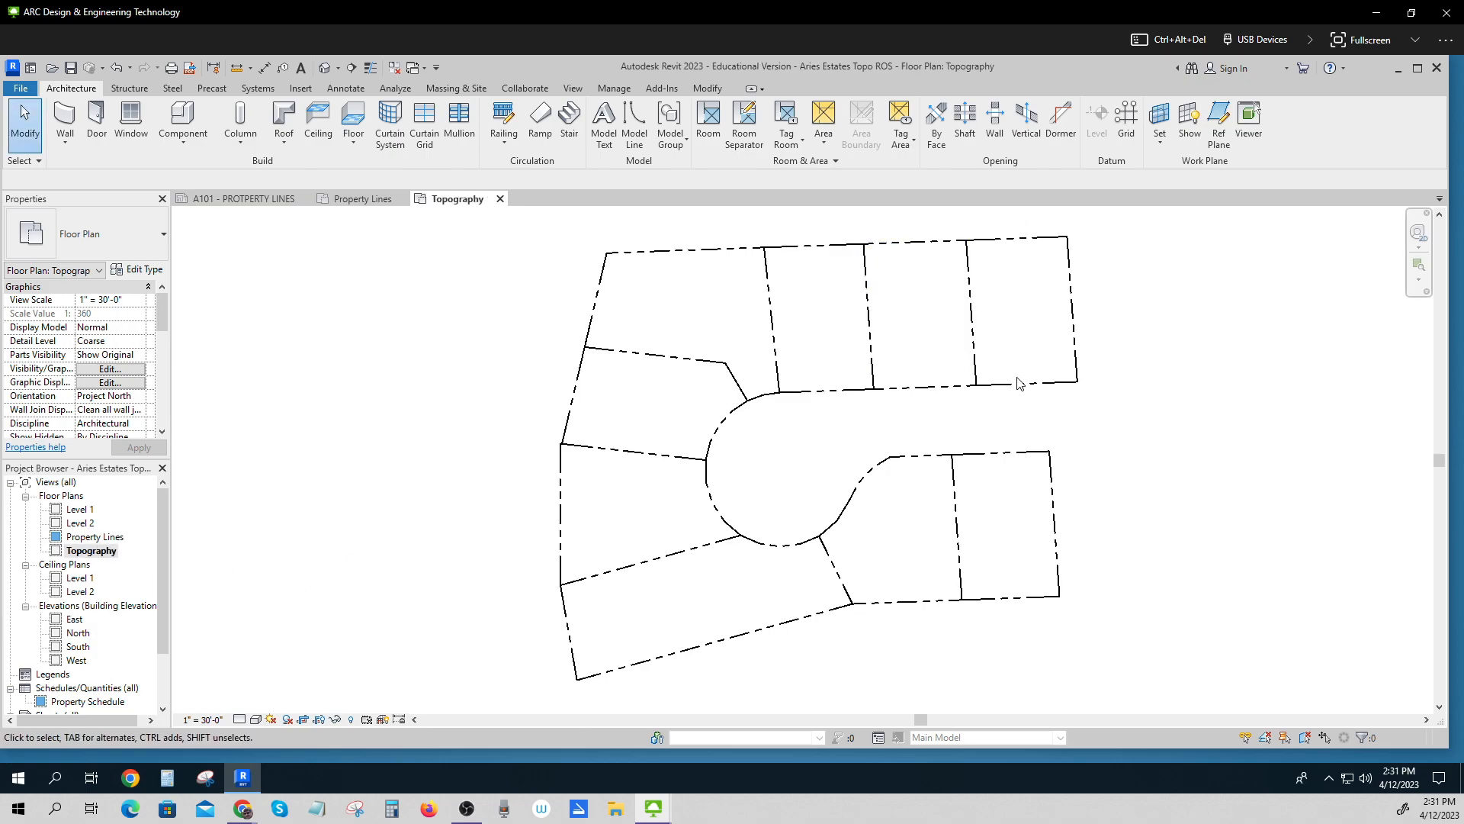
{"action": "left_click", "coordinate": [695, 551]}
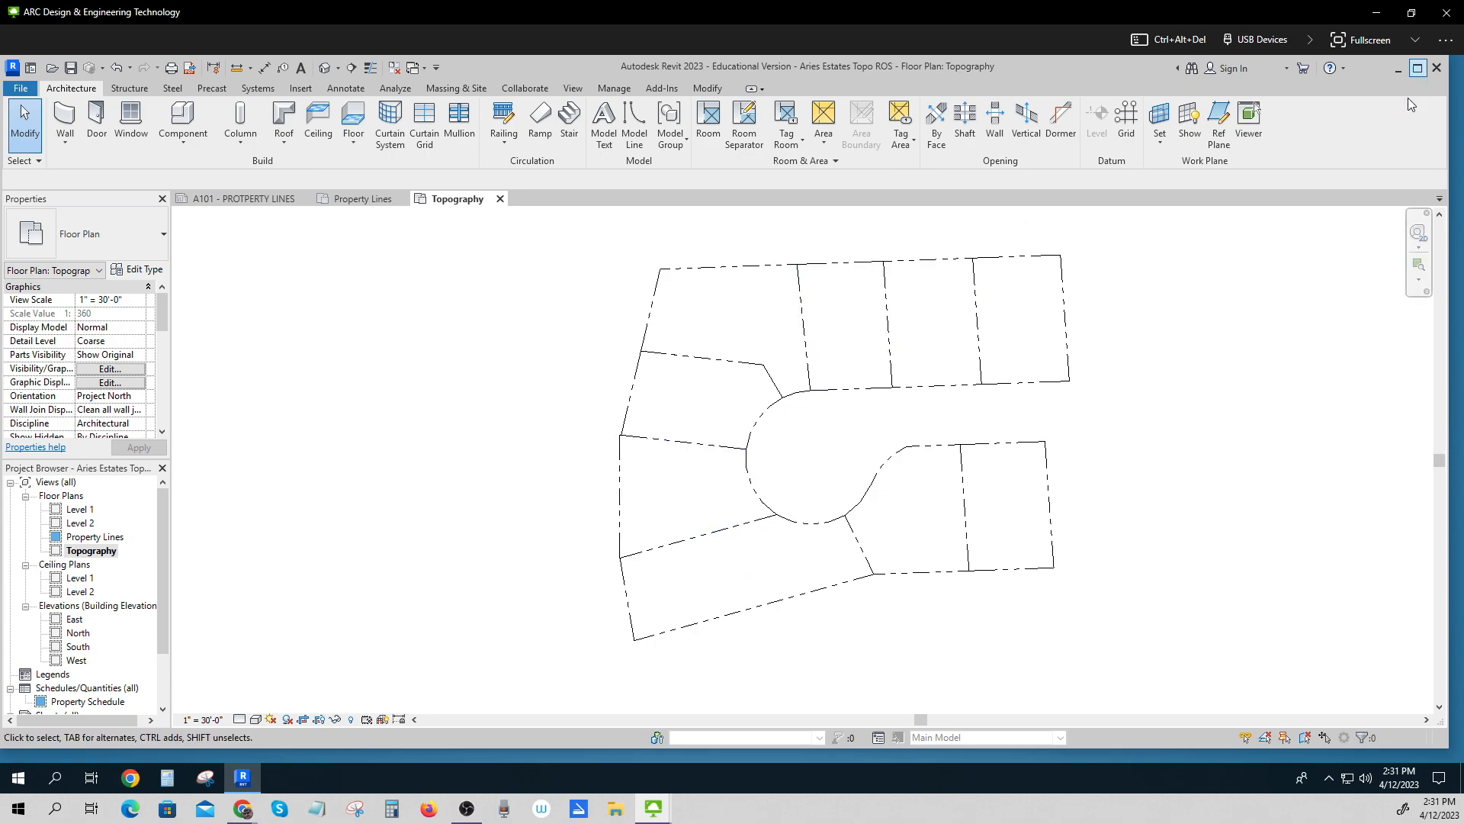
{"action": "left_click", "coordinate": [1416, 67]}
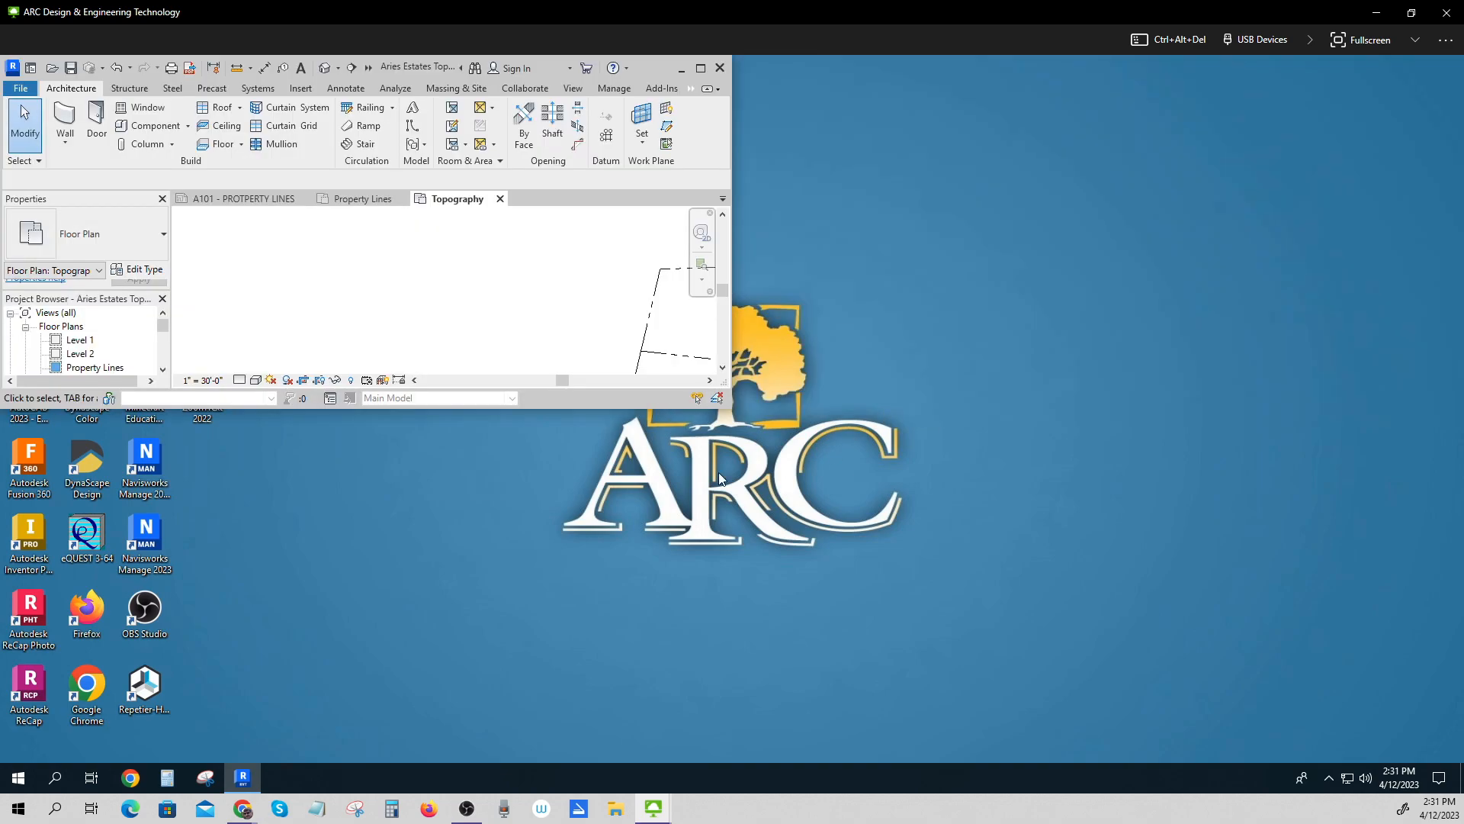
{"action": "mouse_move", "coordinate": [598, 418]}
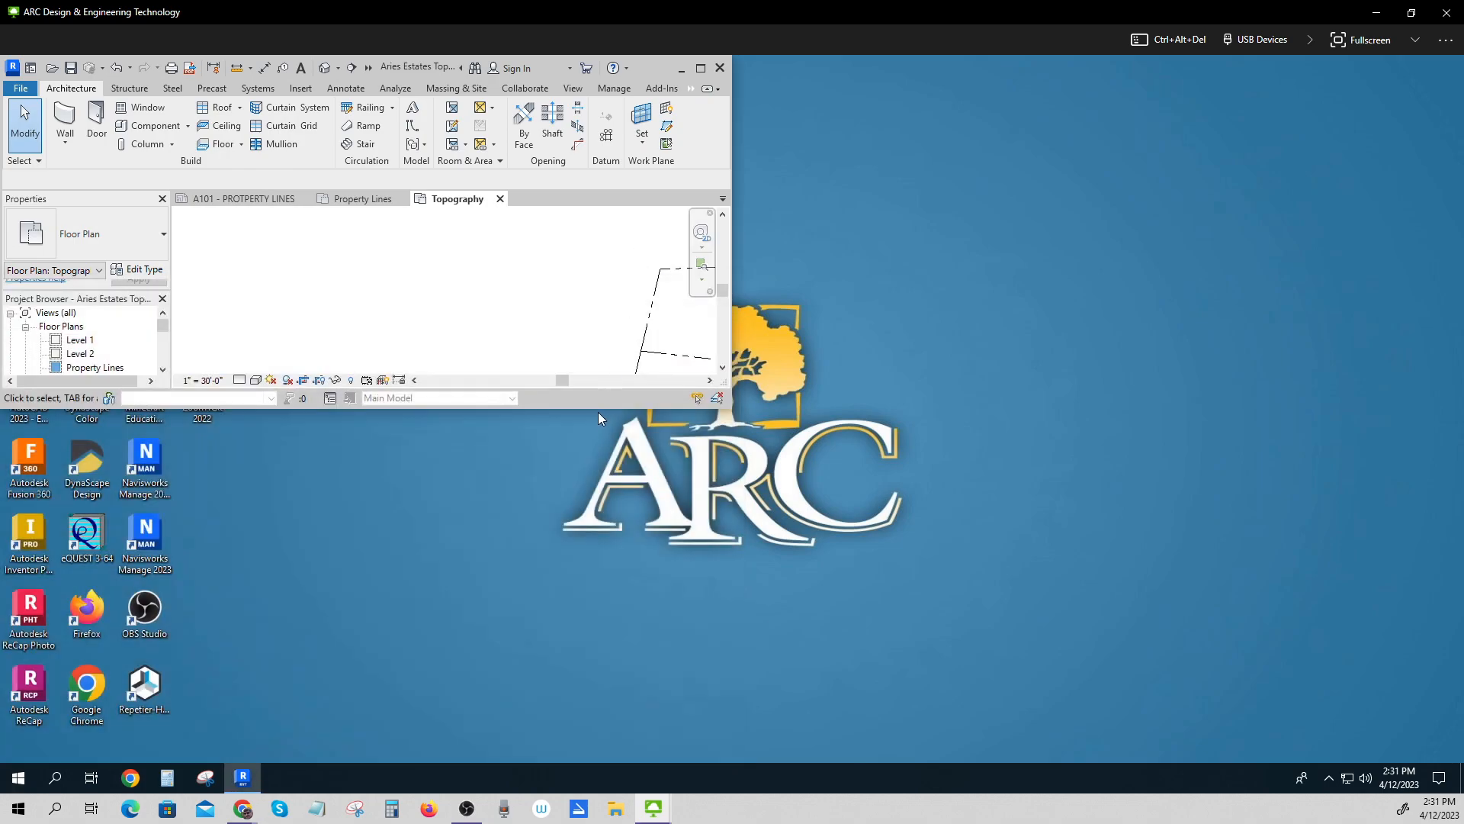
{"action": "mouse_move", "coordinate": [604, 408]}
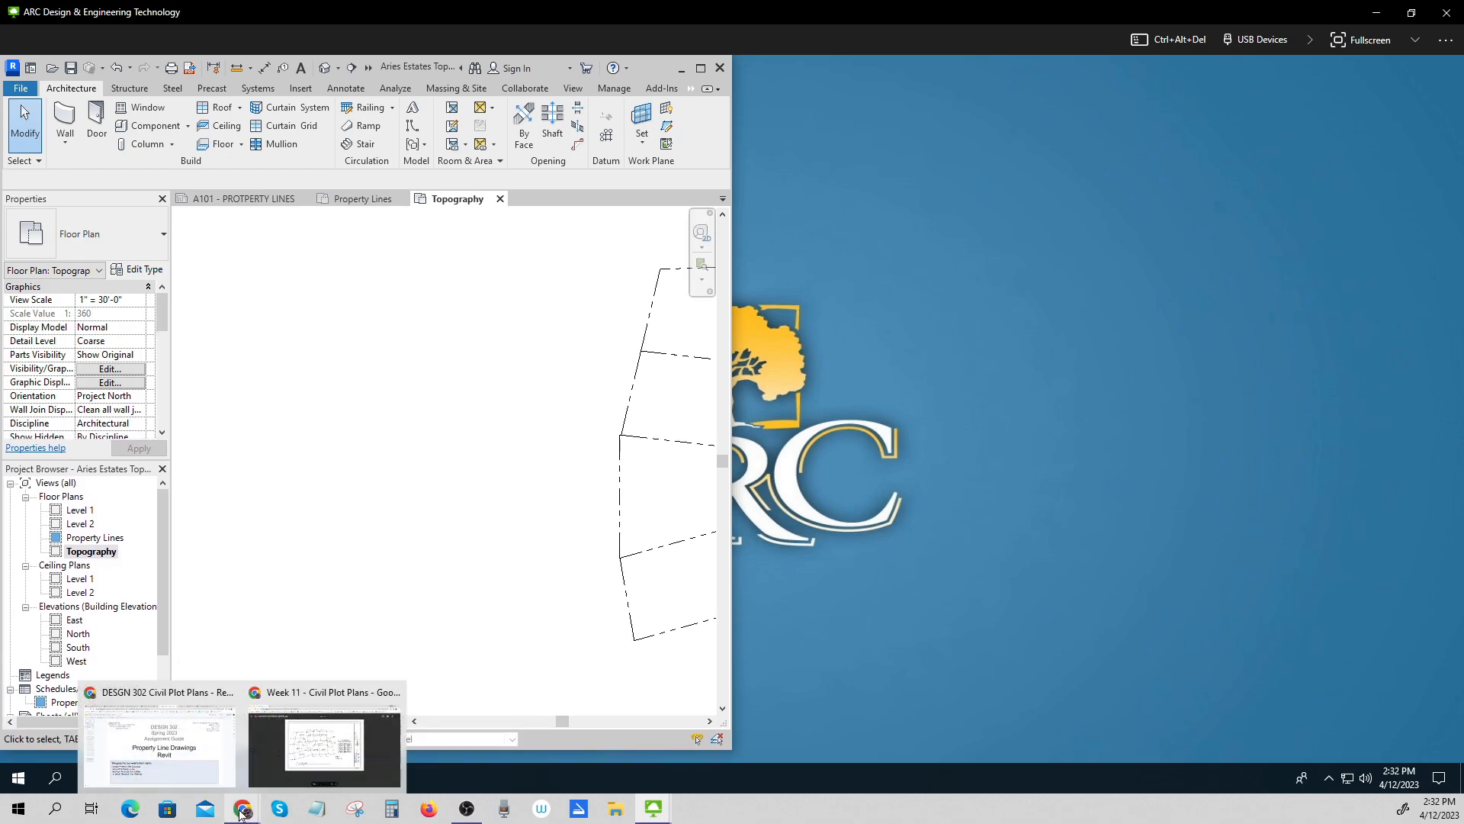
{"action": "left_click", "coordinate": [324, 748]}
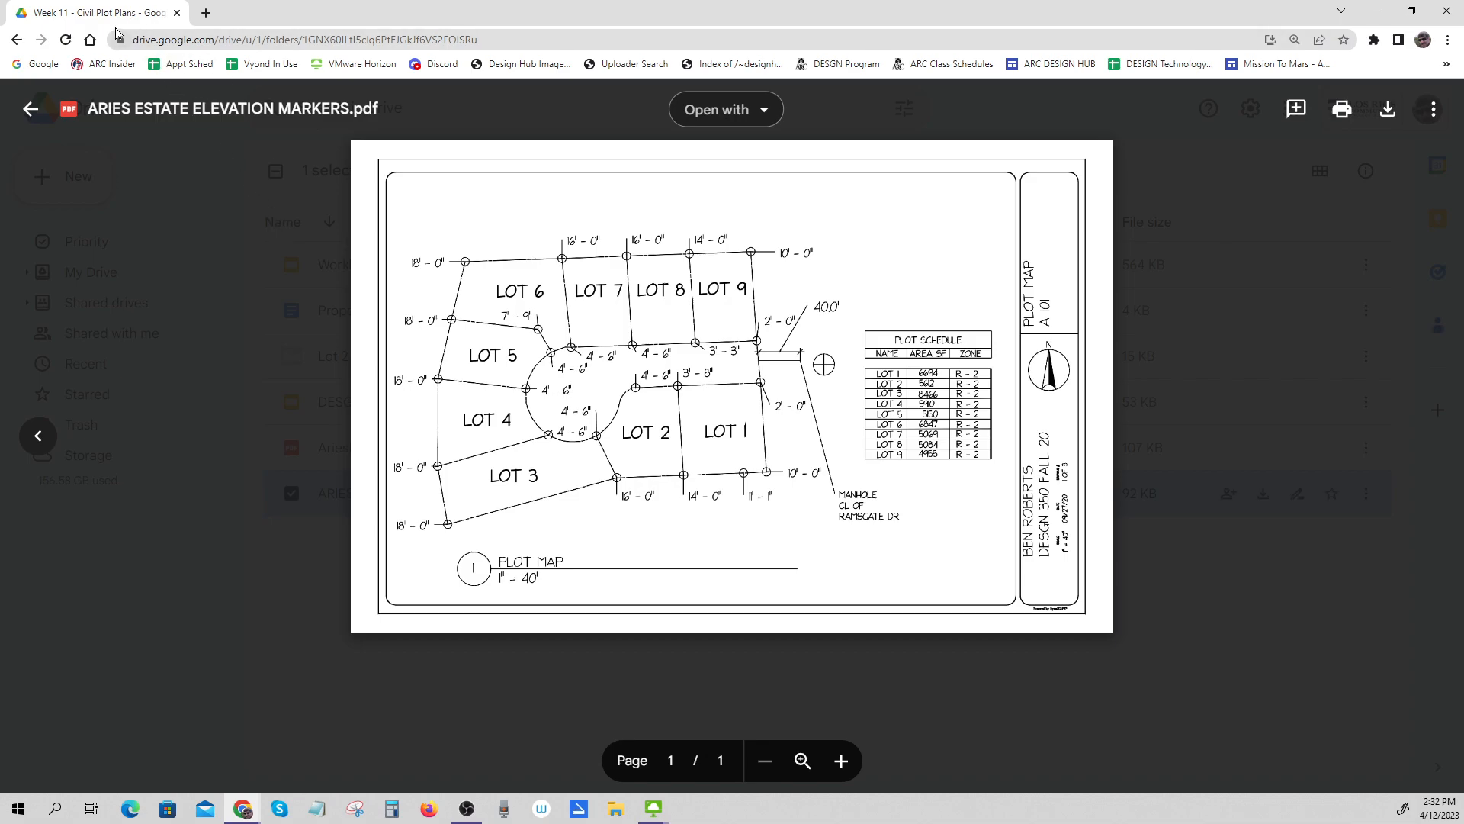
{"action": "left_click", "coordinate": [242, 803]}
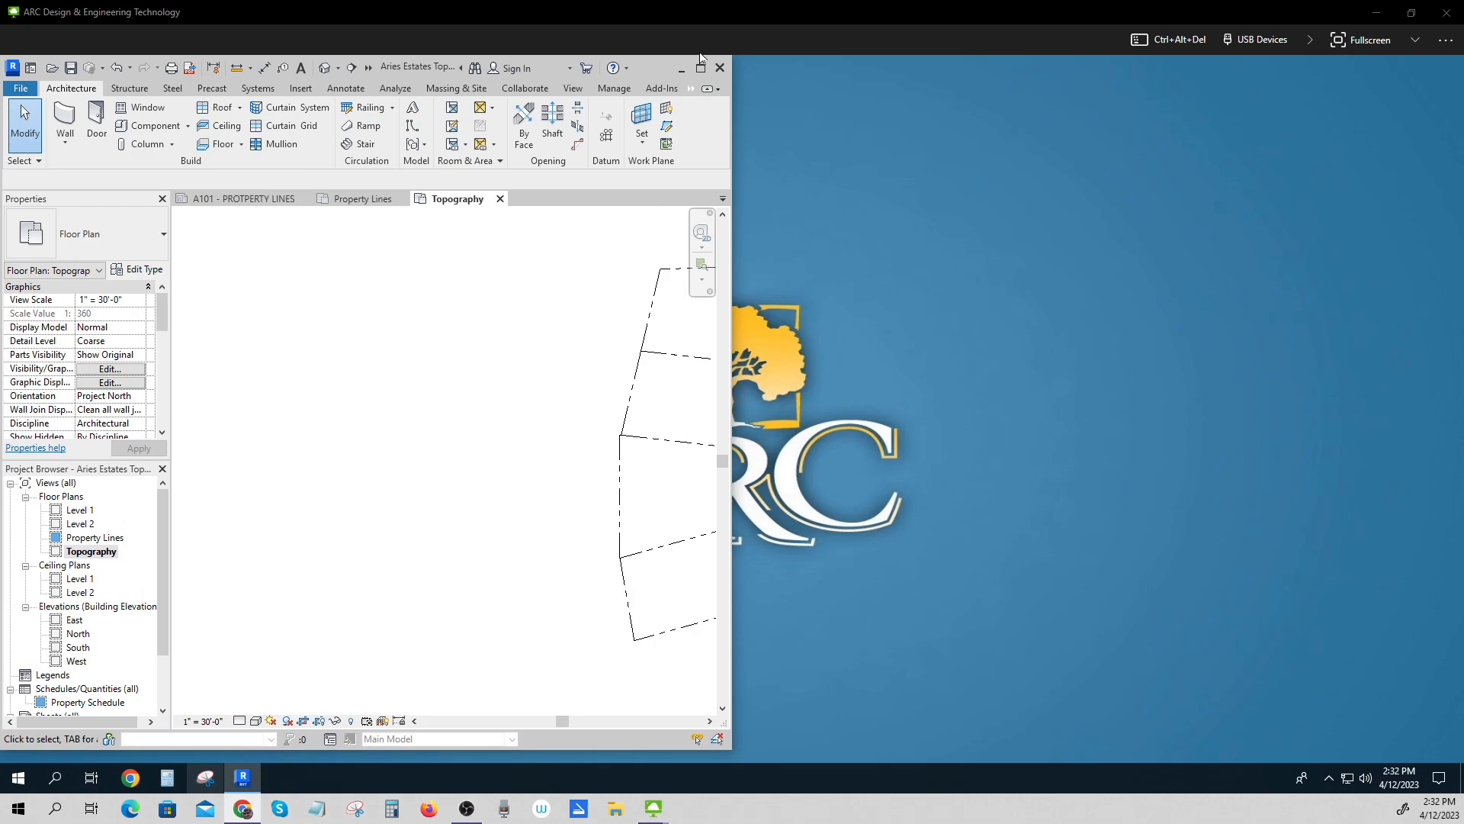
{"action": "left_click", "coordinate": [700, 67]}
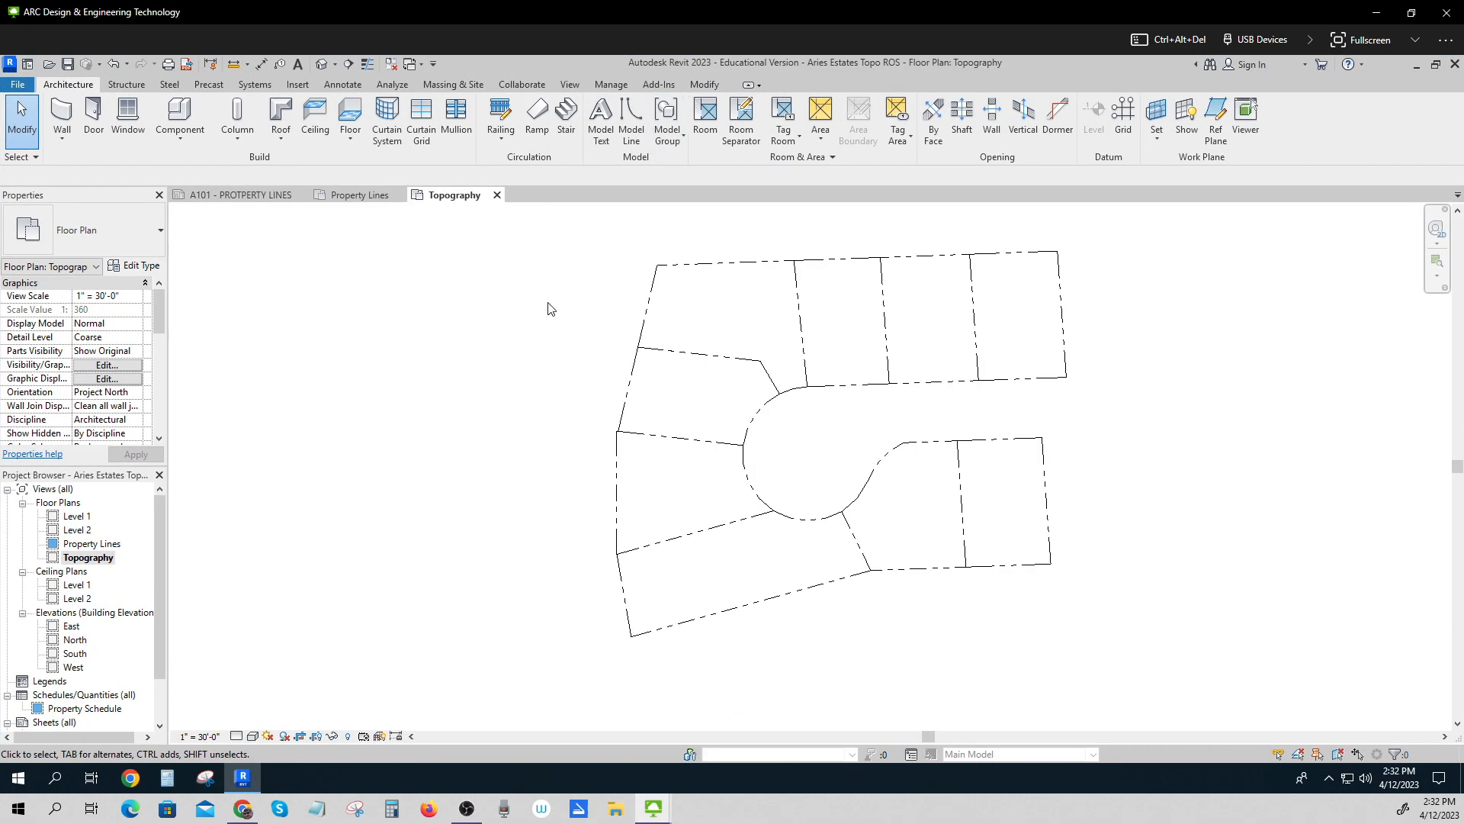
{"action": "mouse_move", "coordinate": [781, 547]}
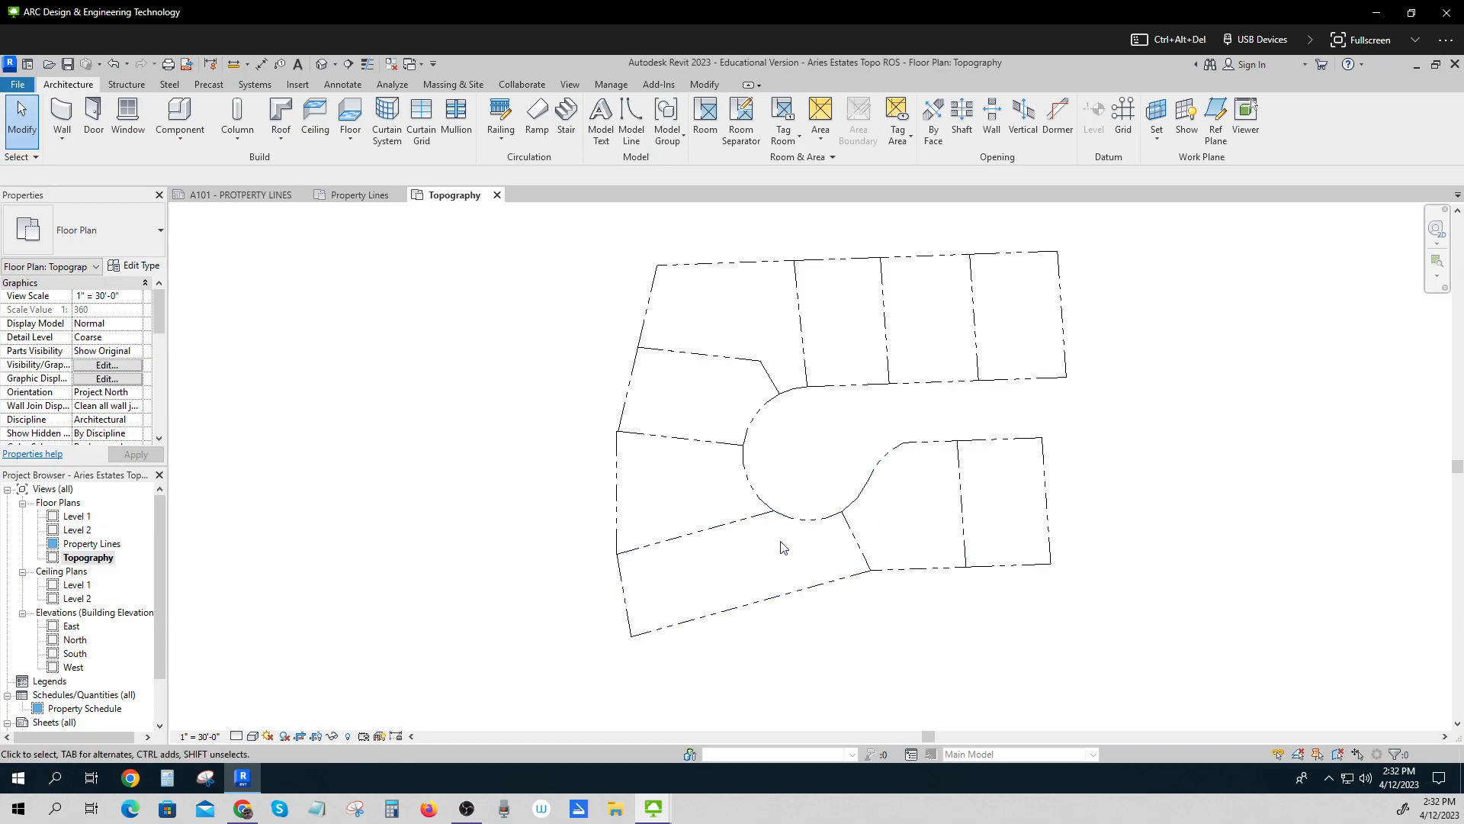
{"action": "mouse_move", "coordinate": [453, 84]}
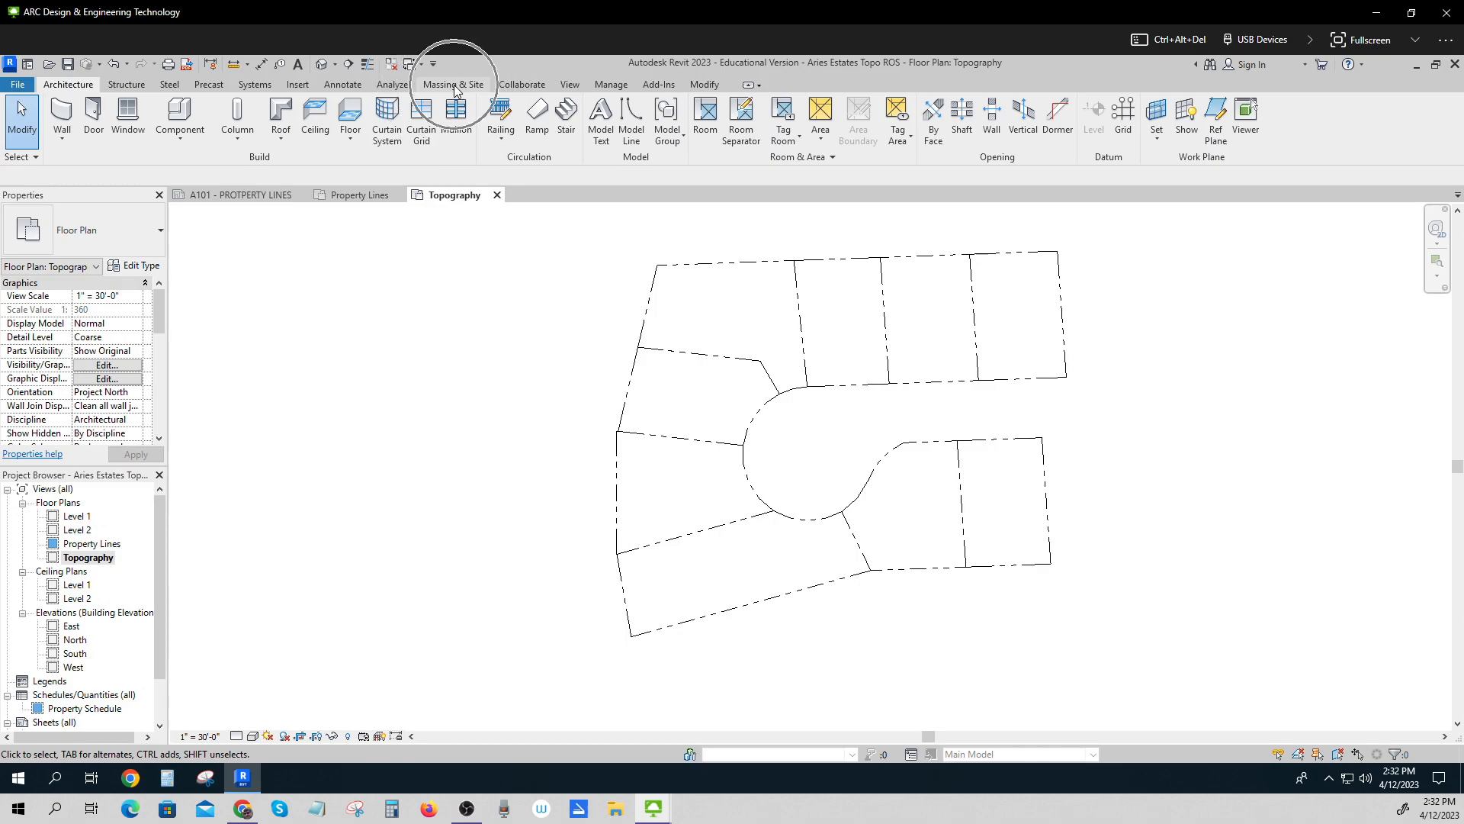
Start the Toposurface tool from the Massing & Site tab.
{"action": "left_click", "coordinate": [453, 84]}
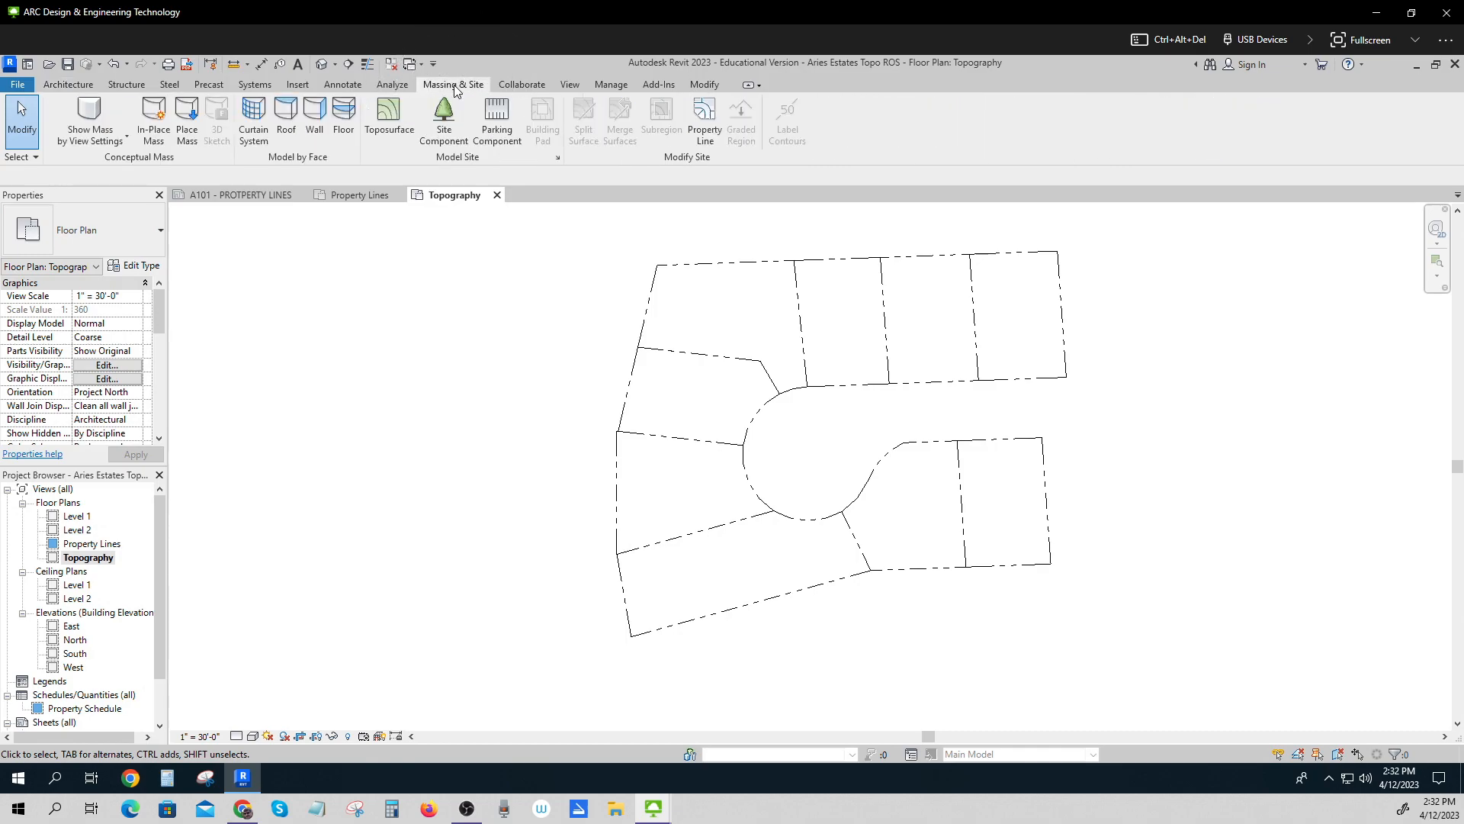
{"action": "mouse_move", "coordinate": [388, 119]}
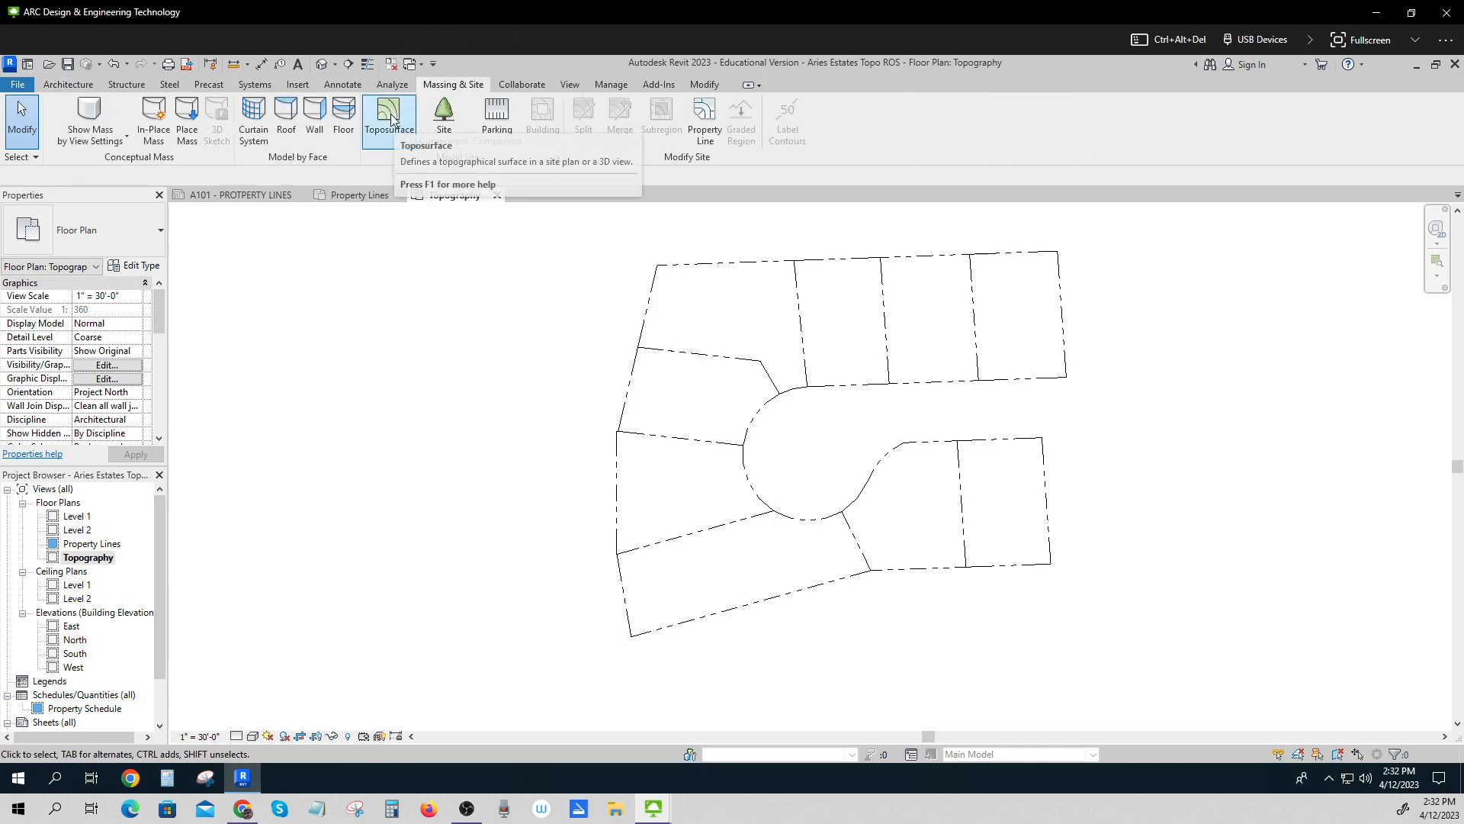
{"action": "left_click", "coordinate": [390, 112]}
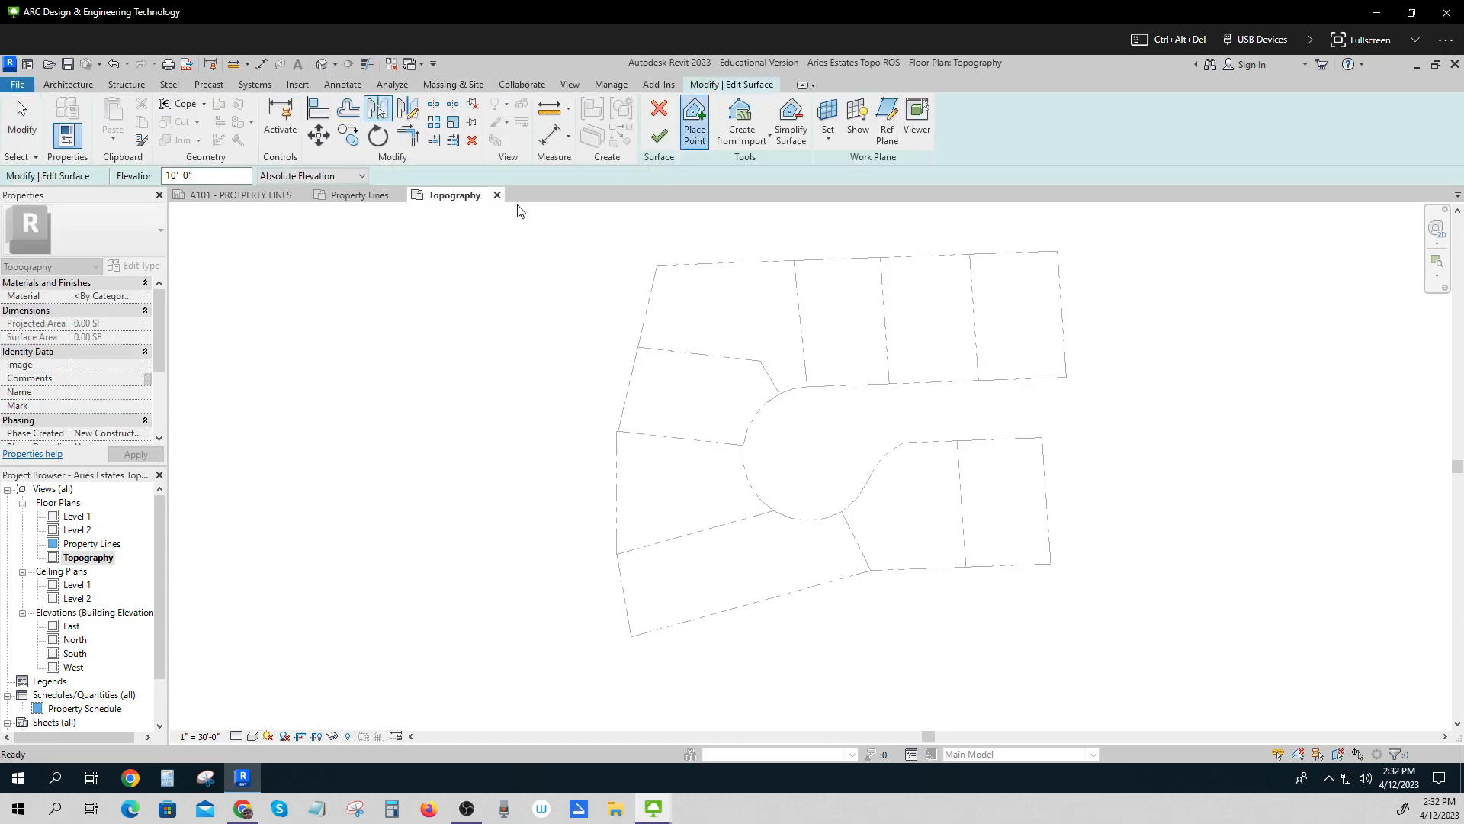
Place elevation points at the top-right corner, along the top edge and left corners.
{"action": "left_click", "coordinate": [694, 121]}
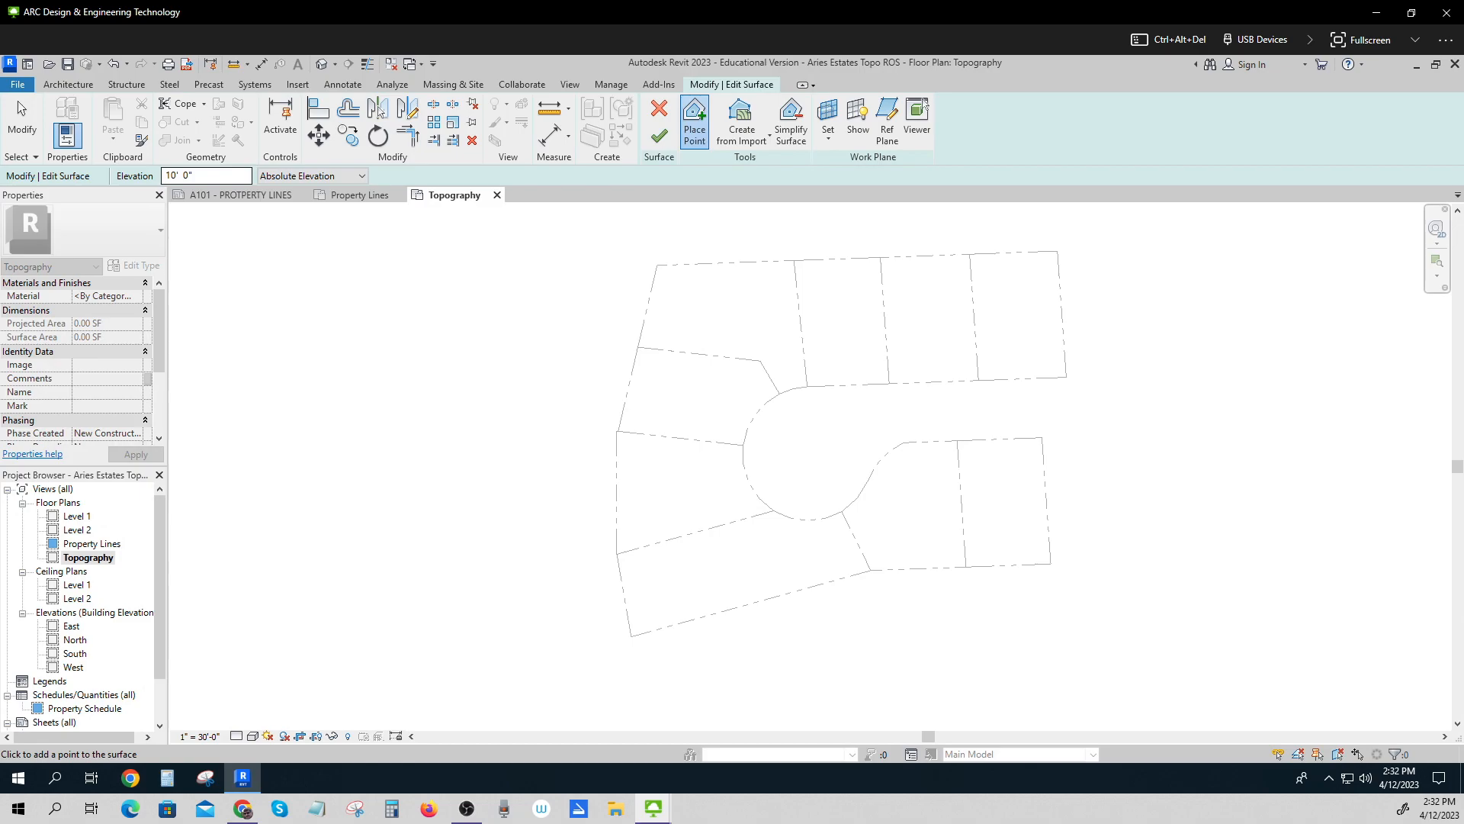
{"action": "triple_click", "coordinate": [205, 175]}
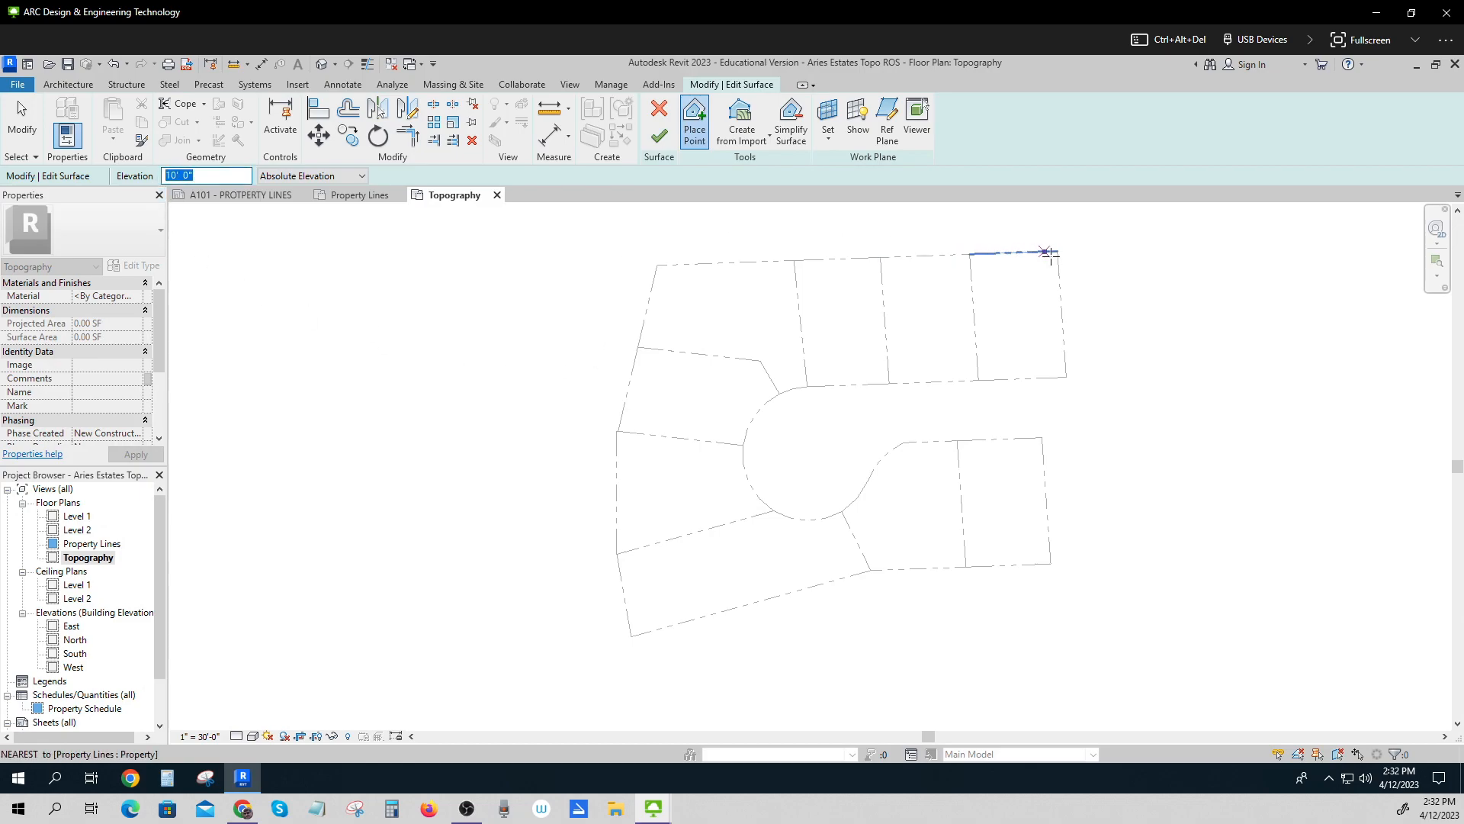
{"action": "left_click", "coordinate": [1049, 252]}
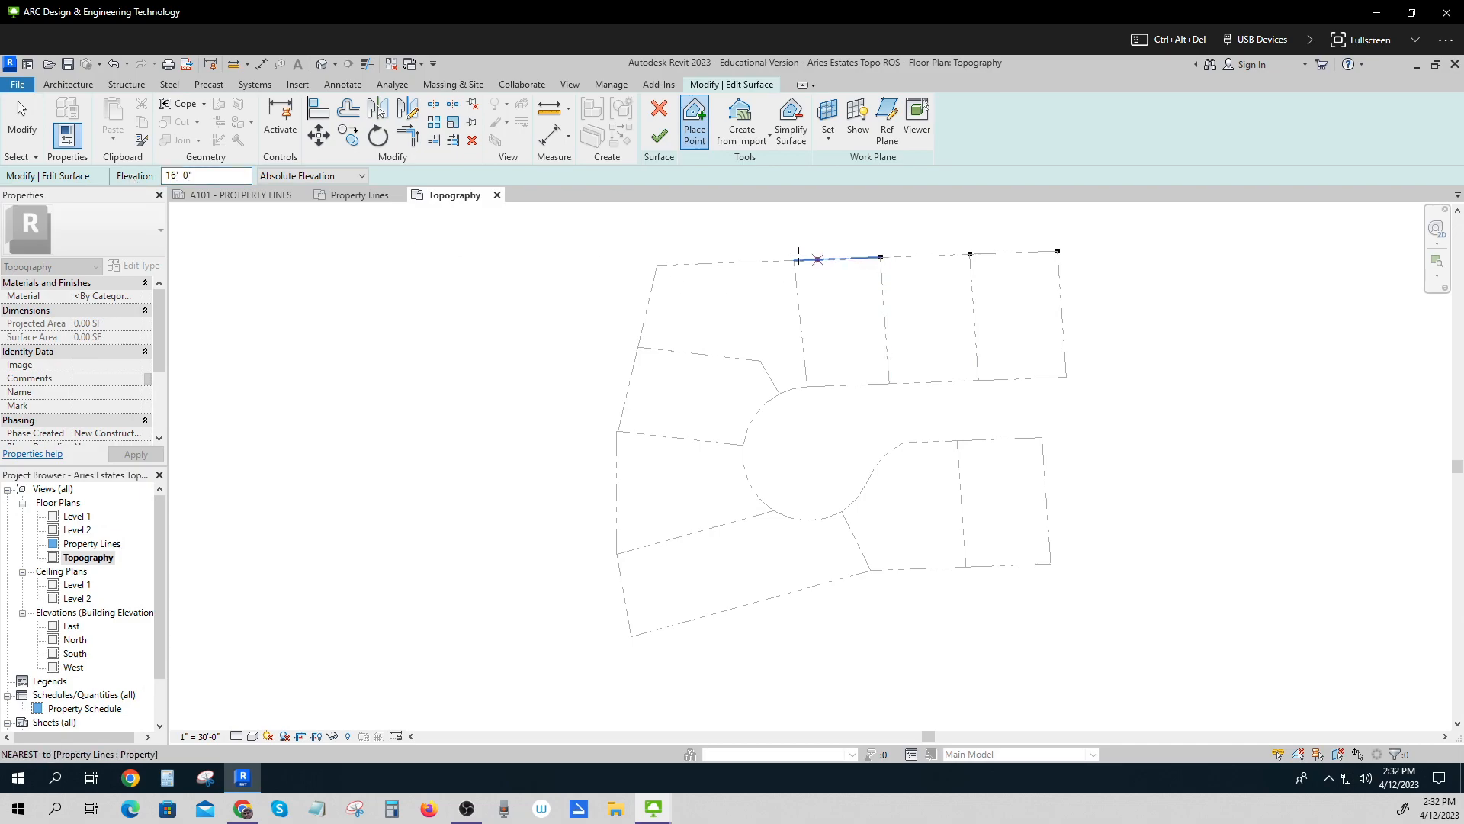
{"action": "mouse_move", "coordinate": [793, 260]}
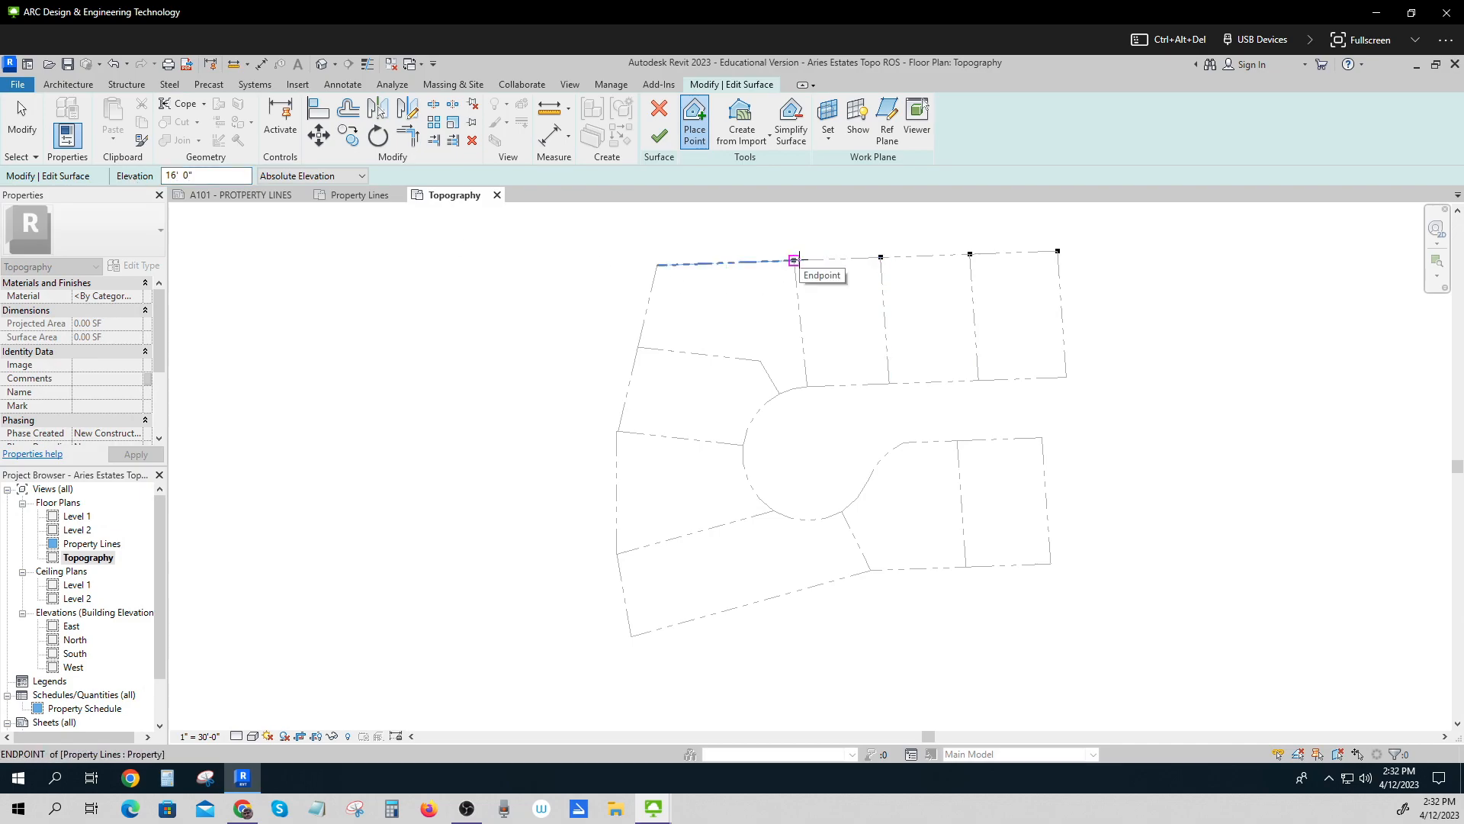
{"action": "left_click", "coordinate": [794, 259]}
{"action": "type", "text": "18"}
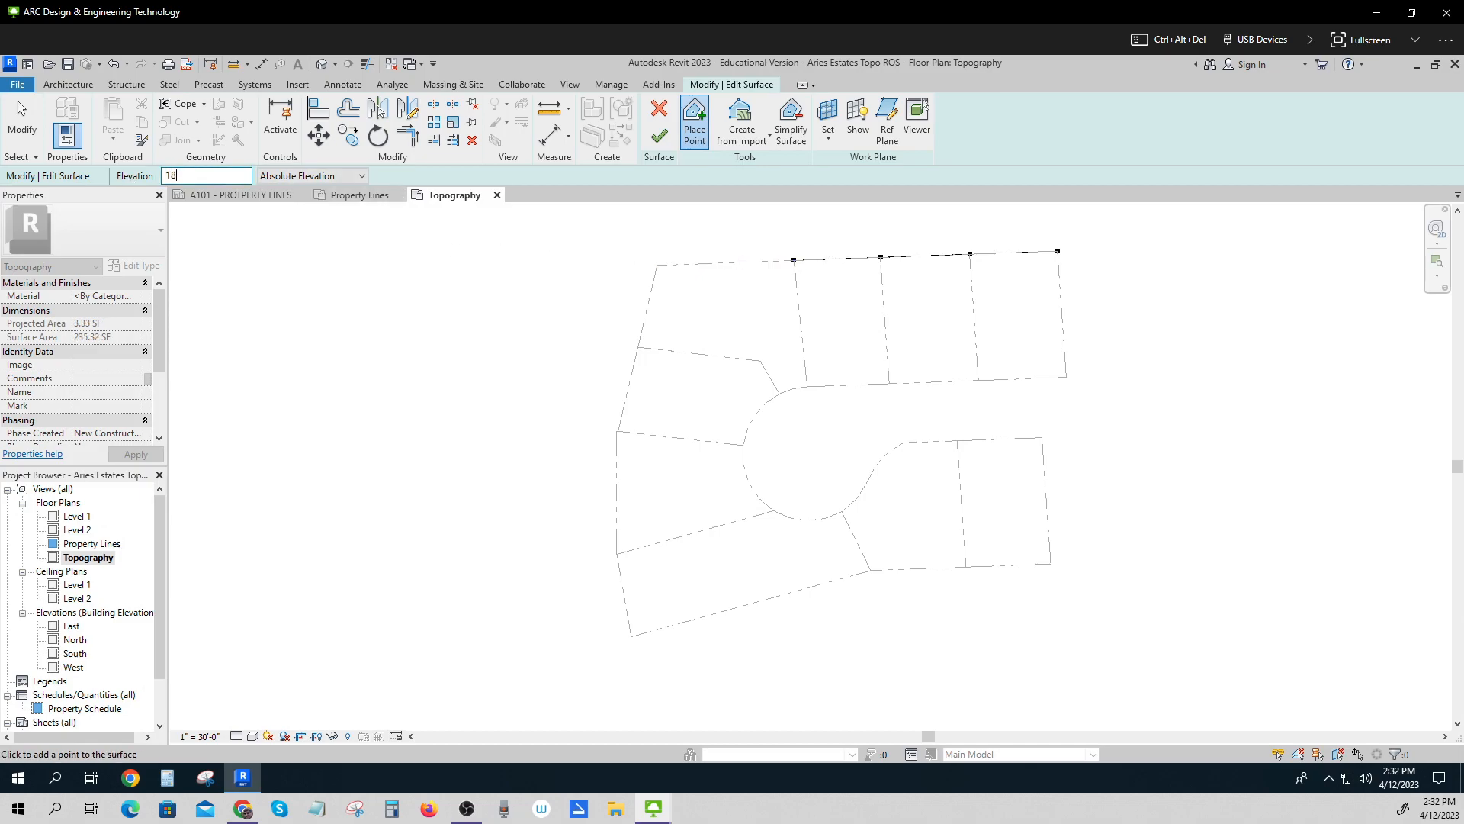
{"action": "left_click", "coordinate": [616, 431]}
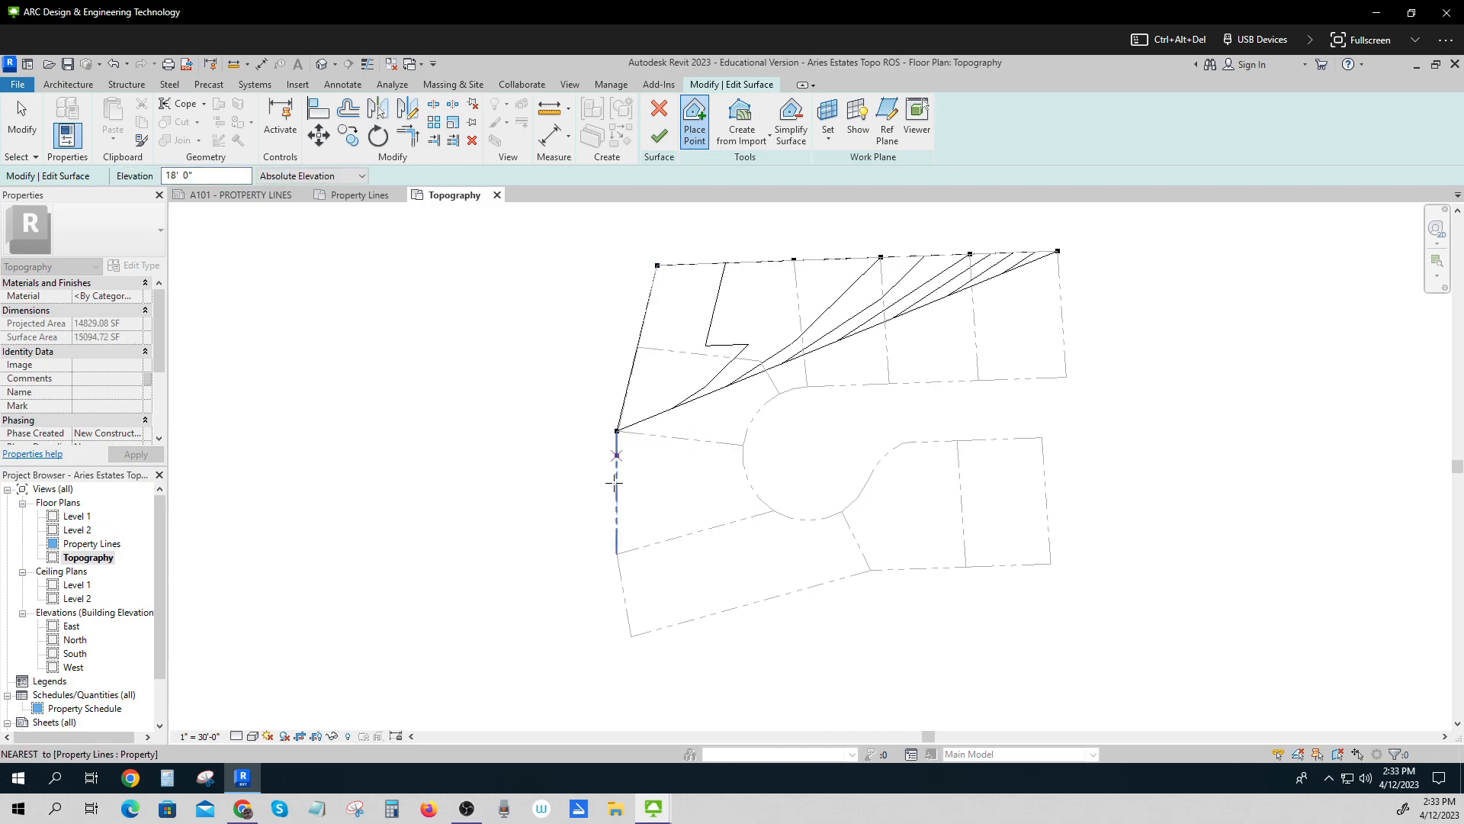
{"action": "left_click", "coordinate": [632, 636]}
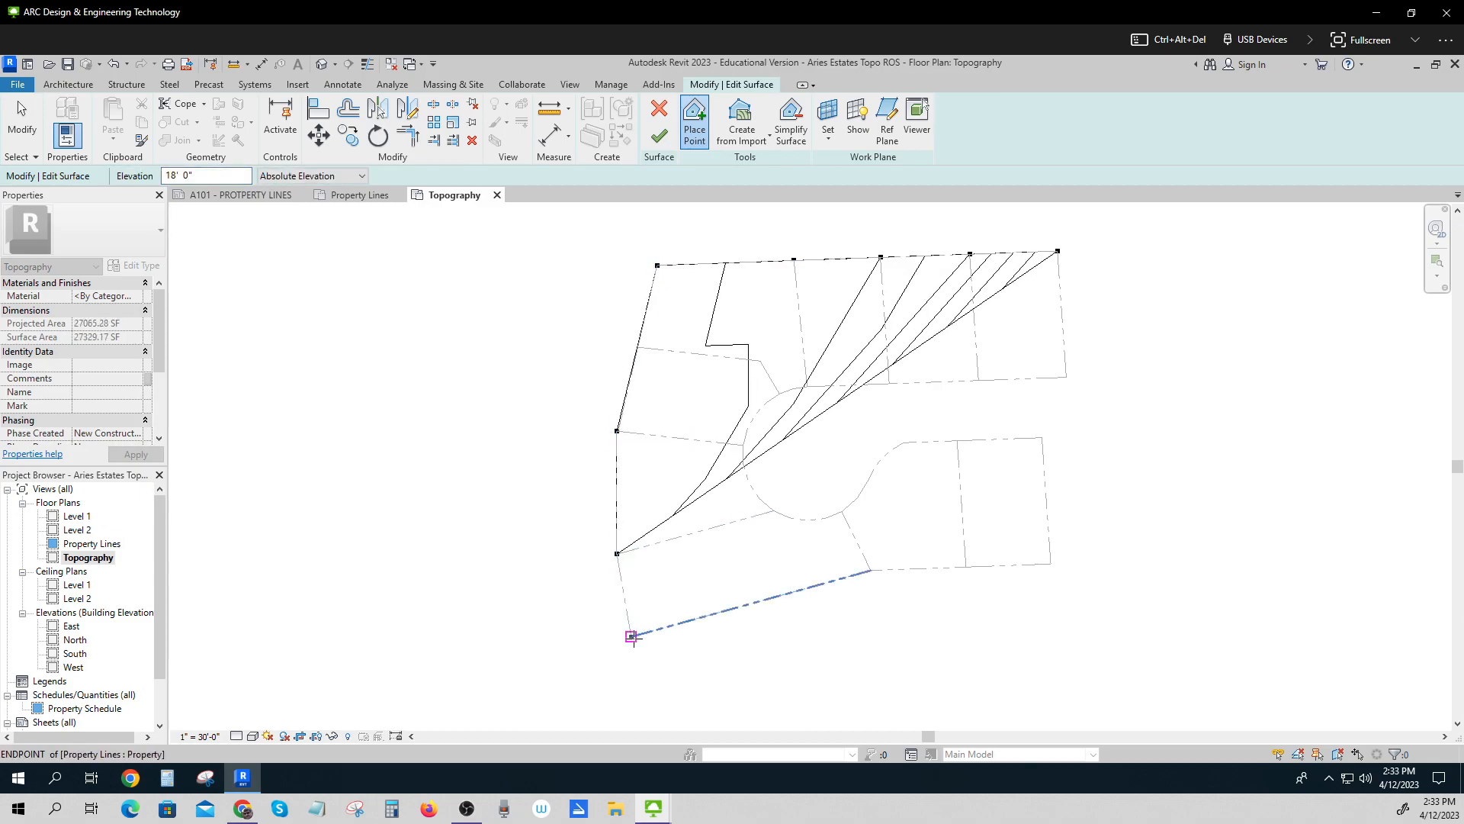
{"action": "left_click", "coordinate": [632, 636]}
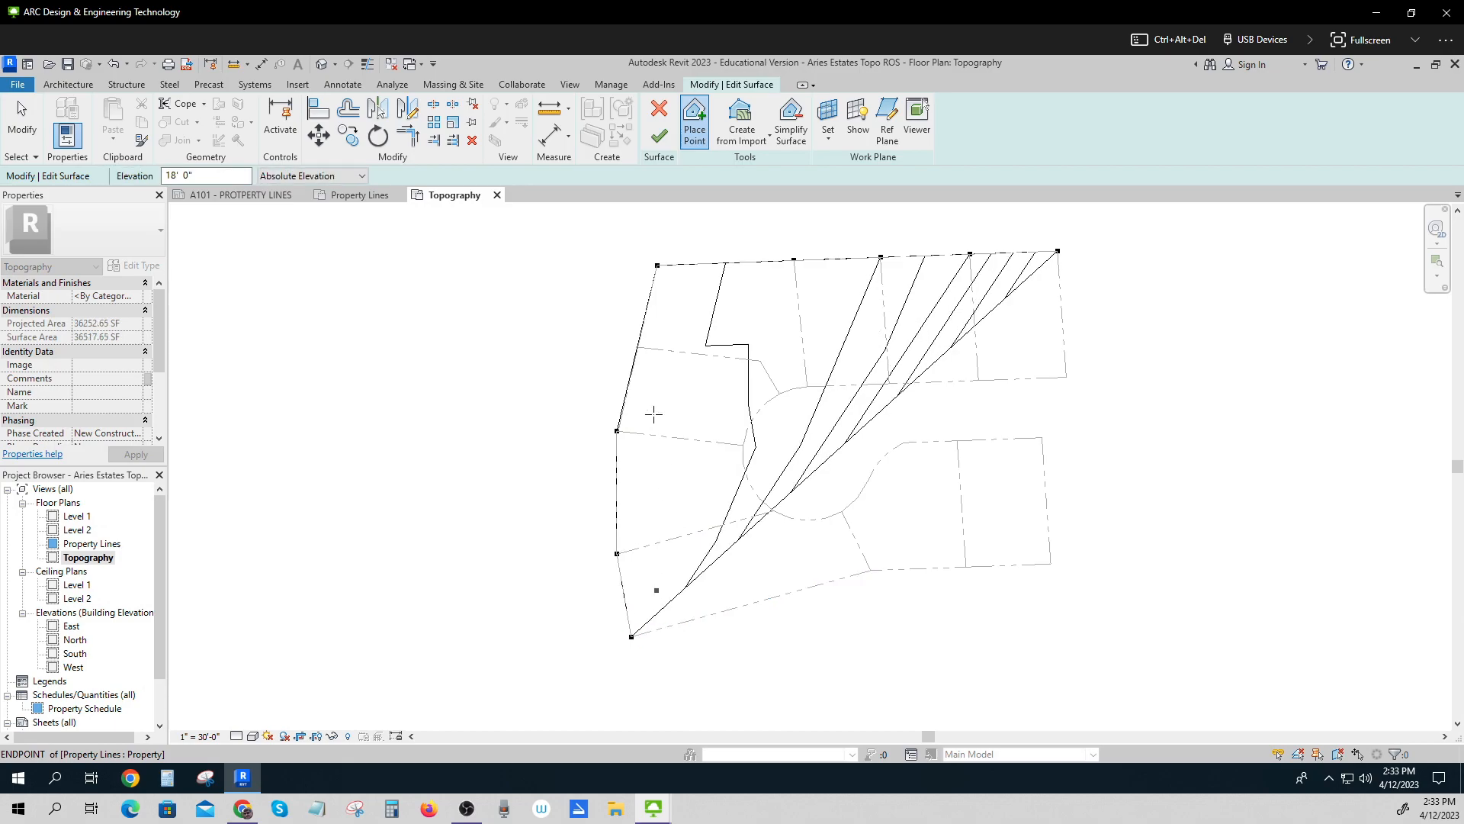
Place elevation 4 points at the lower lot corners and lower line midpoint.
{"action": "triple_click", "coordinate": [206, 175]}
{"action": "type", "text": "16"}
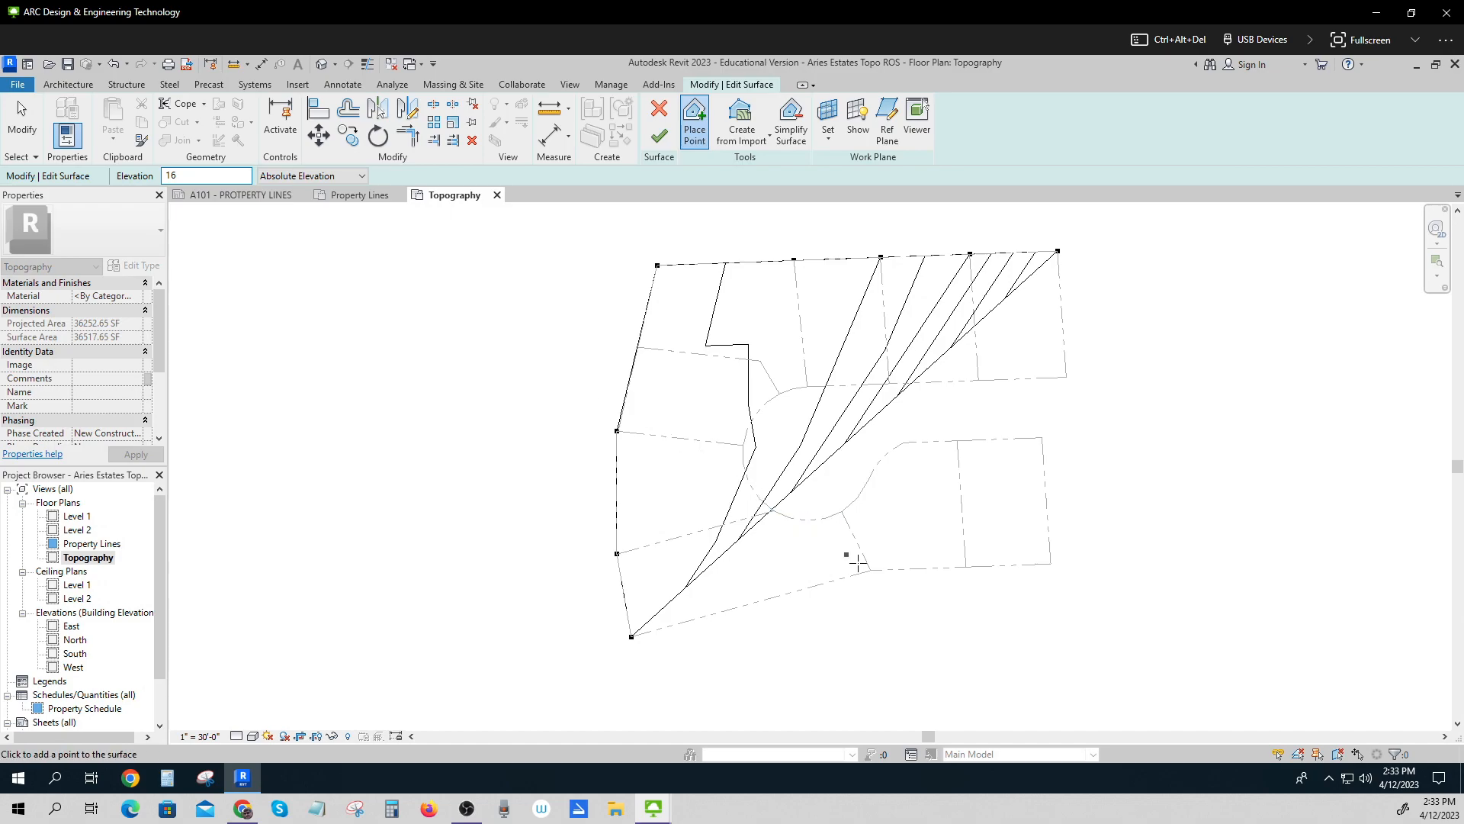
{"action": "left_click", "coordinate": [864, 568]}
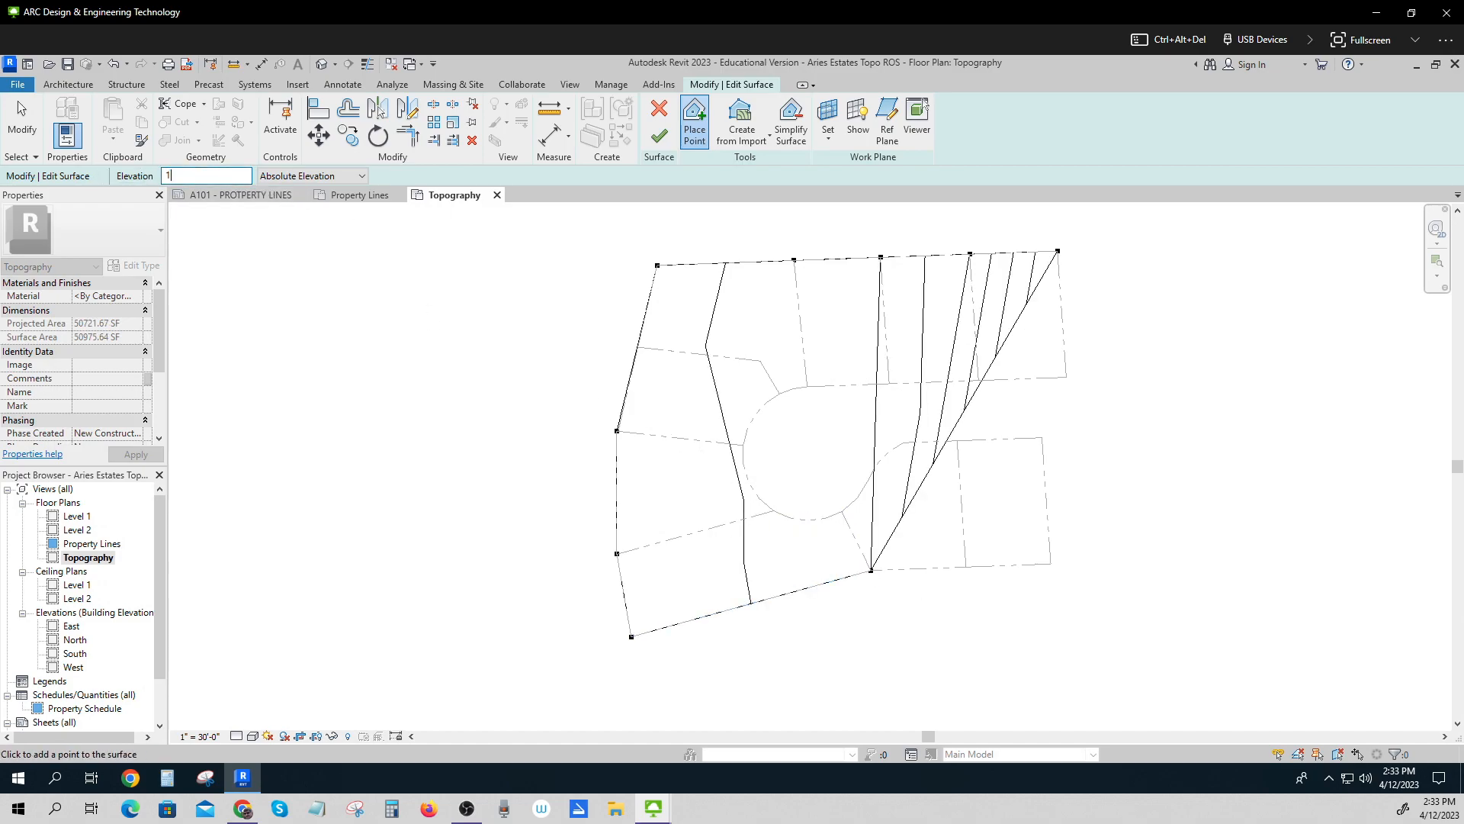
{"action": "type", "text": "4"}
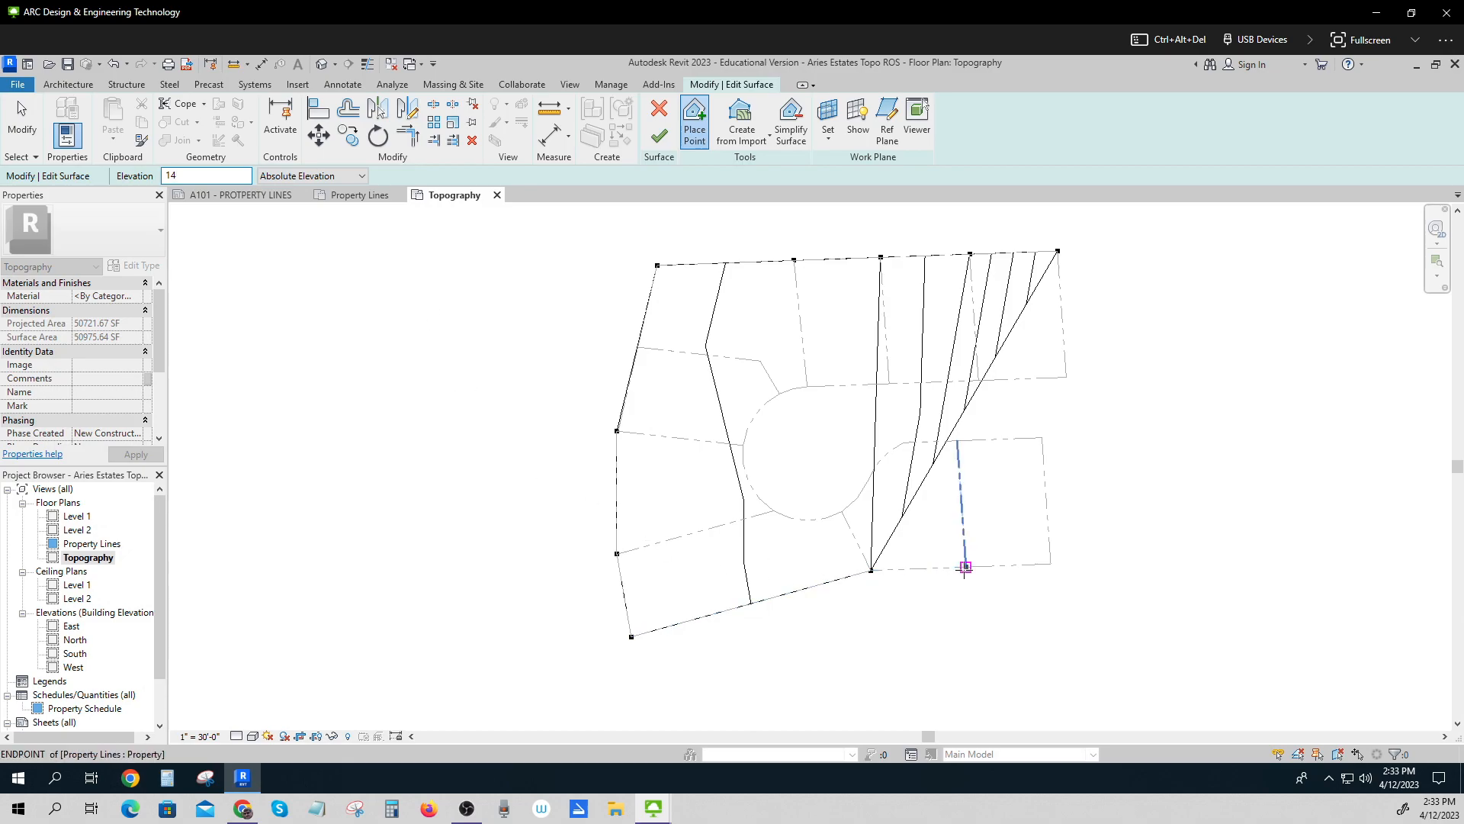
{"action": "left_click", "coordinate": [964, 567]}
{"action": "type", "text": "11"}
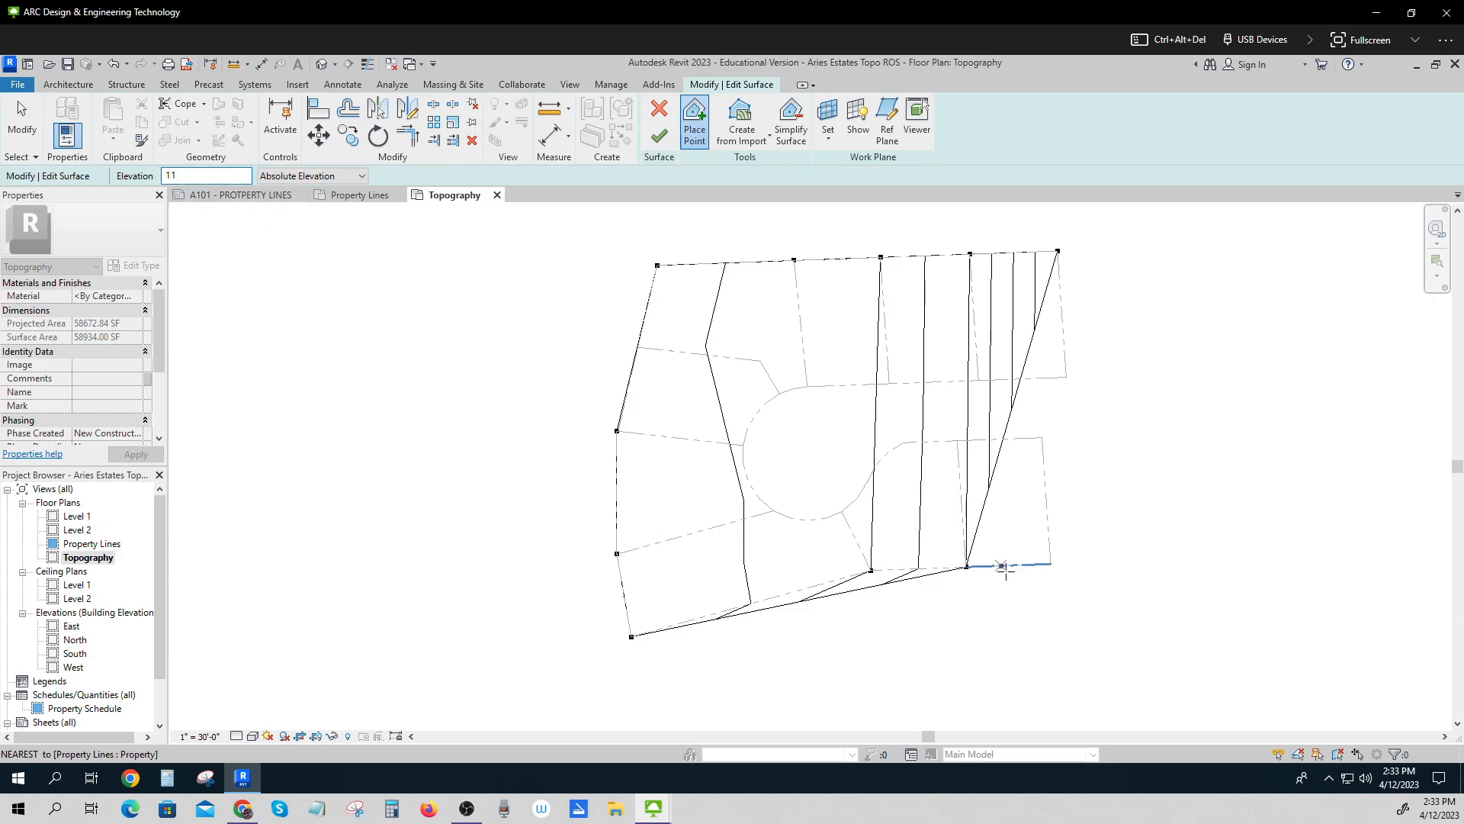
{"action": "mouse_move", "coordinate": [1008, 566]}
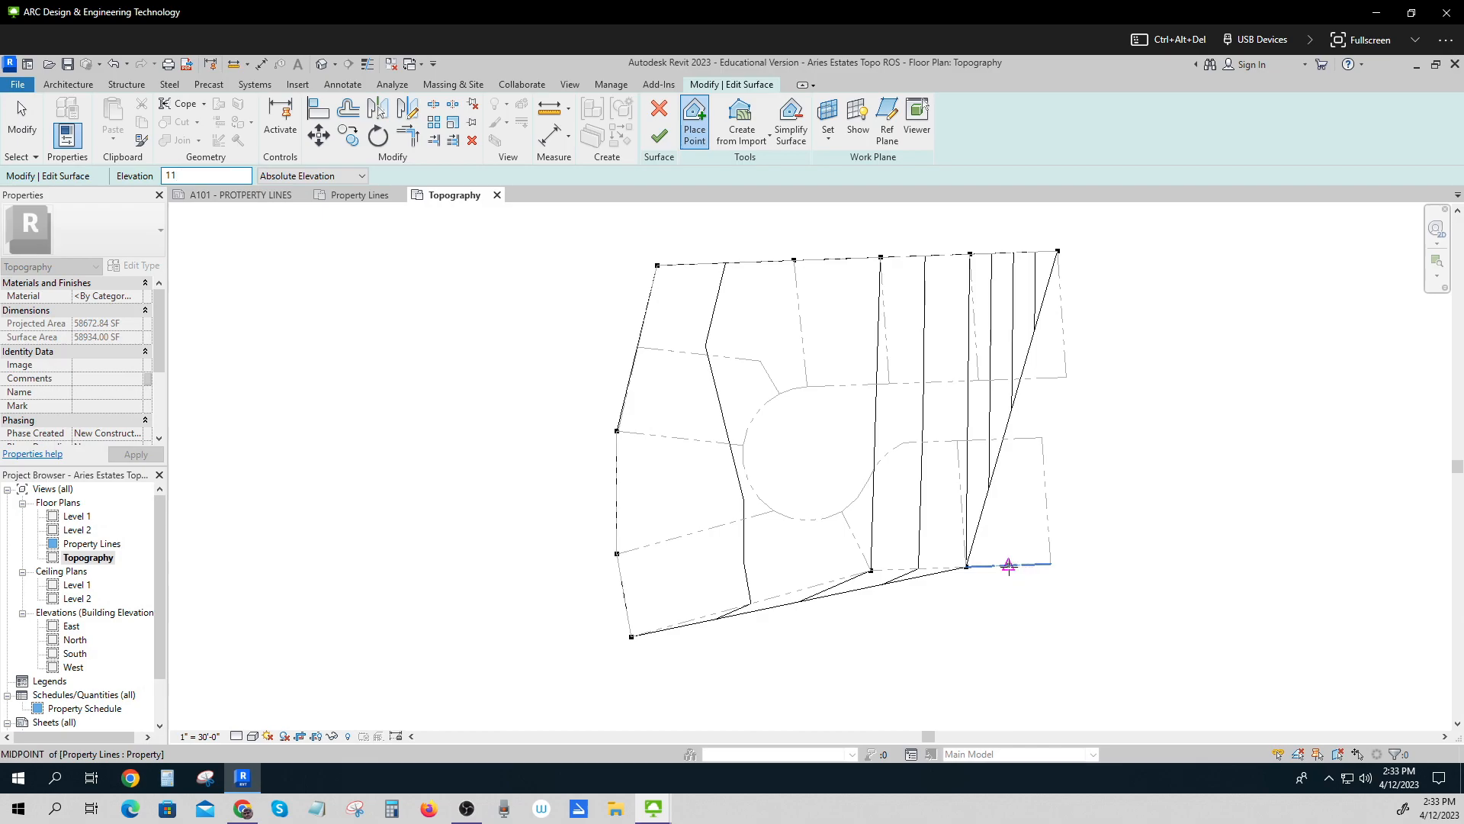
{"action": "left_click", "coordinate": [1008, 567]}
{"action": "type", "text": "10"}
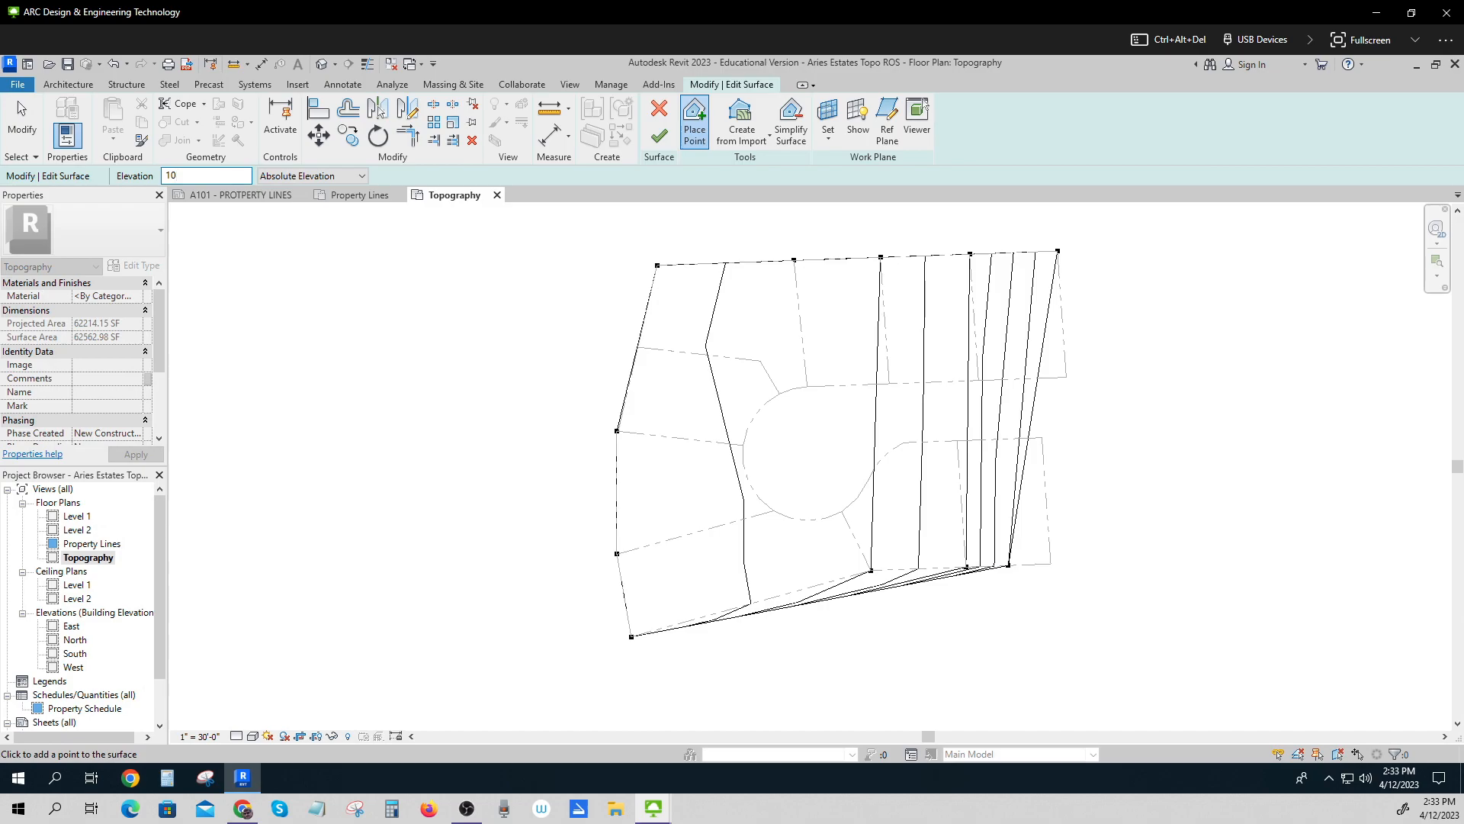
{"action": "mouse_move", "coordinate": [1051, 563]}
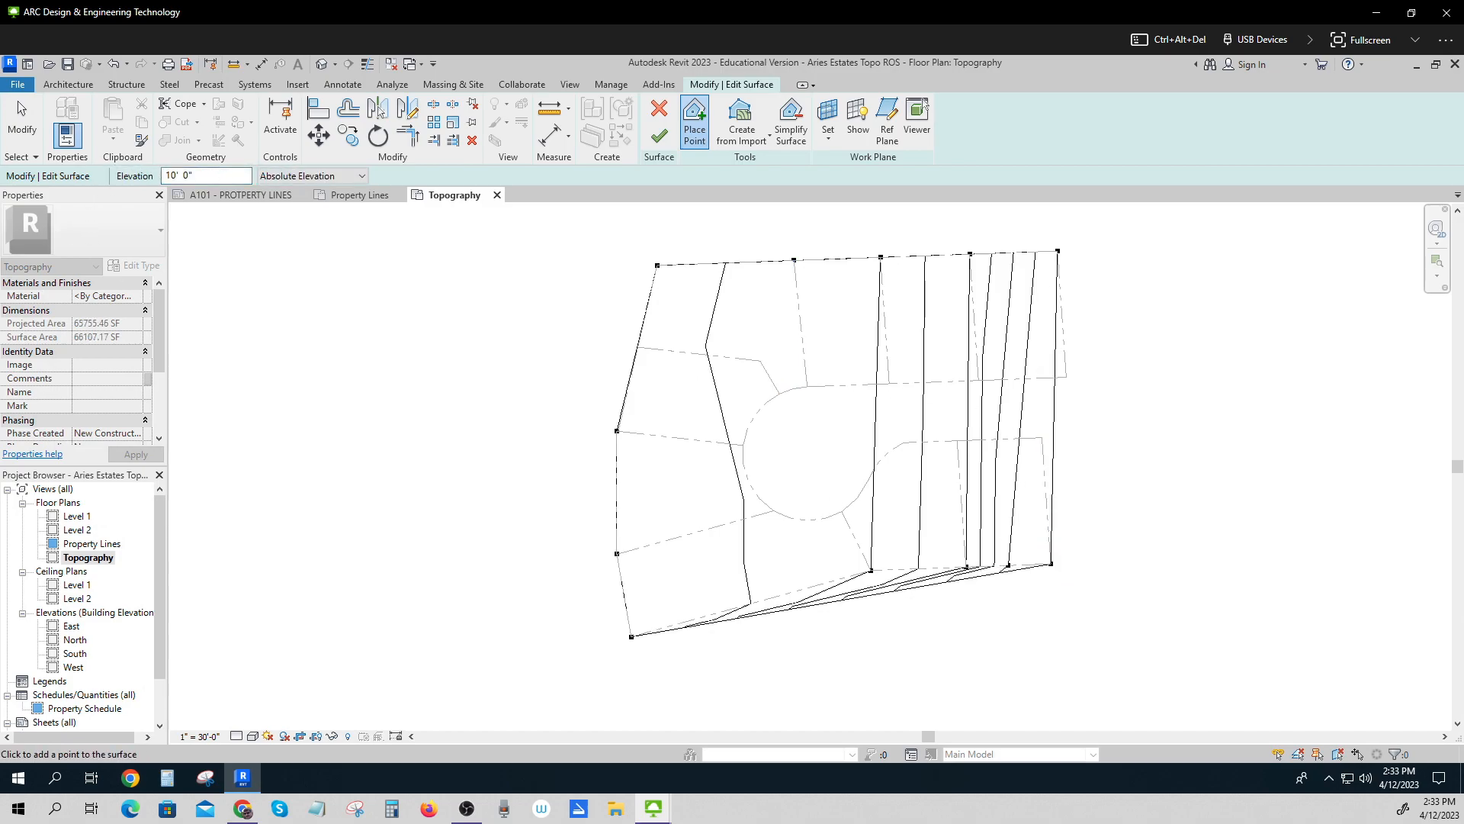
Add elevation 3.2 points on the right edge, middle line and cul-de-sac, then enter 3.6.
{"action": "triple_click", "coordinate": [205, 175]}
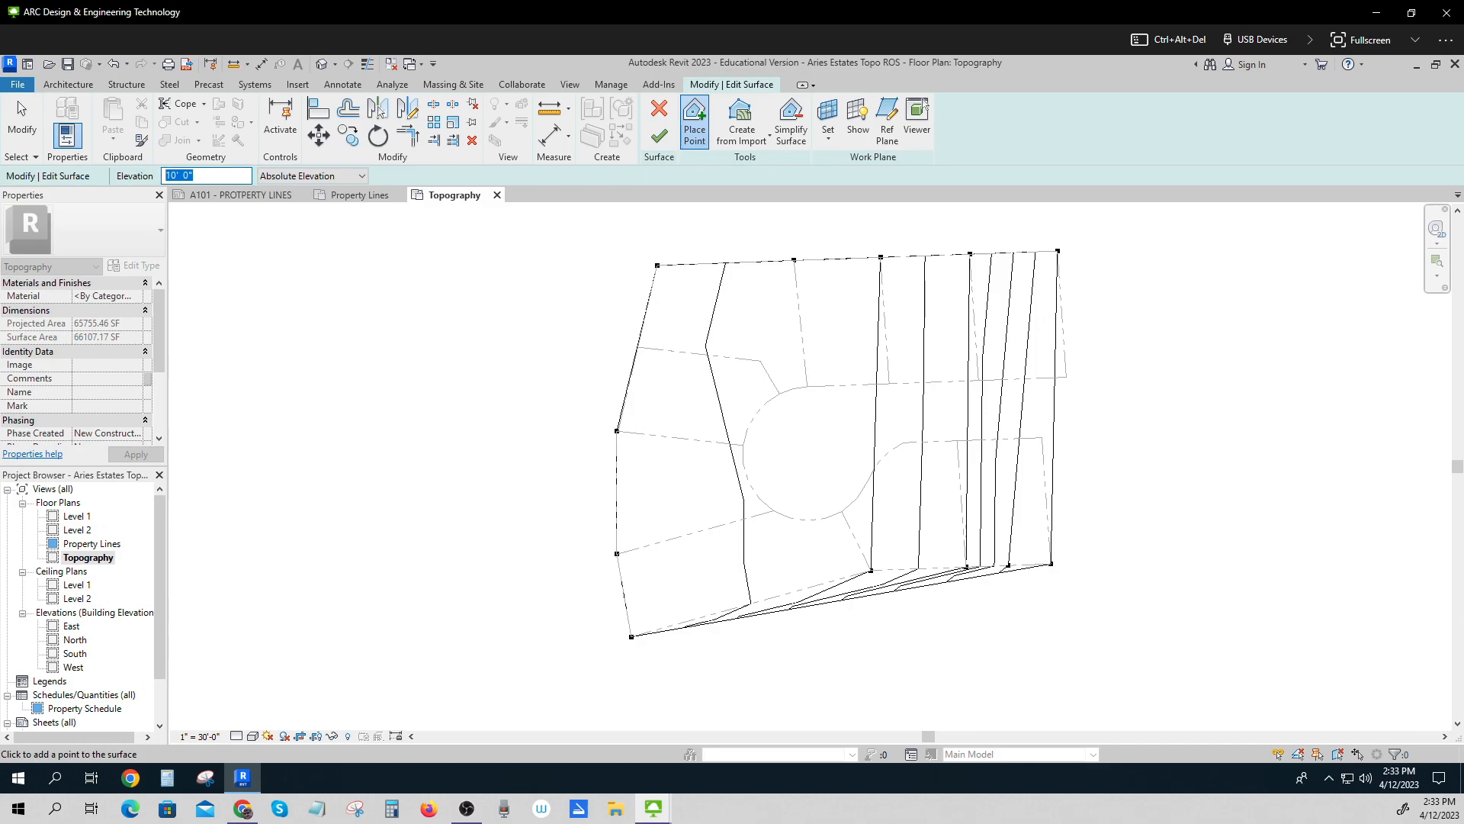
{"action": "left_click", "coordinate": [1044, 436]}
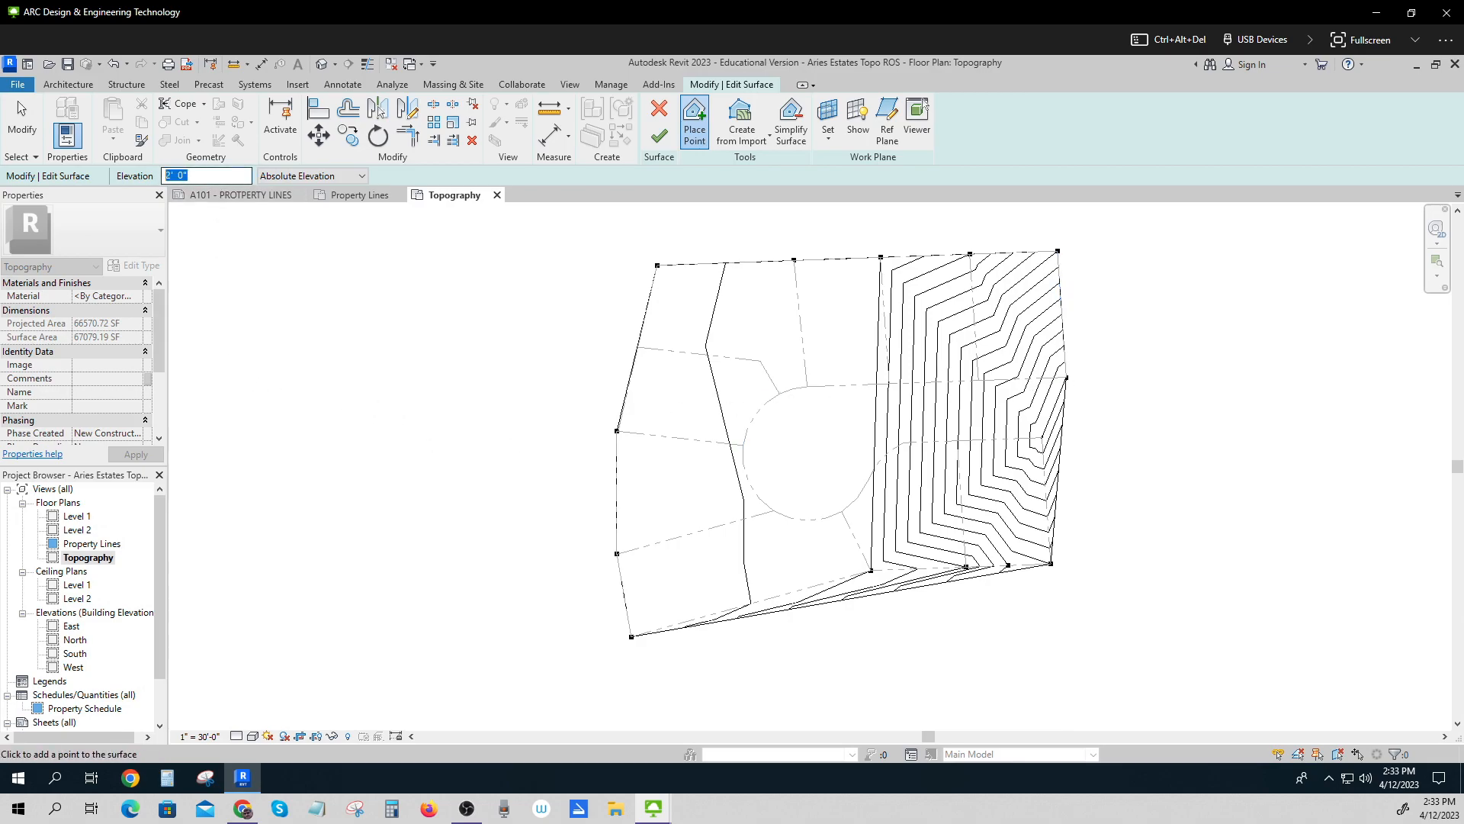
{"action": "type", "text": "3.2"}
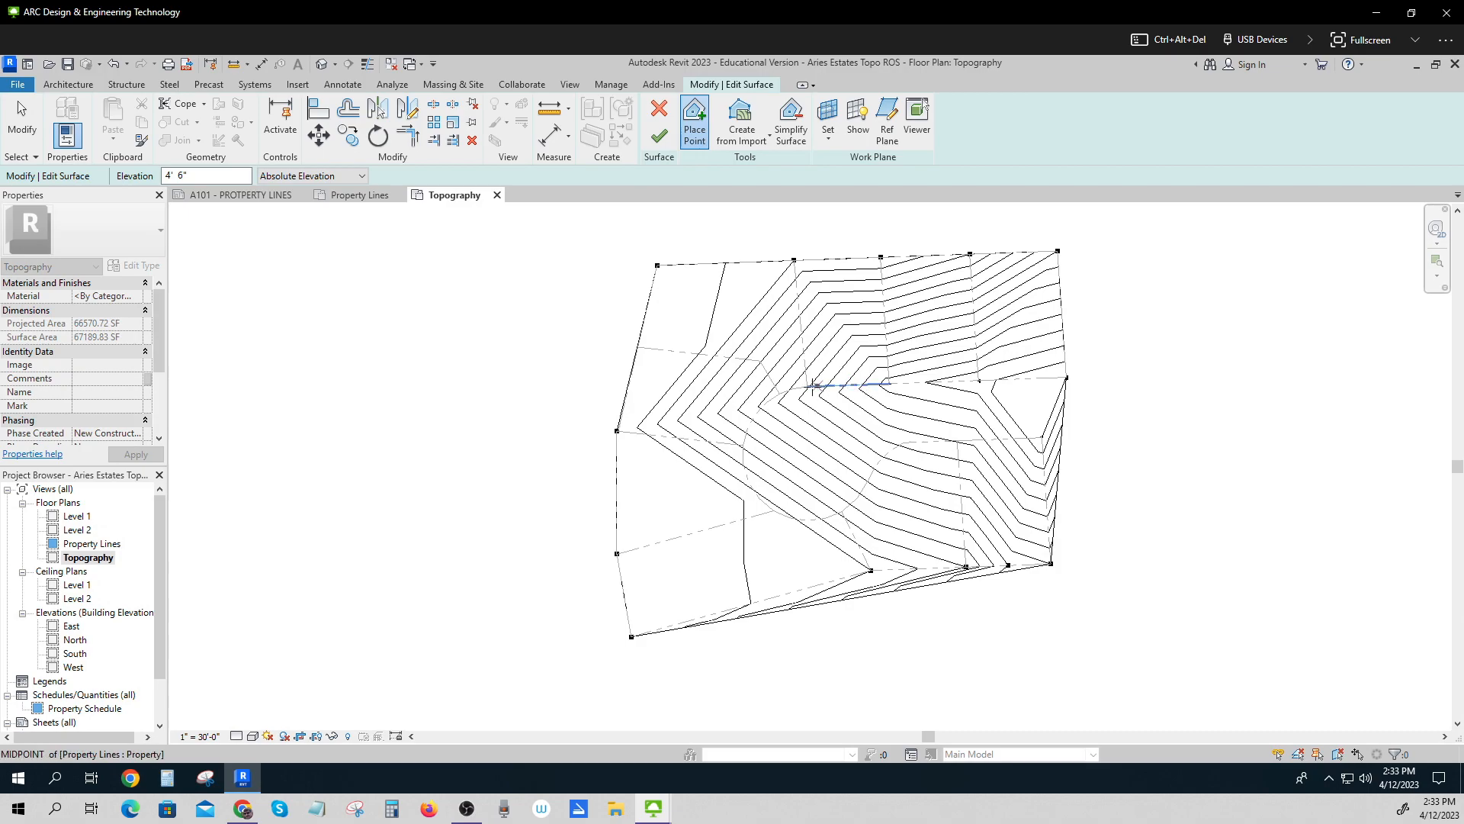
{"action": "left_click", "coordinate": [781, 394]}
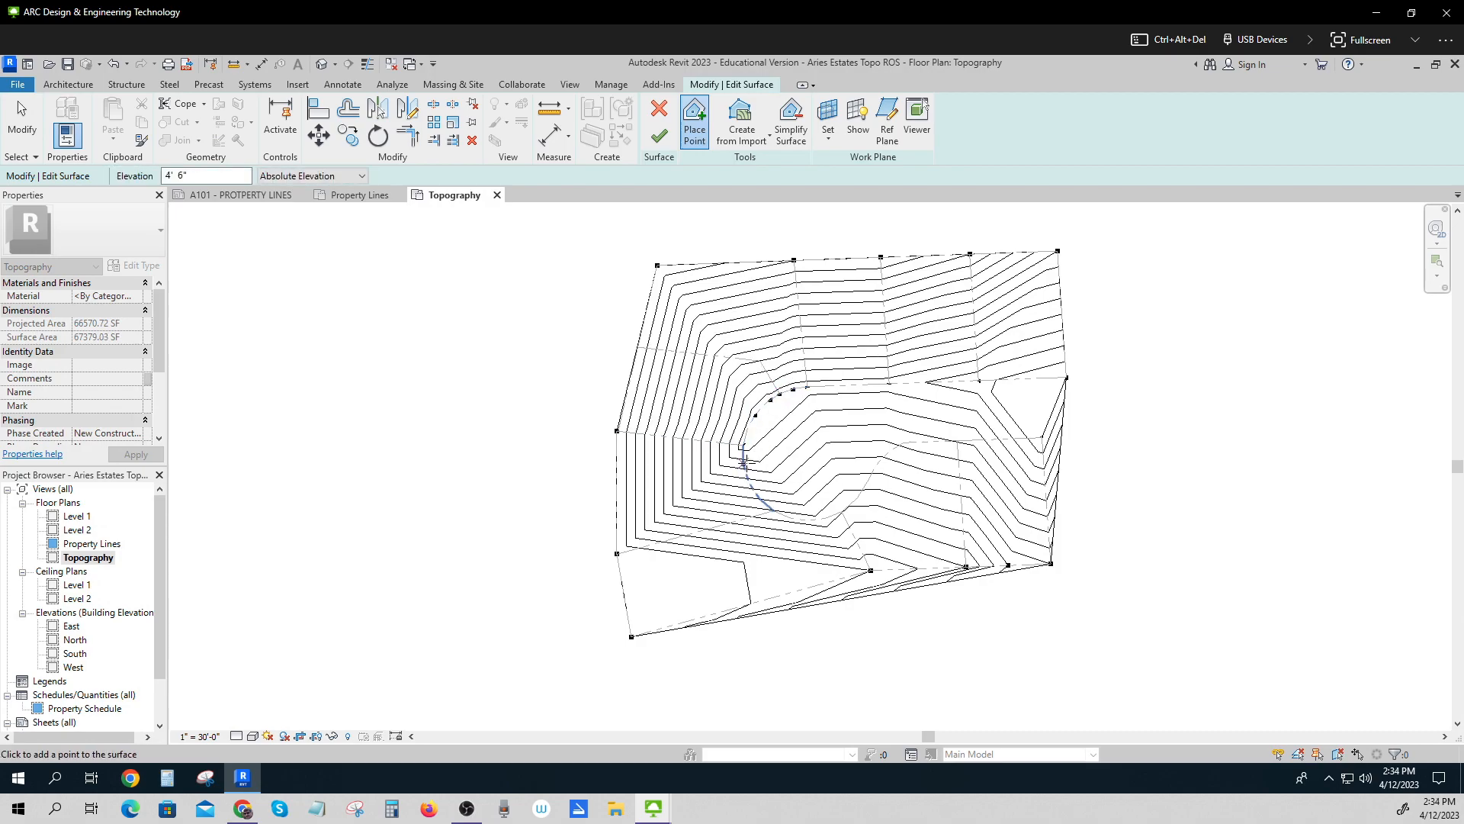
{"action": "left_click", "coordinate": [761, 504]}
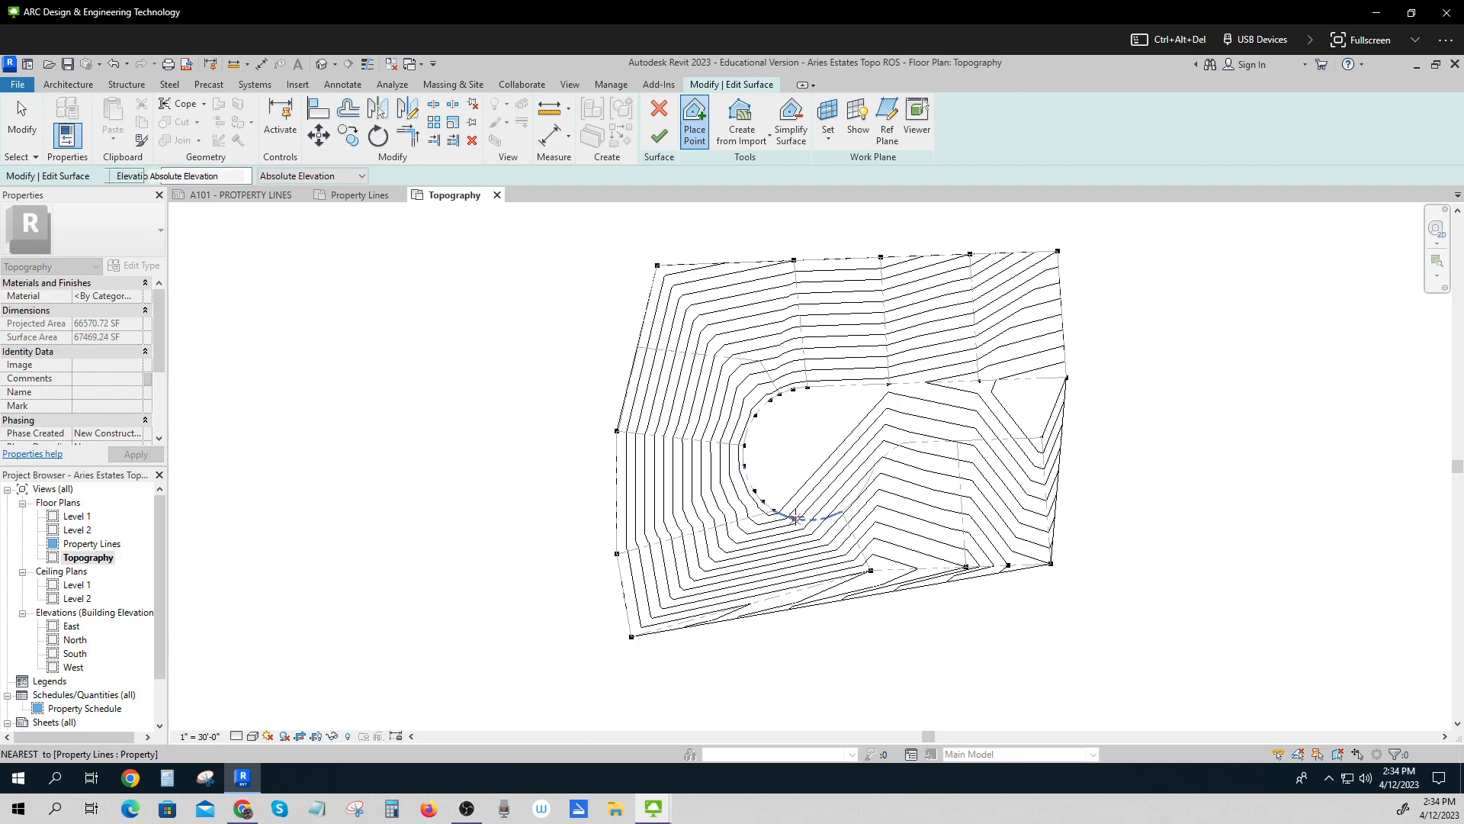
{"action": "left_click", "coordinate": [841, 512]}
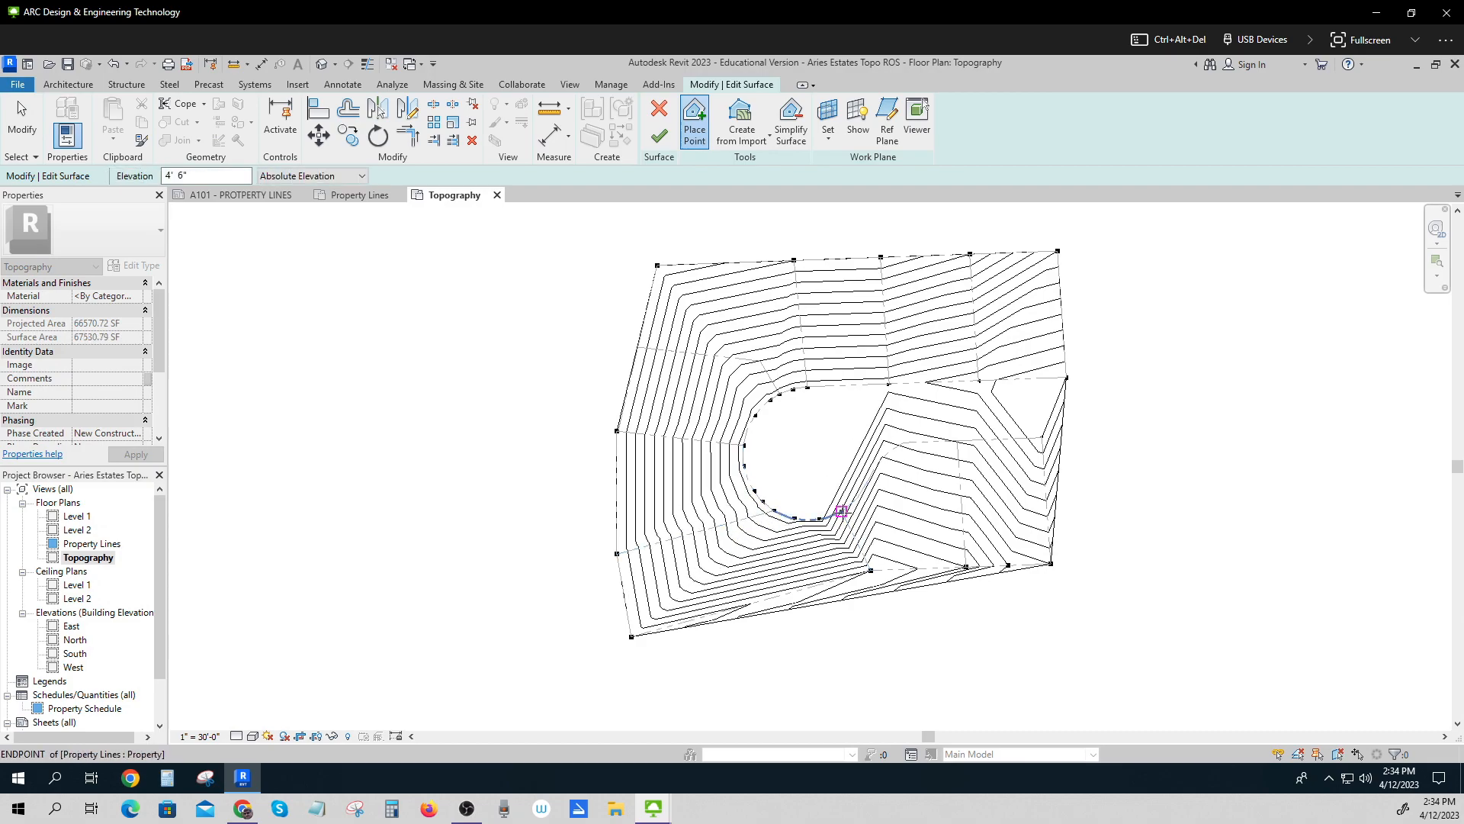
{"action": "left_click", "coordinate": [840, 512]}
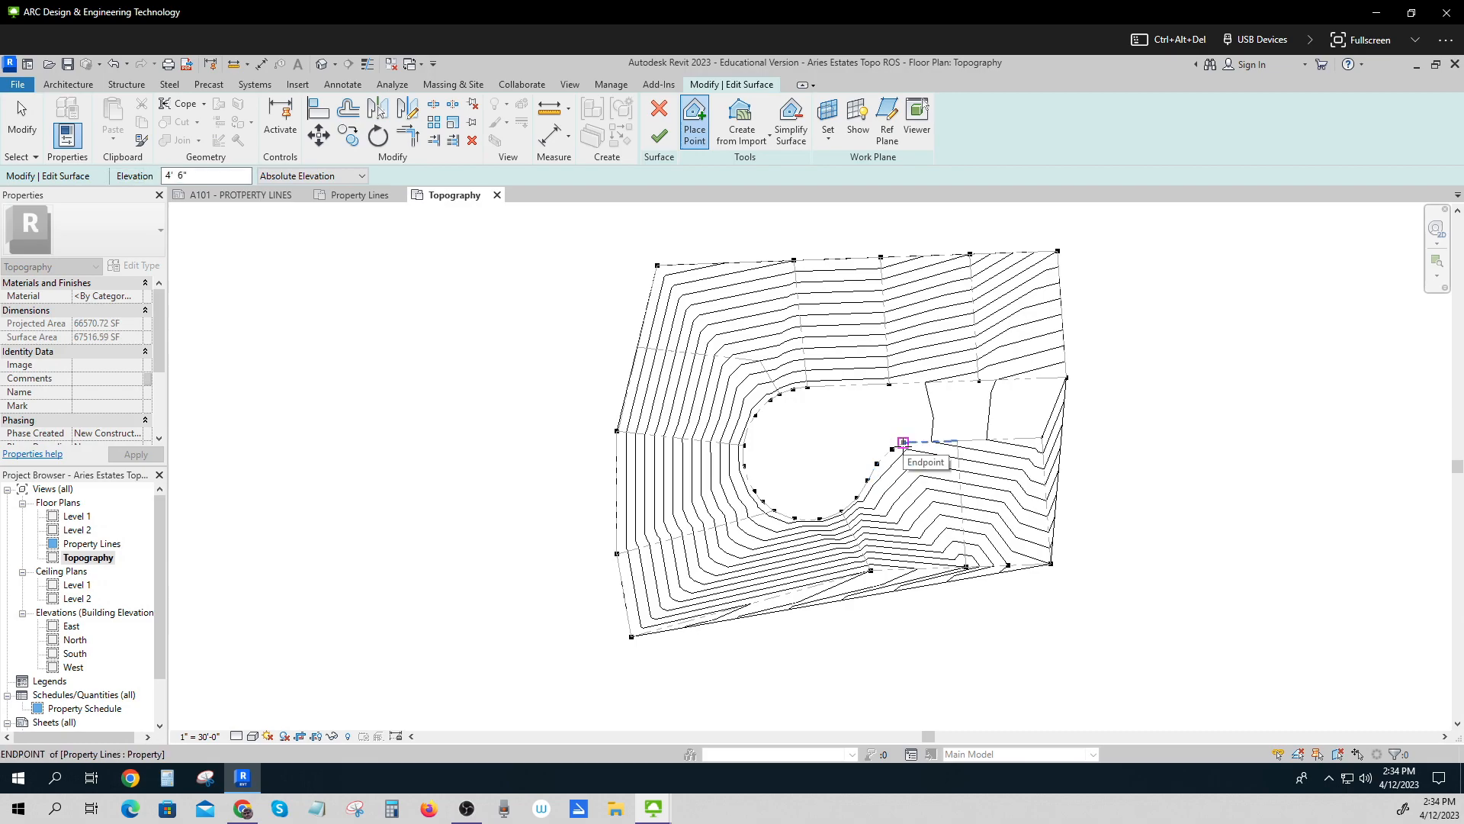
{"action": "mouse_move", "coordinate": [195, 178]}
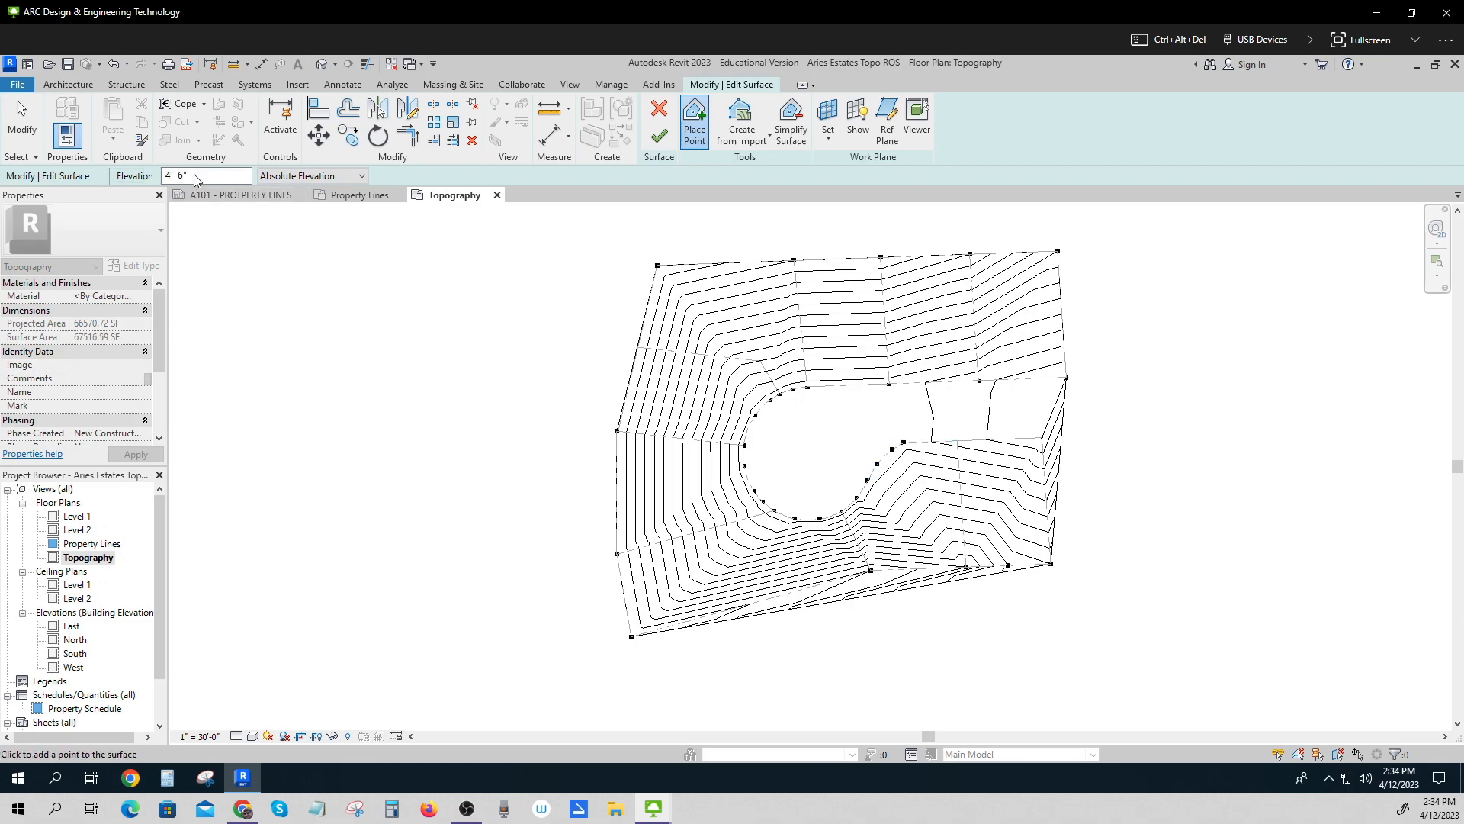
{"action": "triple_click", "coordinate": [205, 176]}
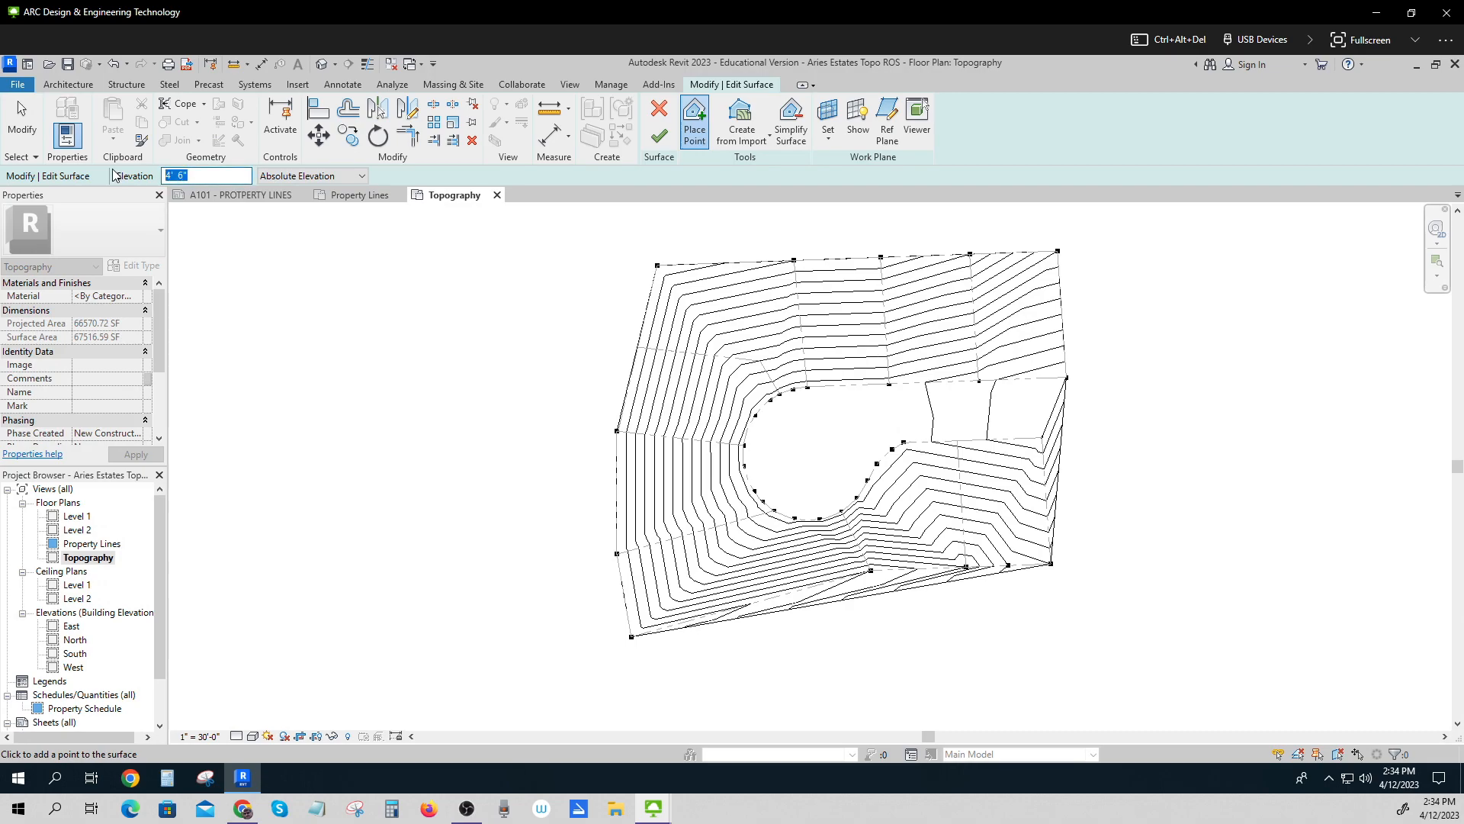
{"action": "type", "text": "3.6"}
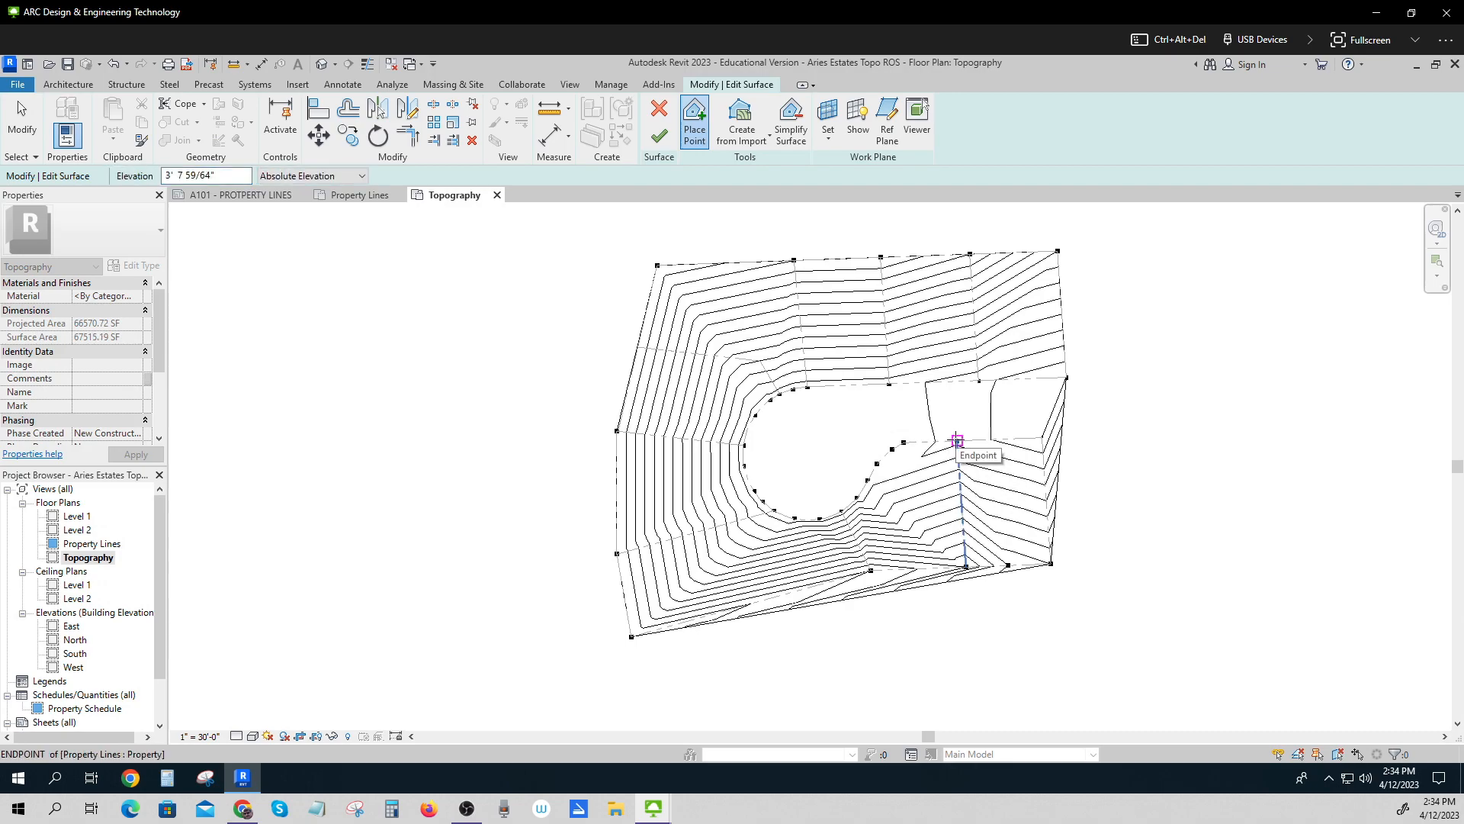
{"action": "mouse_move", "coordinate": [1119, 628]}
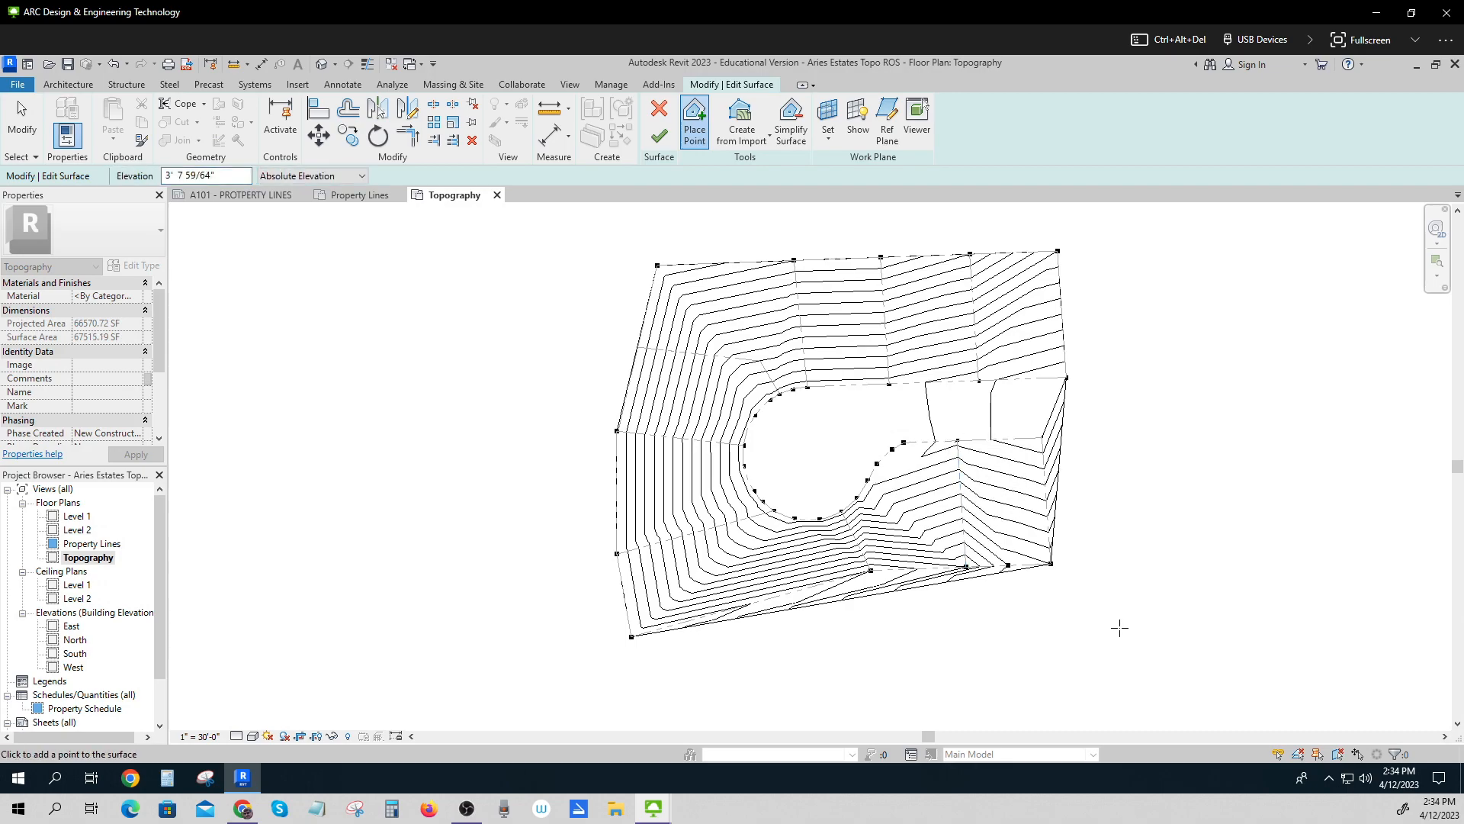
{"action": "mouse_move", "coordinate": [441, 241]}
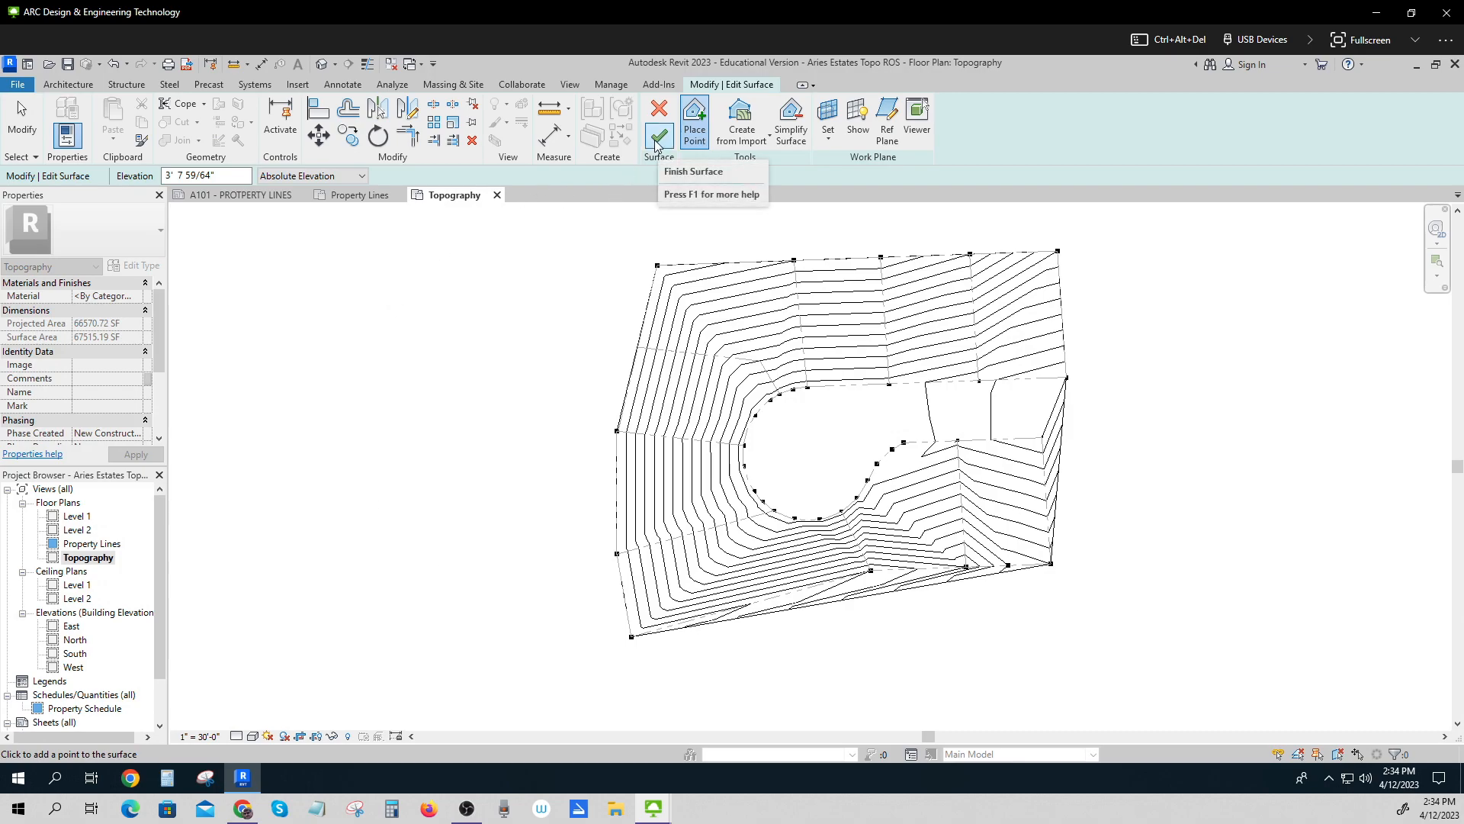
Finish the toposurface and split off the upper-right lot along its property boundary.
{"action": "left_click", "coordinate": [659, 114]}
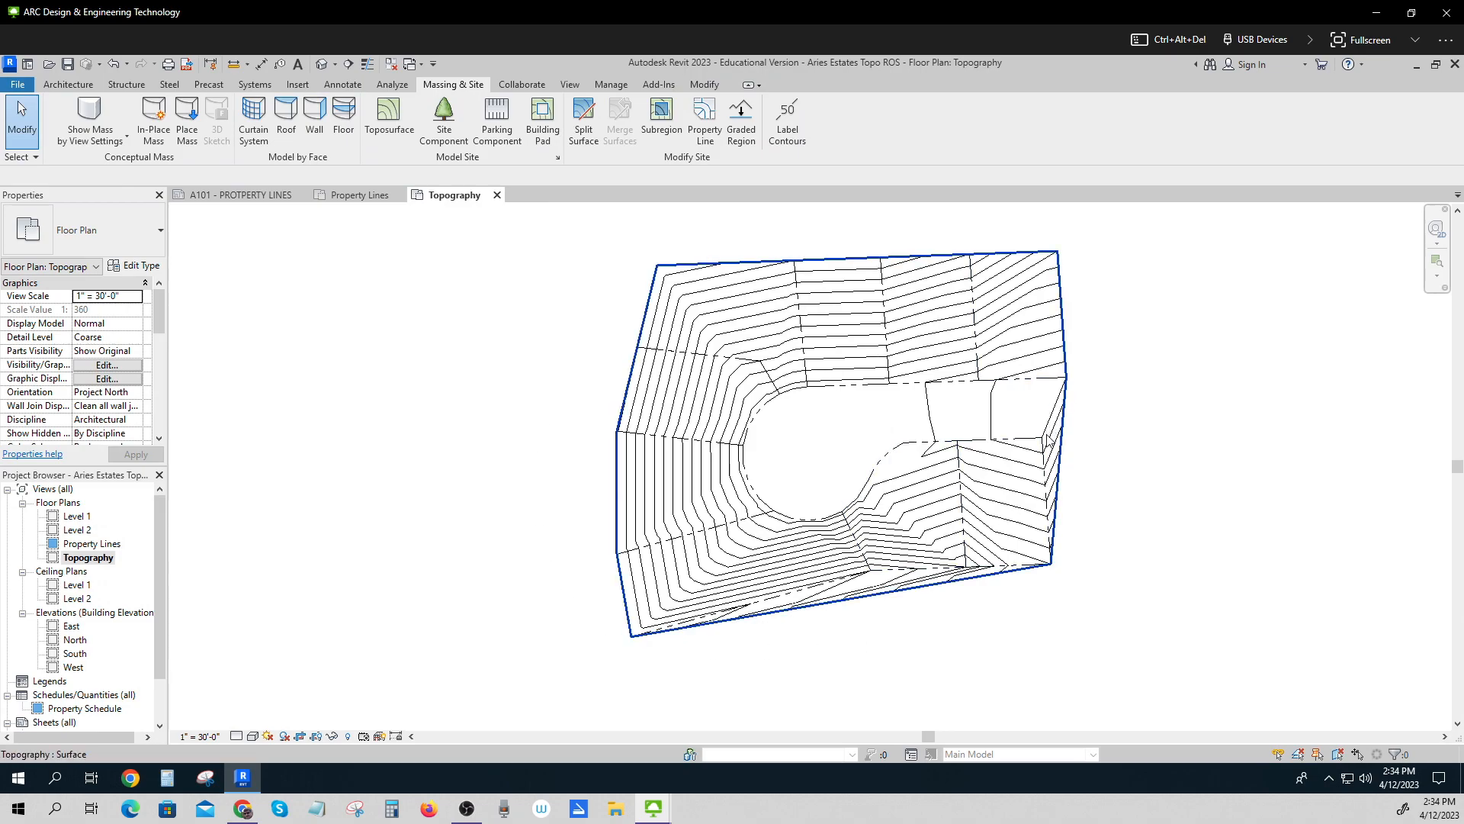
{"action": "mouse_move", "coordinate": [1051, 413]}
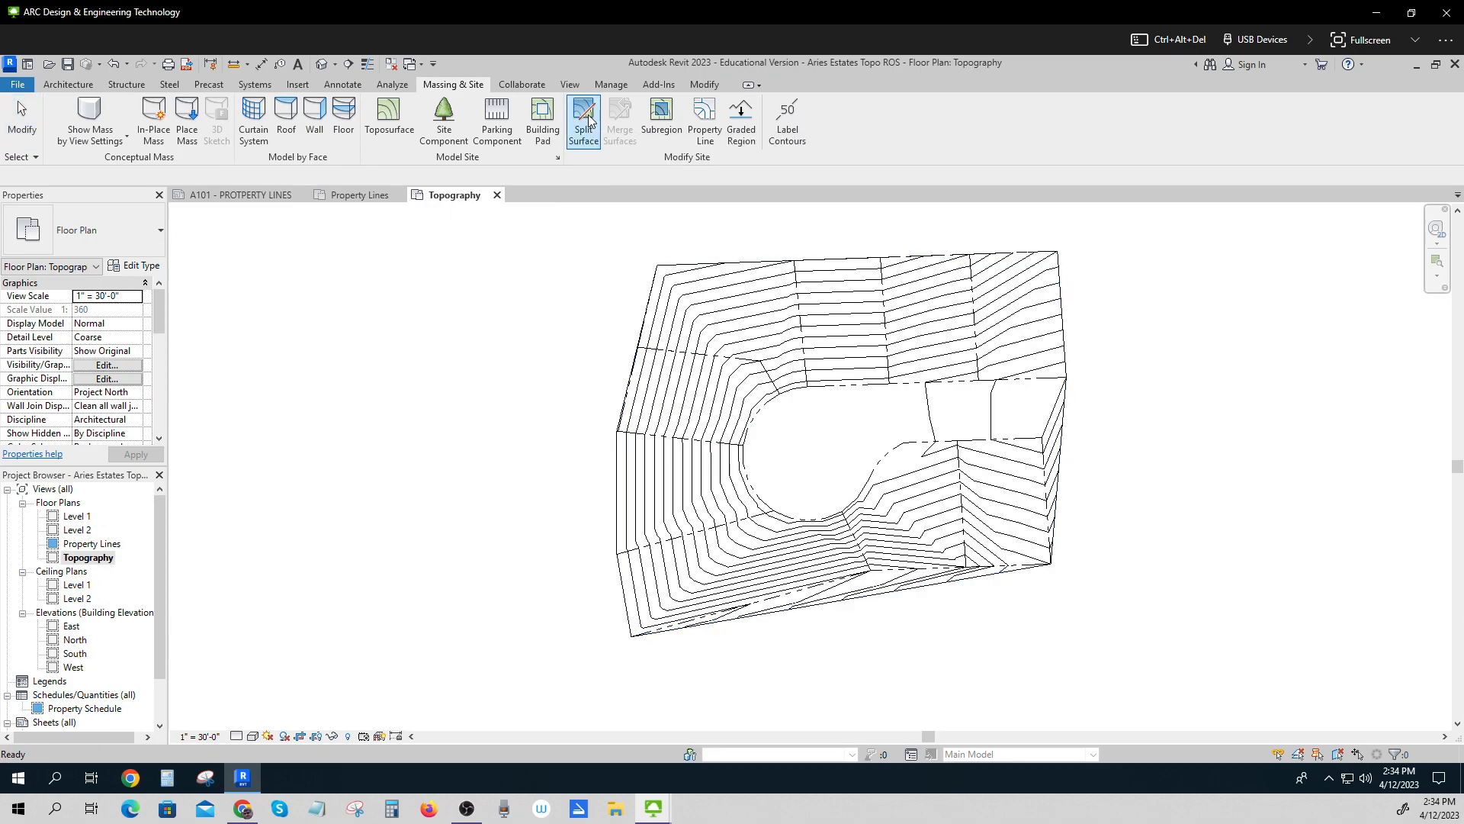
{"action": "left_click", "coordinate": [1016, 365]}
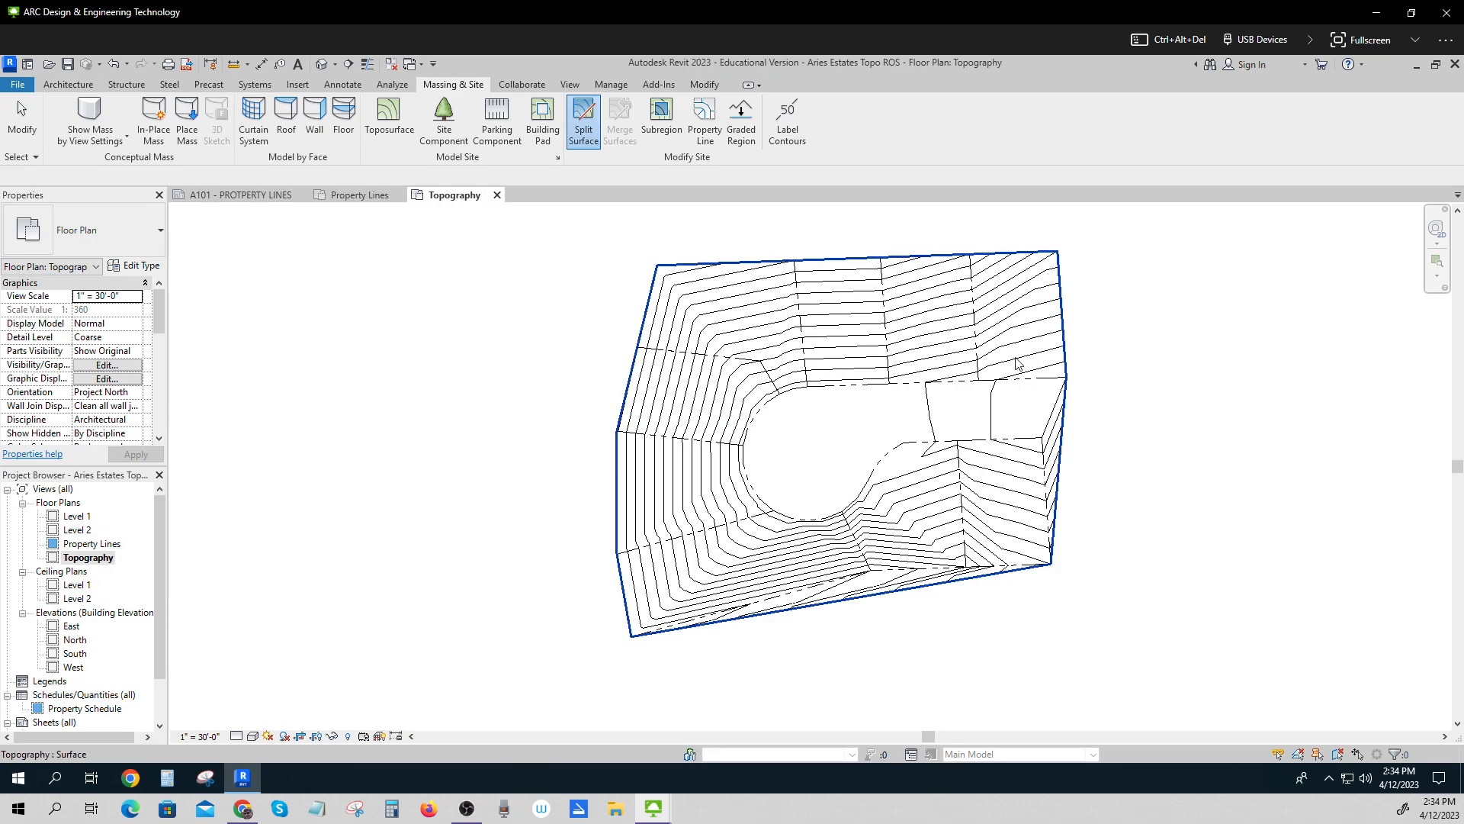
{"action": "left_click", "coordinate": [583, 121]}
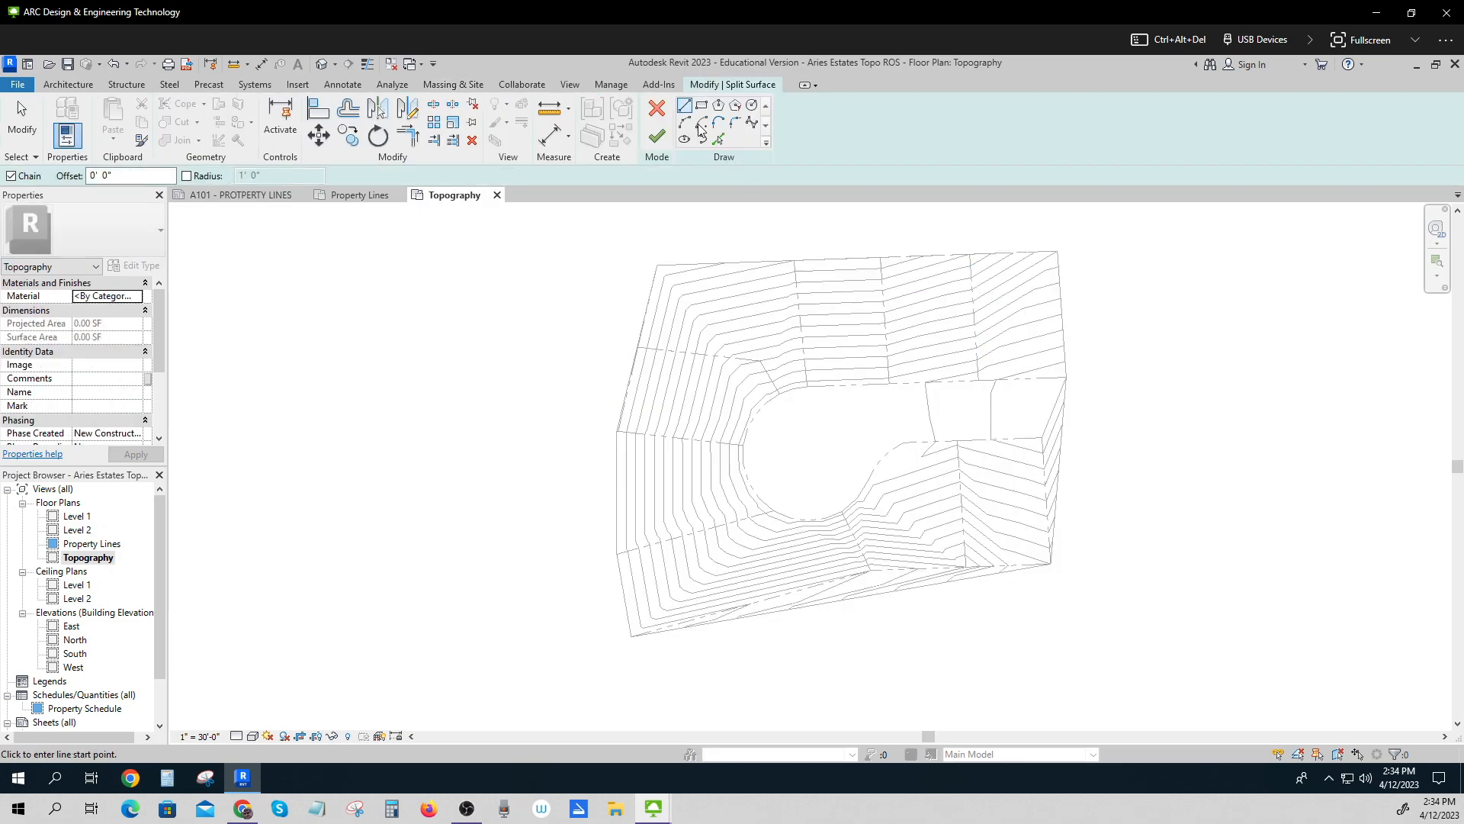
{"action": "mouse_move", "coordinate": [1072, 376]}
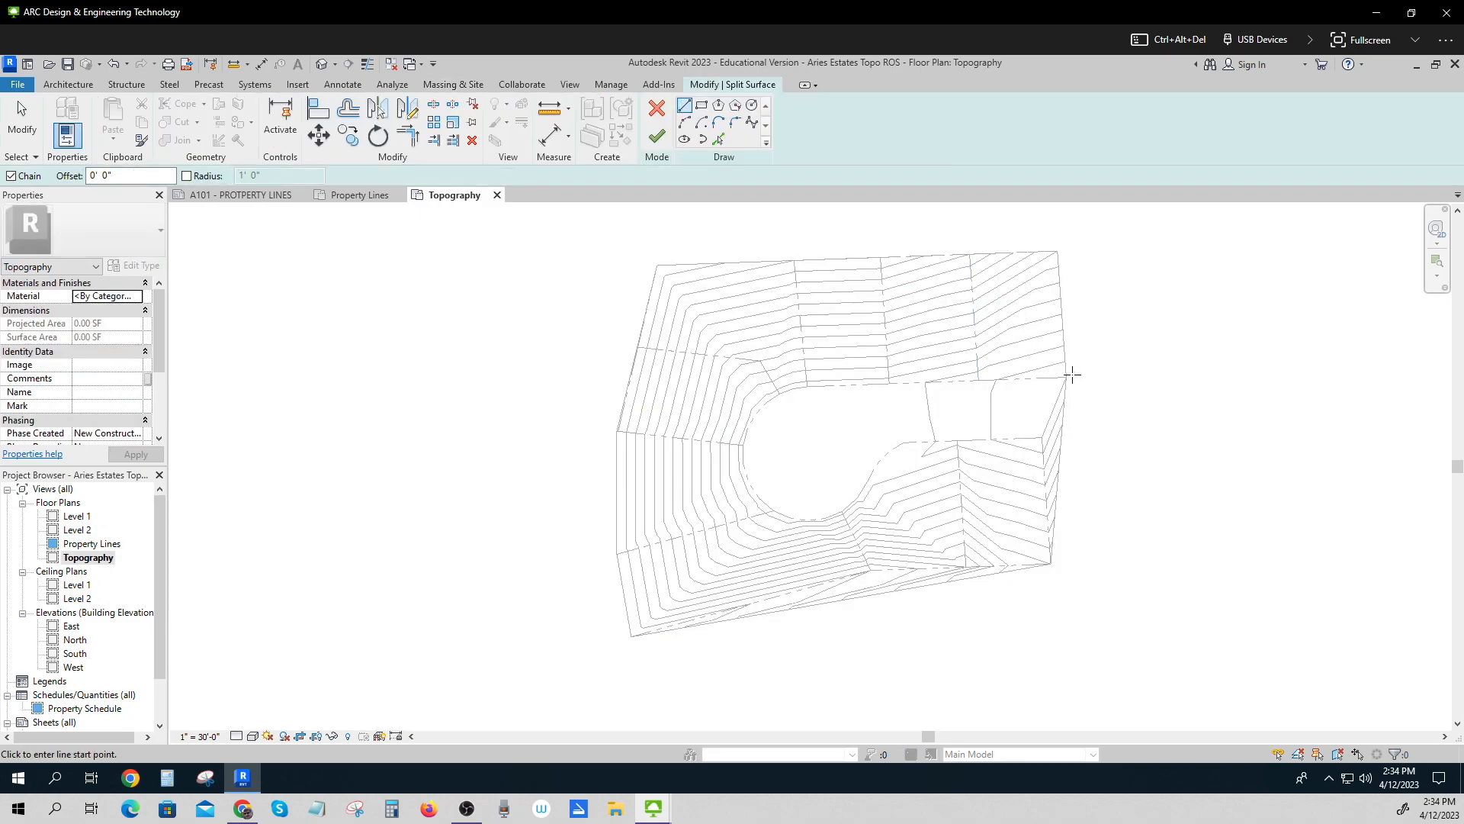
{"action": "left_click", "coordinate": [1043, 437]}
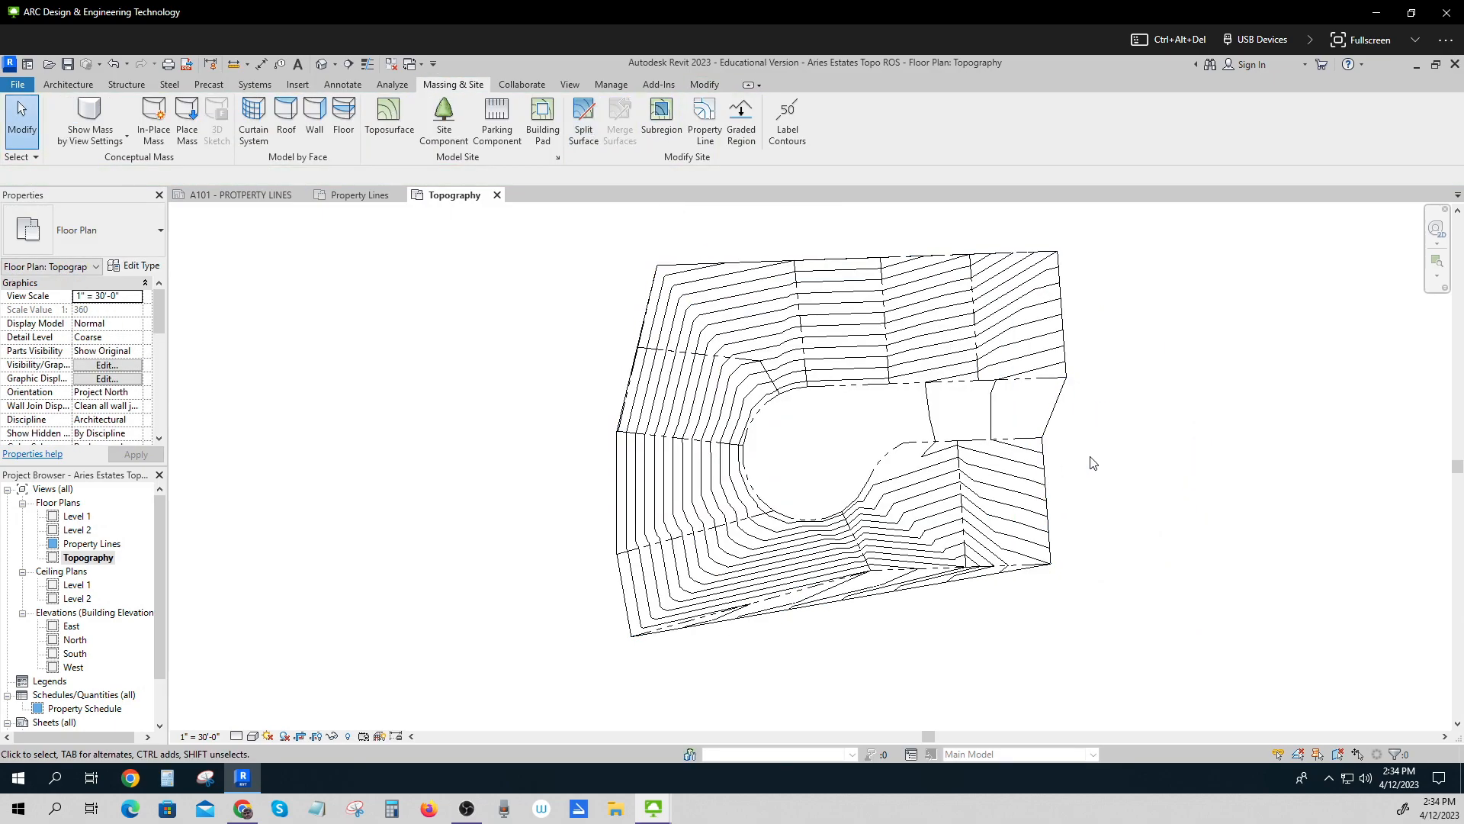
{"action": "mouse_move", "coordinate": [196, 610]}
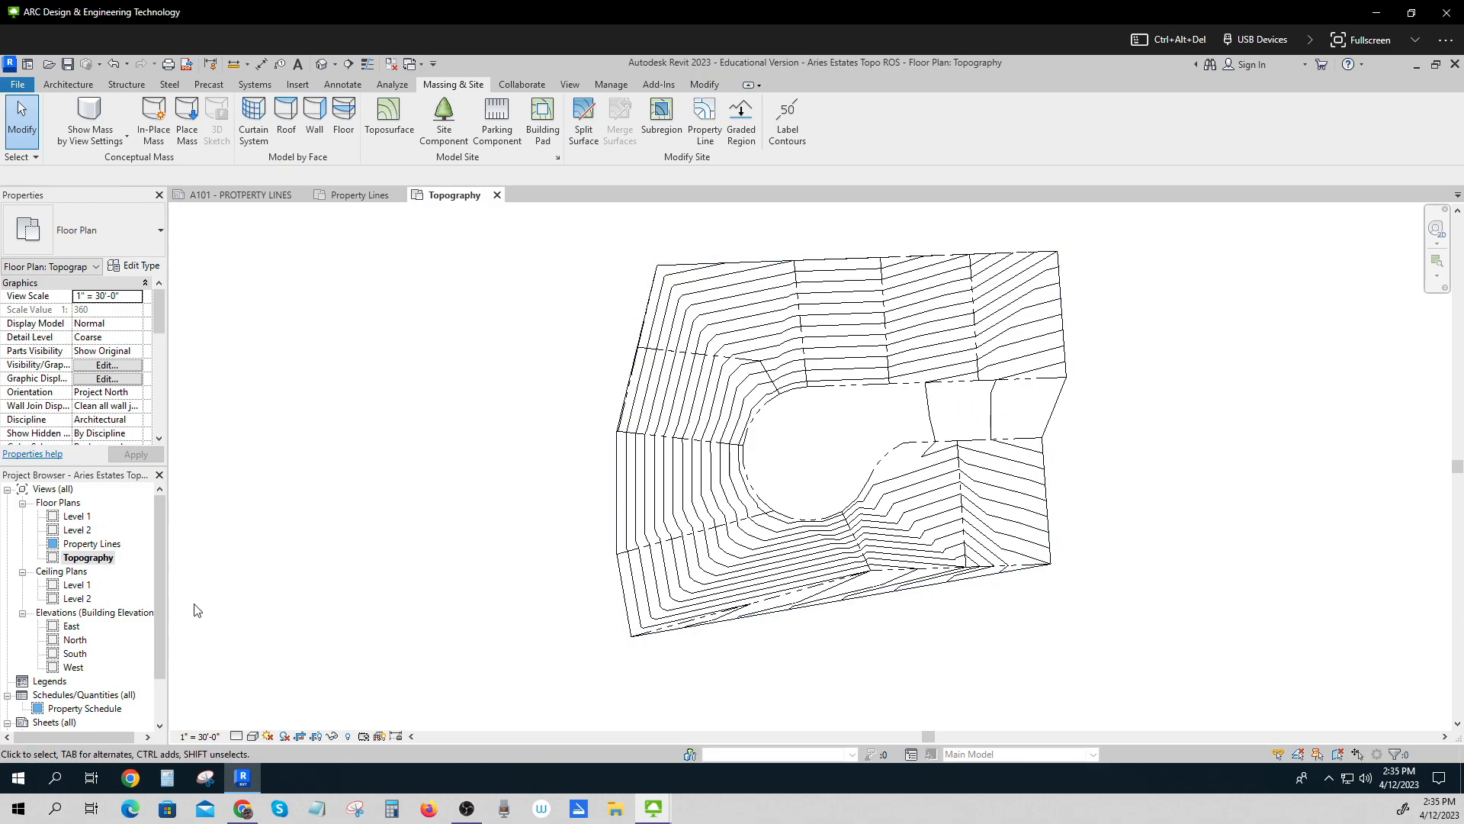
{"action": "mouse_move", "coordinate": [73, 80]}
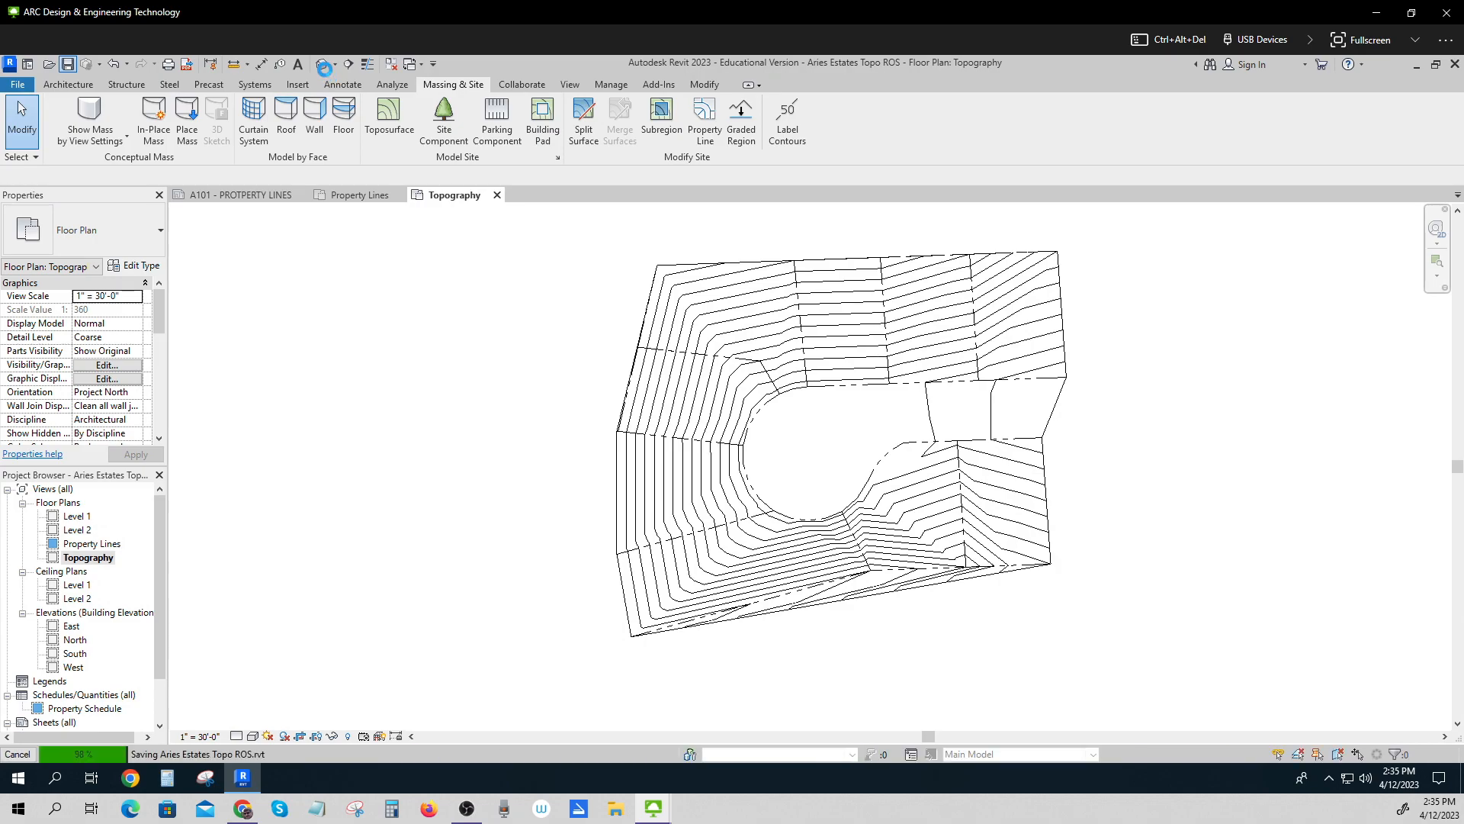
{"action": "mouse_move", "coordinate": [325, 63]}
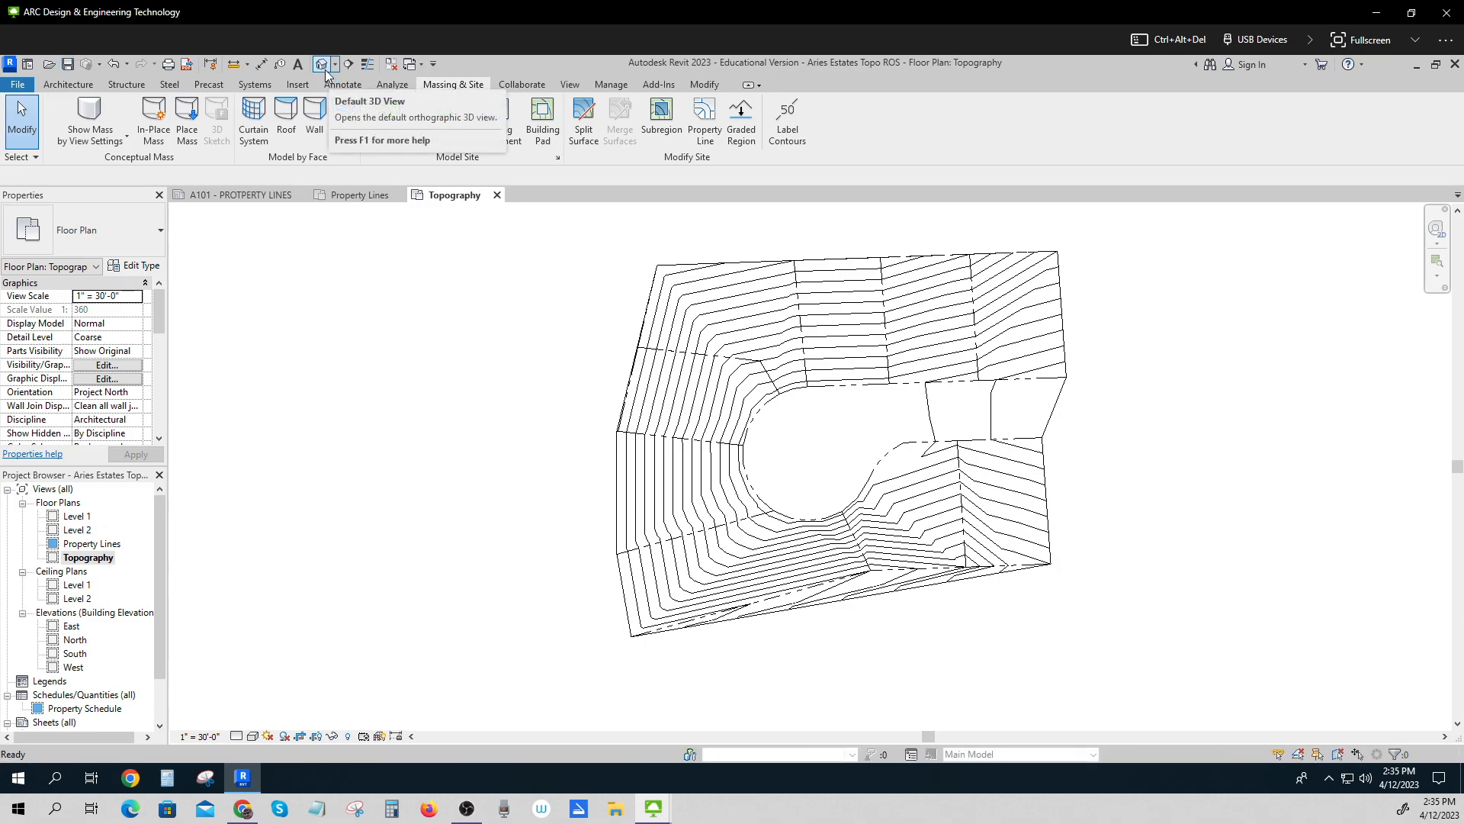
{"action": "mouse_move", "coordinate": [327, 70]}
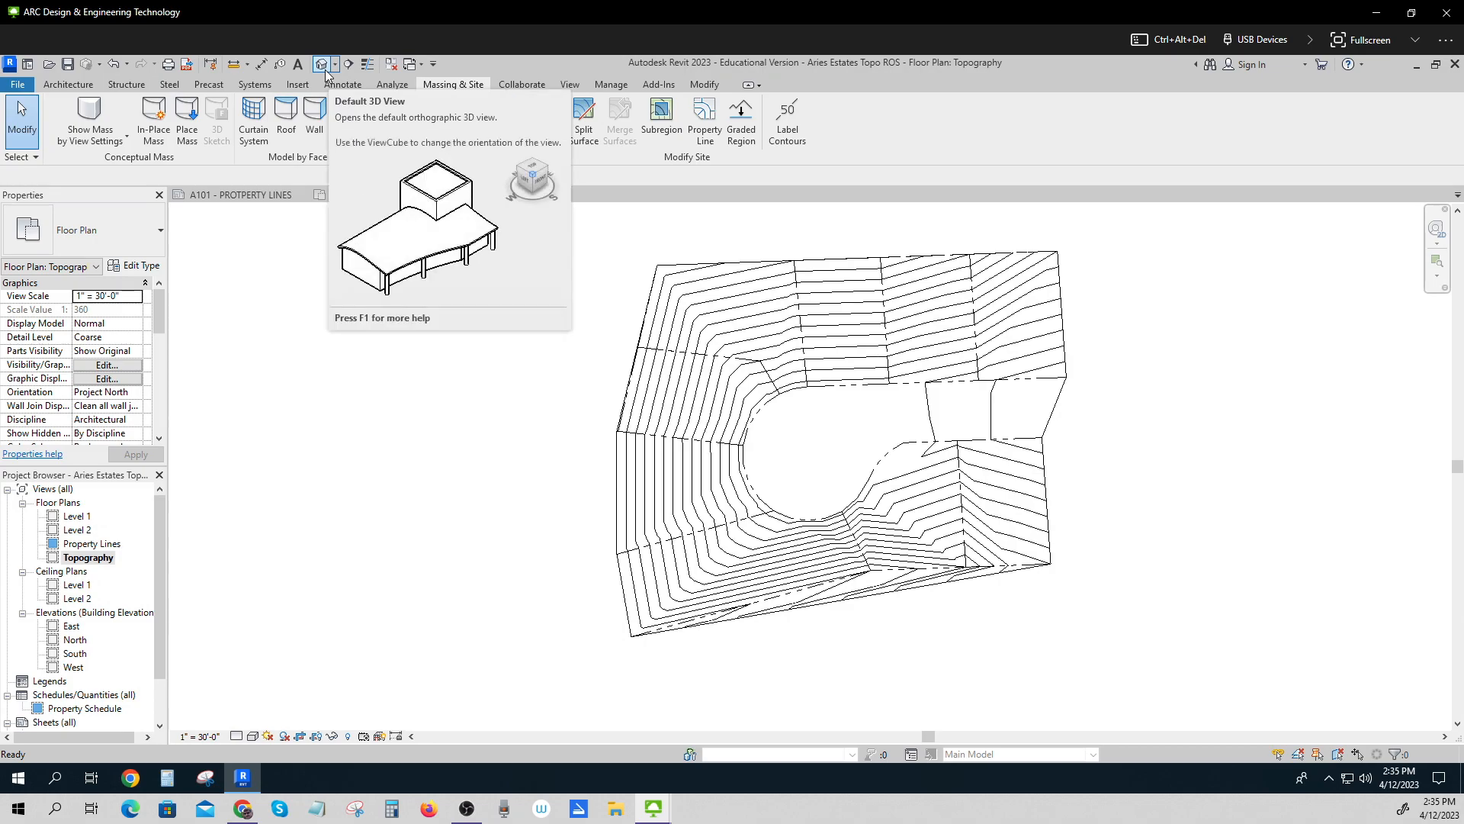
Switch to the default 3D view to inspect the split toposurface.
{"action": "left_click", "coordinate": [325, 63]}
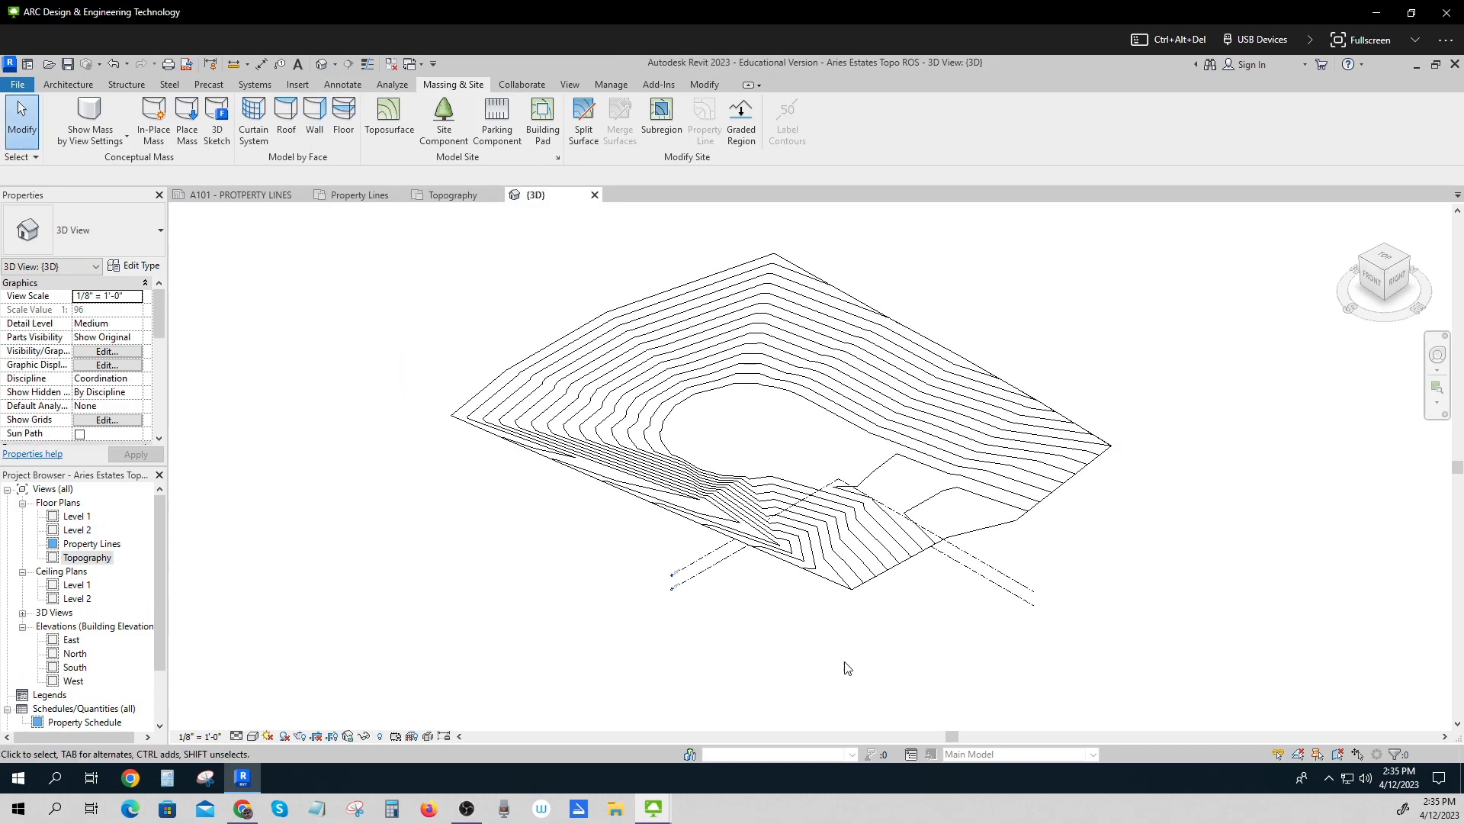
{"action": "mouse_move", "coordinate": [954, 667]}
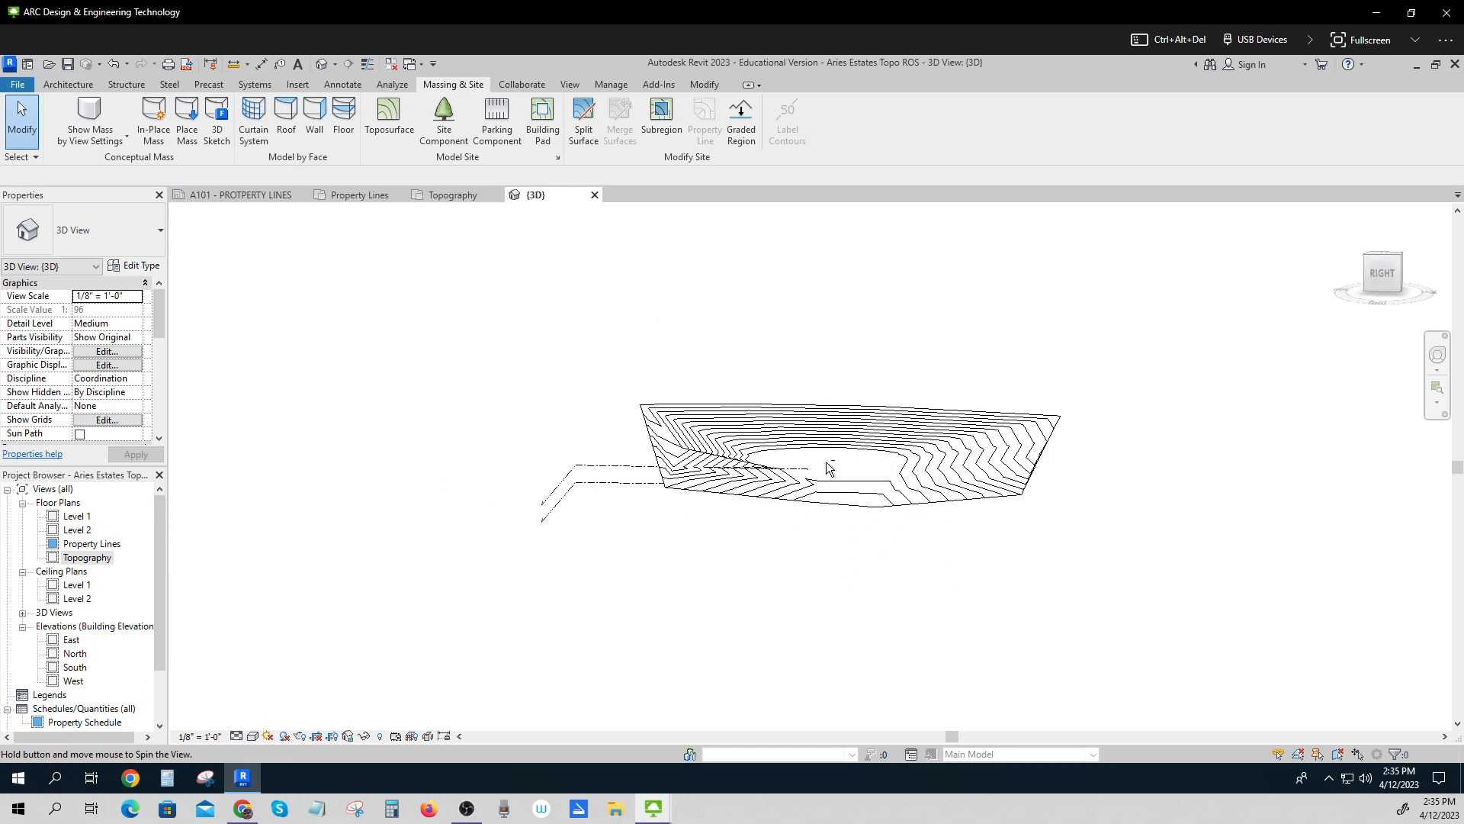
{"action": "mouse_move", "coordinate": [862, 471]}
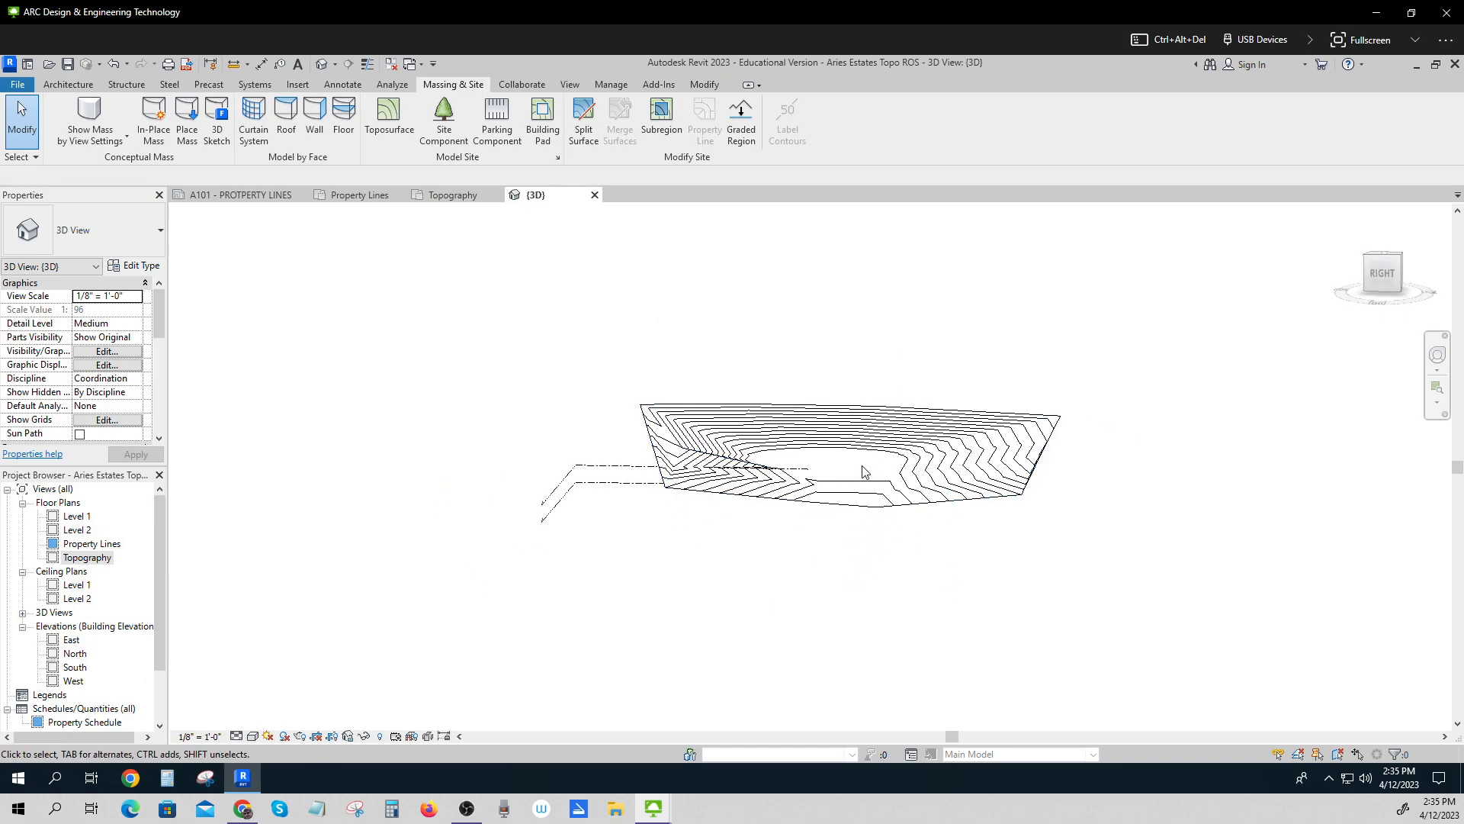
{"action": "mouse_move", "coordinate": [433, 564]}
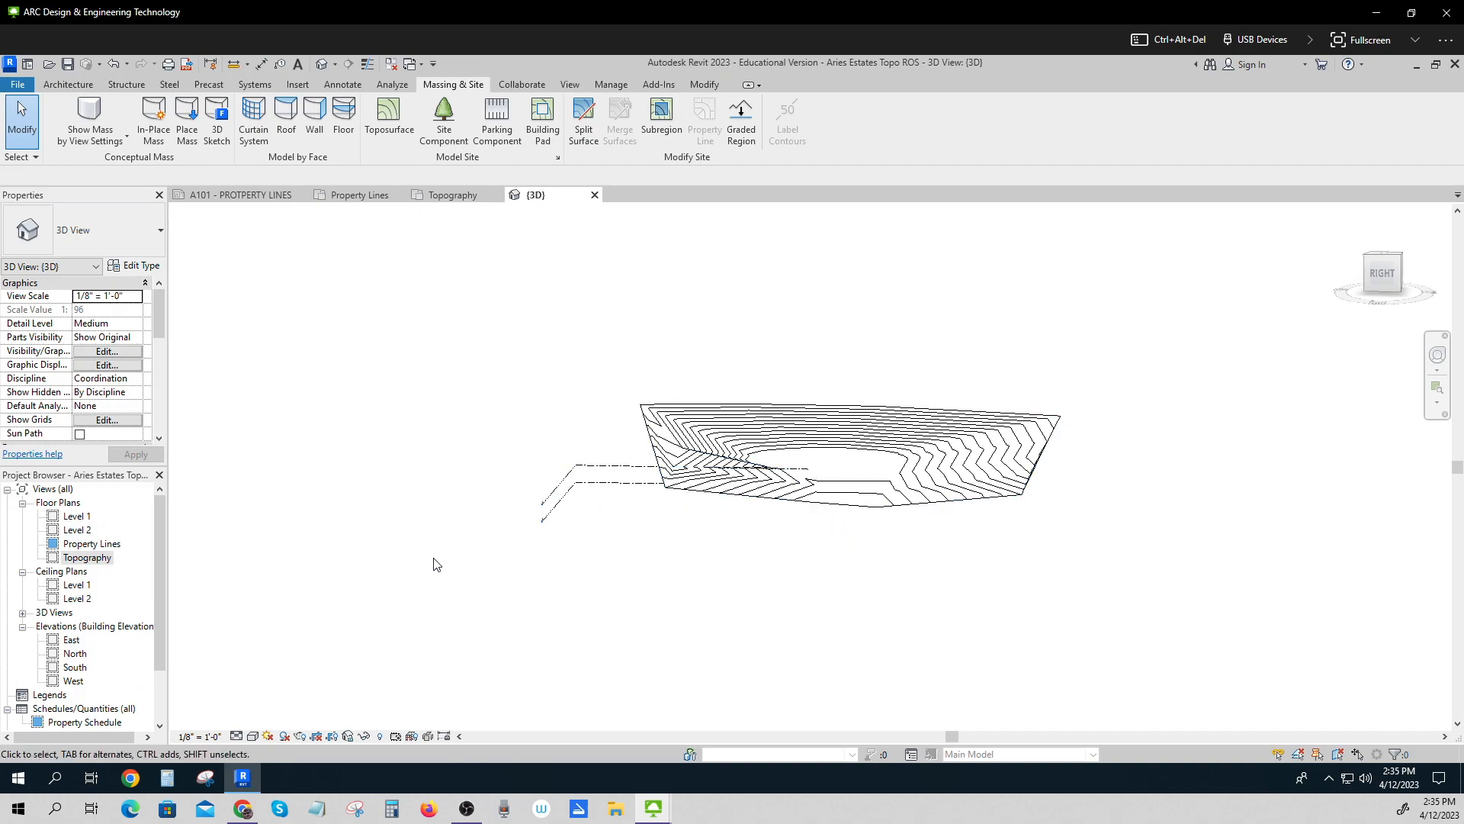
{"action": "mouse_move", "coordinate": [134, 561]}
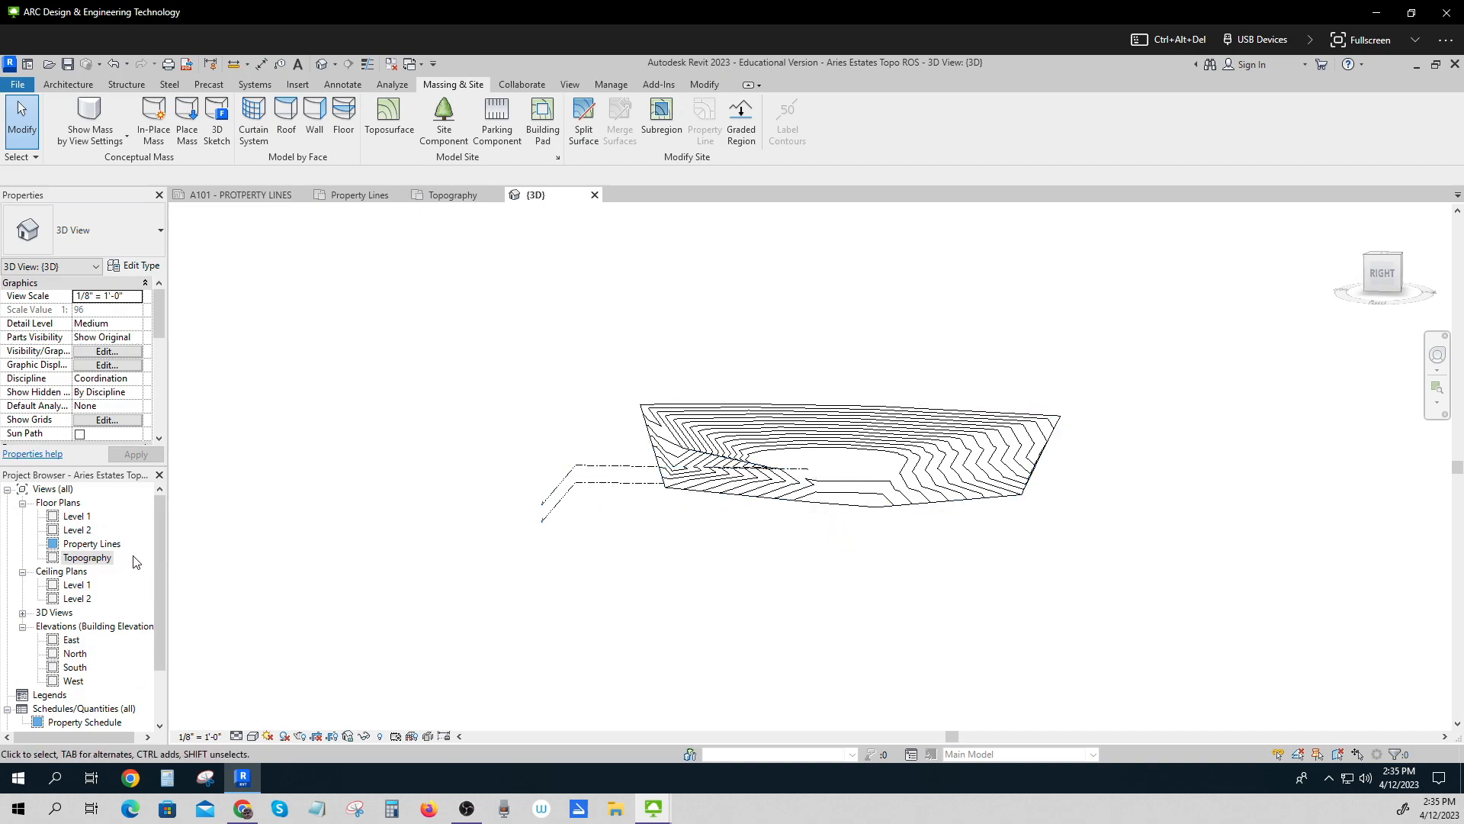
Return to the Topography plan and select the large main toposurface.
{"action": "double_click", "coordinate": [88, 556]}
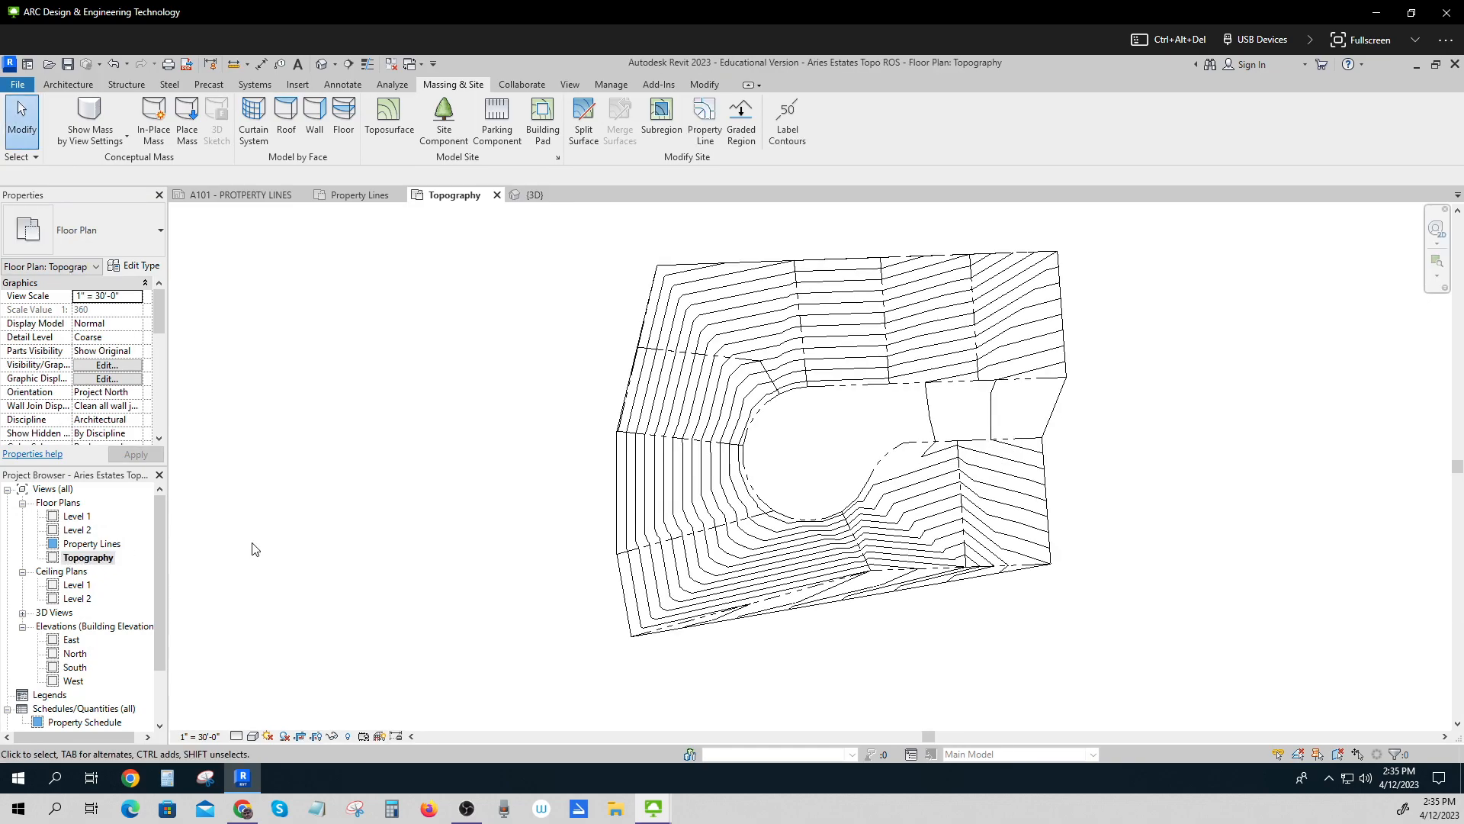
{"action": "left_click", "coordinate": [849, 374]}
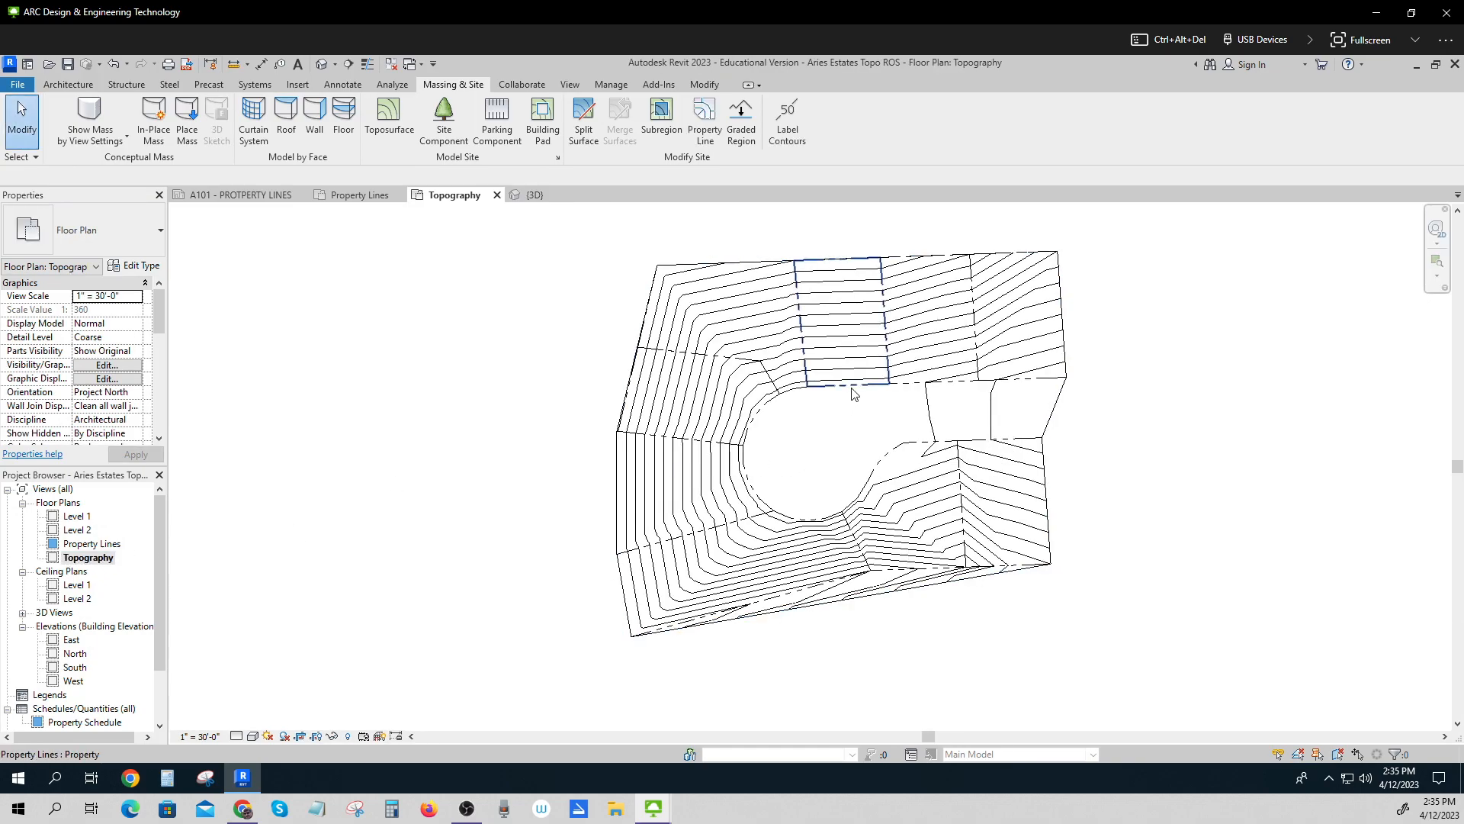
{"action": "mouse_move", "coordinate": [848, 392]}
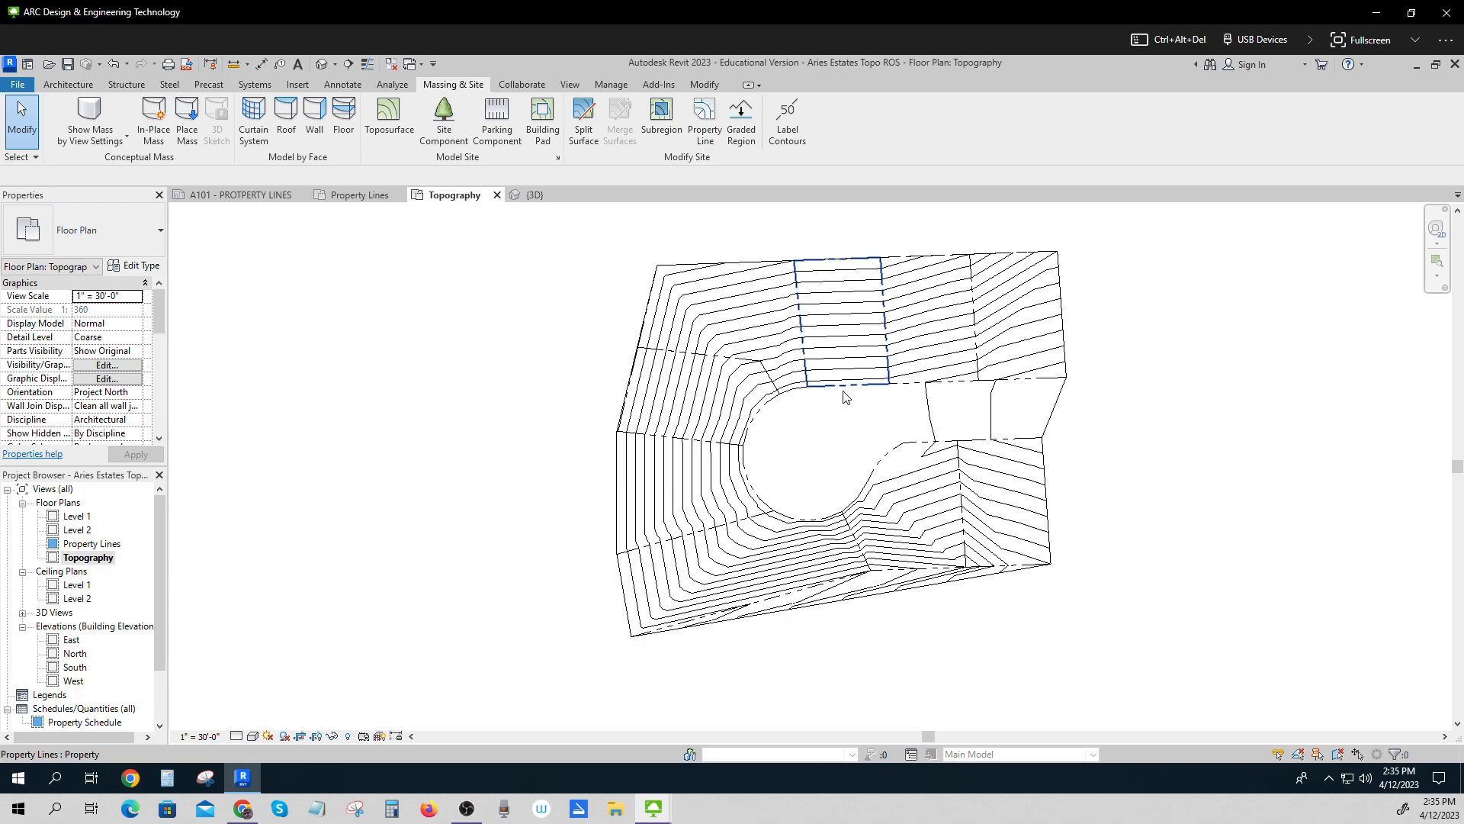
{"action": "mouse_move", "coordinate": [851, 380]}
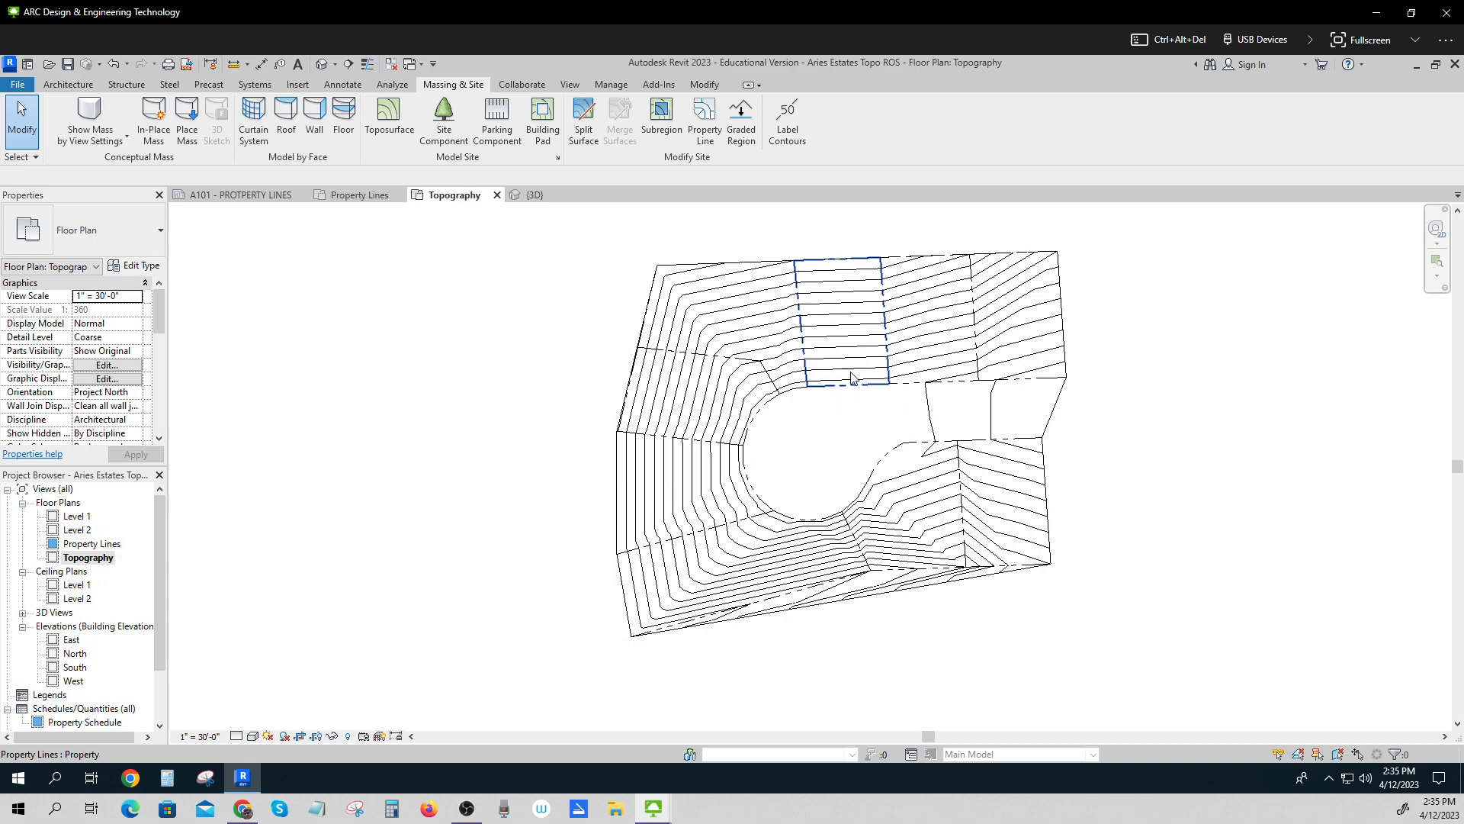
{"action": "left_click", "coordinate": [850, 365]}
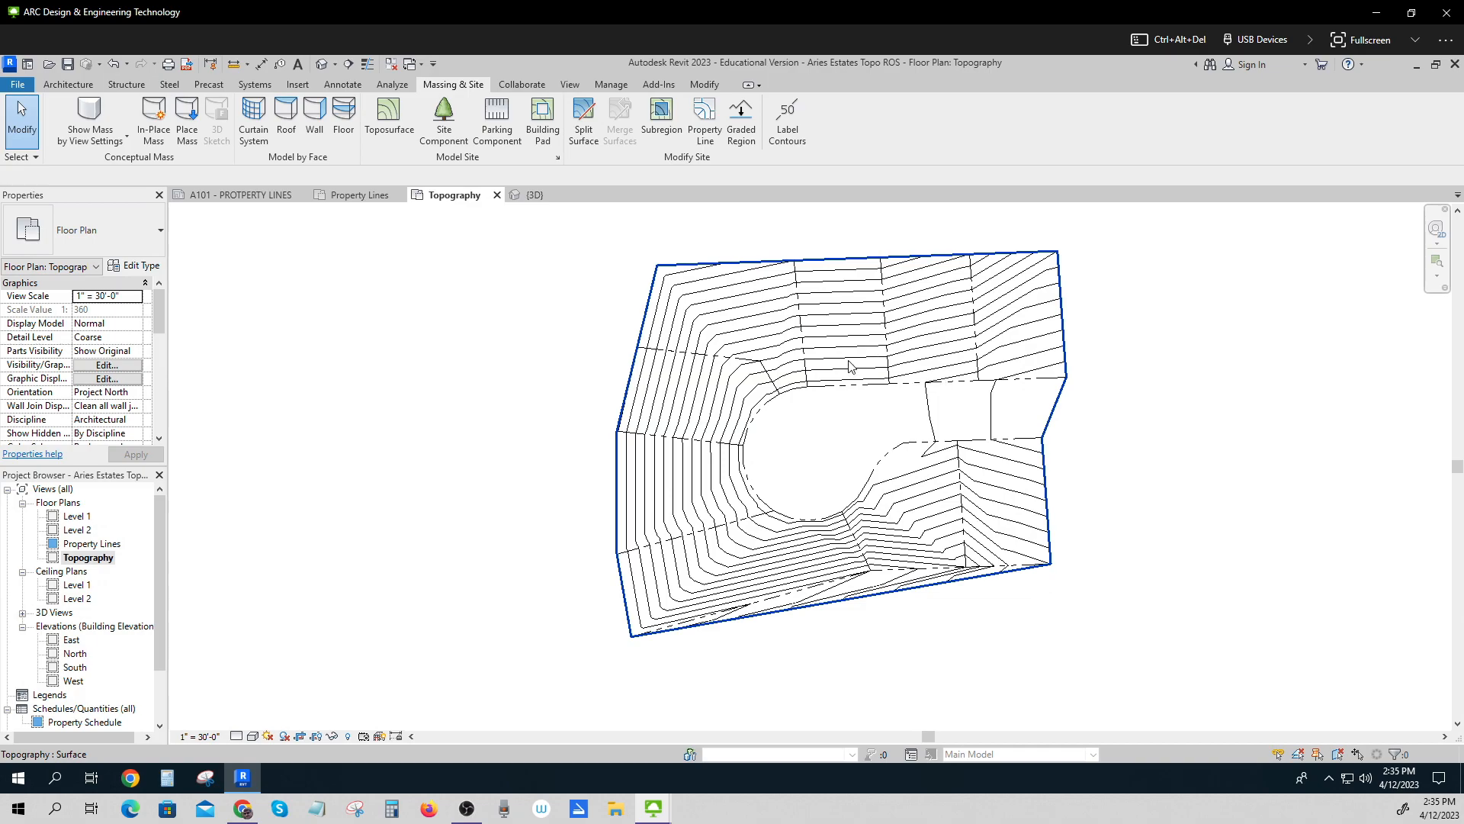
{"action": "left_click", "coordinate": [850, 366]}
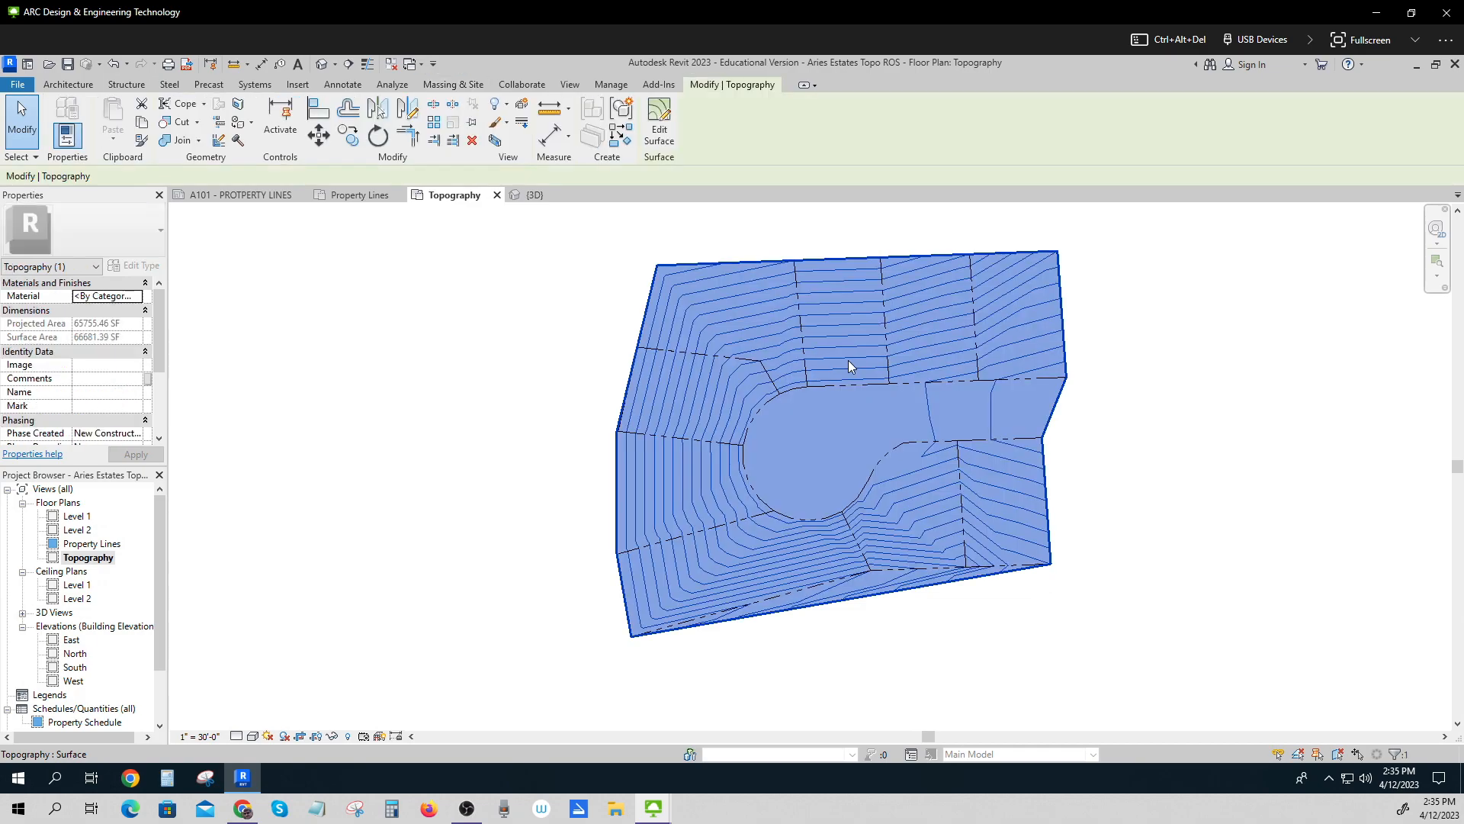
Override the toposurface's surface foreground colour to grey by element.
{"action": "right_click", "coordinate": [849, 366]}
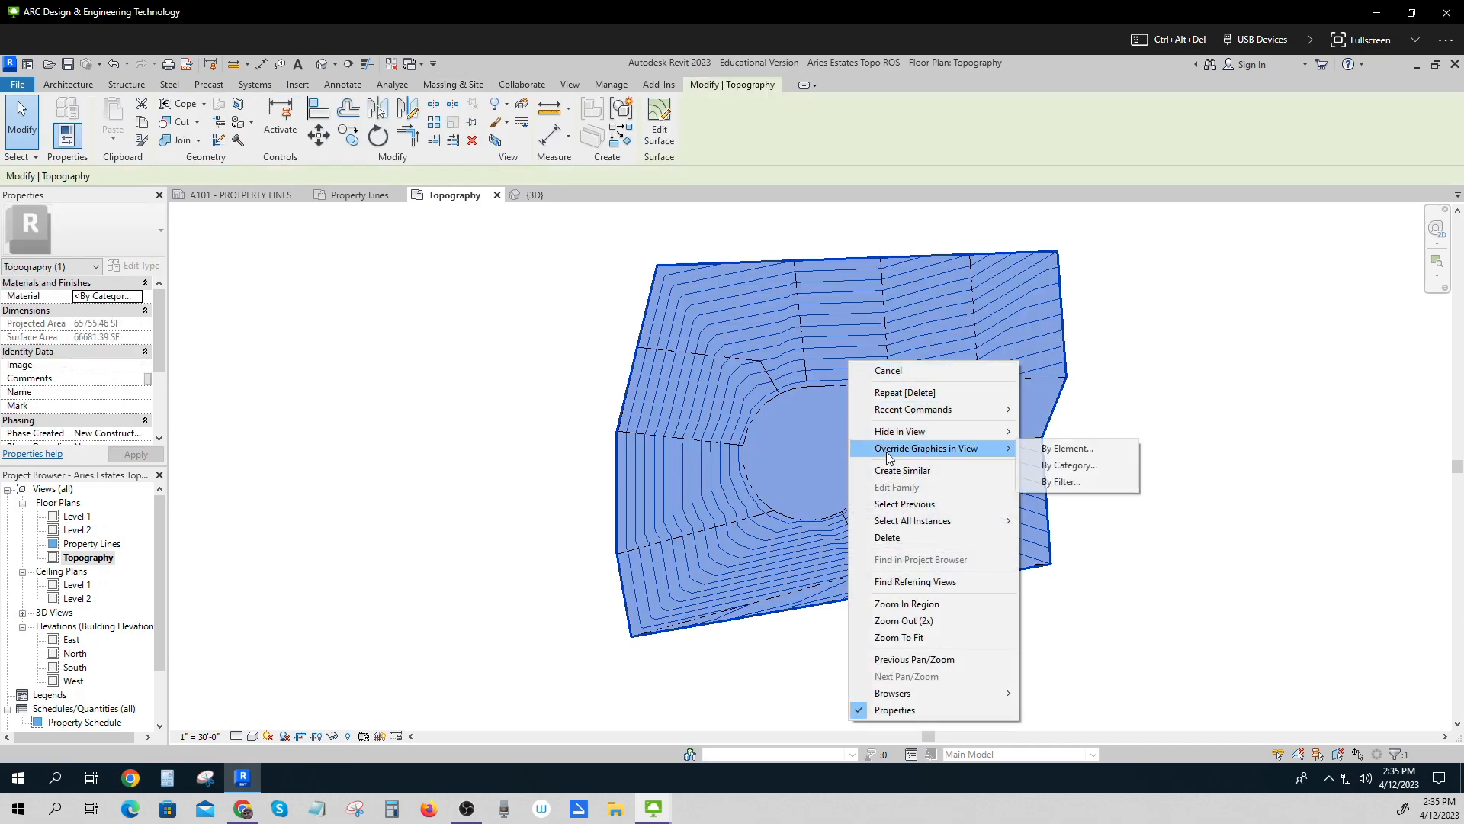
{"action": "left_click", "coordinate": [1068, 449]}
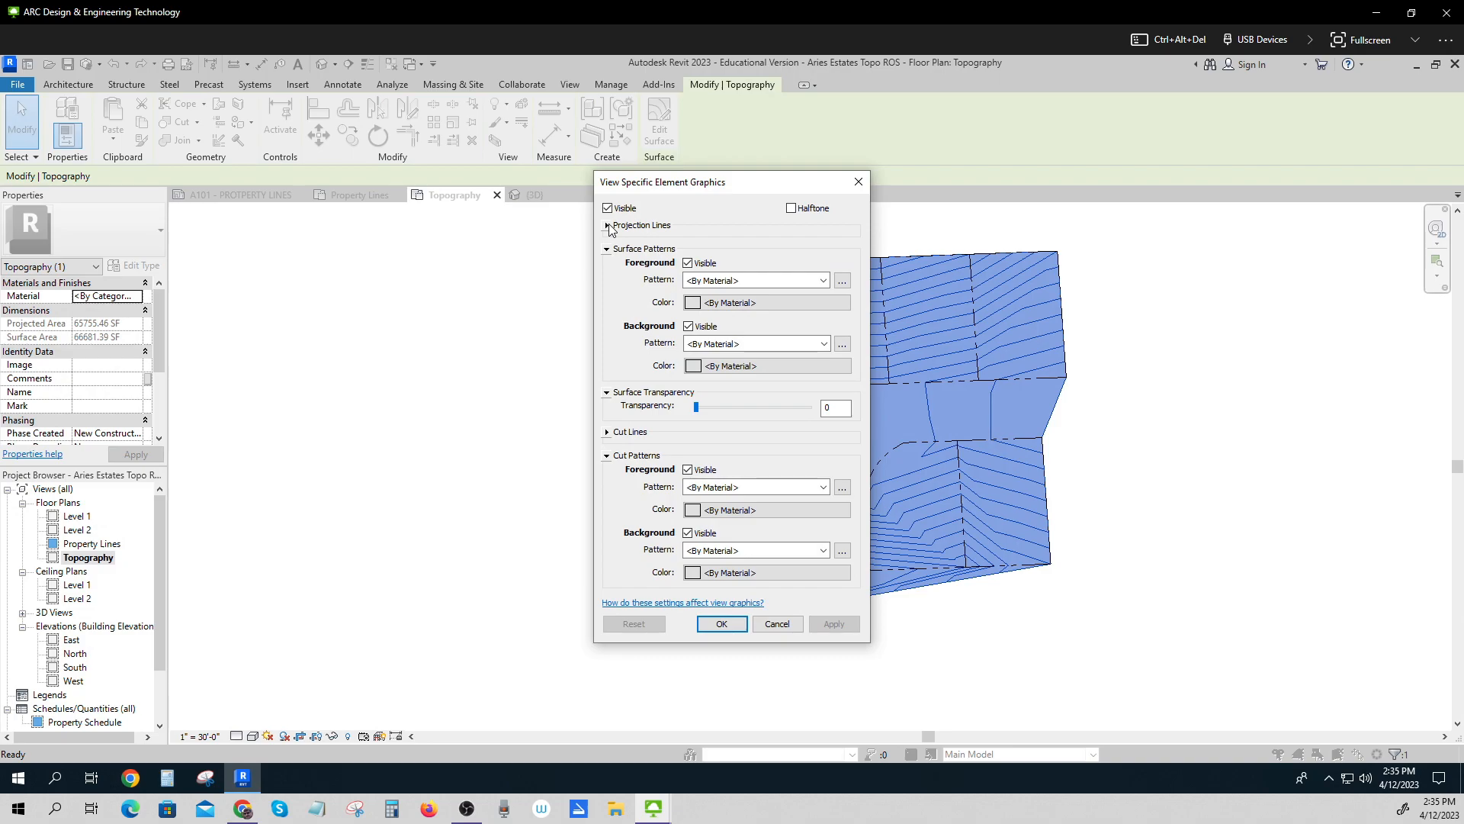
{"action": "left_click", "coordinate": [607, 224]}
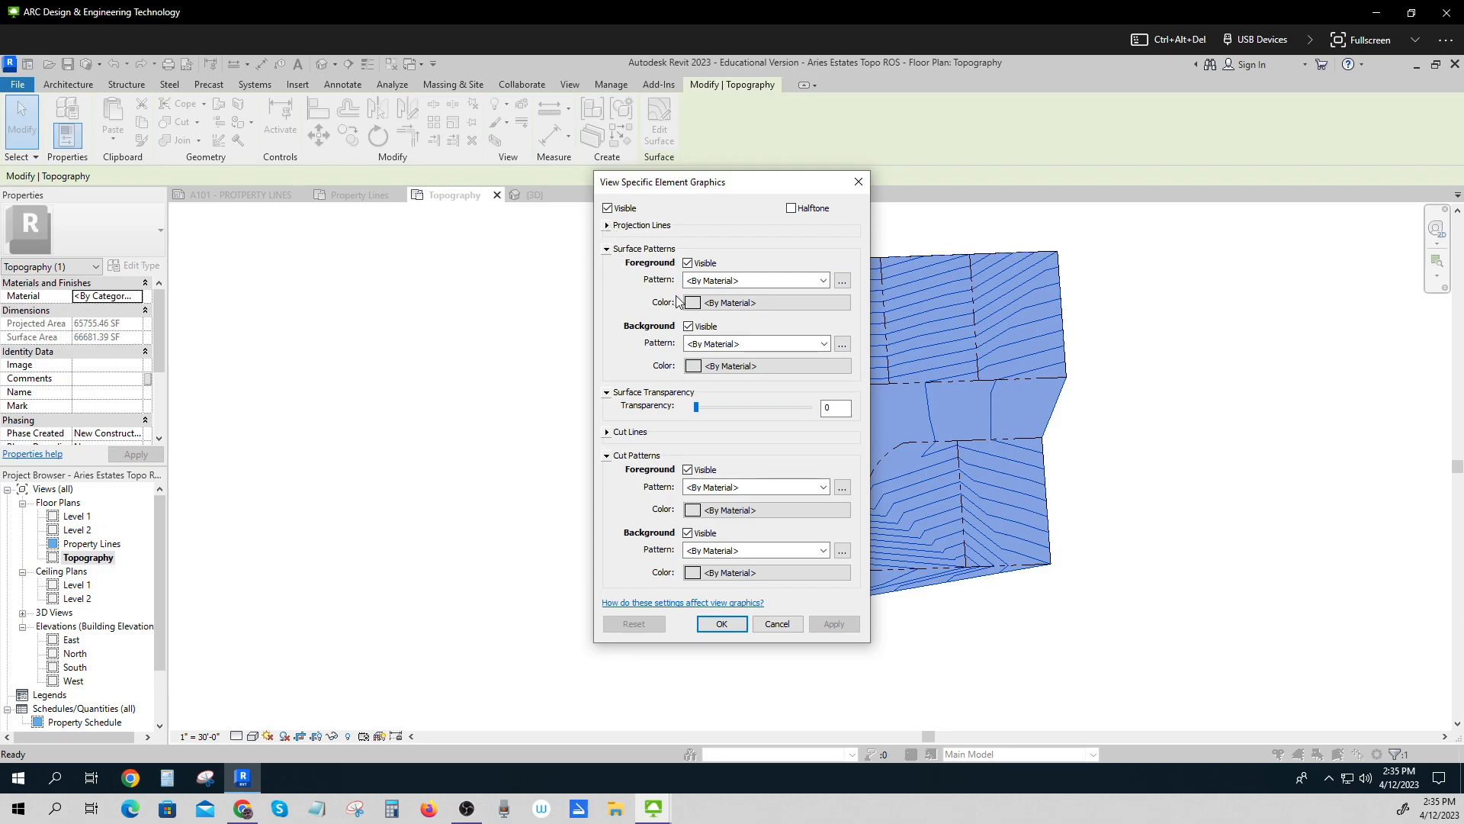
{"action": "left_click", "coordinate": [692, 302]}
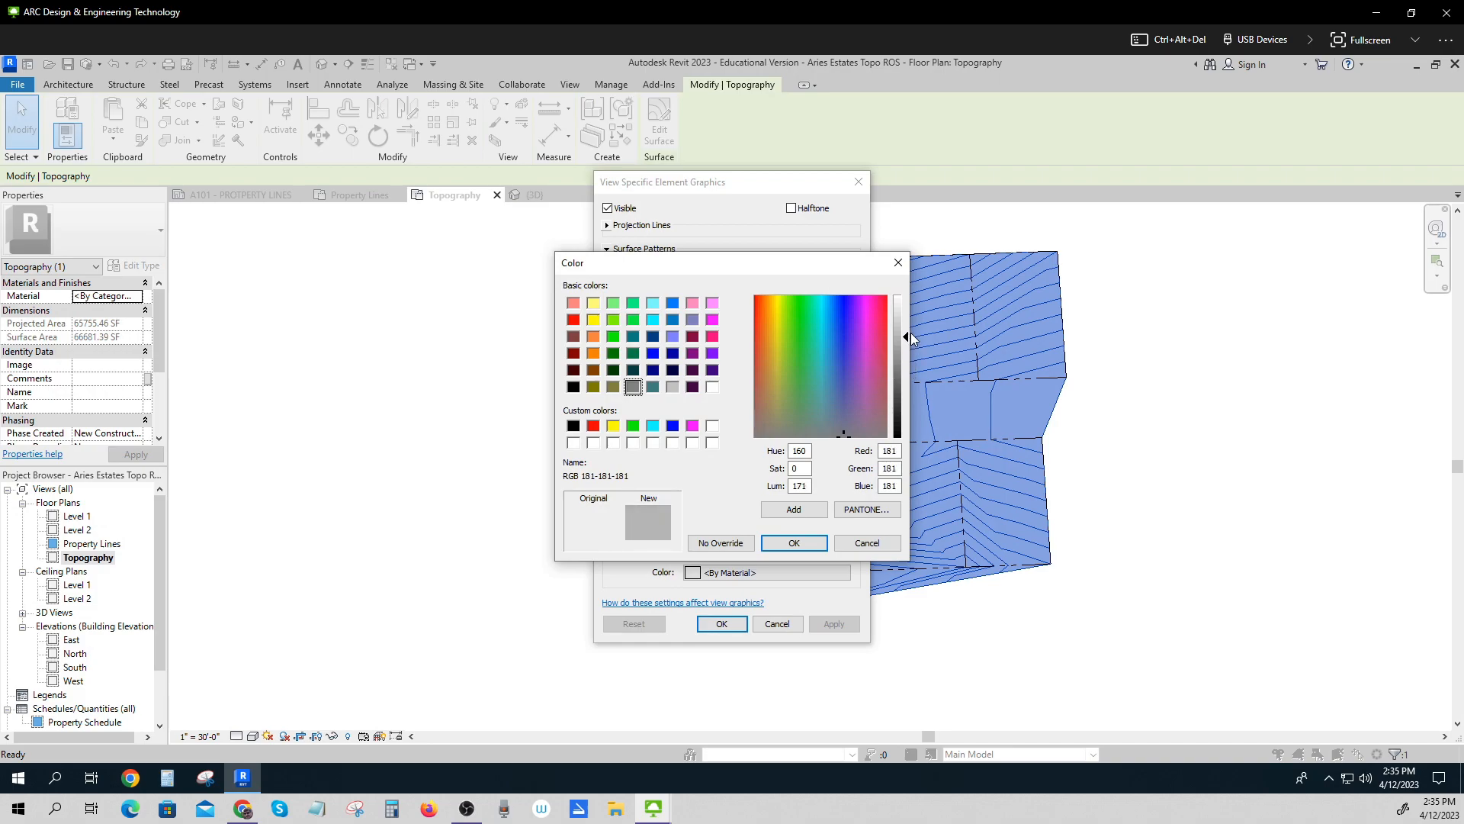
{"action": "left_click", "coordinate": [791, 542]}
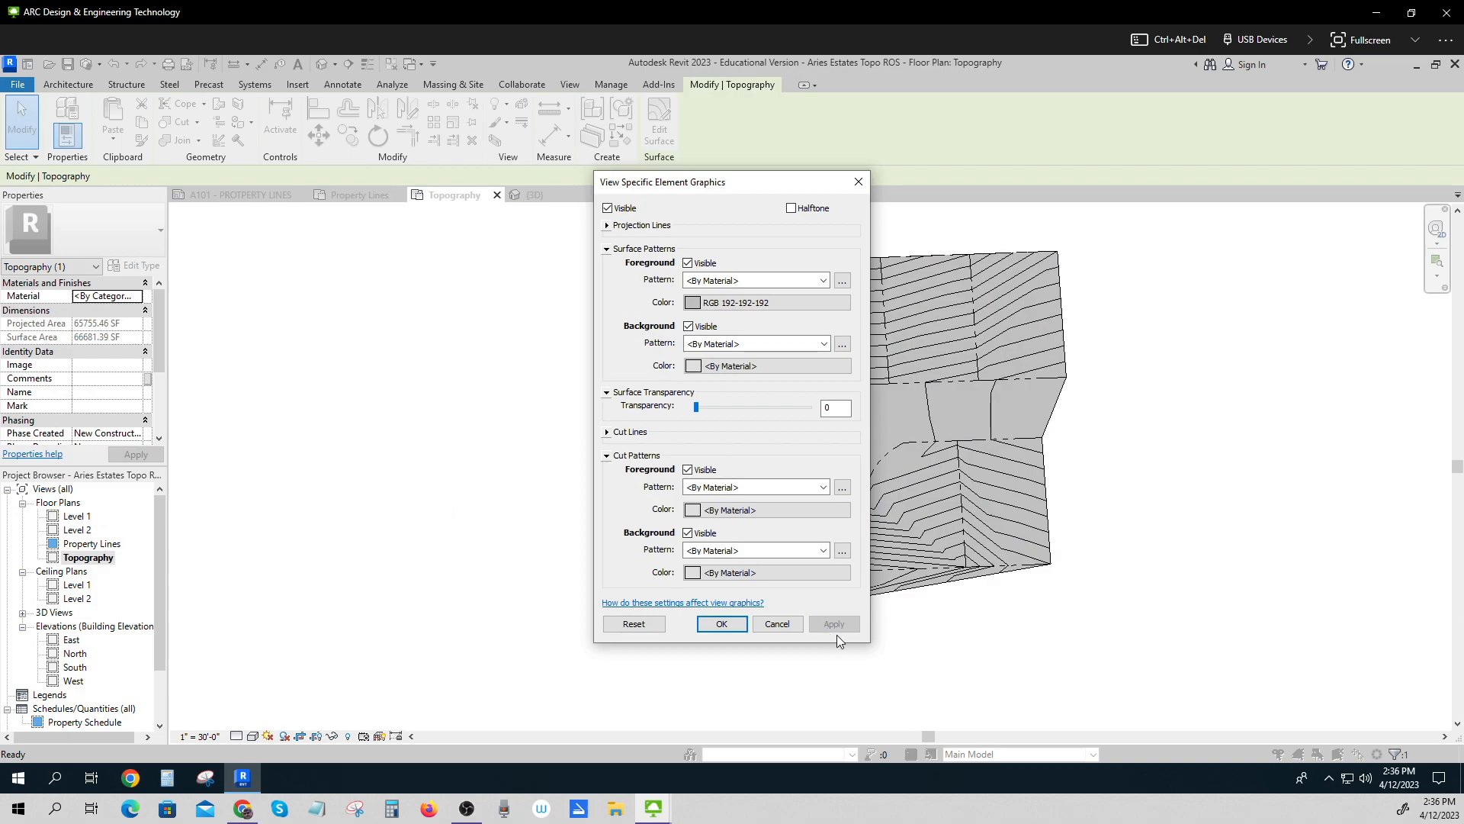
{"action": "mouse_move", "coordinate": [832, 375]}
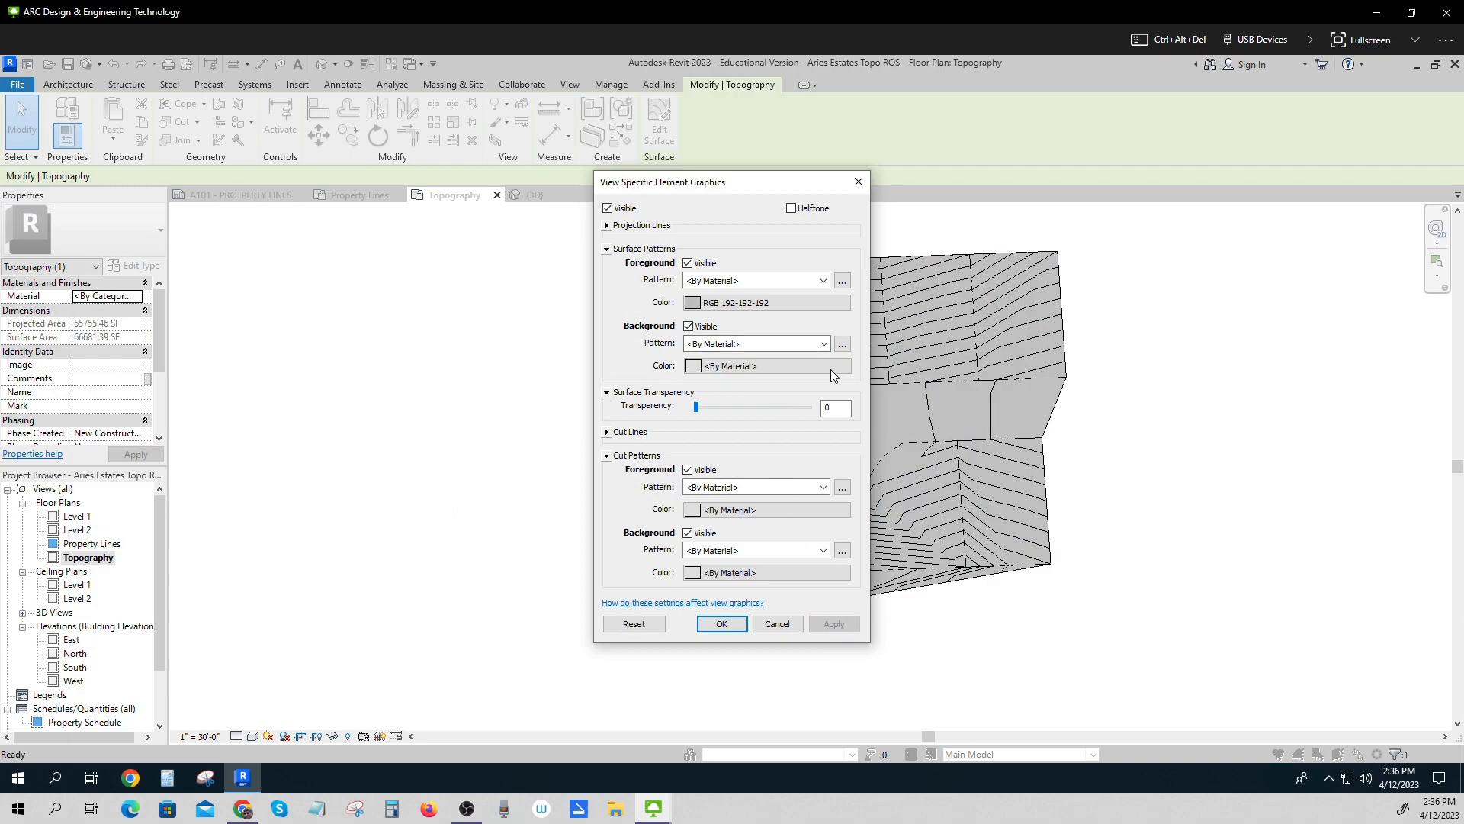
{"action": "mouse_move", "coordinate": [700, 344]}
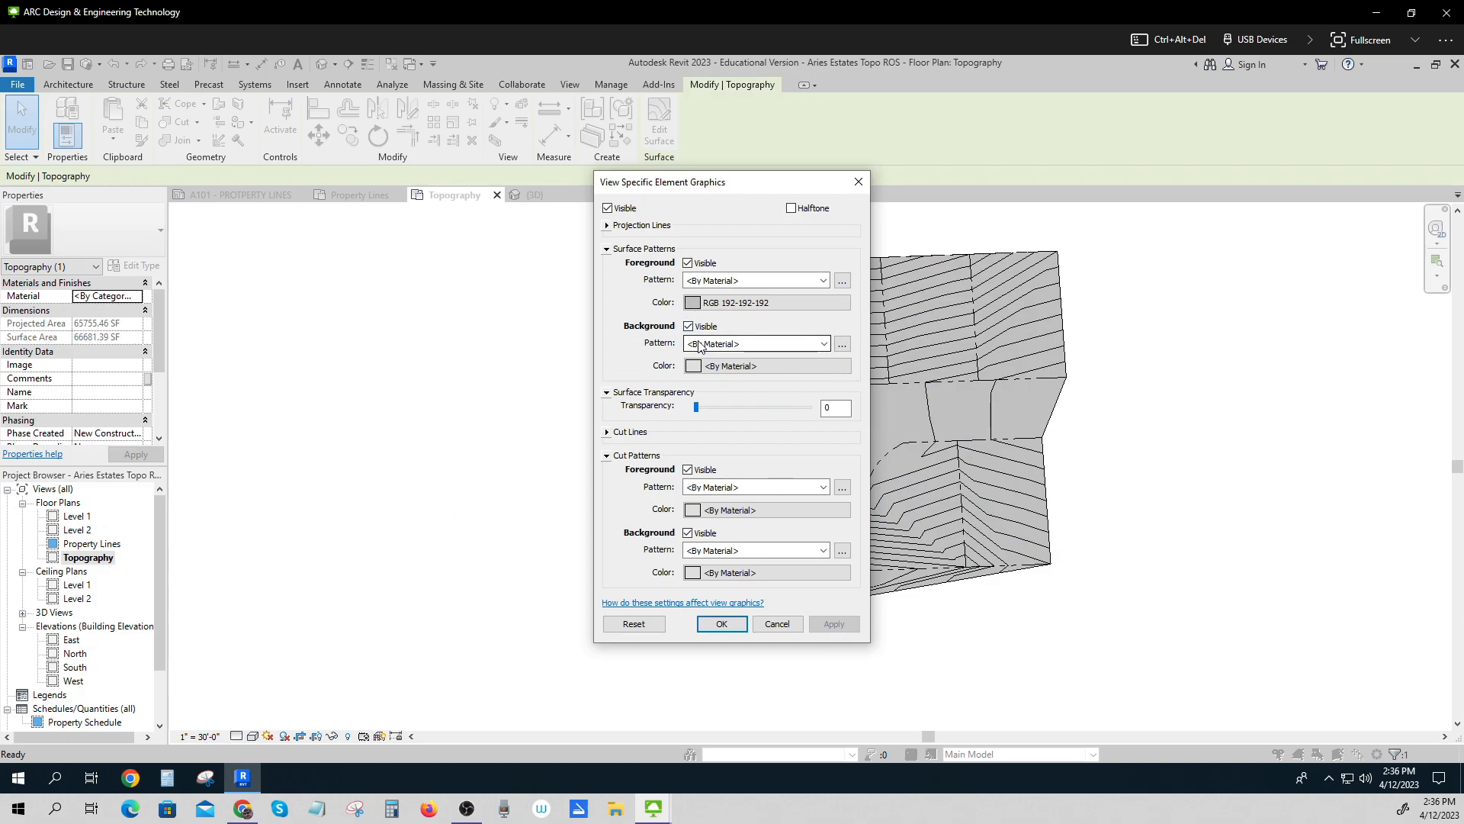
{"action": "left_click", "coordinate": [720, 623]}
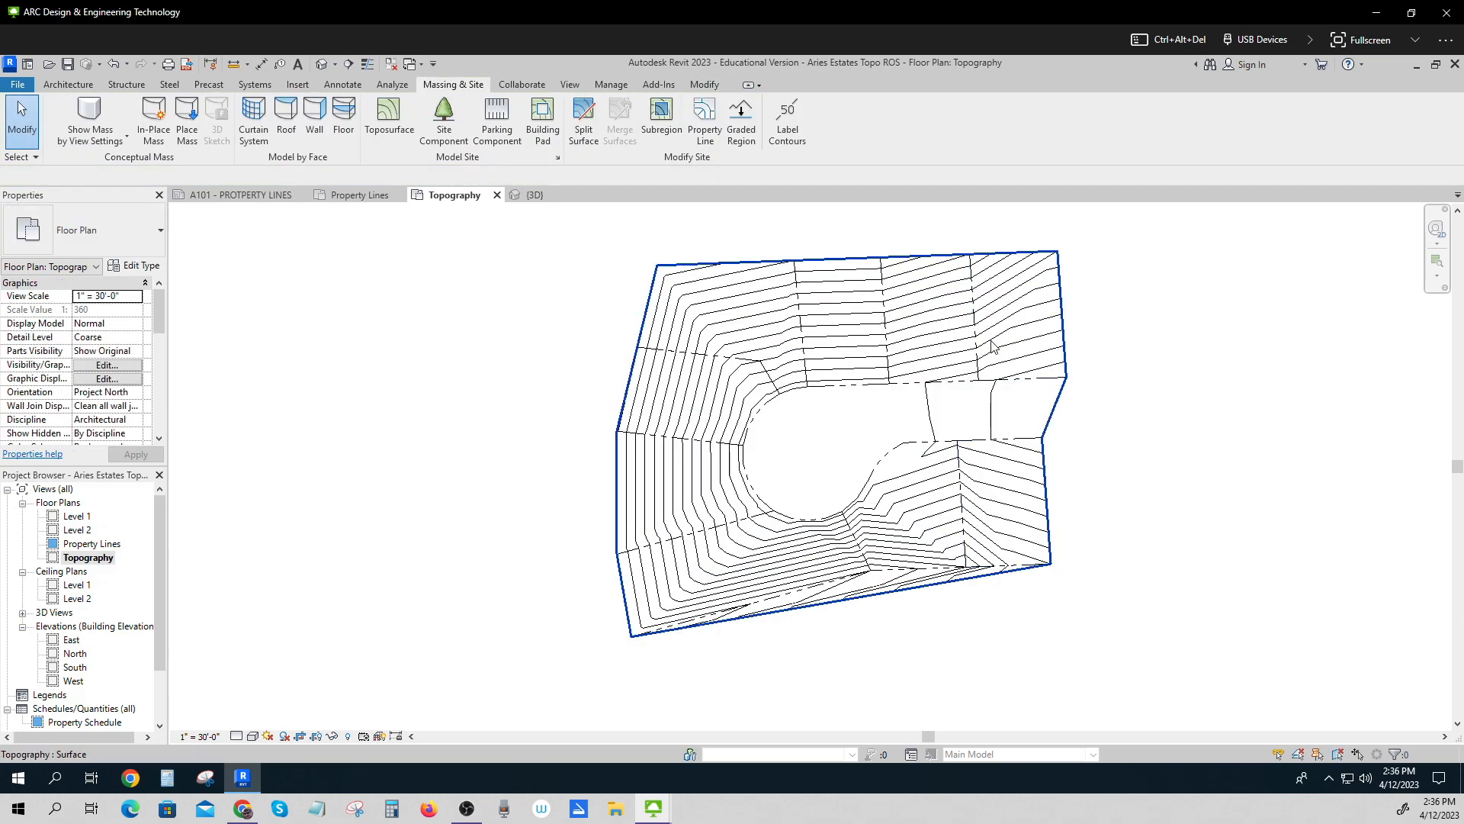
Set the toposurface's projection line colour override to light grey RGB 209-209-209.
{"action": "right_click", "coordinate": [990, 346]}
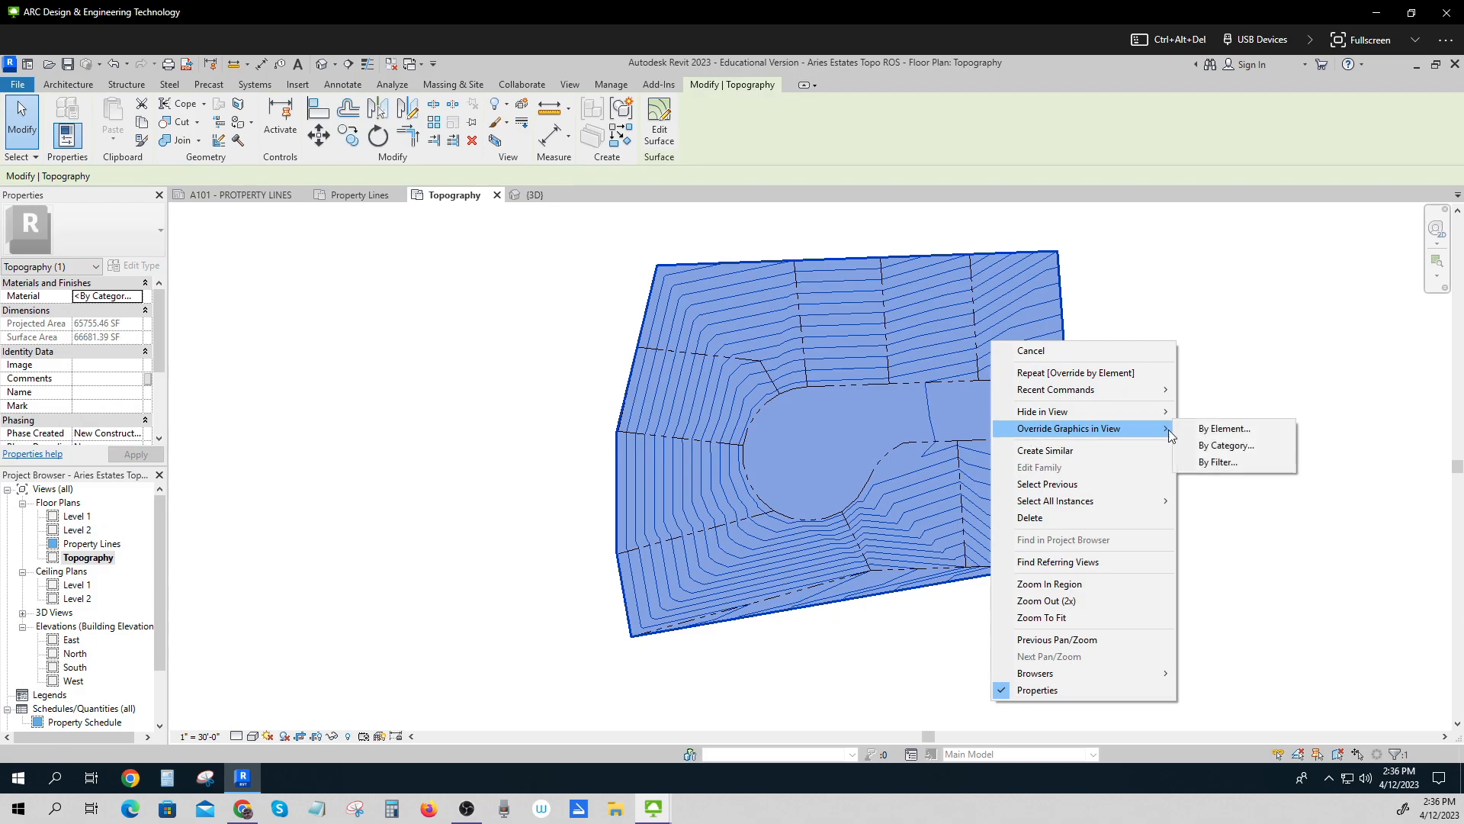
{"action": "left_click", "coordinate": [1224, 428]}
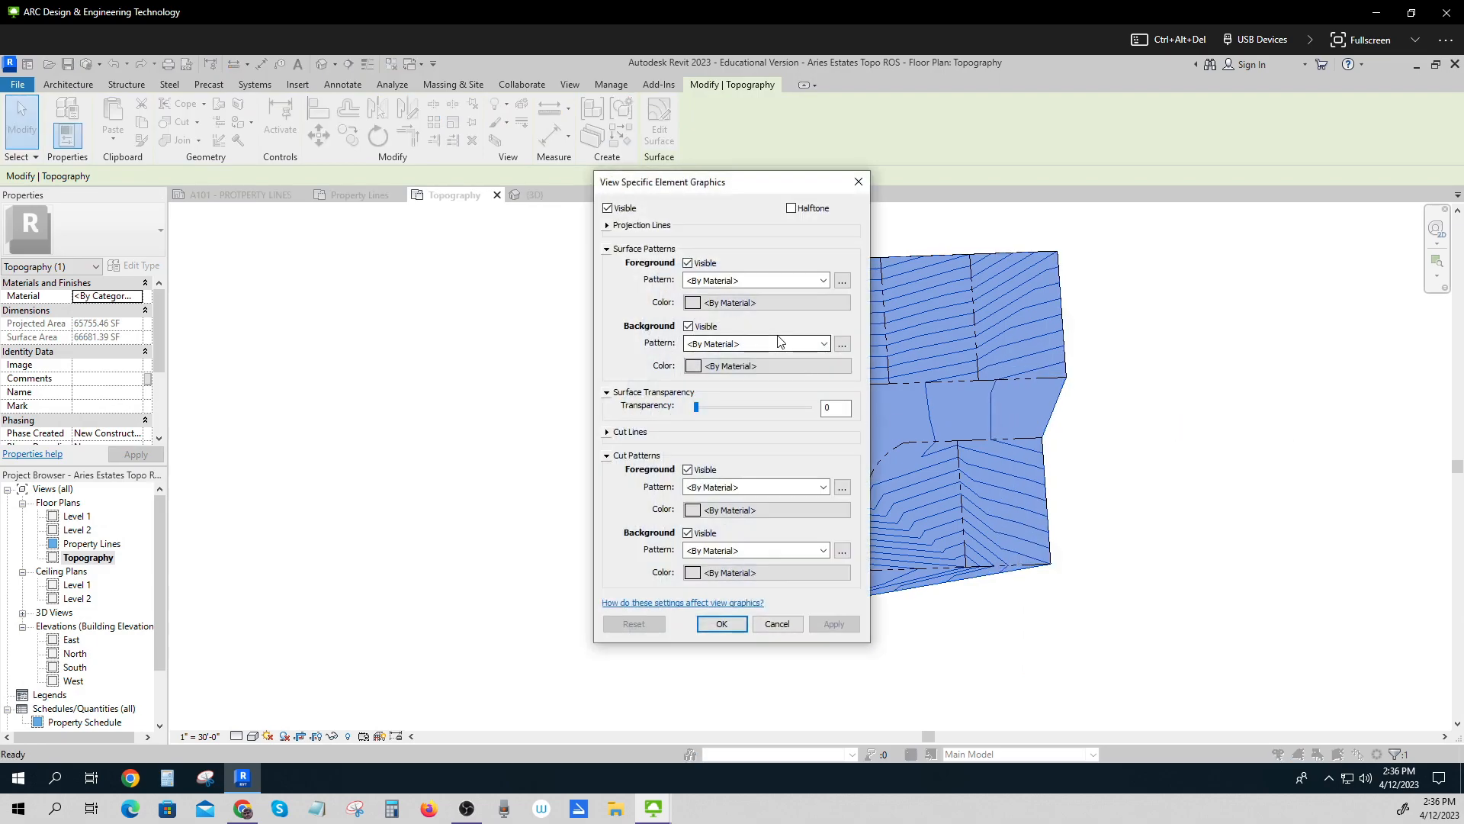
{"action": "mouse_move", "coordinate": [661, 415]}
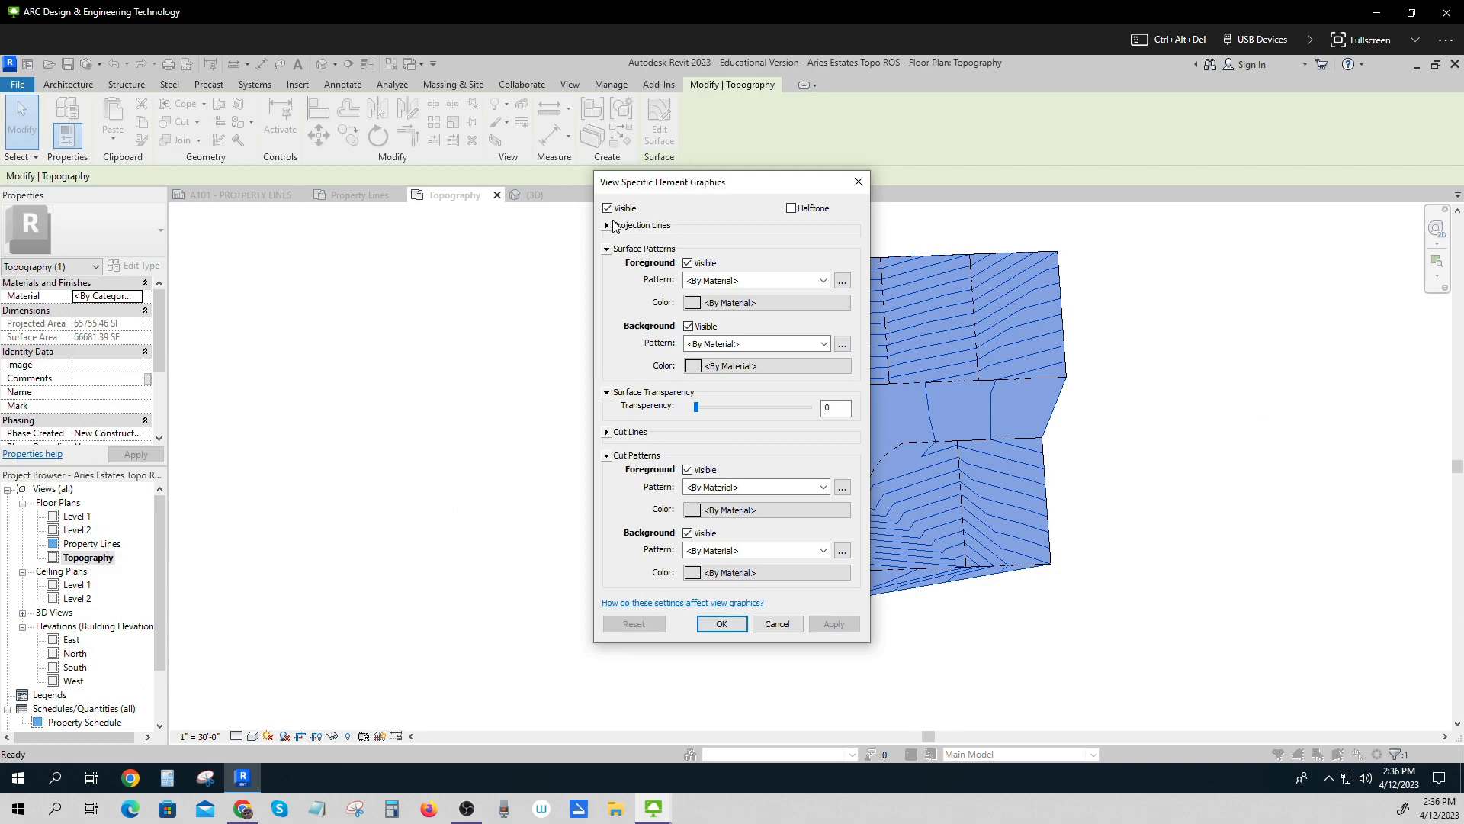
{"action": "left_click", "coordinate": [607, 224]}
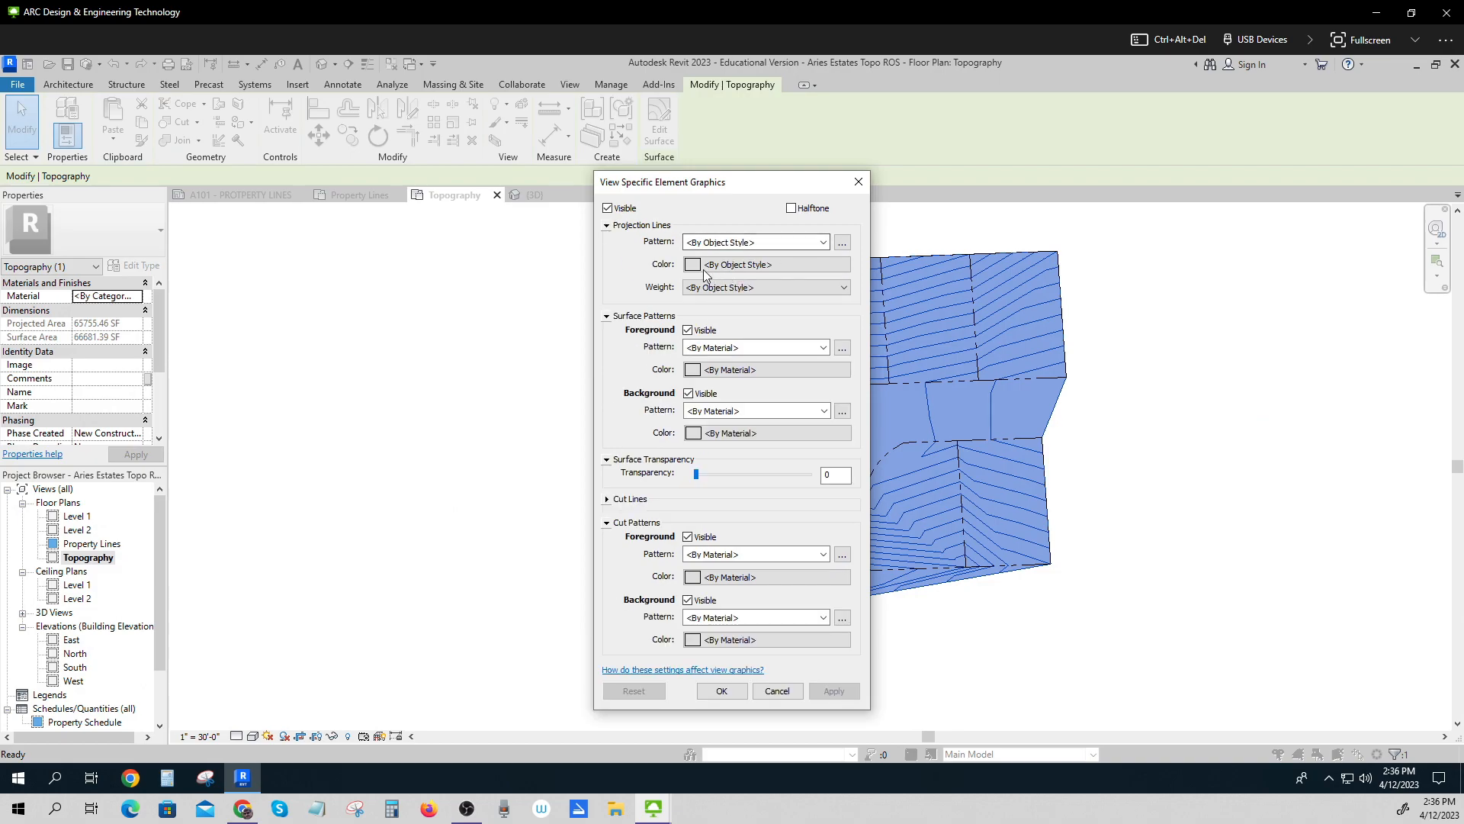
{"action": "left_click", "coordinate": [693, 265]}
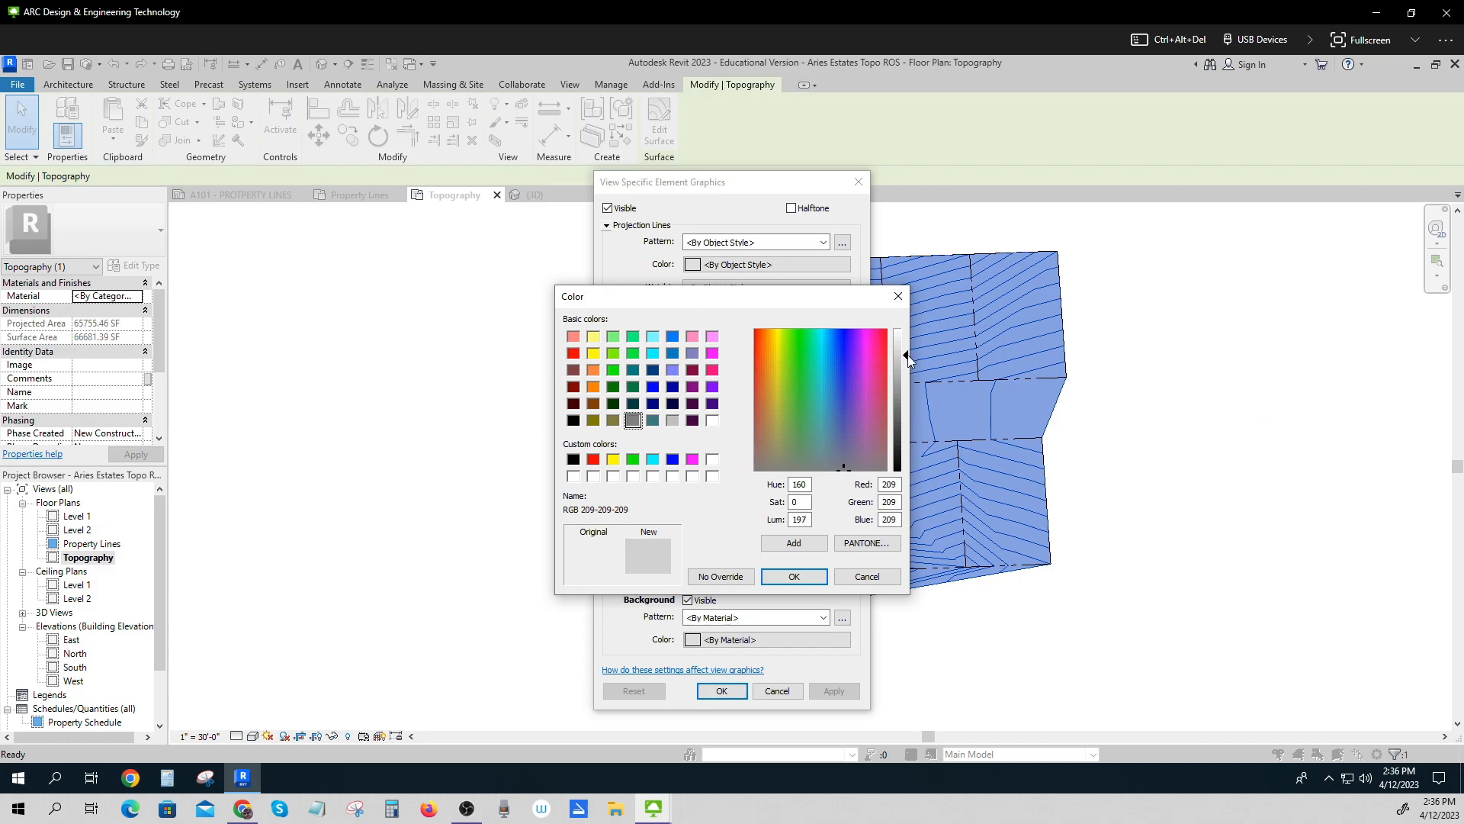
{"action": "left_click", "coordinate": [793, 577]}
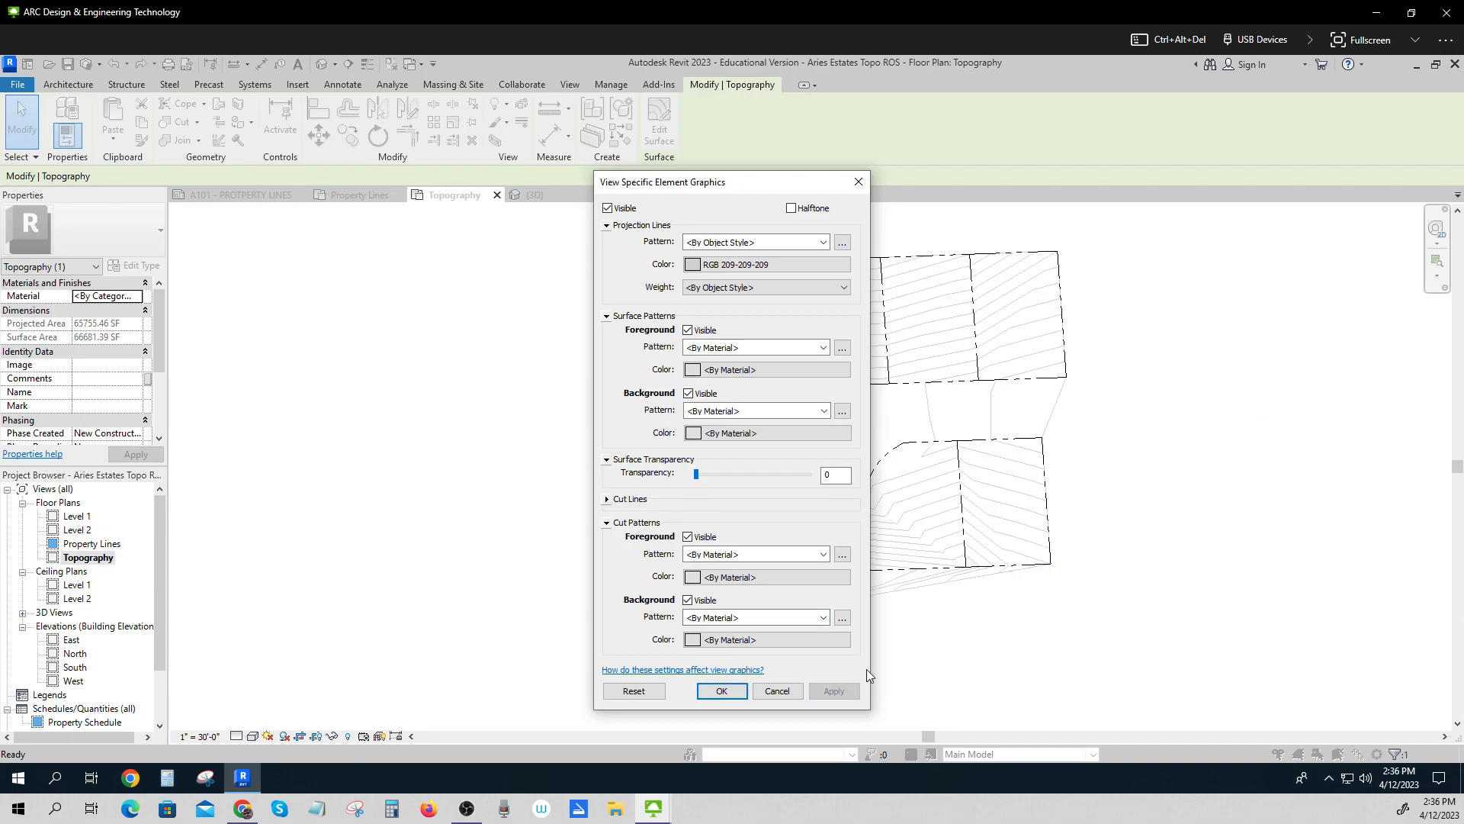
{"action": "left_click", "coordinate": [720, 691]}
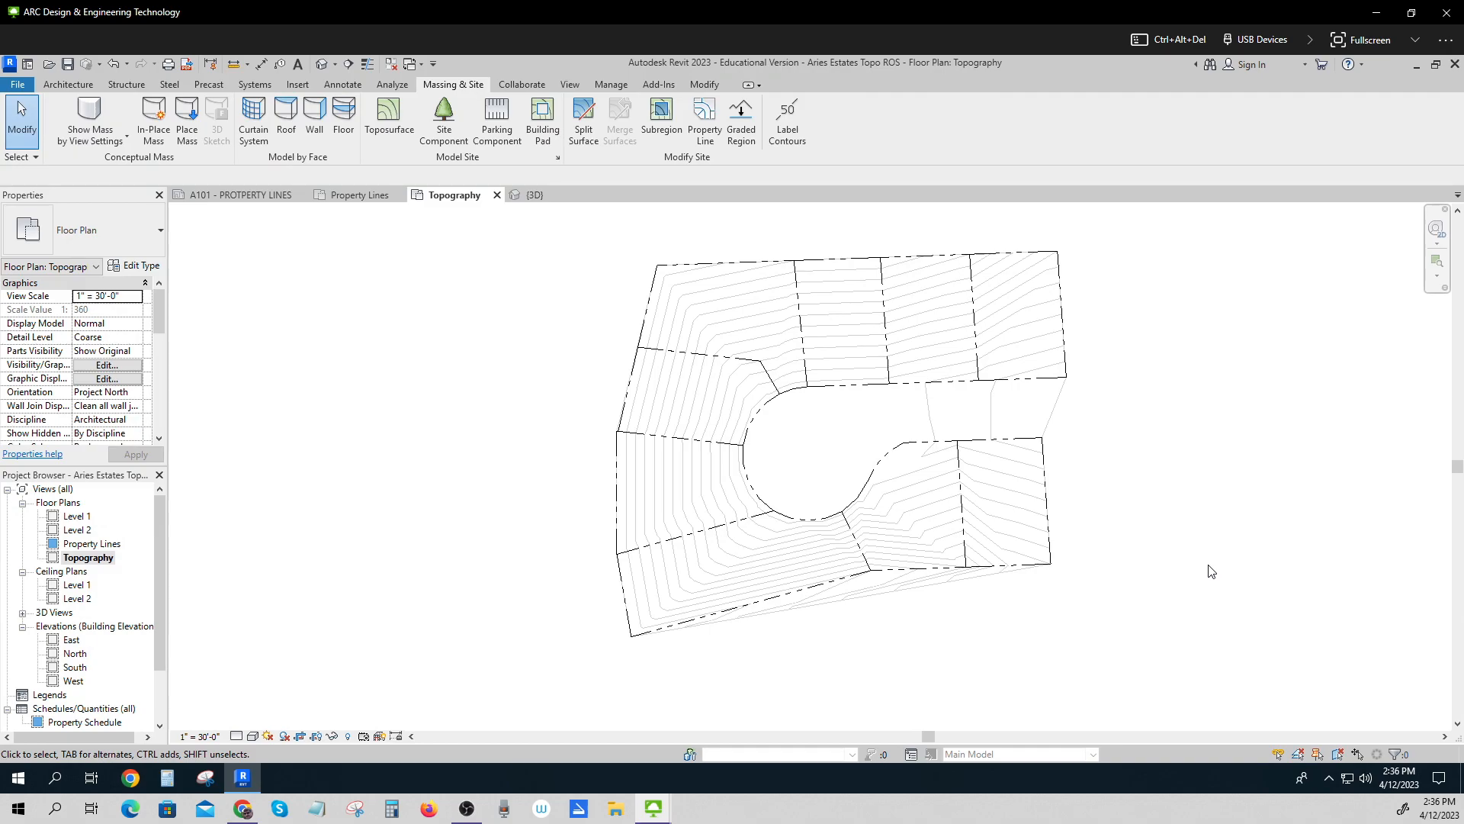
{"action": "mouse_move", "coordinate": [835, 428]}
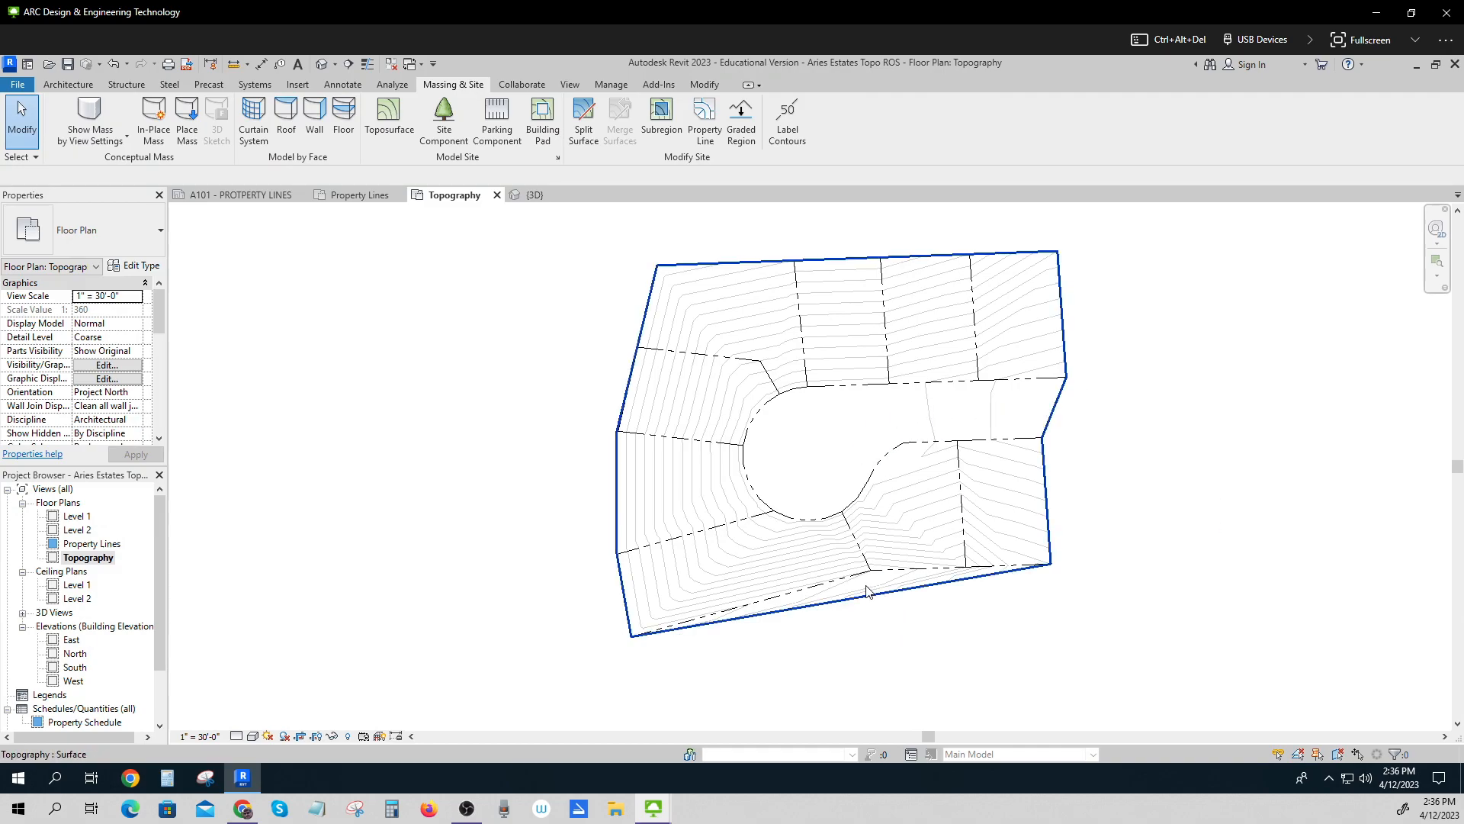
Split the toposurface along the bottom property line, separating a thin strip.
{"action": "left_click", "coordinate": [349, 421]}
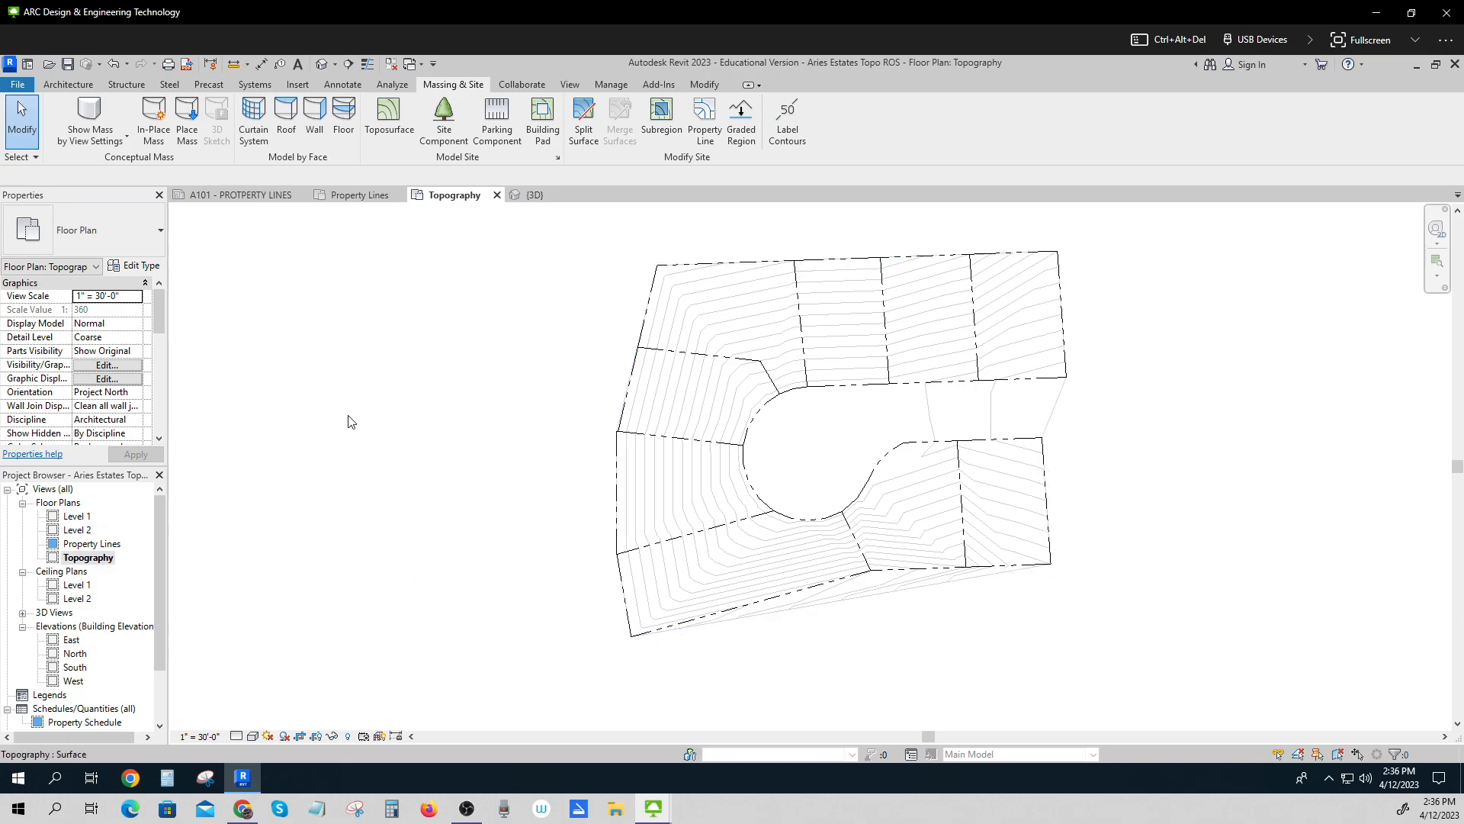
{"action": "left_click", "coordinate": [583, 120]}
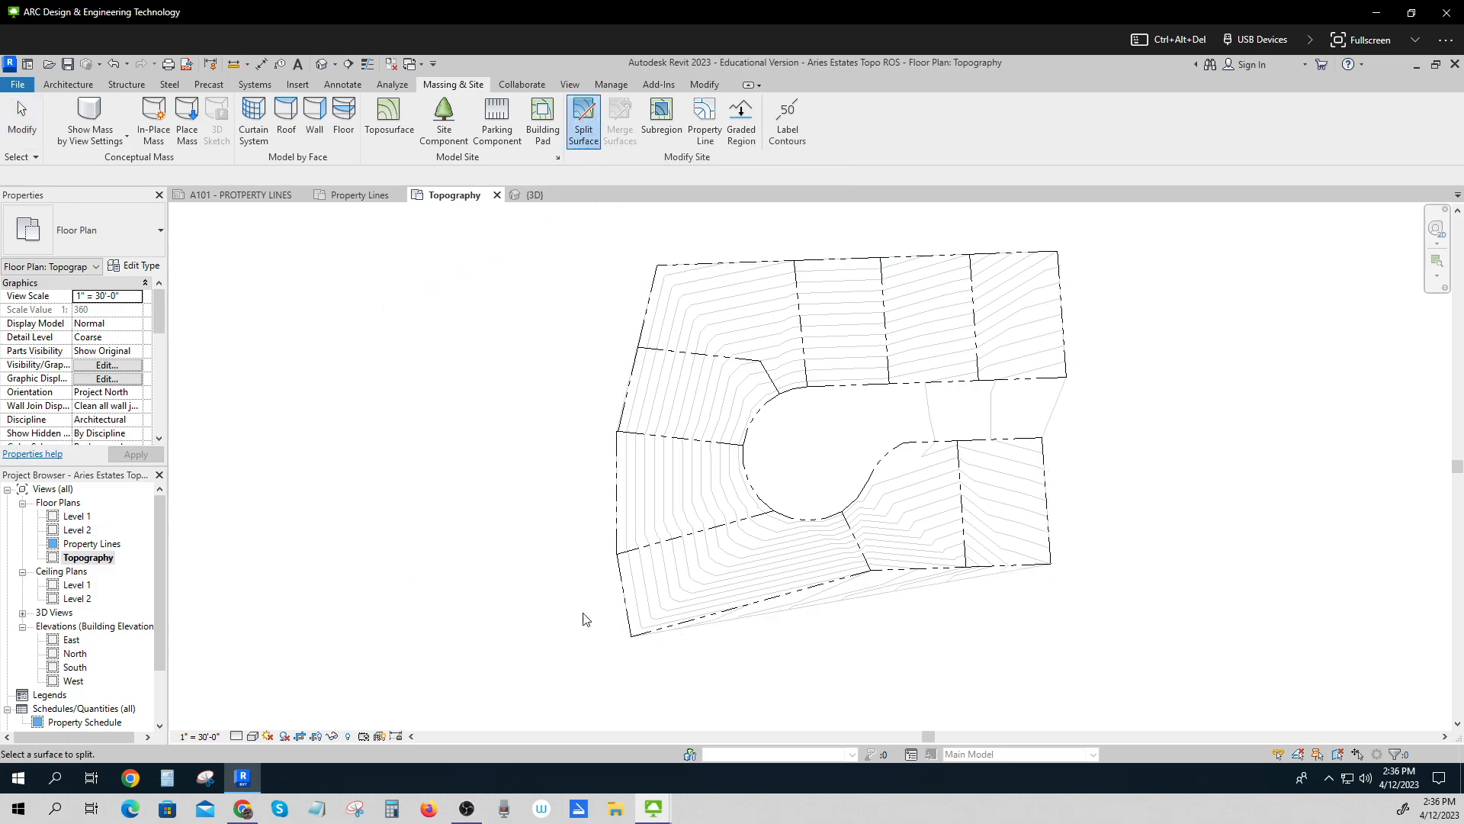
{"action": "left_click", "coordinate": [840, 439]}
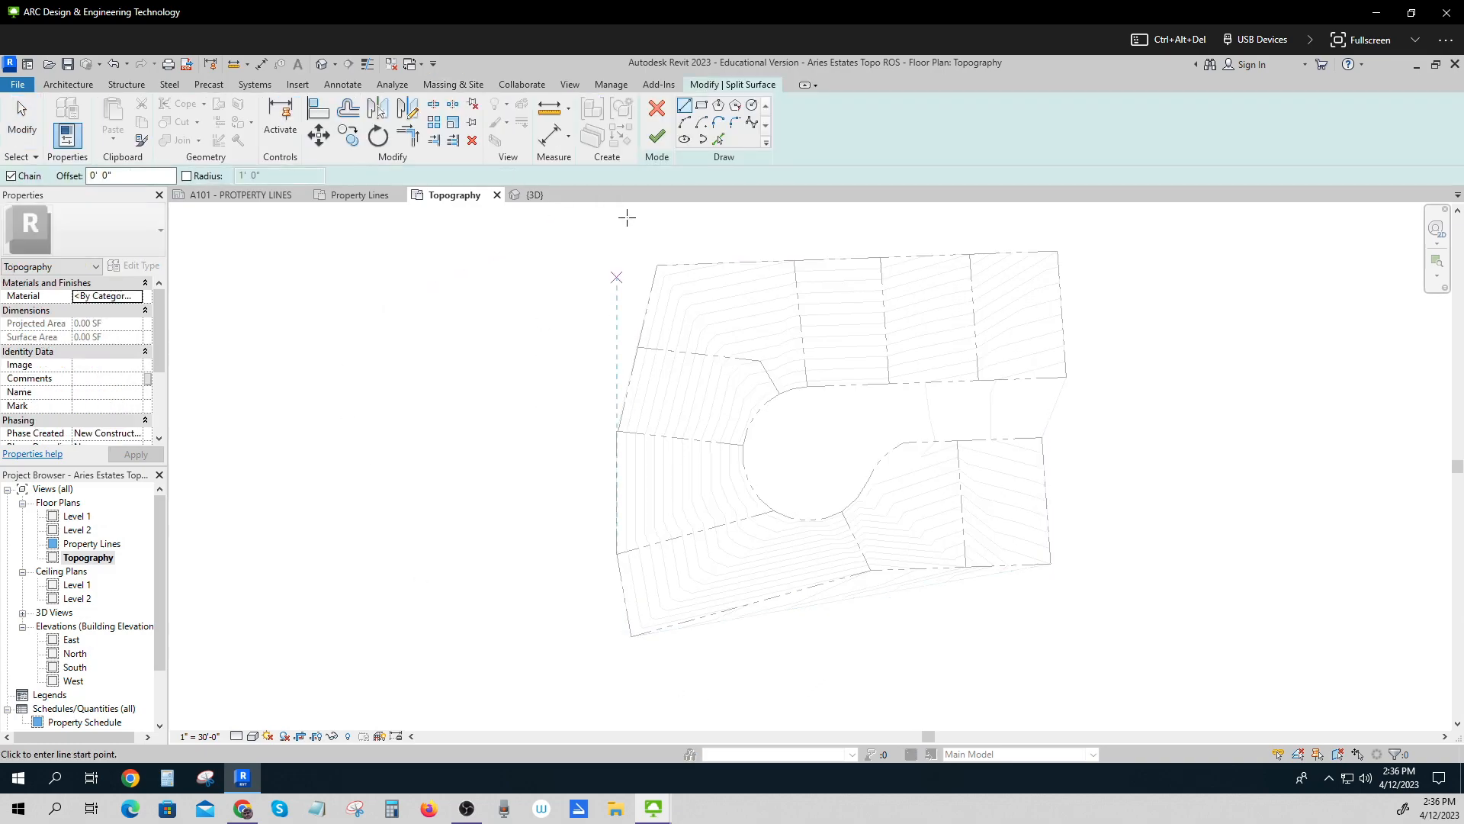
{"action": "mouse_move", "coordinate": [1049, 565]}
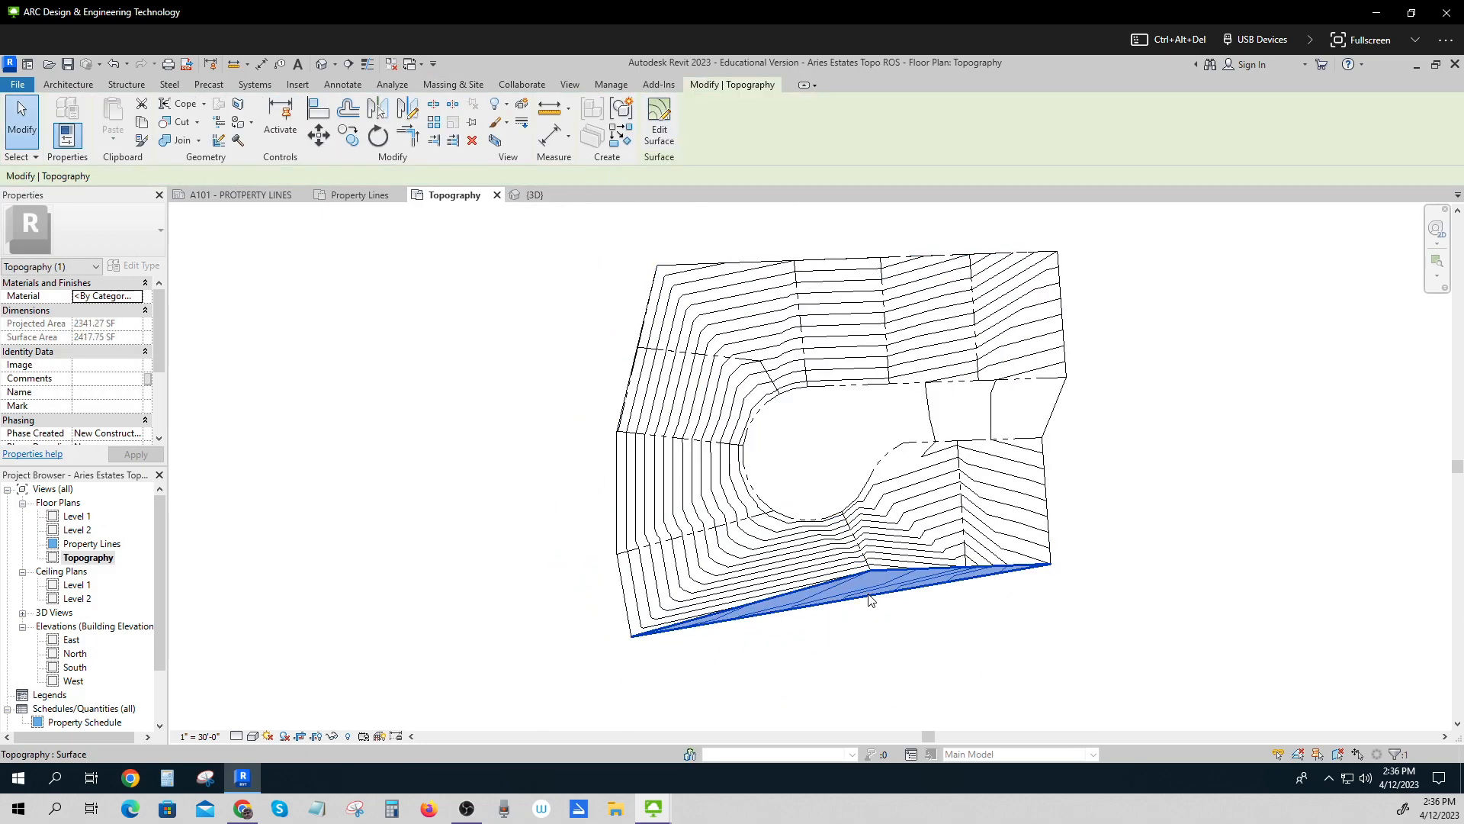
{"action": "left_click", "coordinate": [284, 695]}
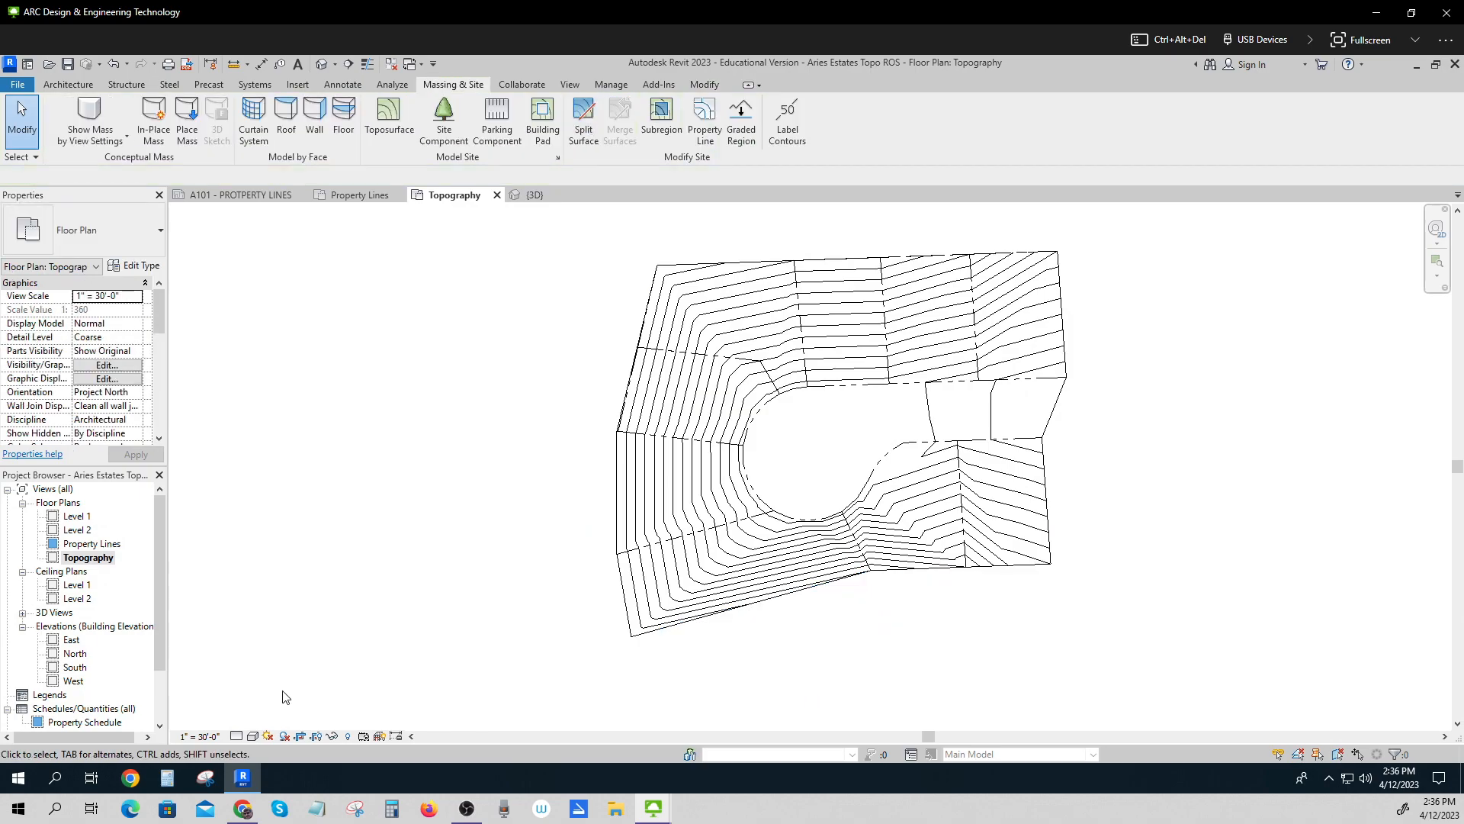
{"action": "mouse_move", "coordinate": [316, 648]}
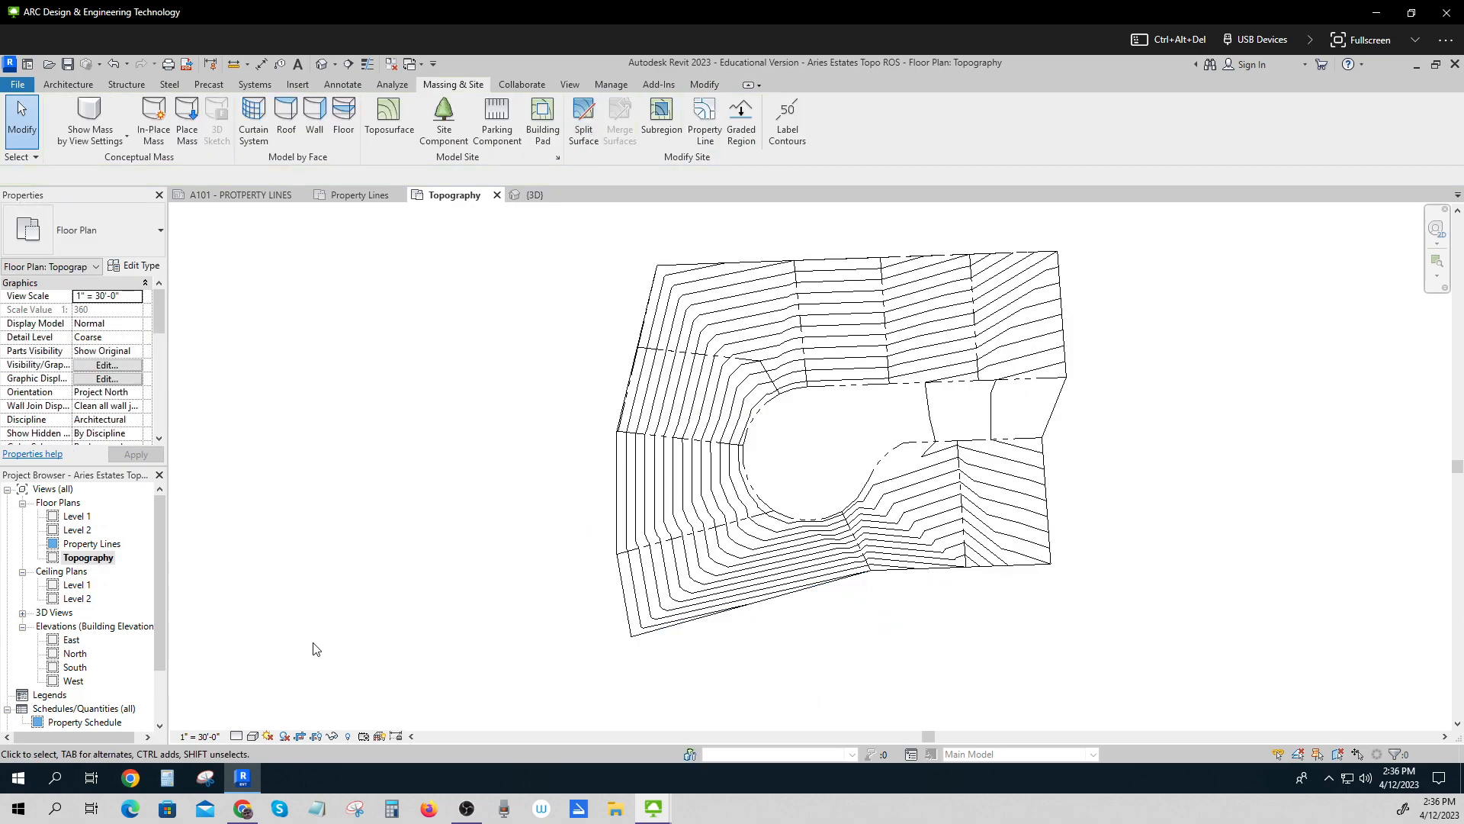
{"action": "mouse_move", "coordinate": [388, 710]}
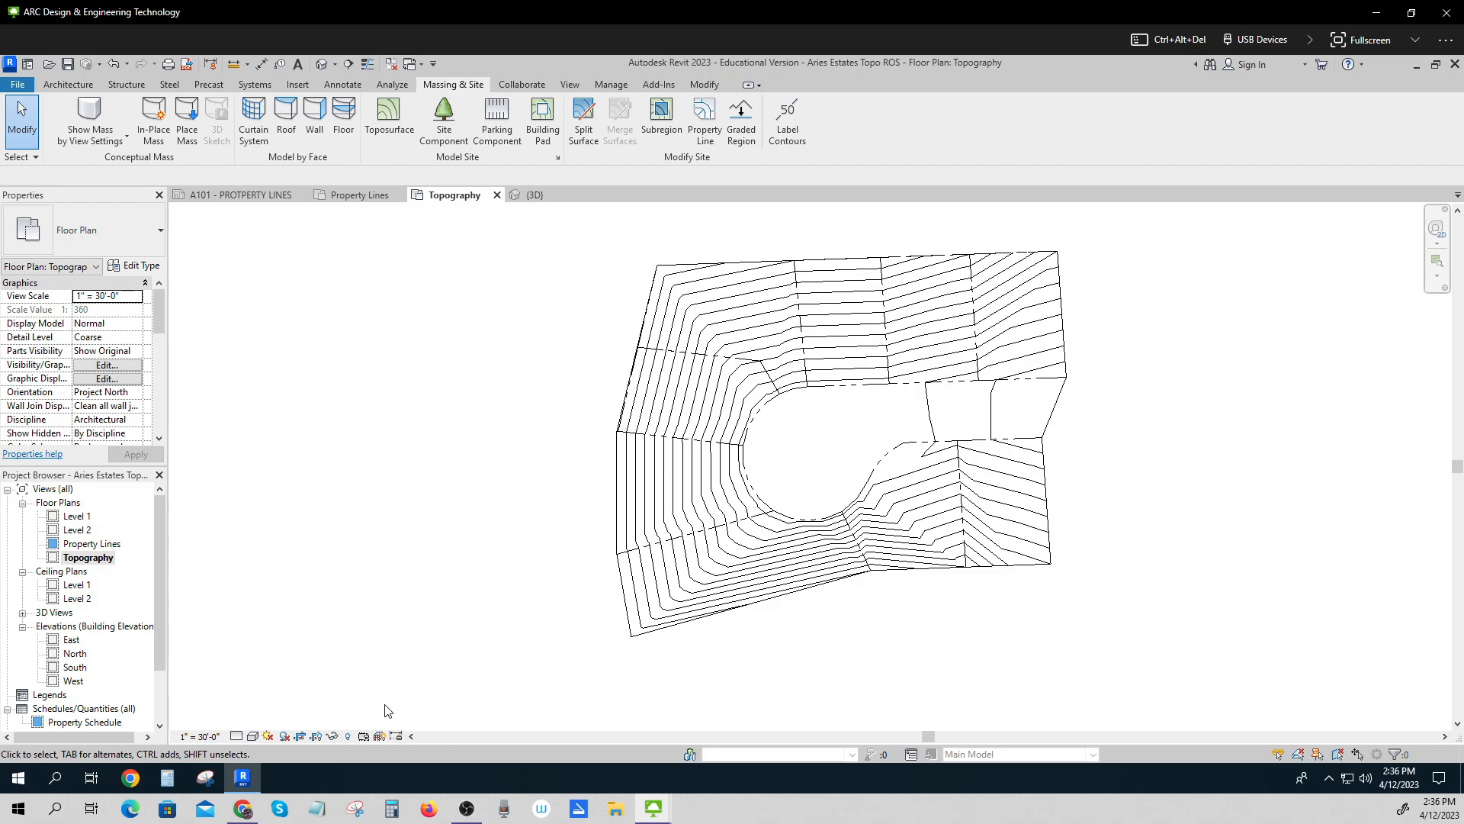
{"action": "mouse_move", "coordinate": [386, 711]}
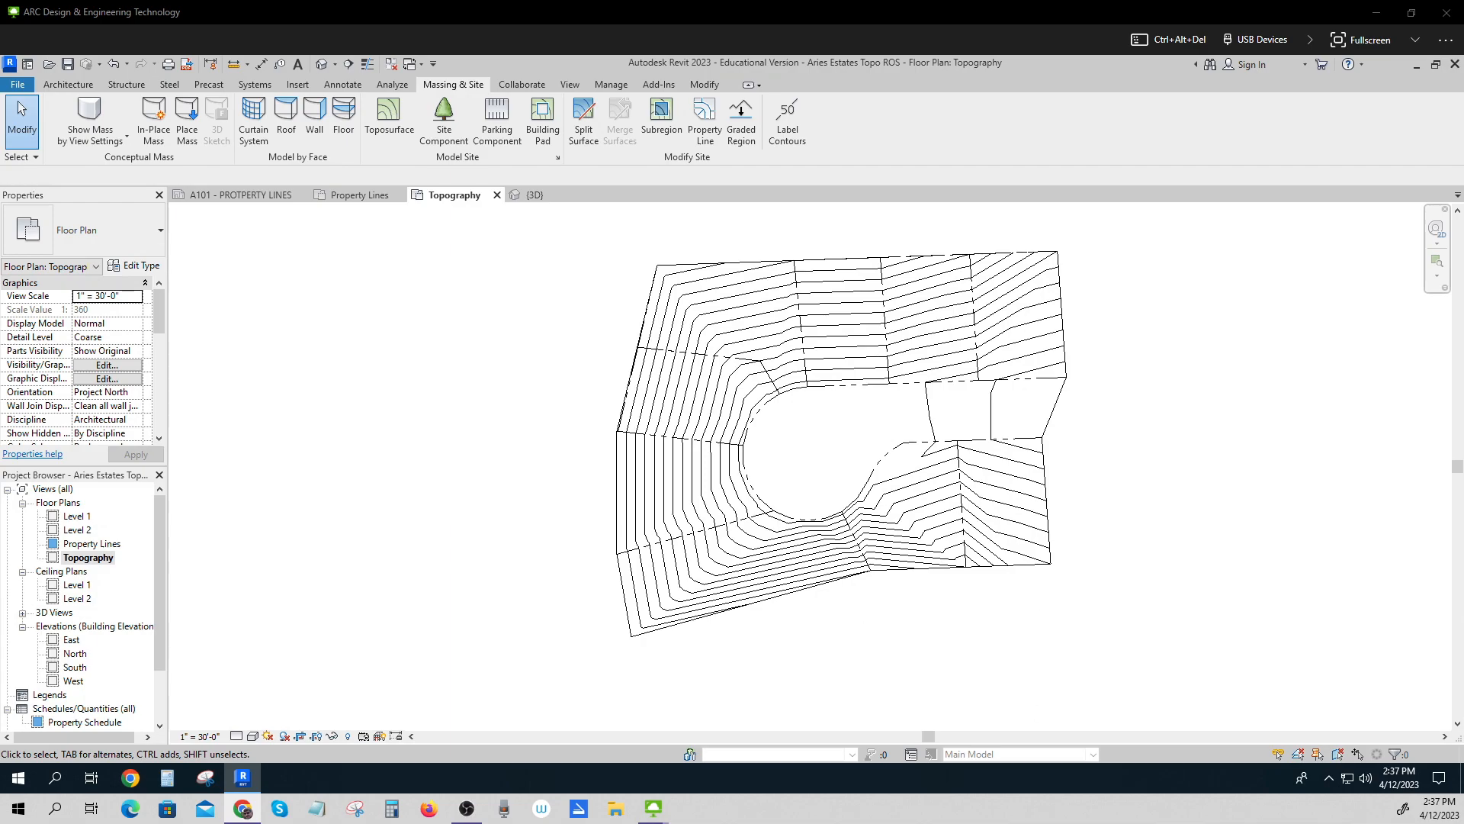
{"action": "mouse_move", "coordinate": [456, 602]}
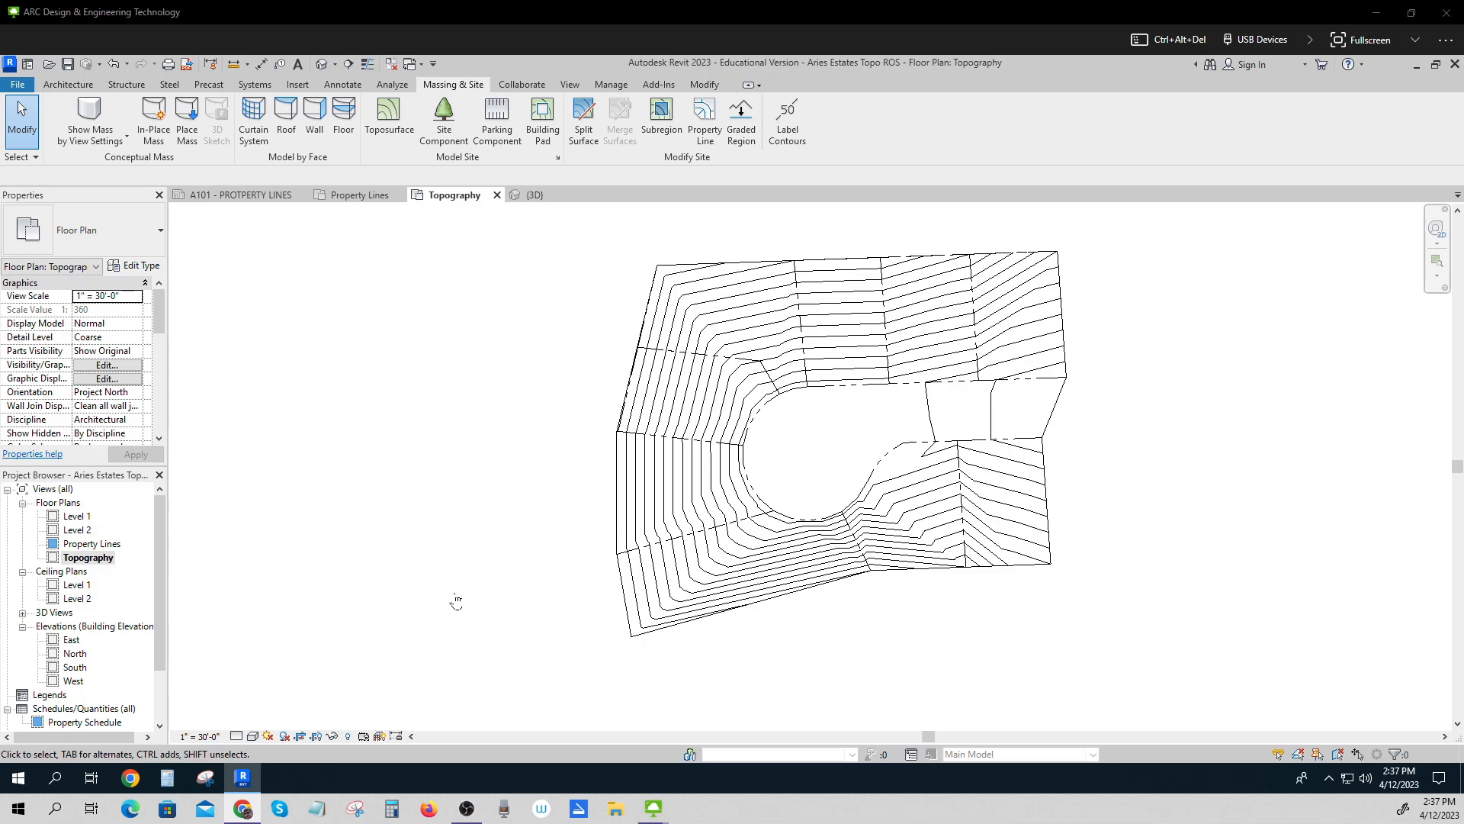
{"action": "mouse_move", "coordinate": [390, 474]}
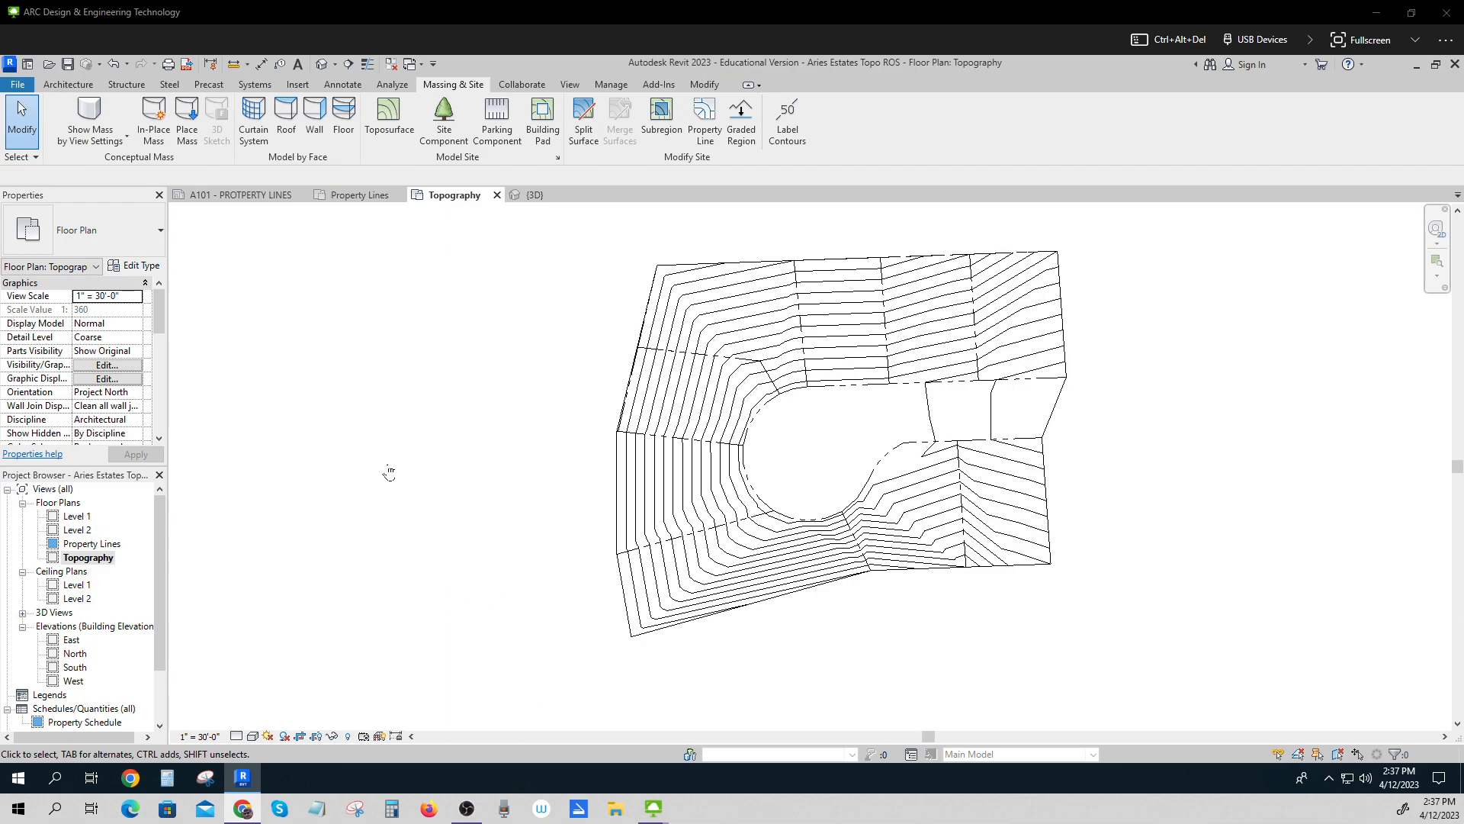
{"action": "mouse_move", "coordinate": [679, 409]}
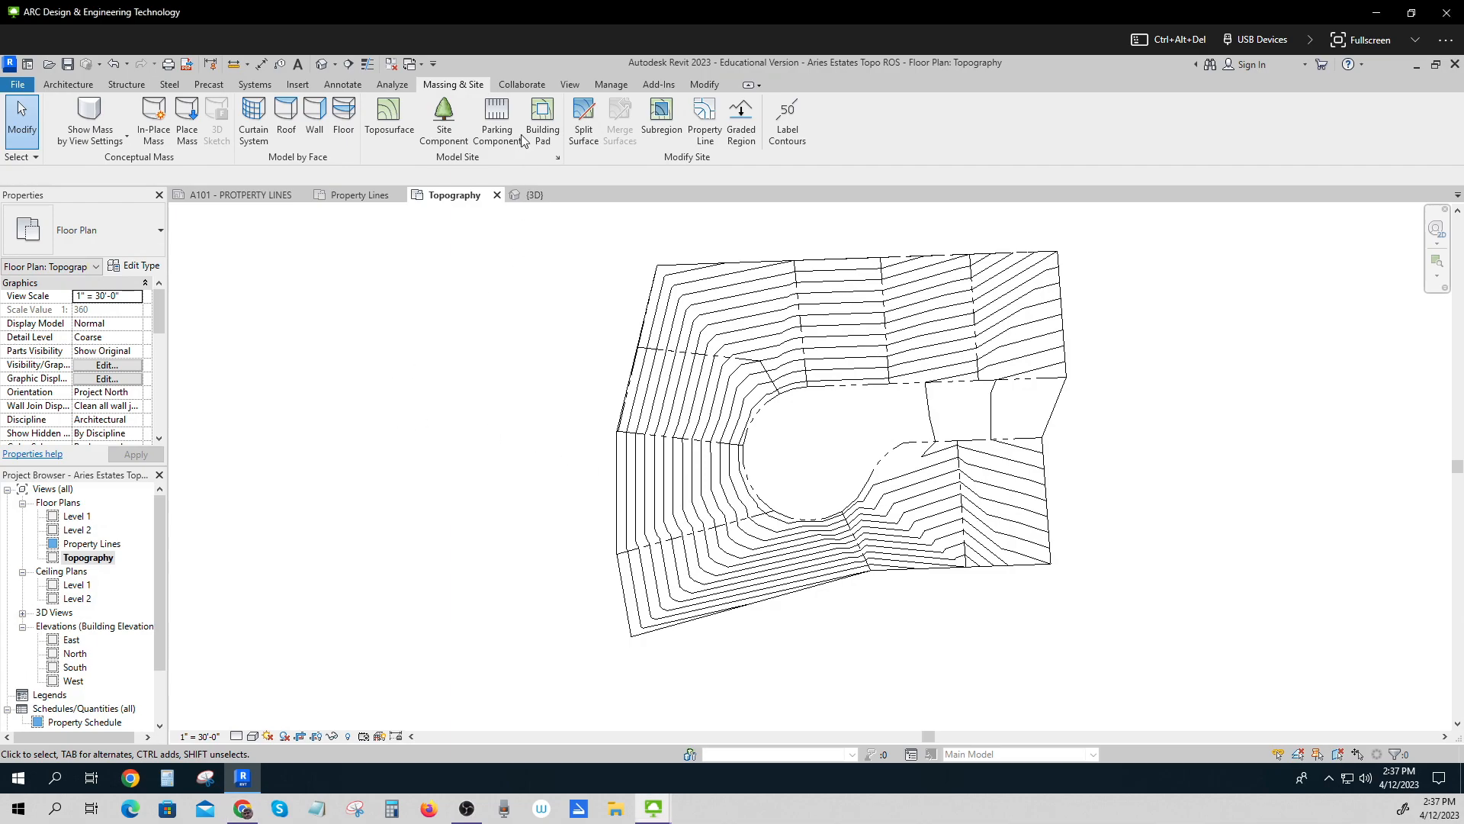
{"action": "left_click", "coordinate": [915, 308]}
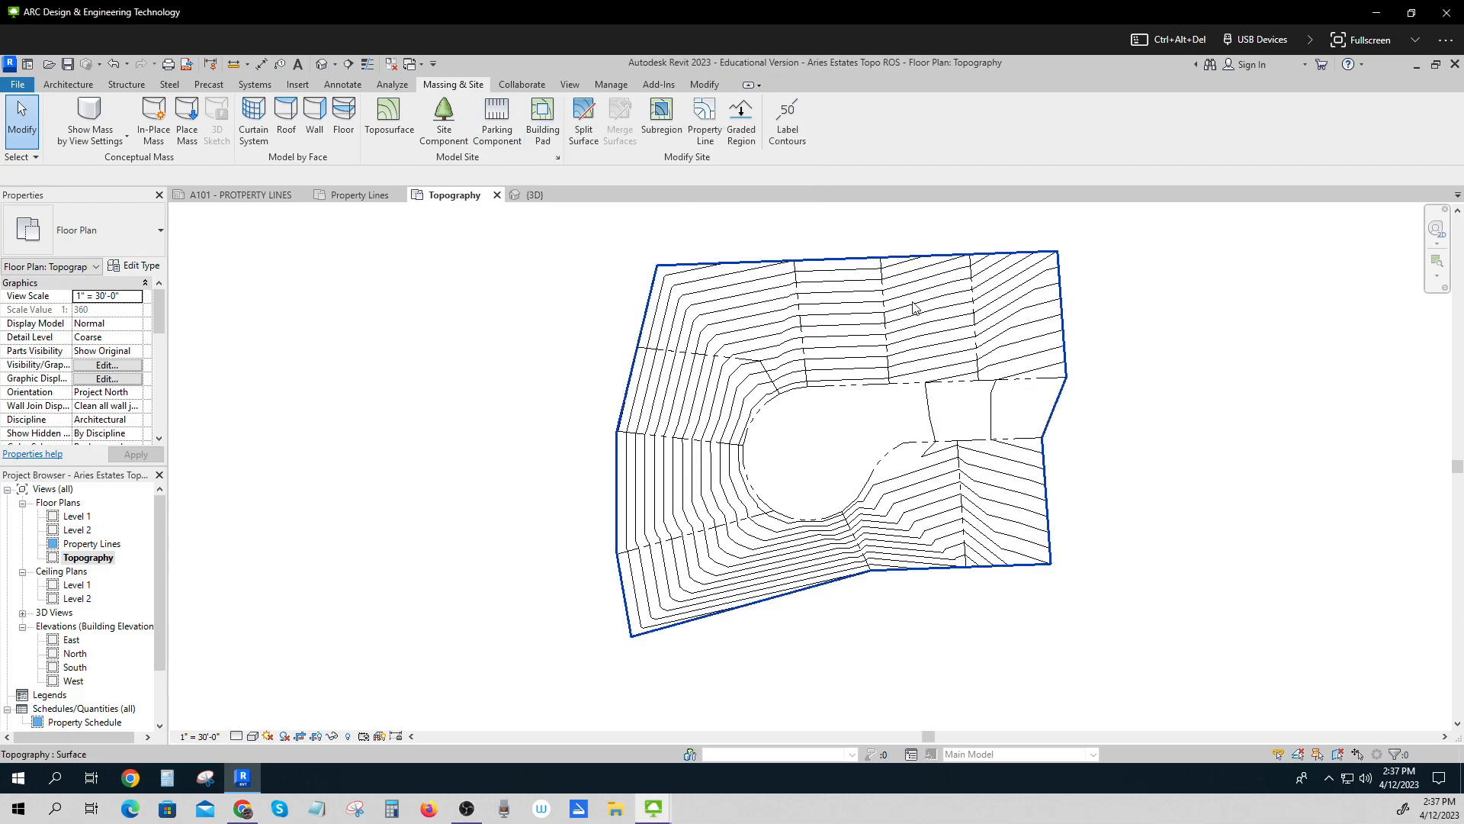
Draw a contour label line across the upper-right lot, labelling 11'-0" down to 4'-0".
{"action": "left_click", "coordinate": [787, 120]}
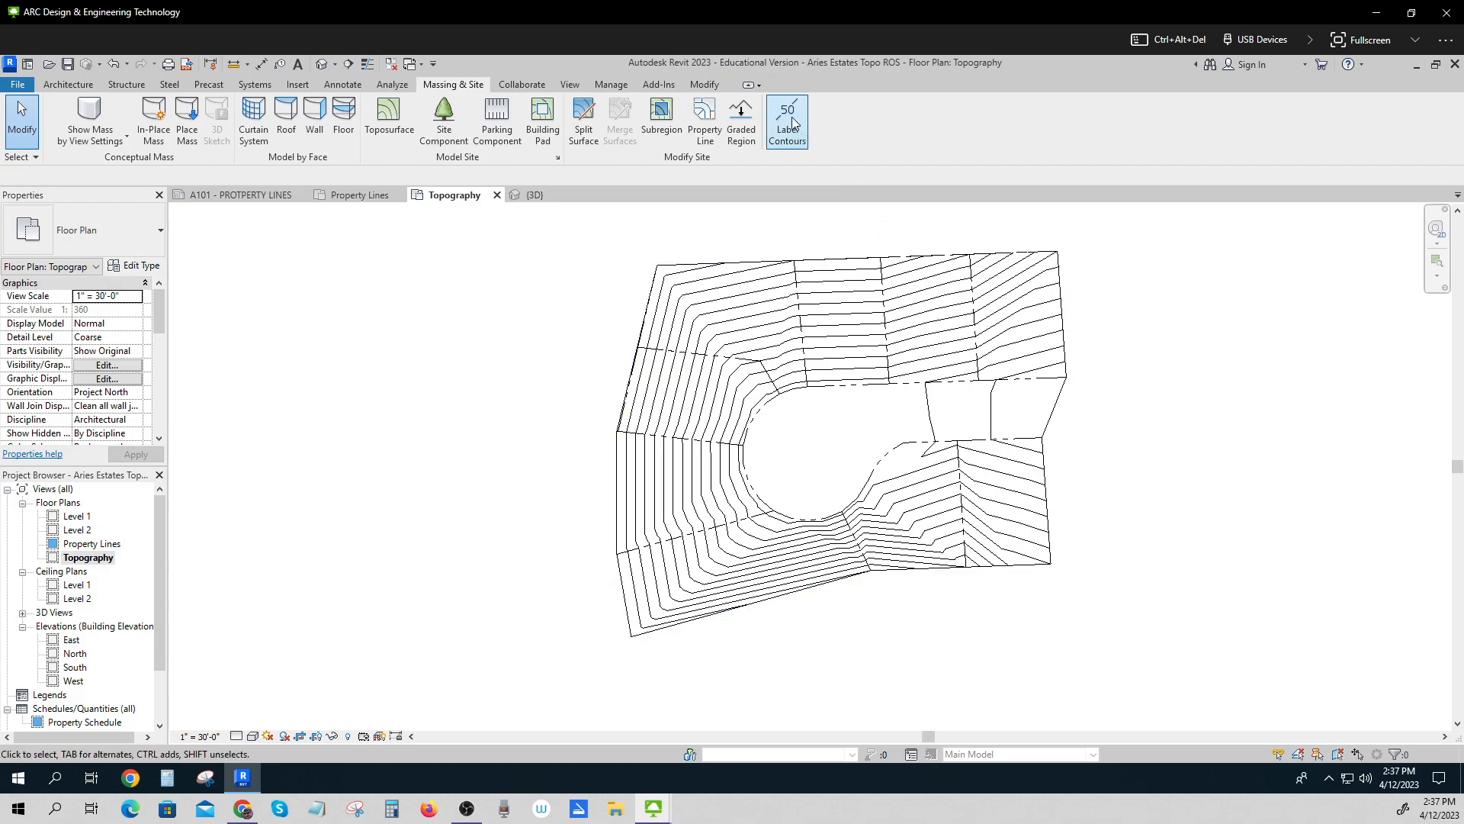
{"action": "left_click", "coordinate": [785, 121]}
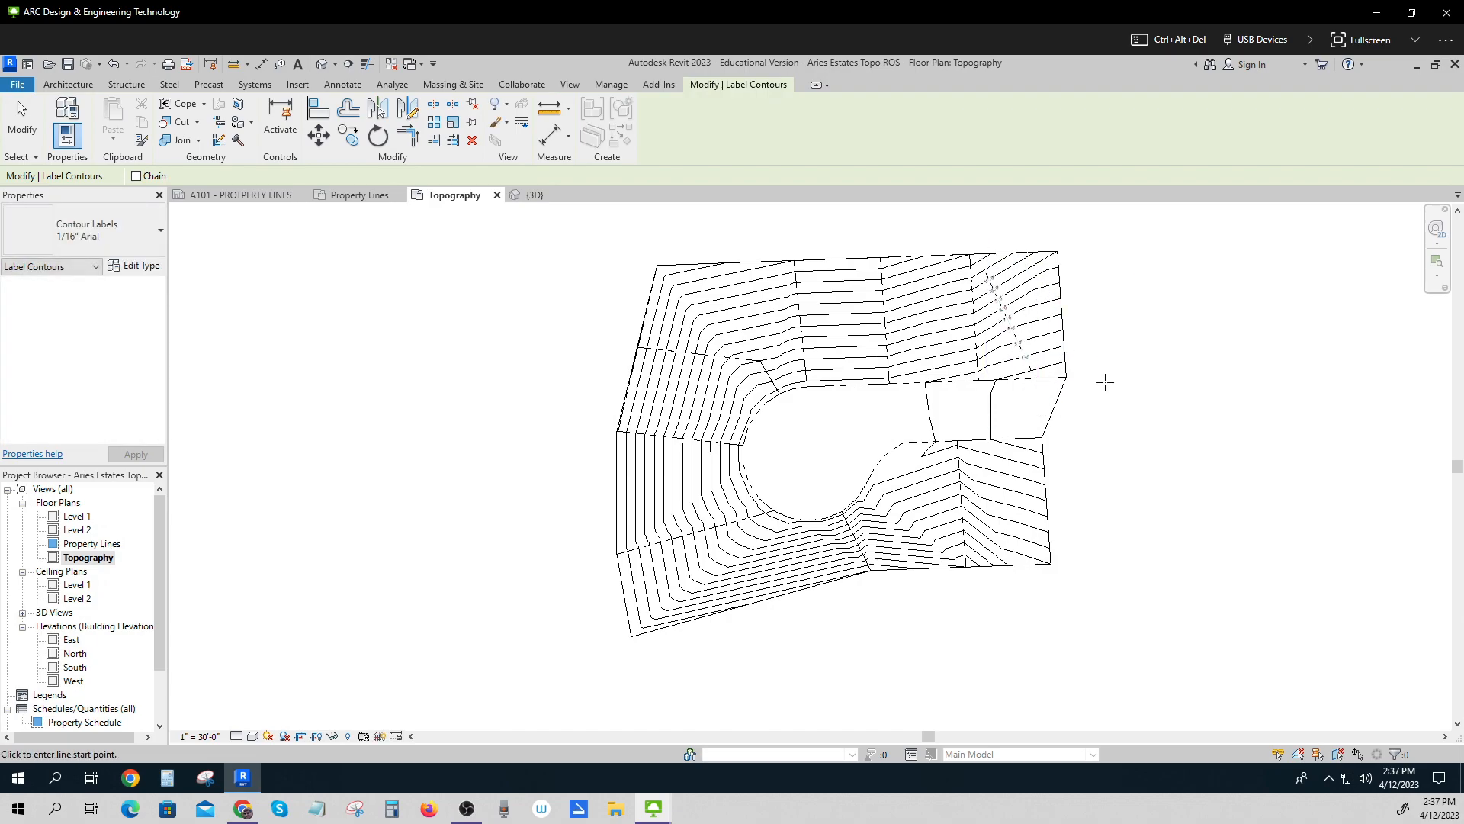
{"action": "scroll", "scroll_direction": "up", "scroll_amount": 3}
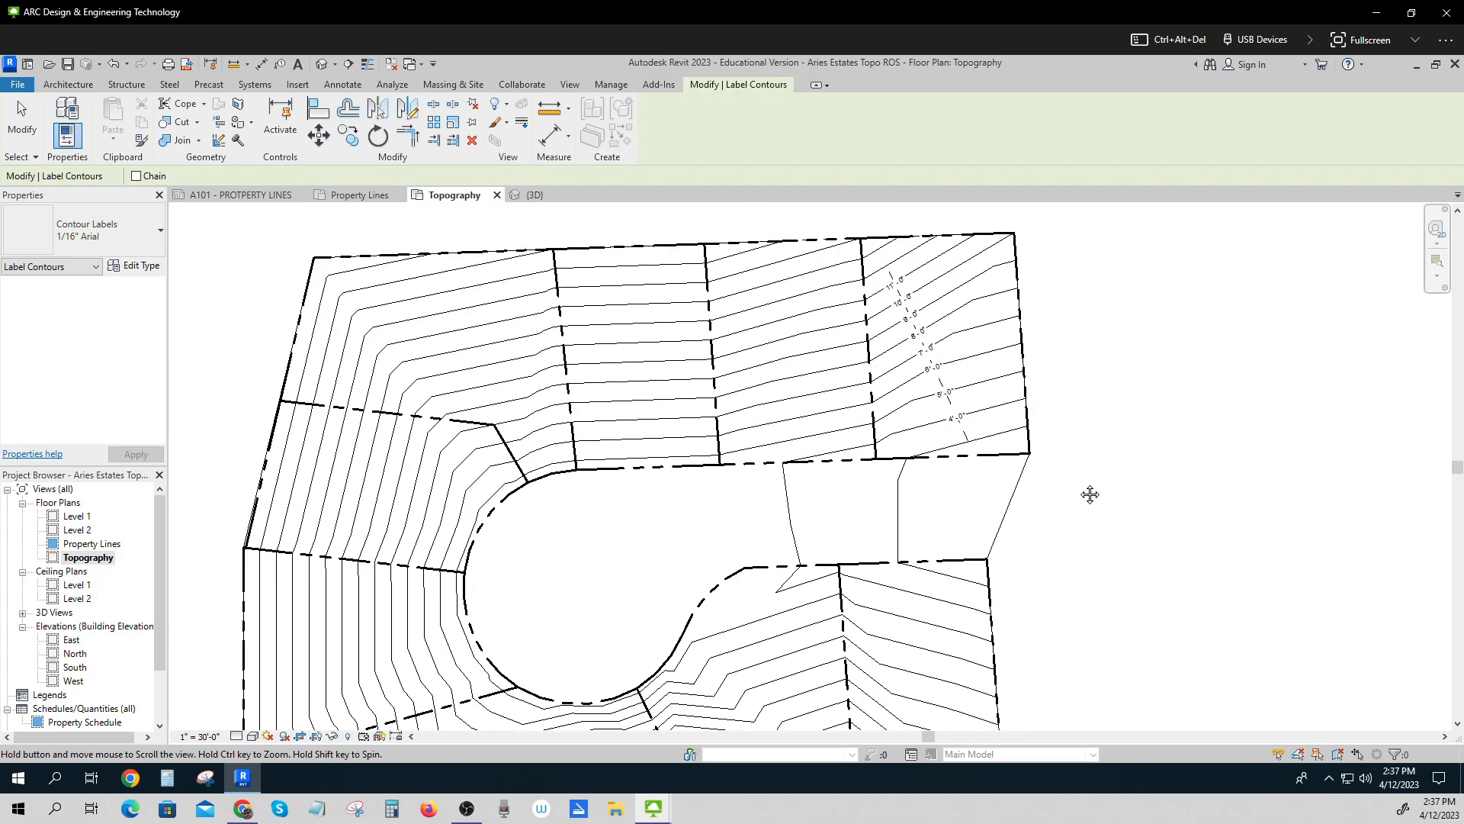
{"action": "mouse_move", "coordinate": [895, 294]}
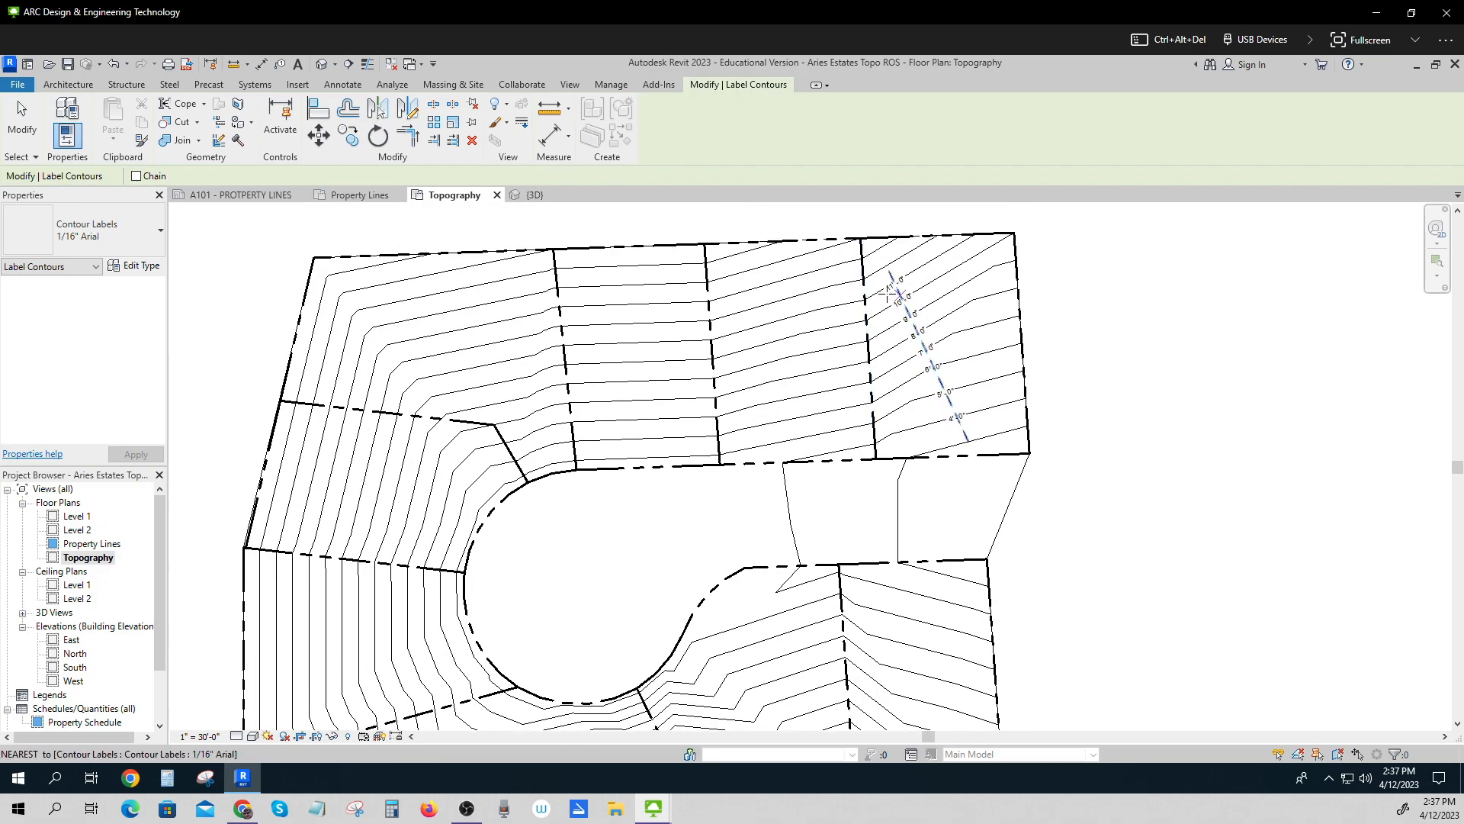
{"action": "mouse_move", "coordinate": [931, 289]}
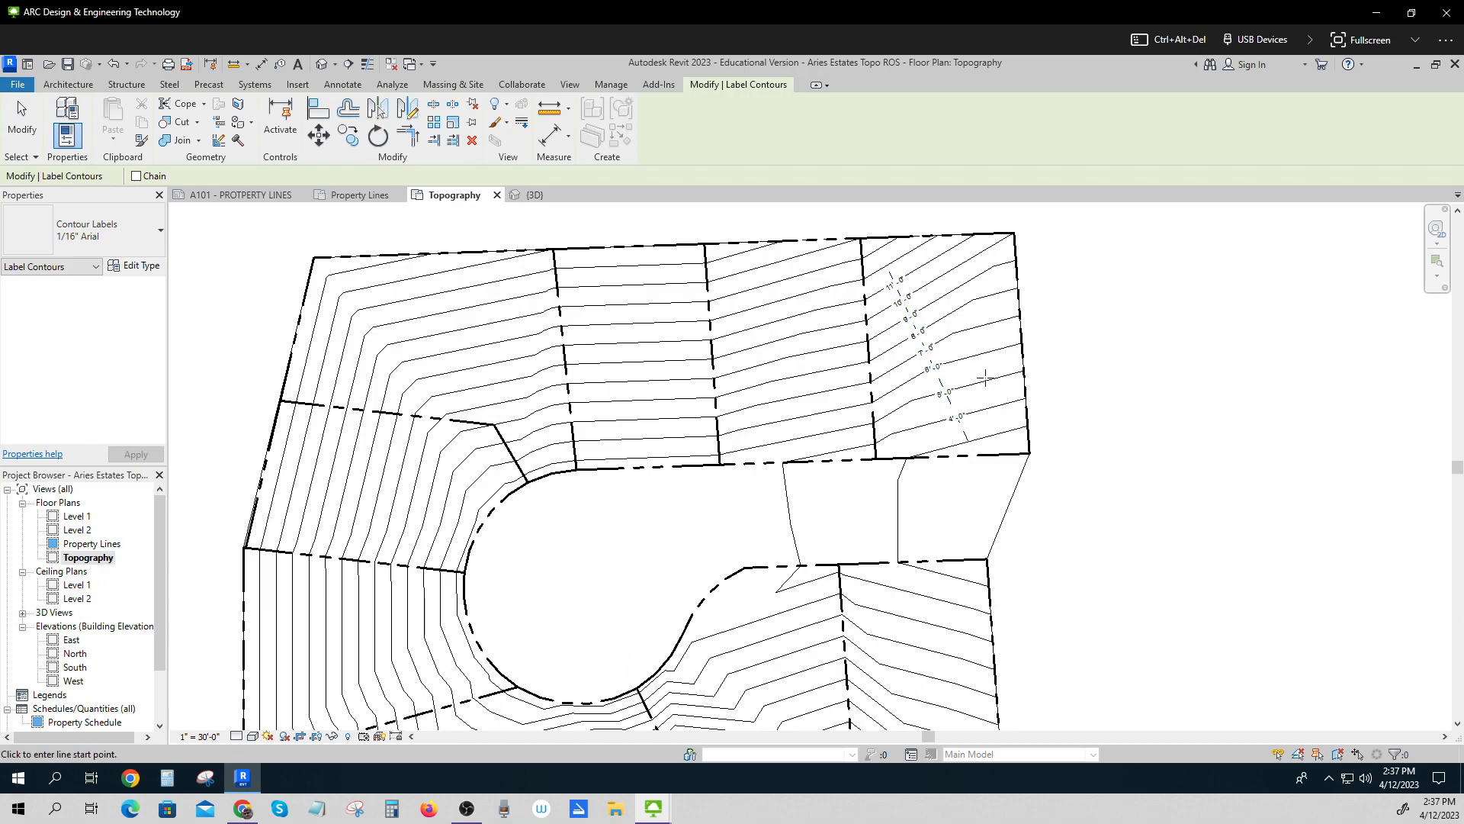
{"action": "mouse_move", "coordinate": [897, 389]}
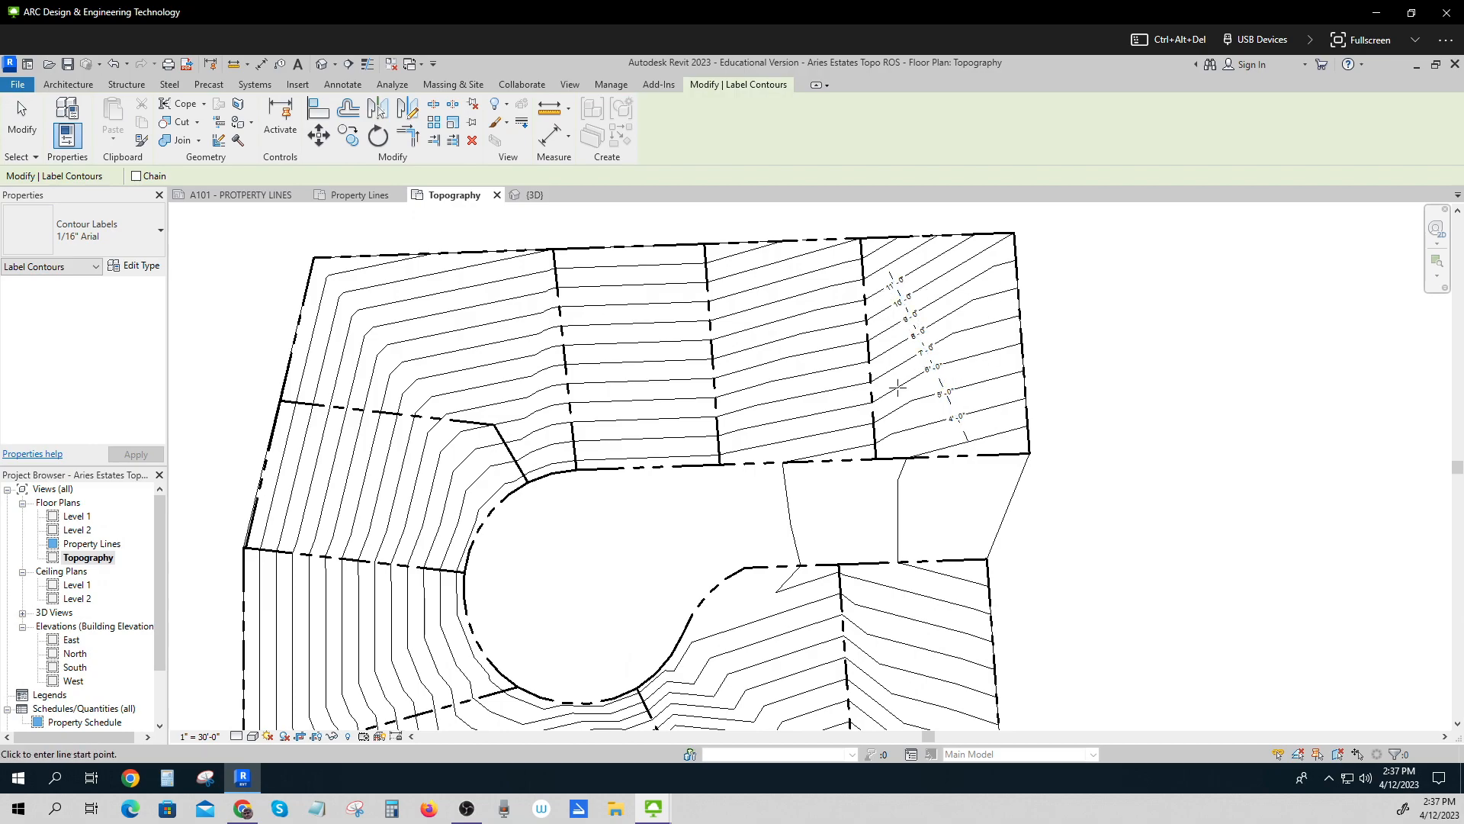
{"action": "mouse_move", "coordinate": [926, 378]}
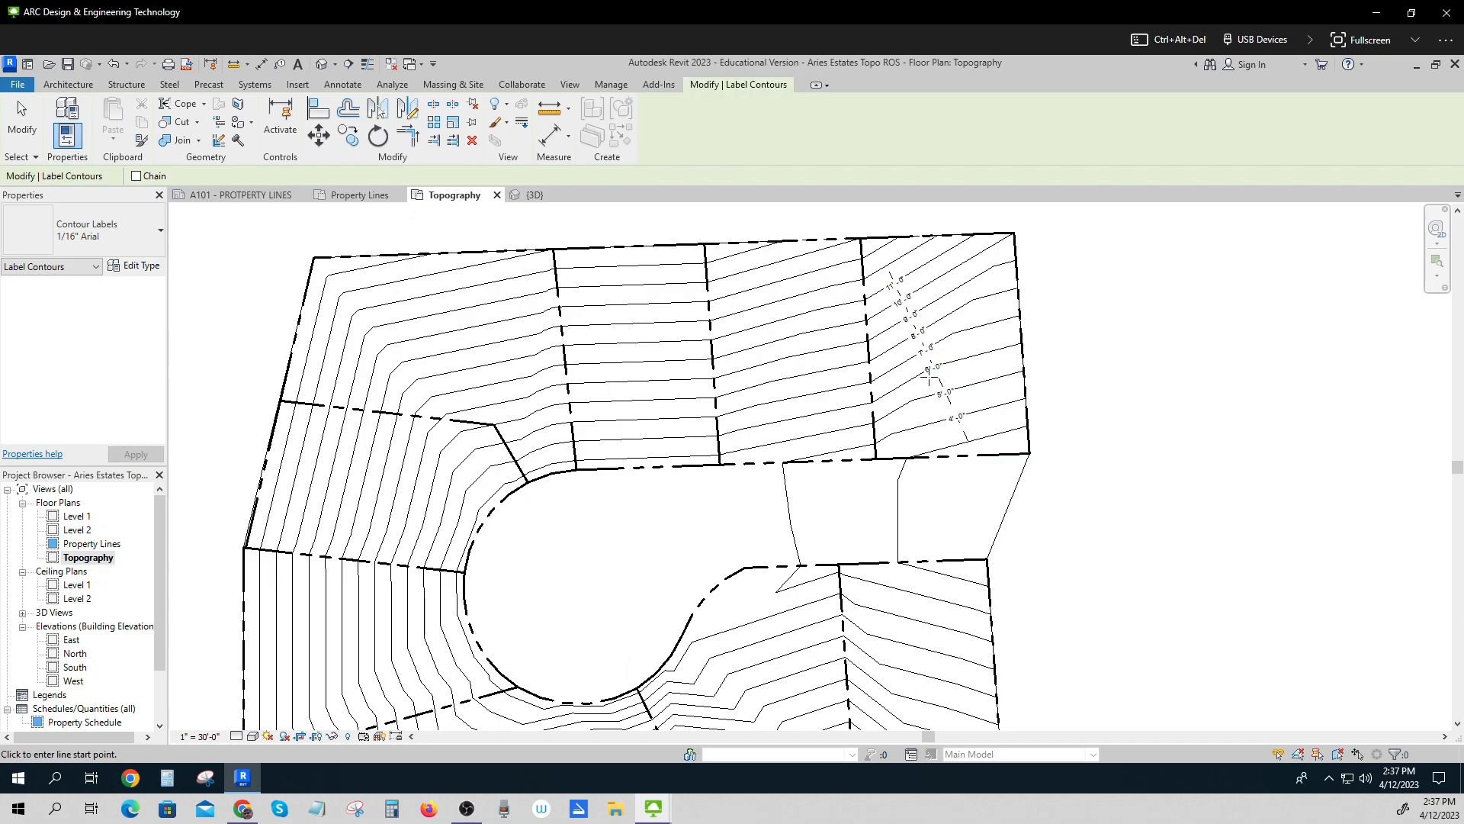
{"action": "mouse_move", "coordinate": [954, 359]}
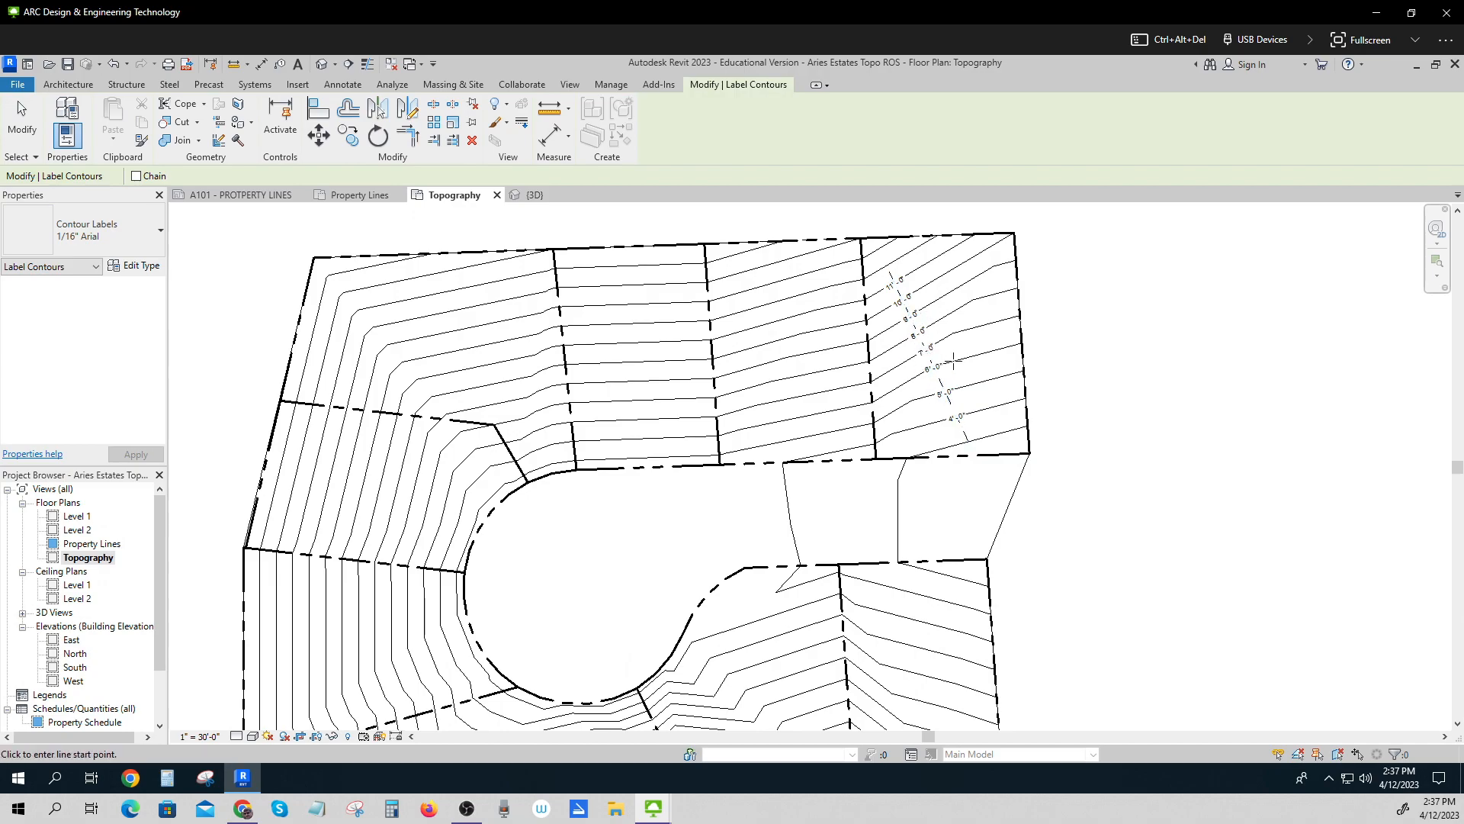
{"action": "mouse_move", "coordinate": [773, 357]}
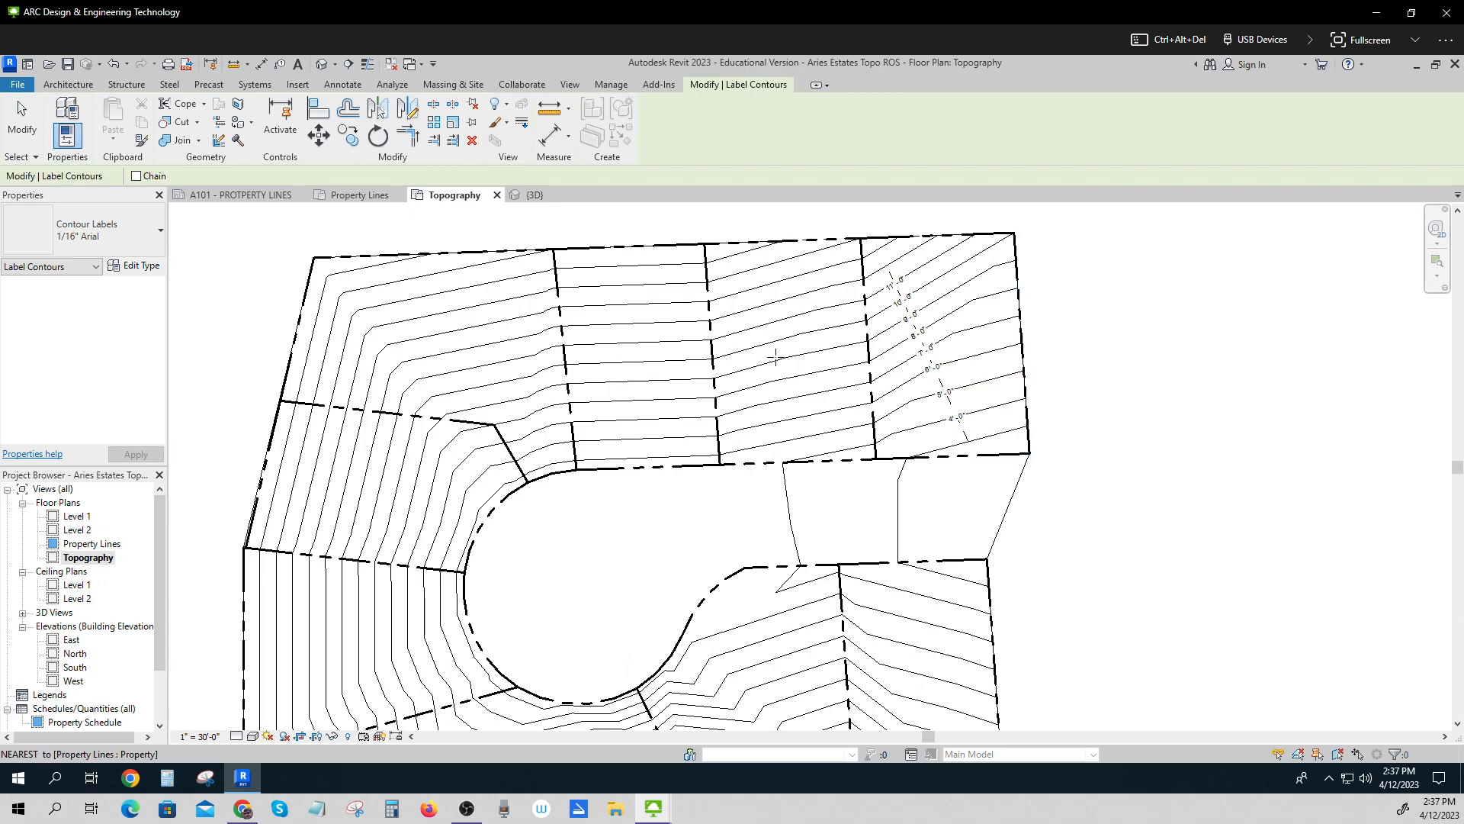
Sketch a 30' by 40' rectangular building pad on the upper-right lot and finish it.
{"action": "left_click", "coordinate": [453, 84]}
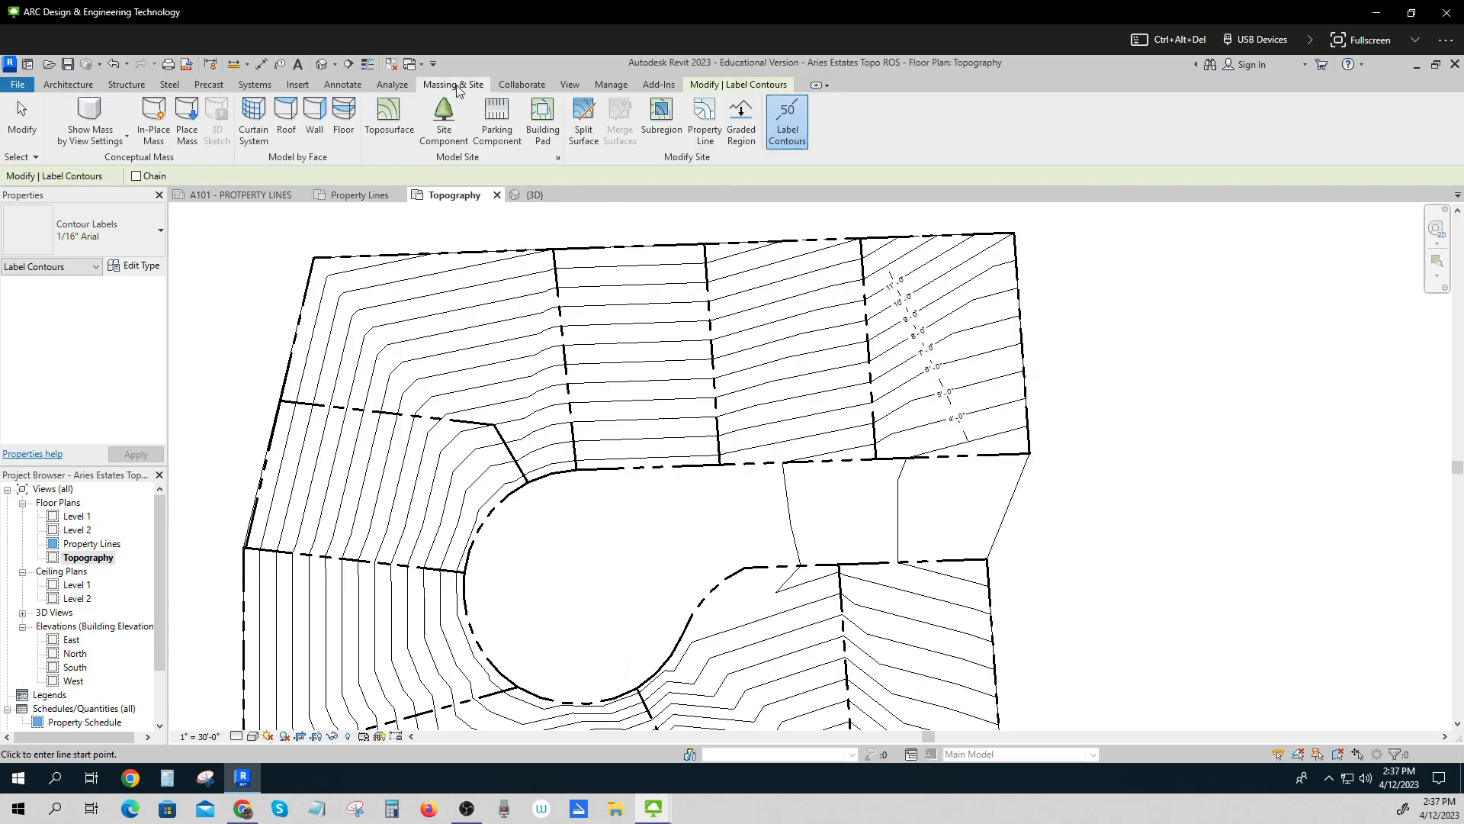
{"action": "mouse_move", "coordinate": [541, 120]}
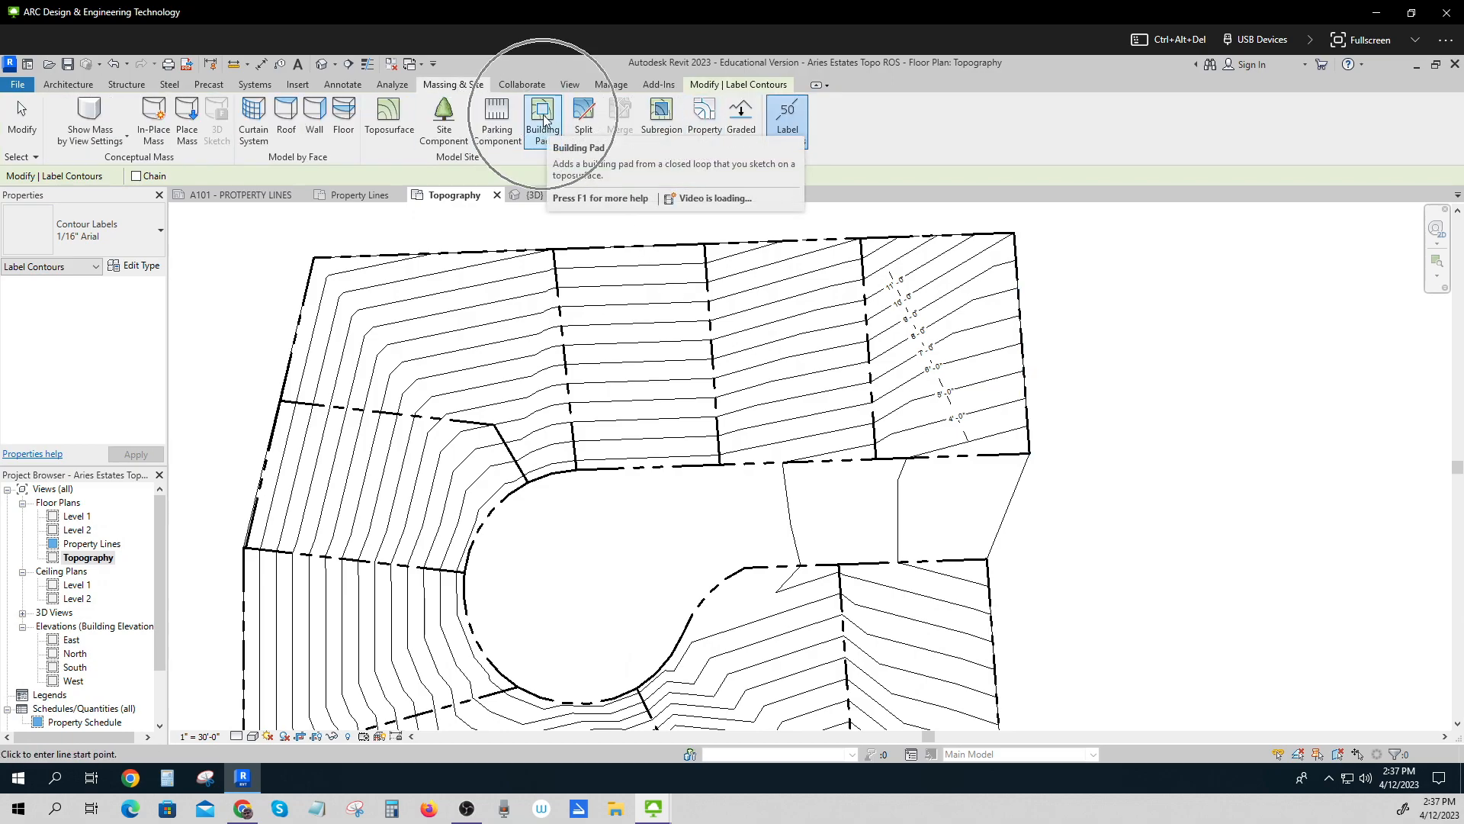
{"action": "left_click", "coordinate": [542, 115]}
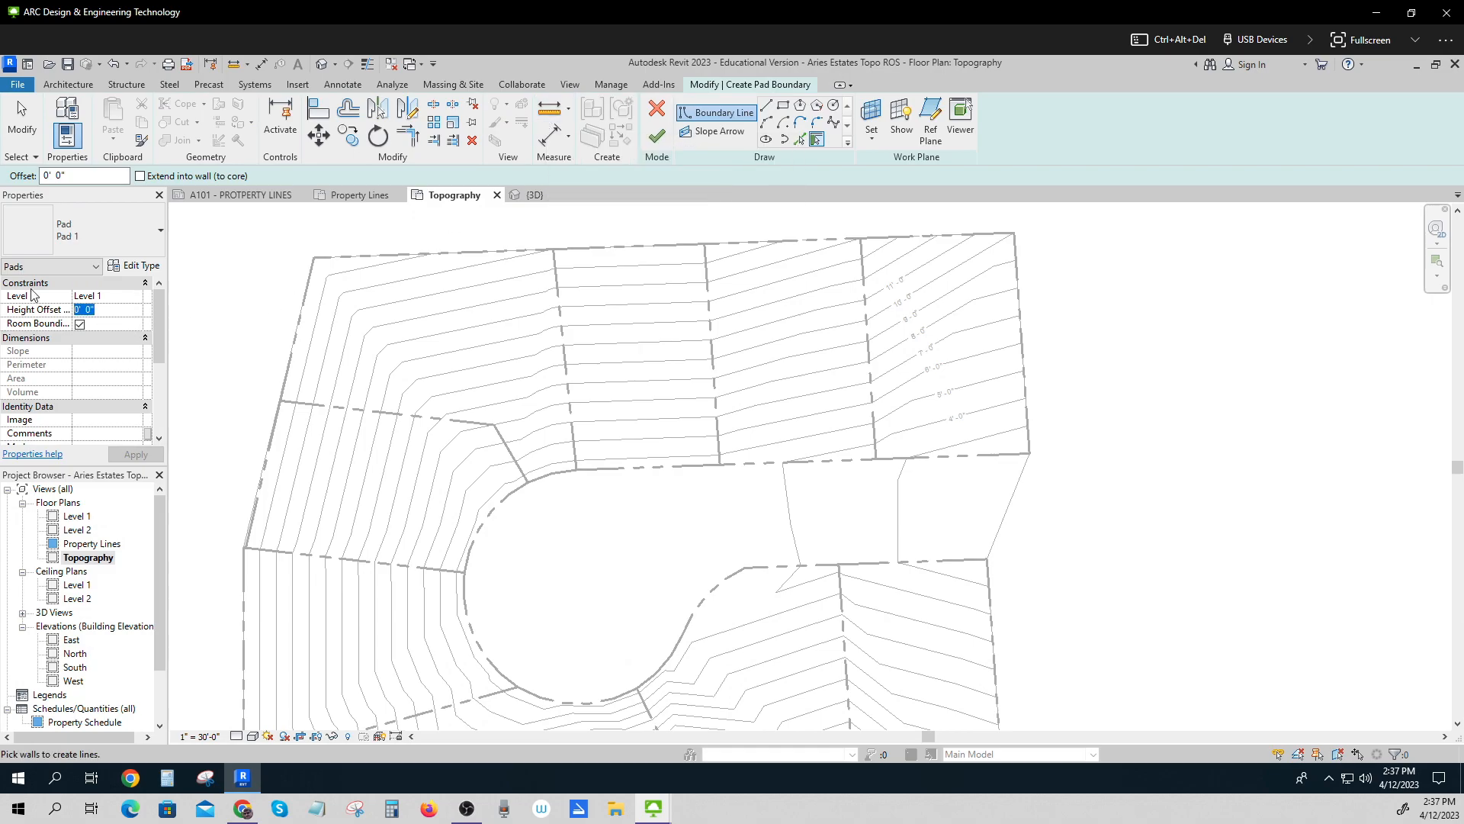
{"action": "type", "text": "11' 0\""}
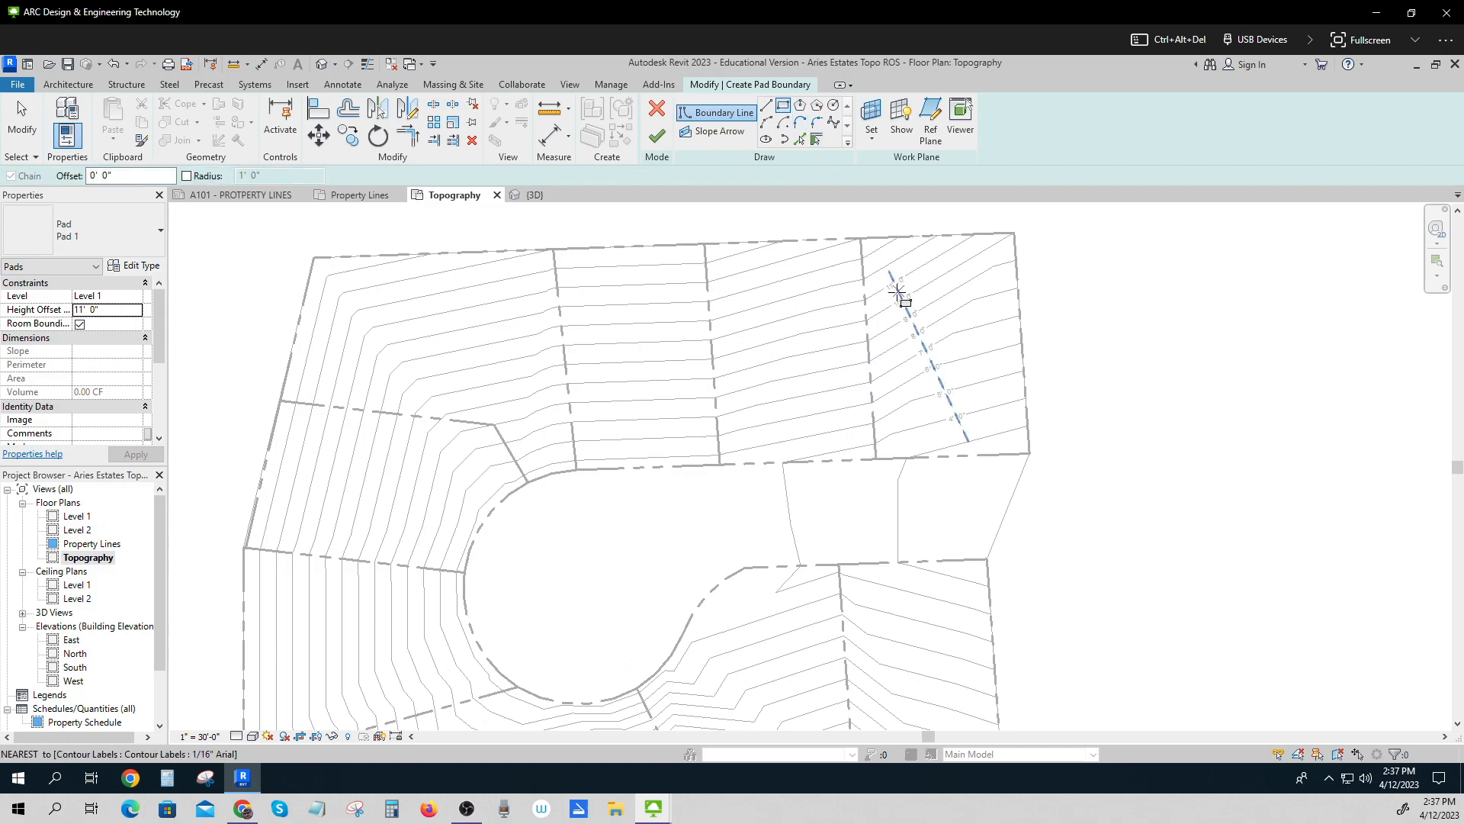
{"action": "mouse_move", "coordinate": [898, 297]}
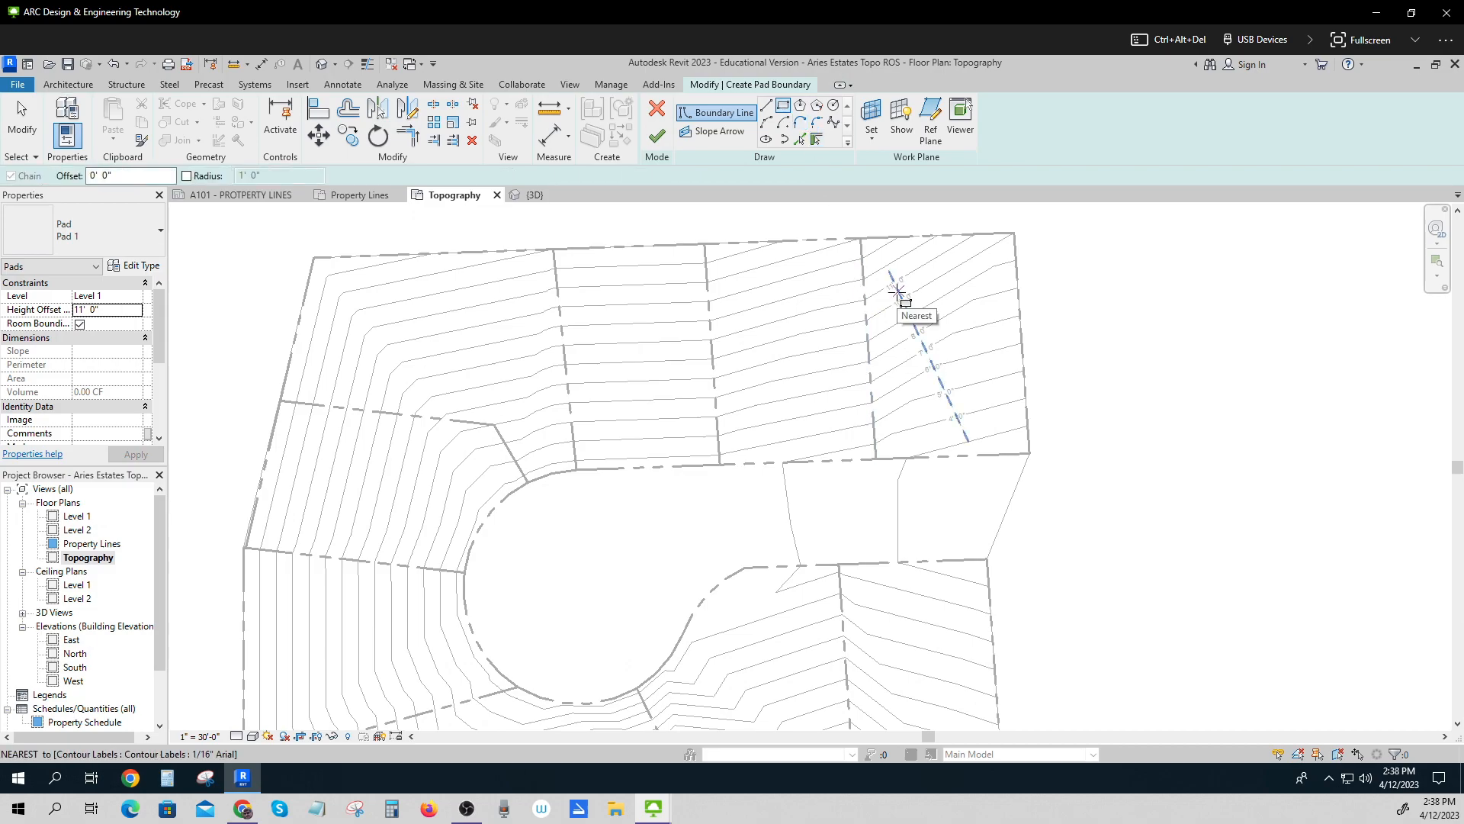
{"action": "left_click", "coordinate": [898, 294]}
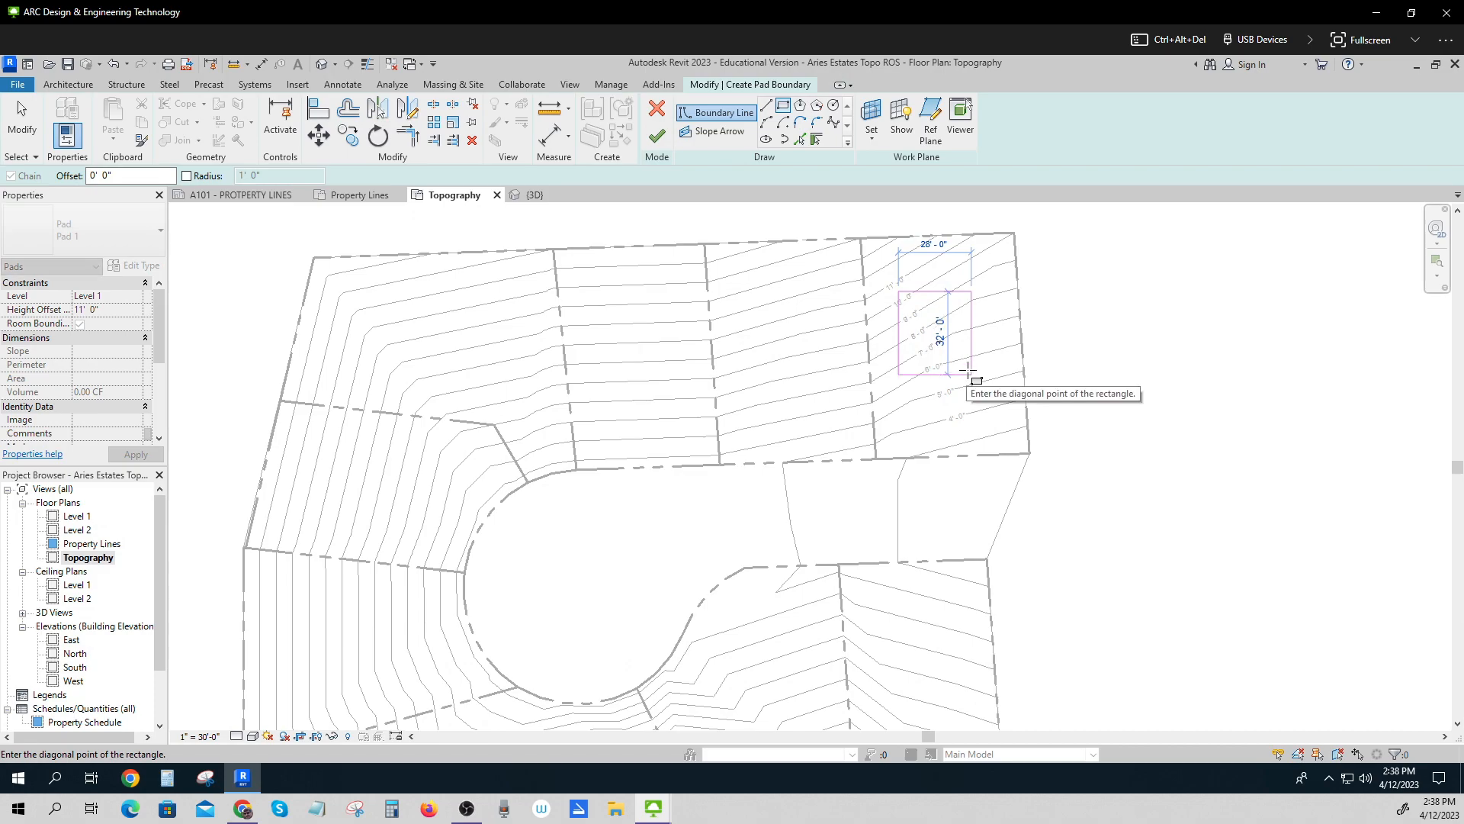
{"action": "mouse_move", "coordinate": [981, 371]}
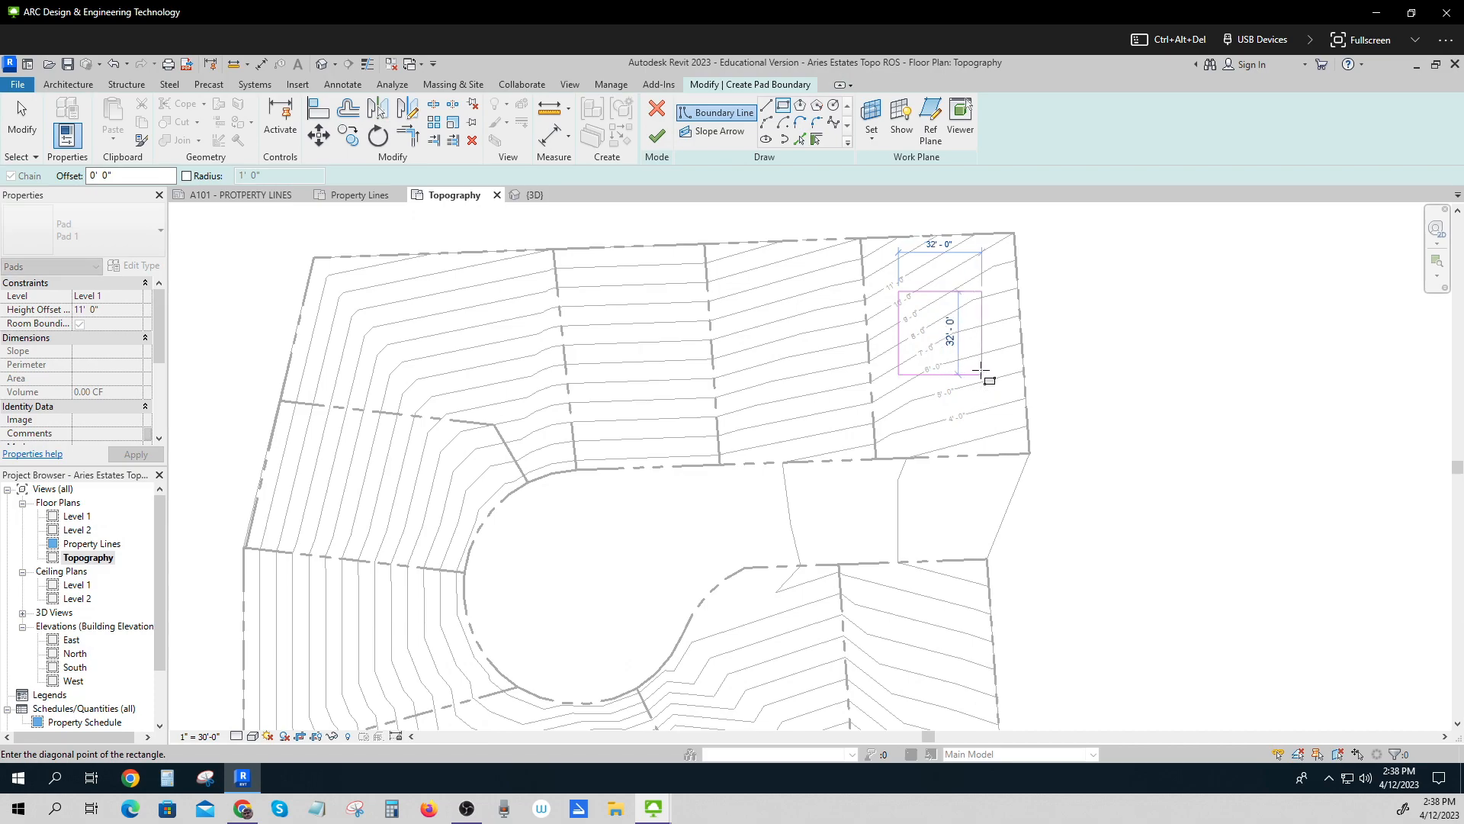
{"action": "left_click", "coordinate": [982, 394]}
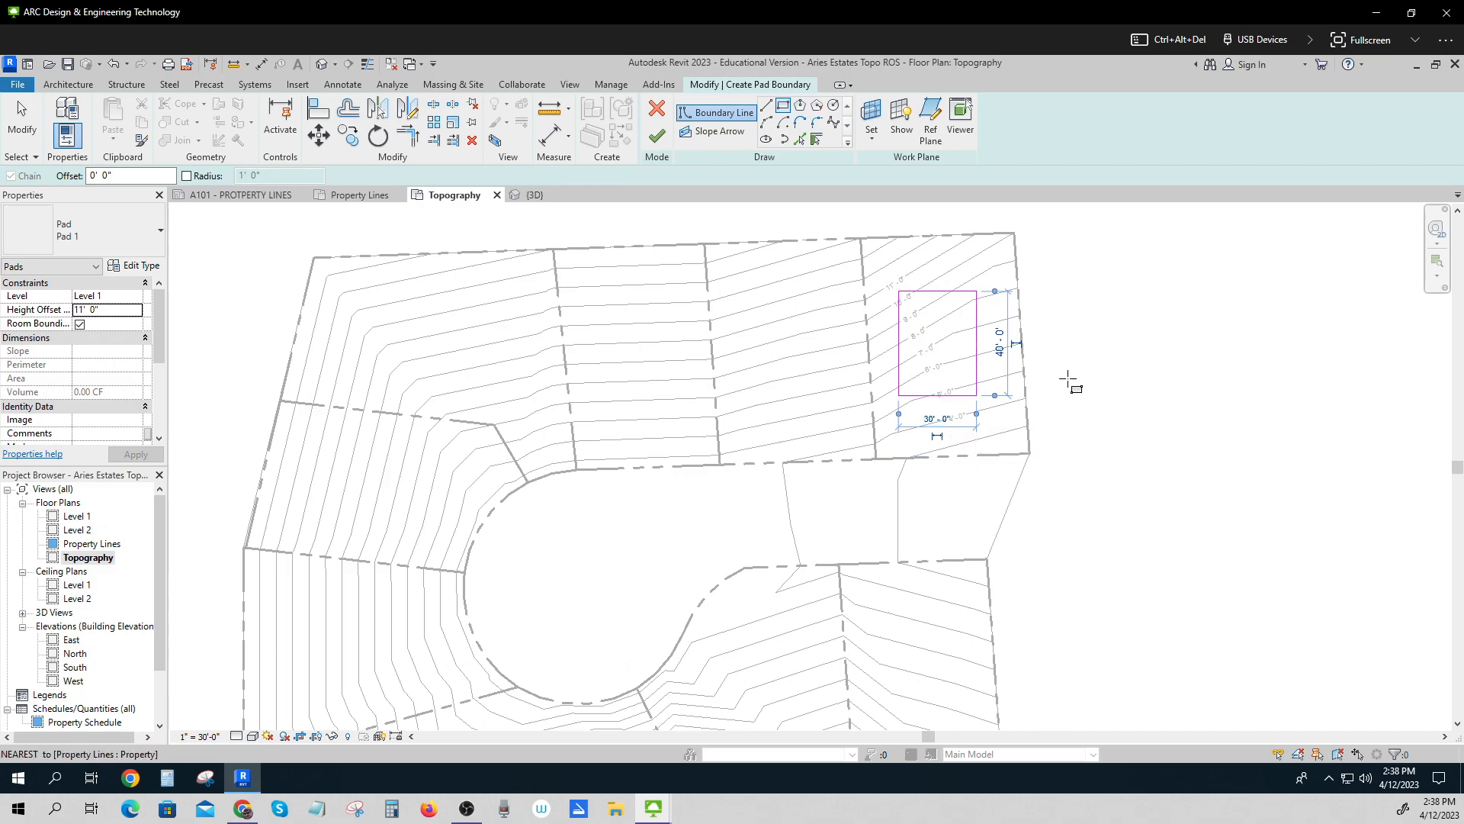
{"action": "left_click", "coordinate": [658, 120]}
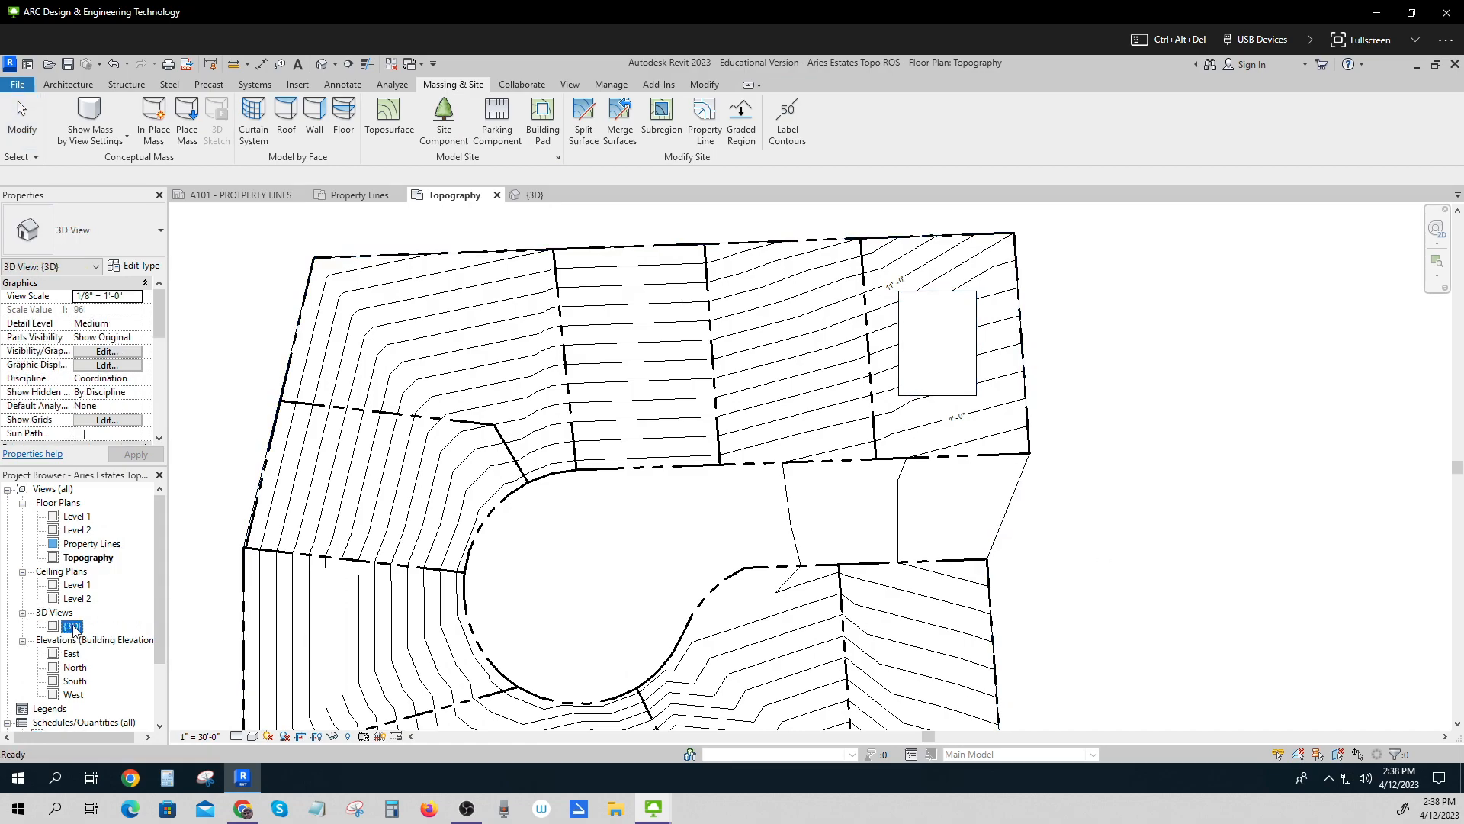
Open the {3D} view and orbit to inspect the pad cut into the sloping terrain.
{"action": "left_click", "coordinate": [540, 195]}
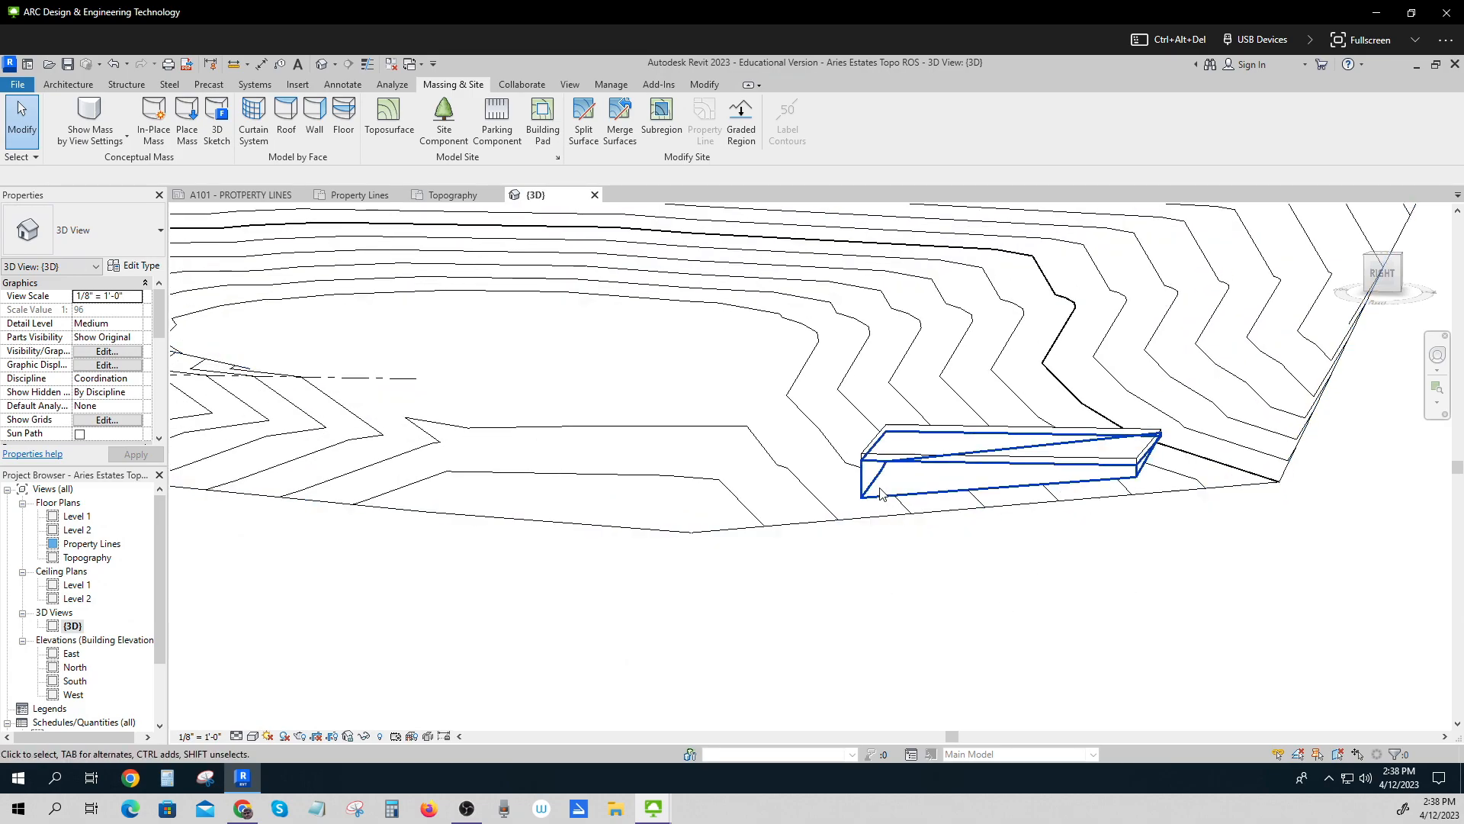
{"action": "left_click", "coordinate": [811, 467]}
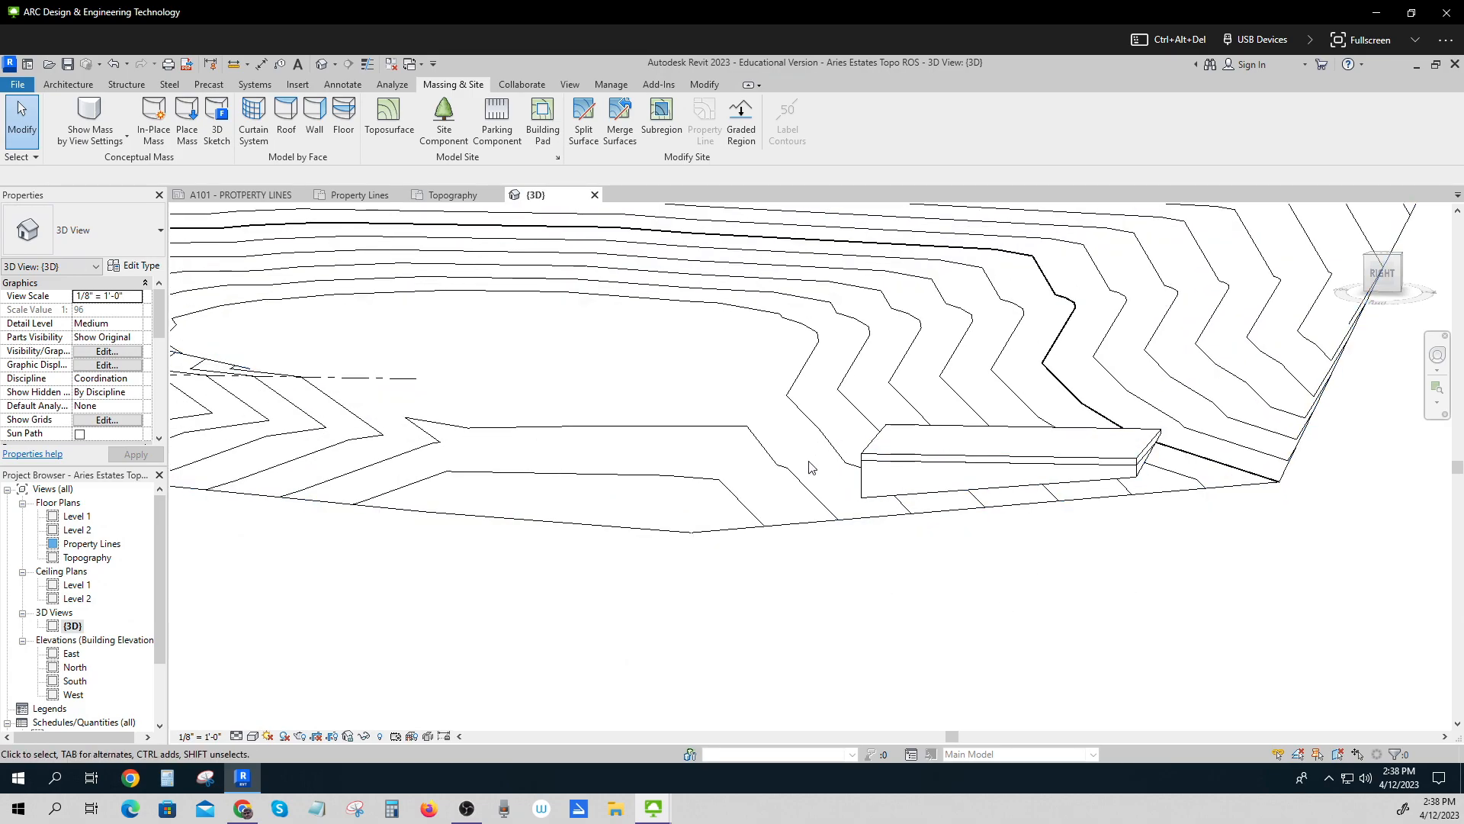
{"action": "left_click", "coordinate": [1004, 457]}
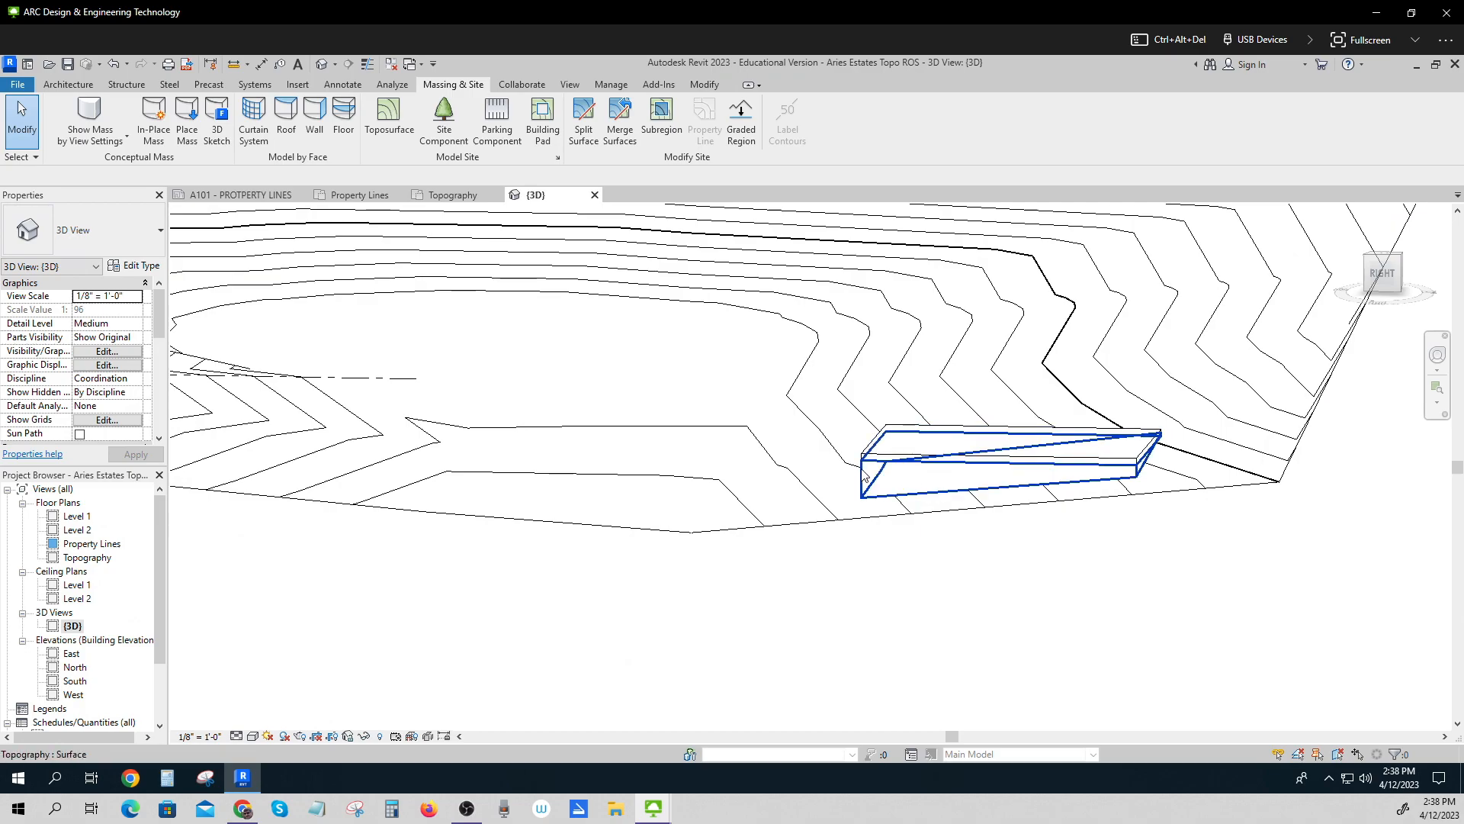
{"action": "mouse_move", "coordinate": [864, 469]}
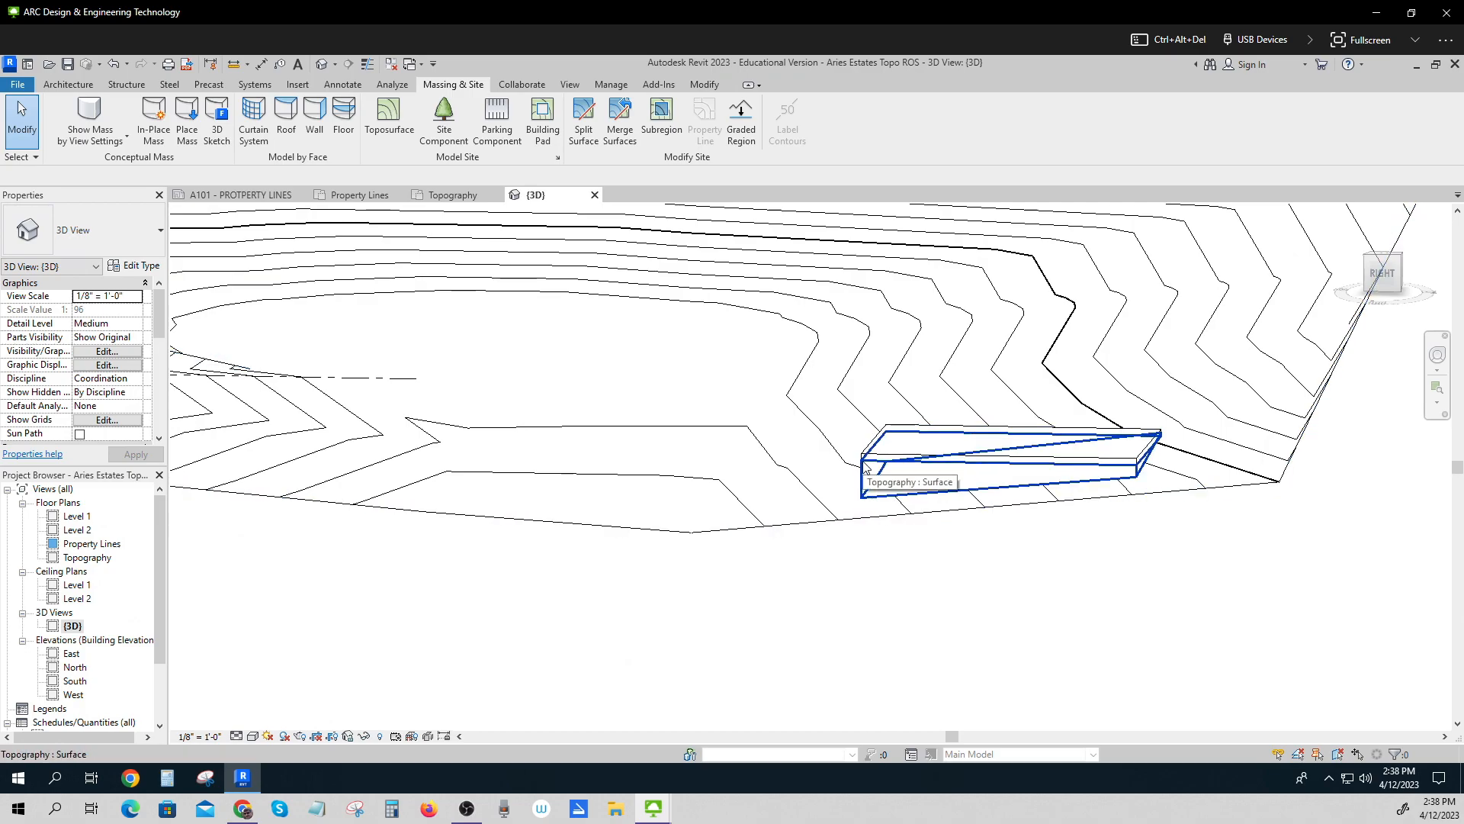
{"action": "mouse_move", "coordinate": [1136, 471]}
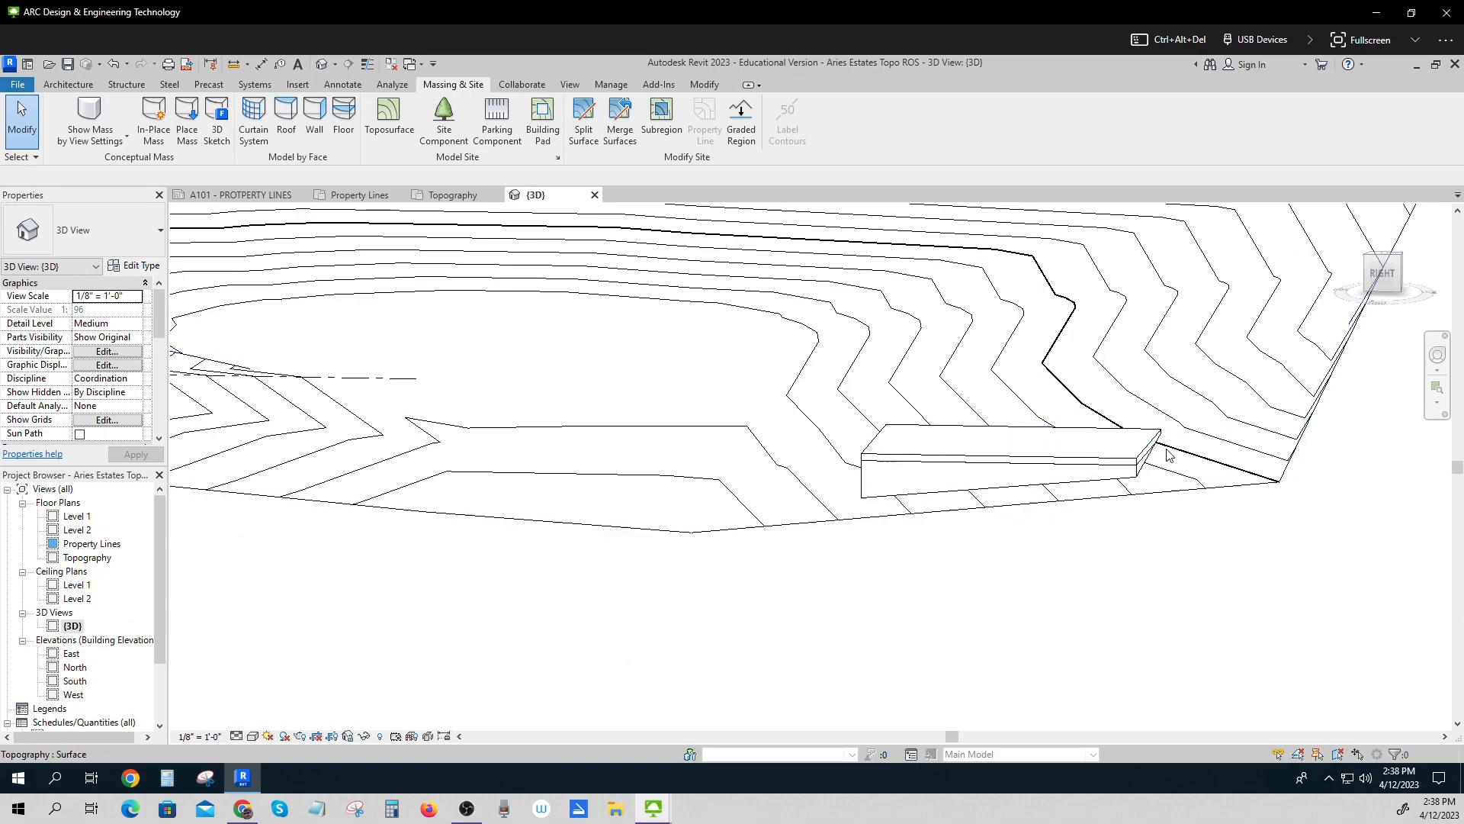
{"action": "left_click", "coordinate": [1158, 448]}
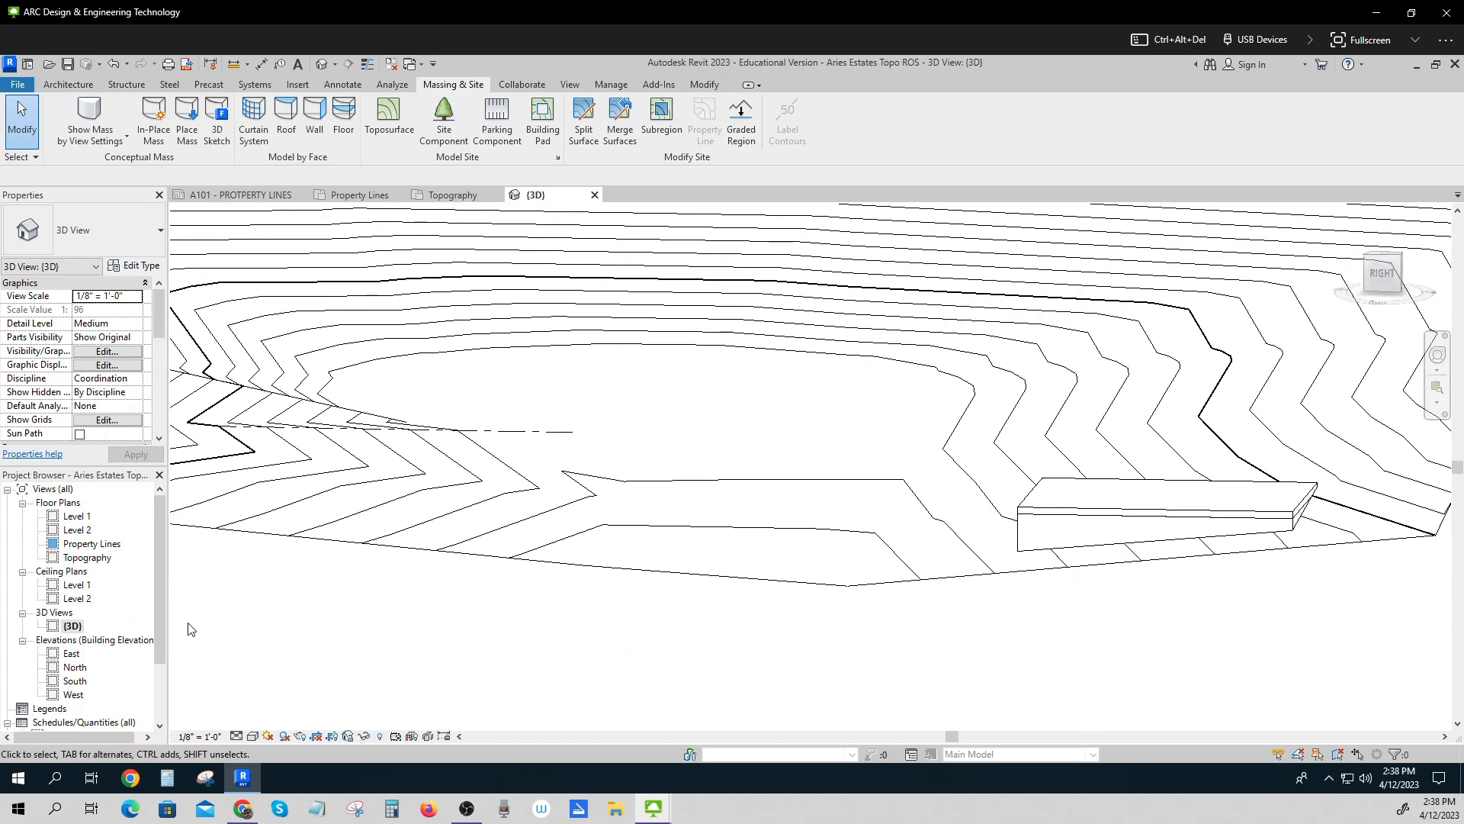
Back on the Topography plan, copy the upper-right pad onto the neighbouring lot to its left.
{"action": "left_click", "coordinate": [456, 194]}
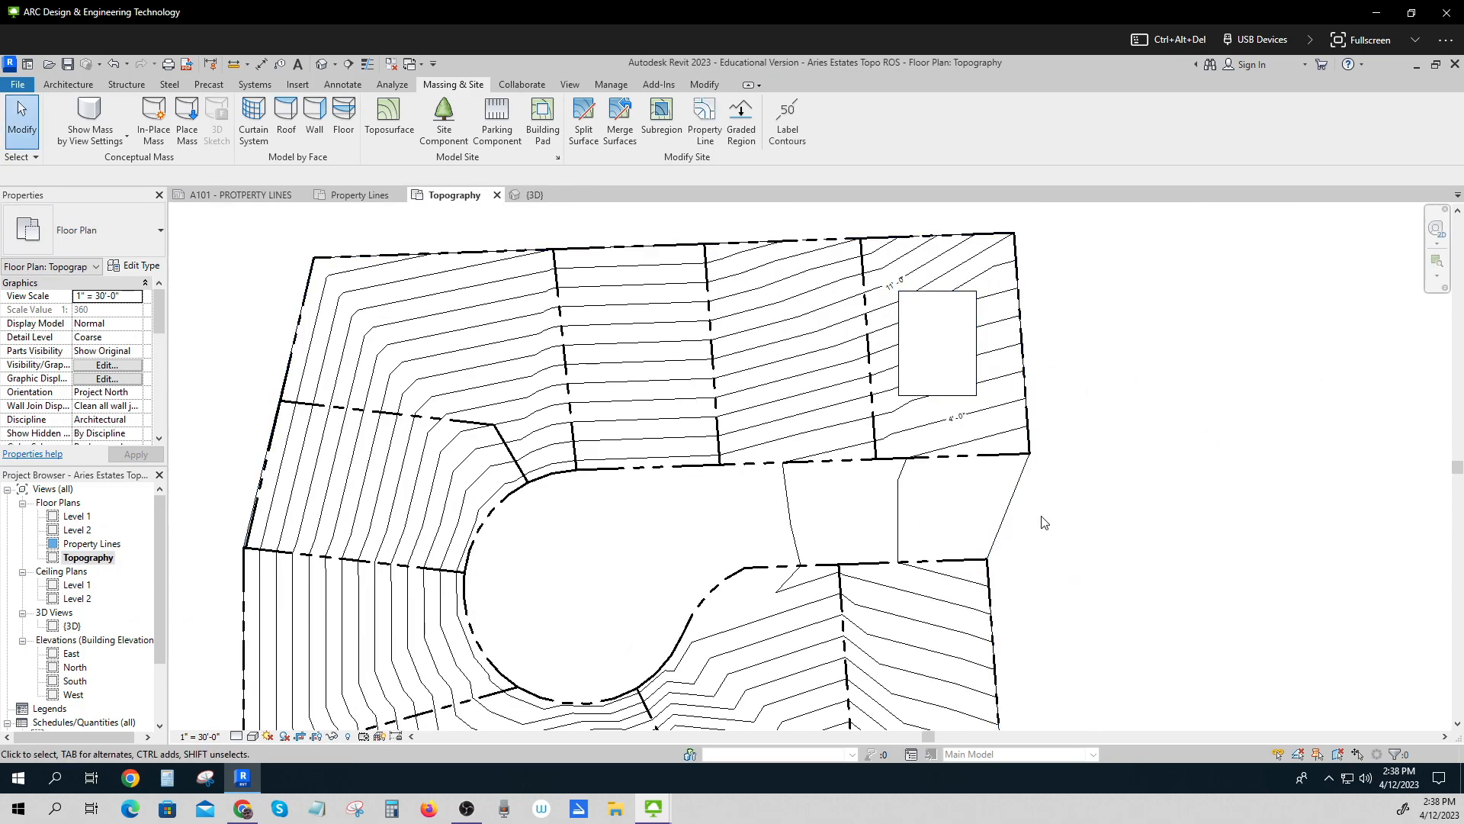
{"action": "left_click", "coordinate": [936, 342]}
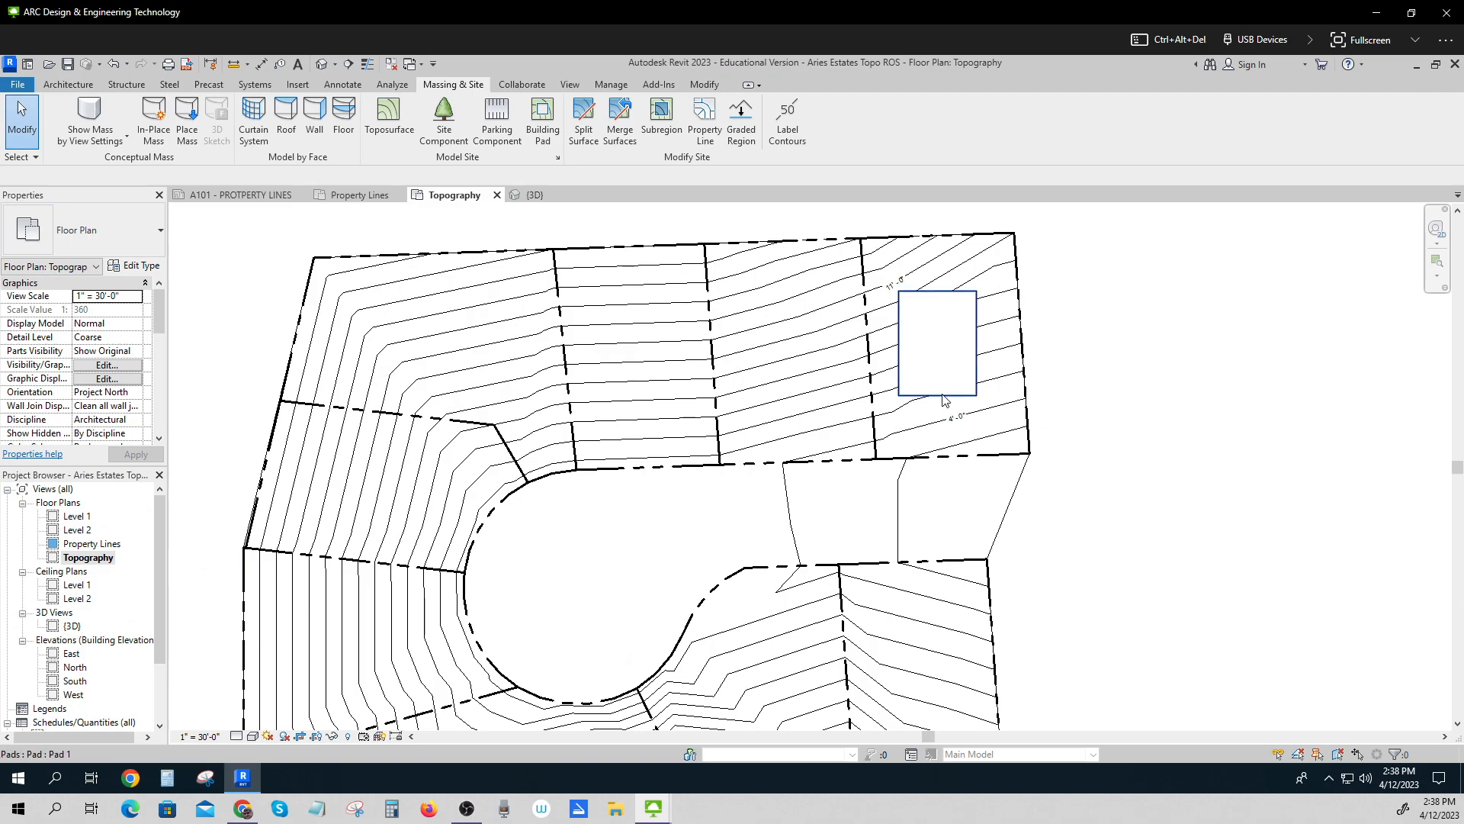
{"action": "left_click", "coordinate": [936, 342]}
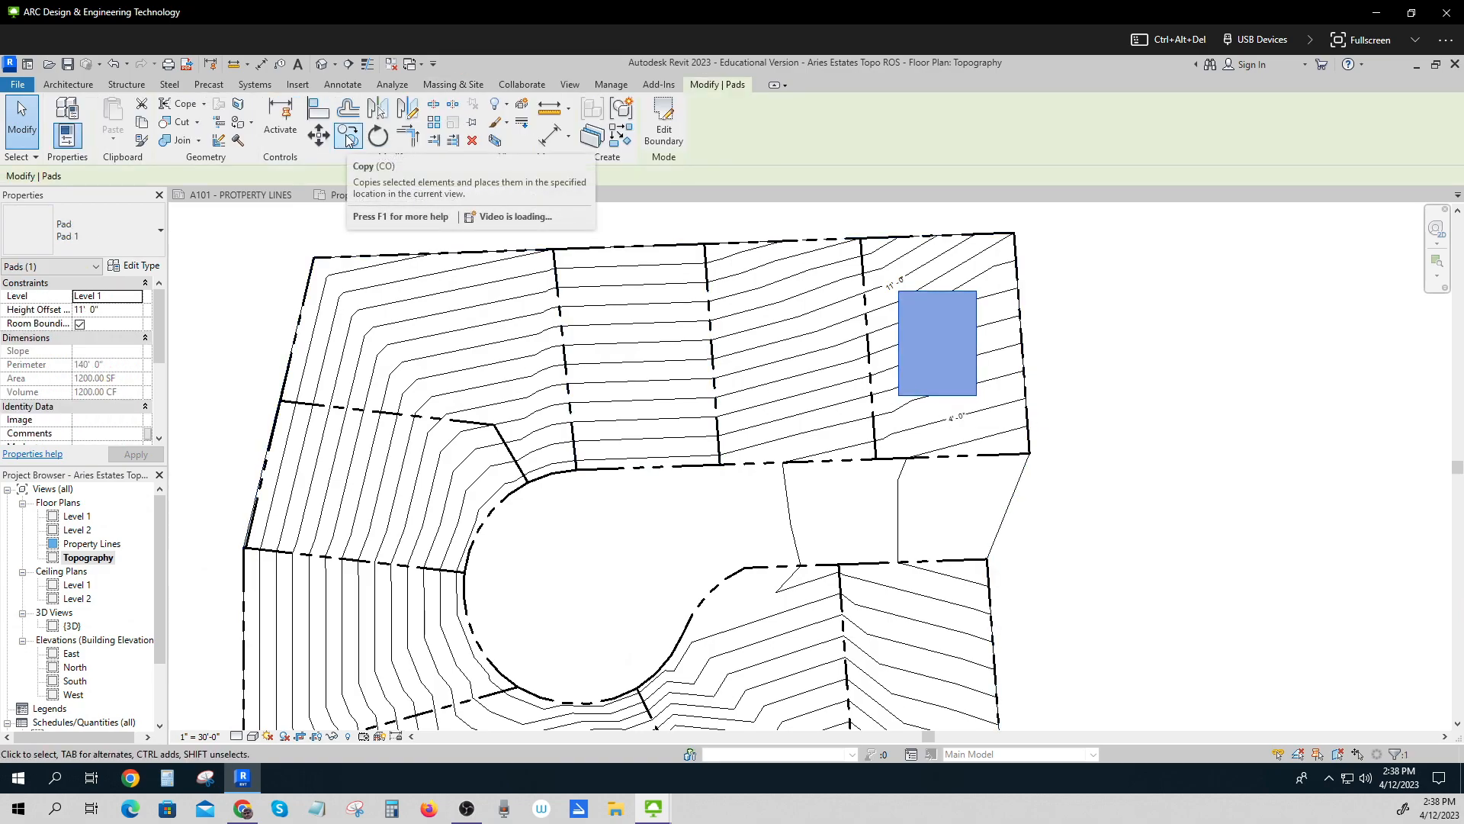
{"action": "left_click", "coordinate": [347, 136]}
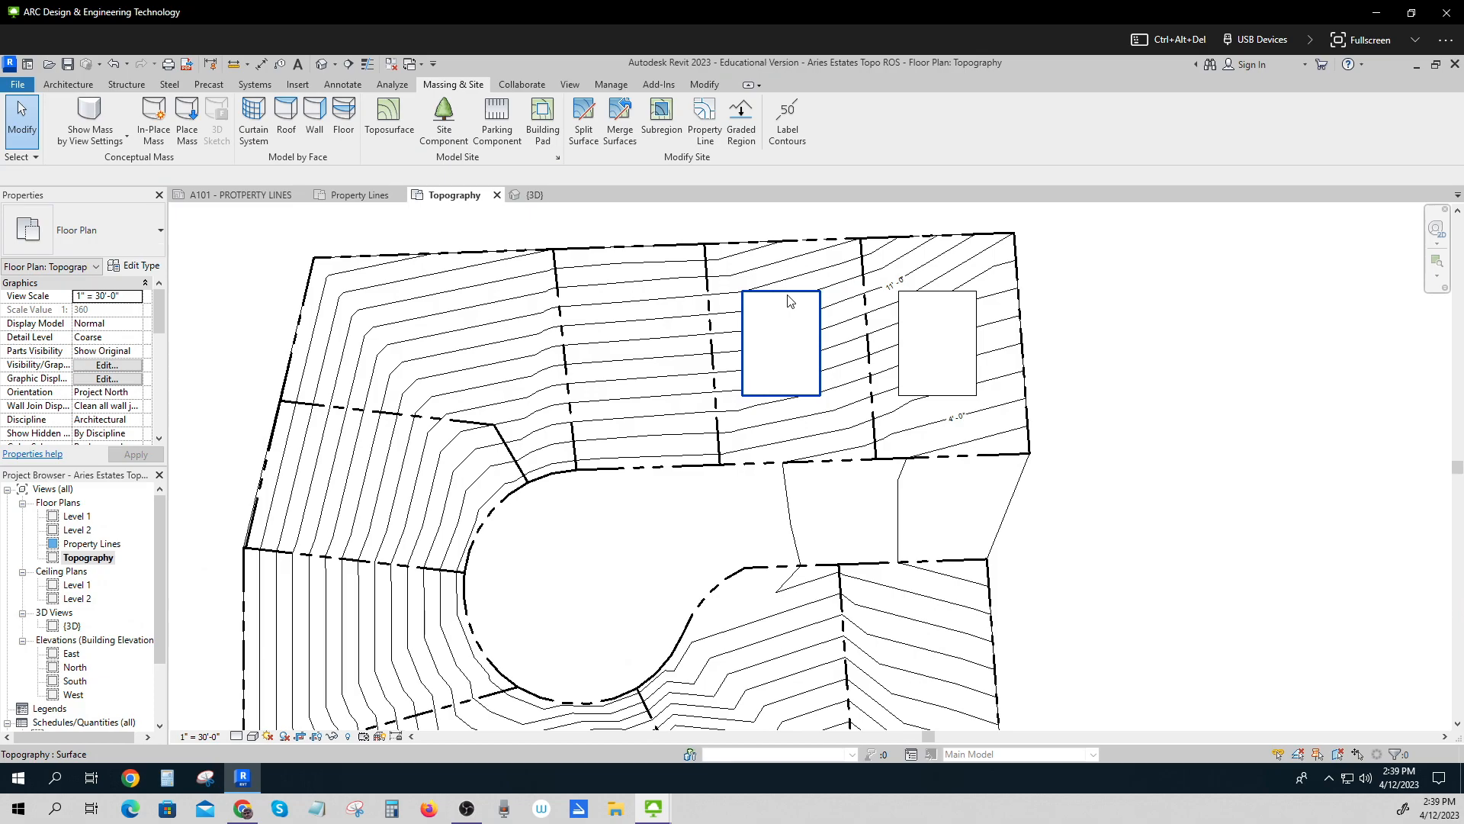
{"action": "left_click", "coordinate": [779, 343]}
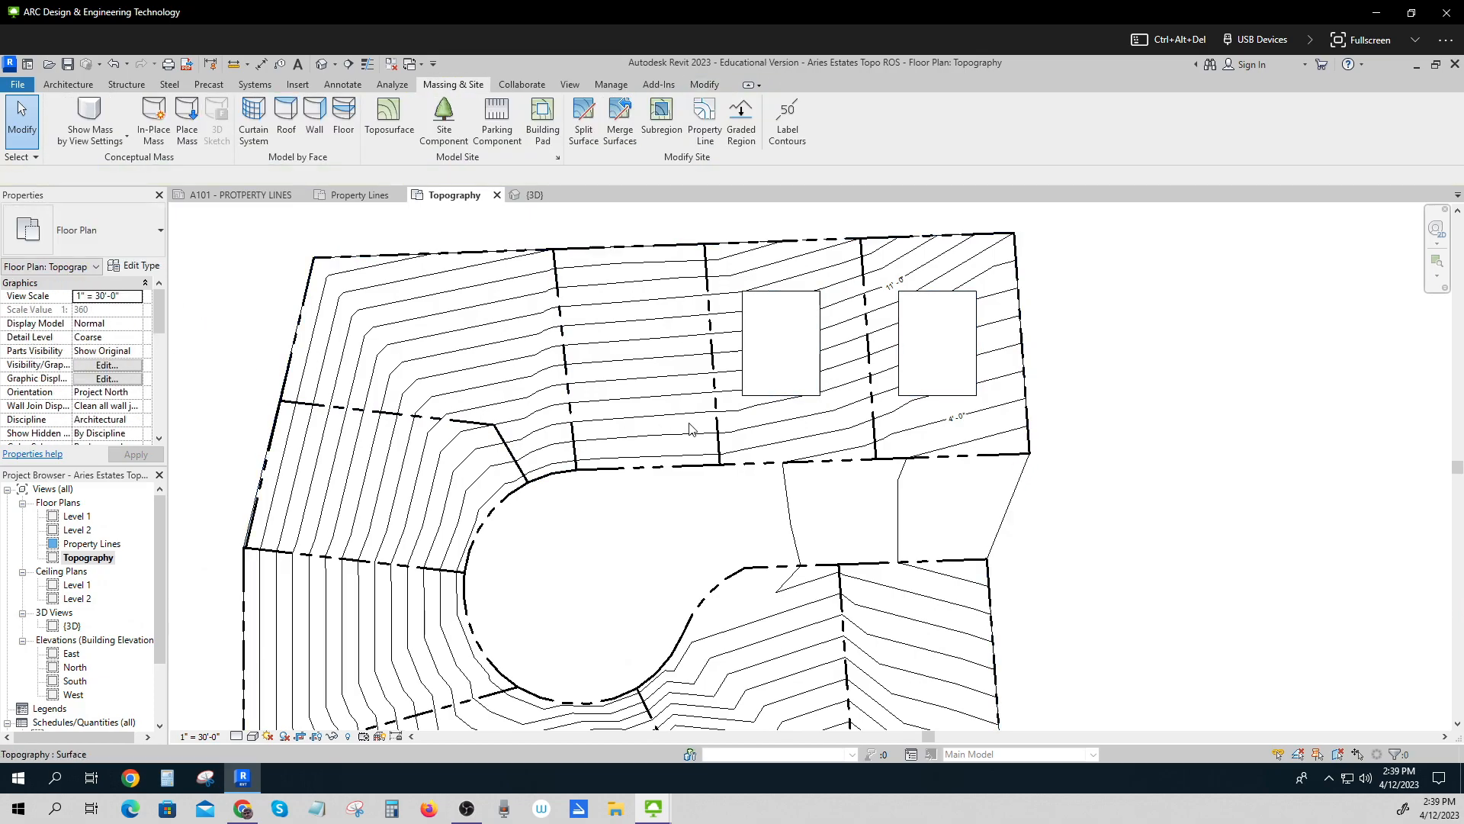
{"action": "left_click", "coordinate": [781, 344]}
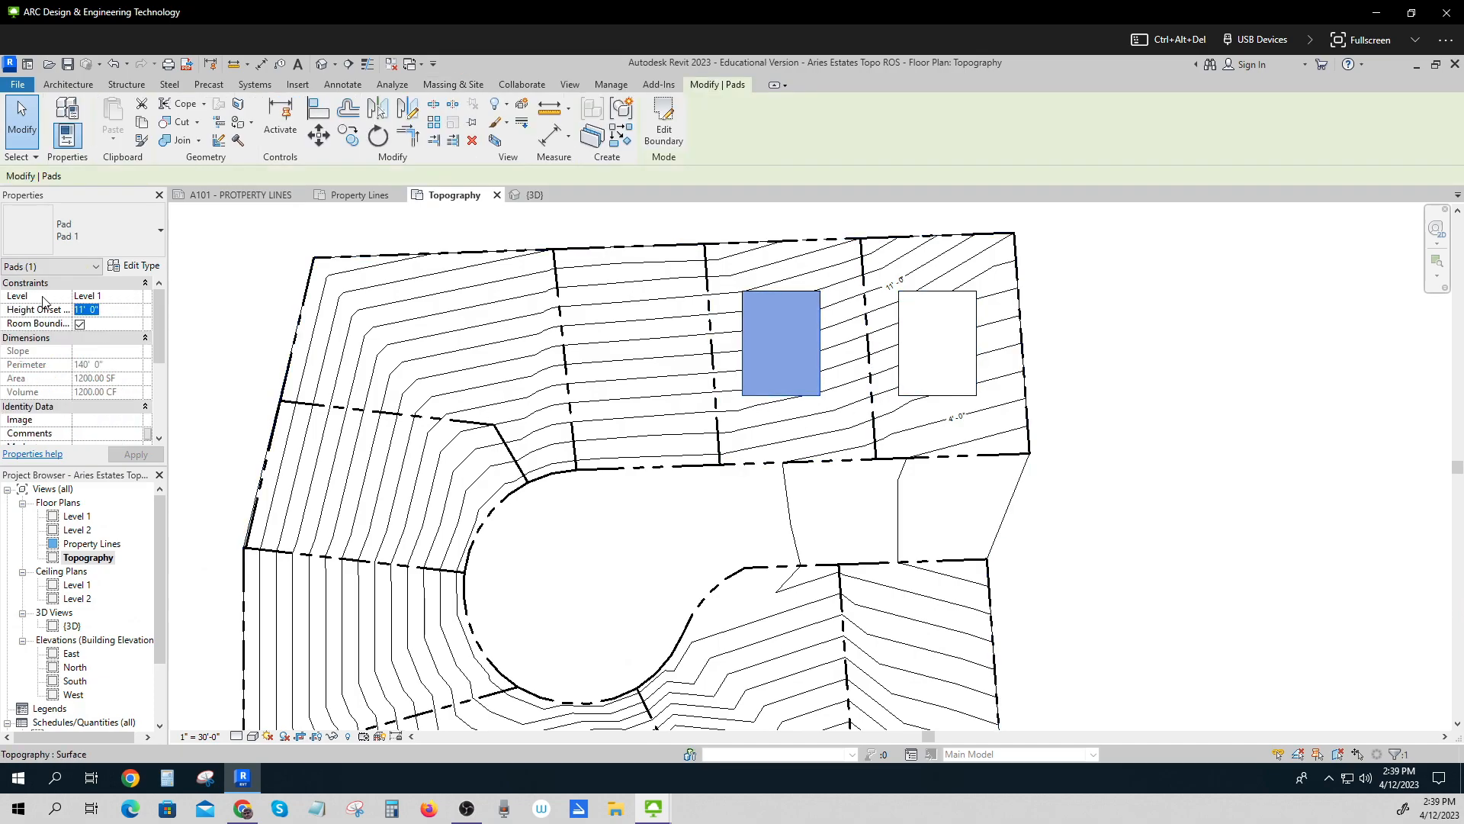
{"action": "left_click", "coordinate": [136, 454]}
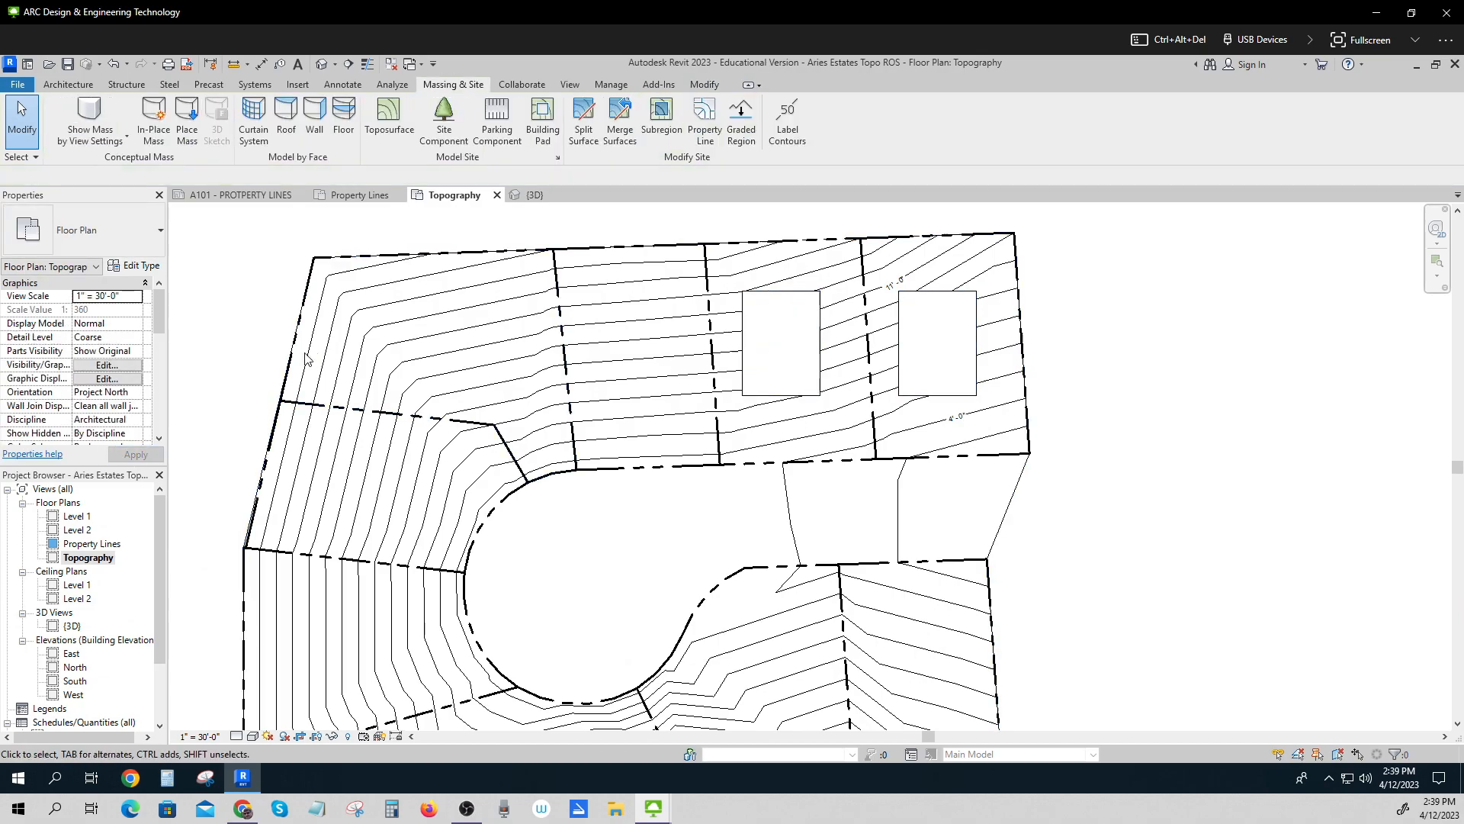
{"action": "mouse_move", "coordinate": [787, 122]}
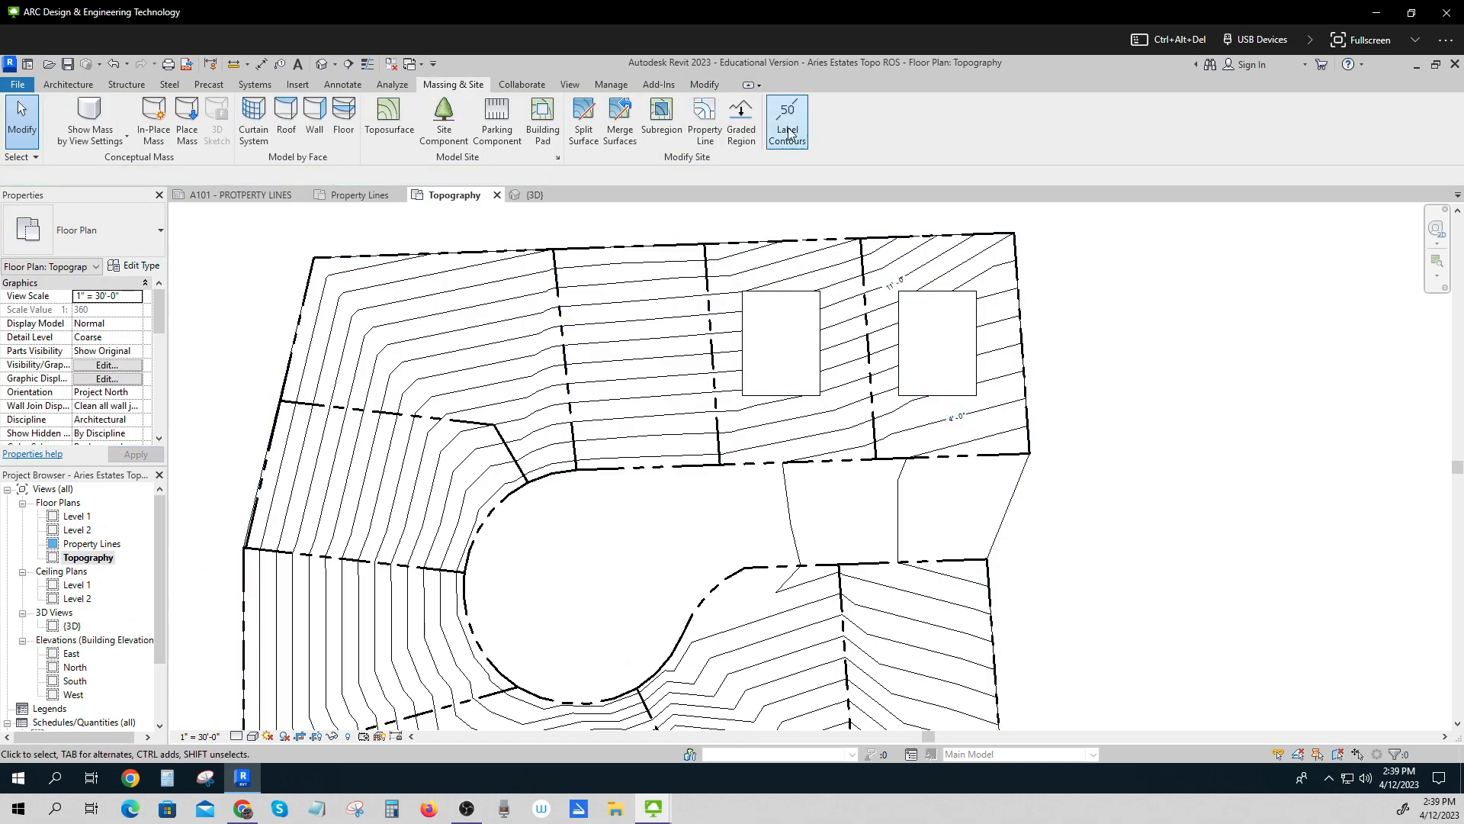
Label the contour across the middle lot and give the middle pad a 13' height offset.
{"action": "left_click", "coordinate": [786, 121]}
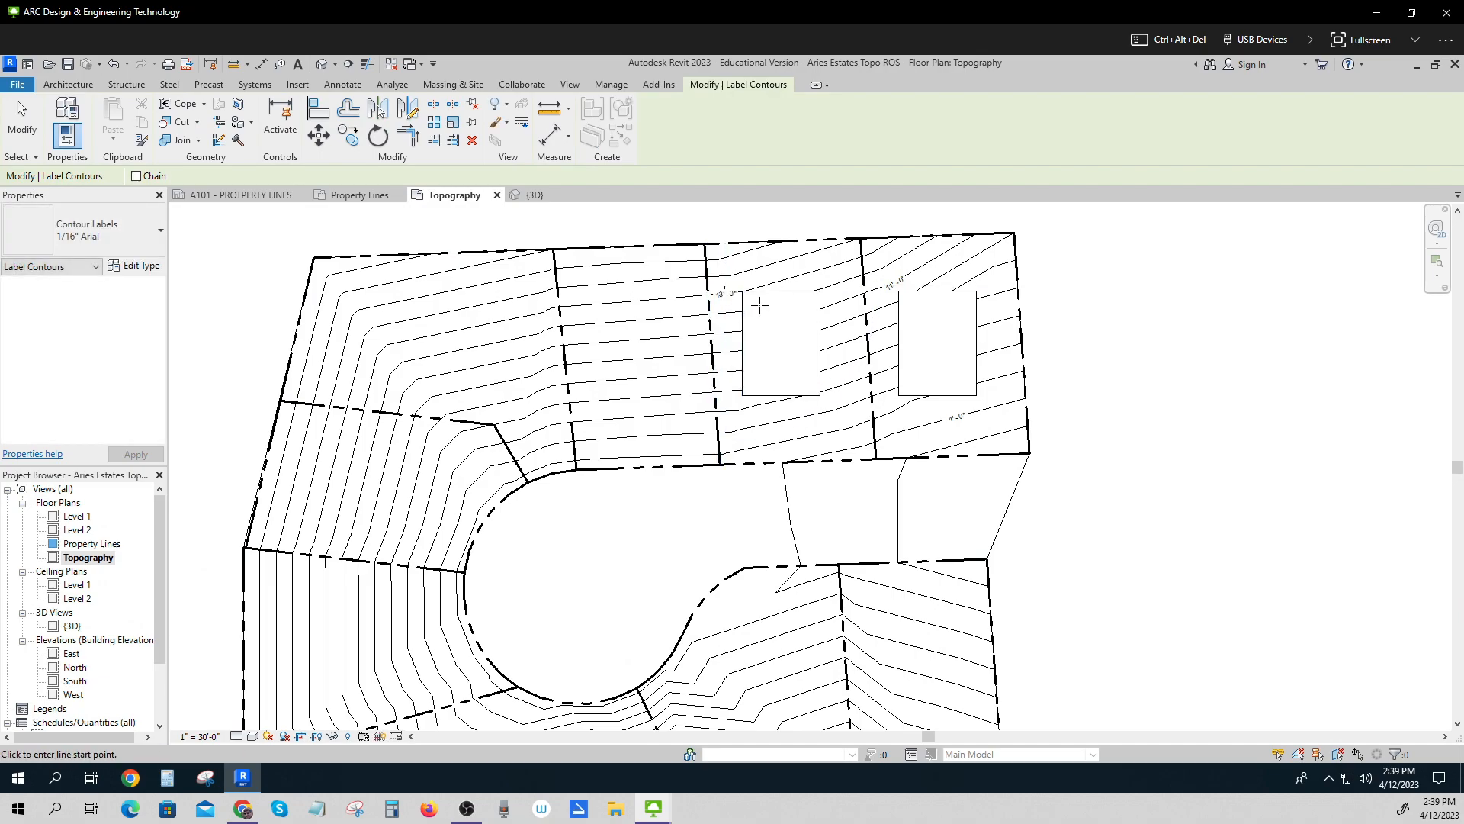
{"action": "left_click", "coordinate": [781, 344]}
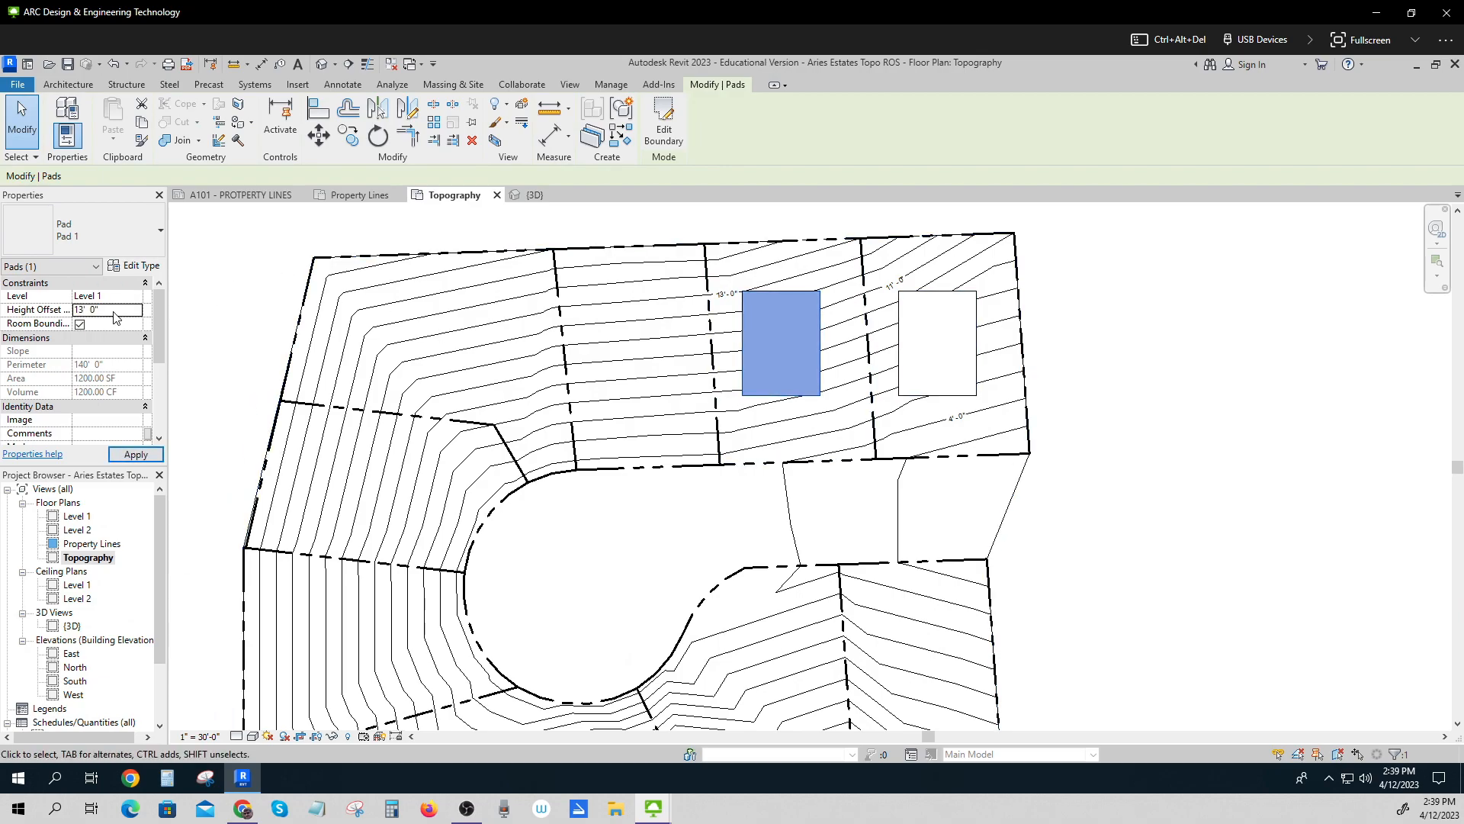
{"action": "left_click", "coordinate": [1157, 469]}
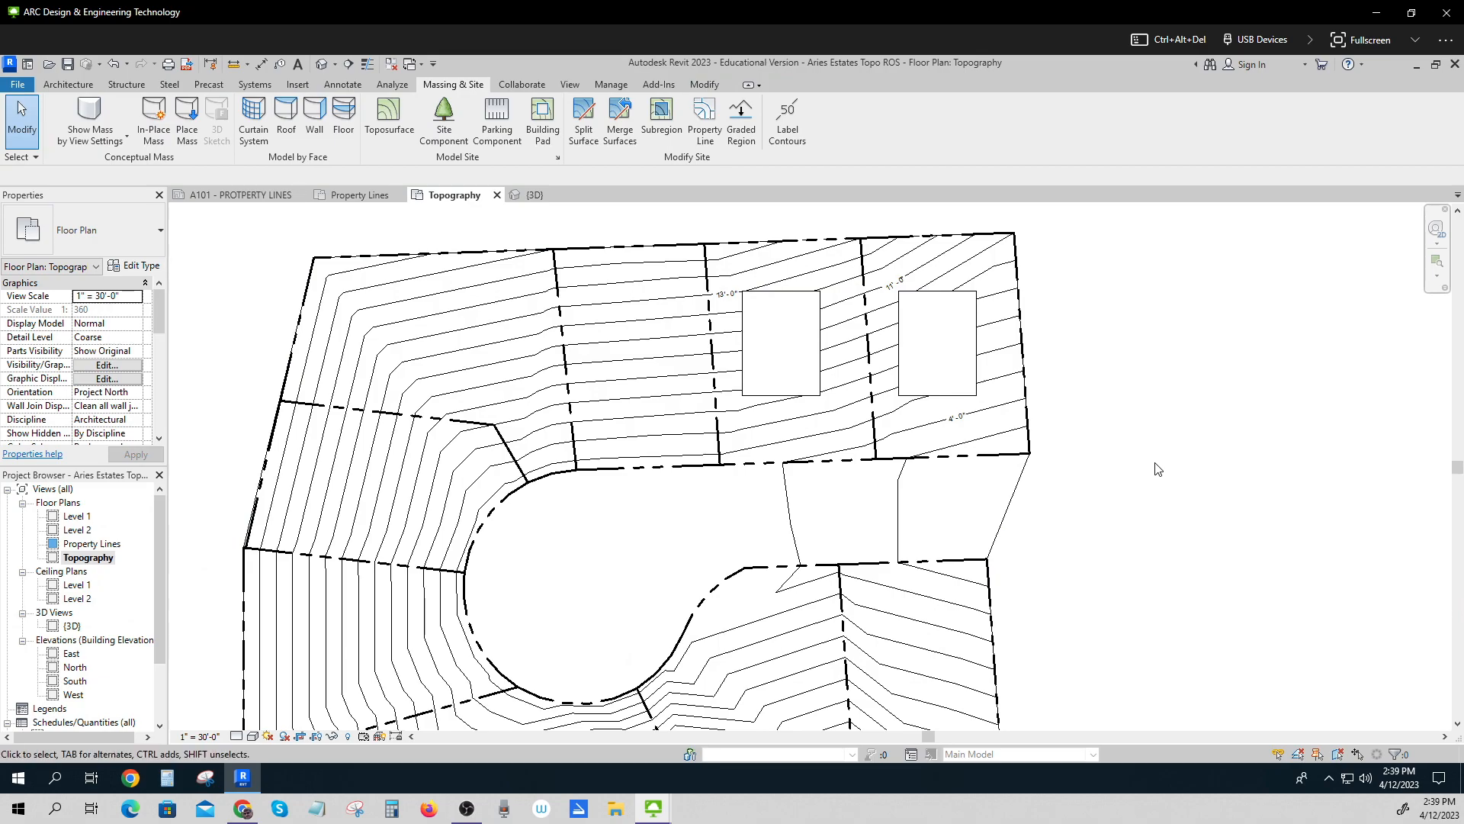
{"action": "mouse_move", "coordinate": [1152, 470]}
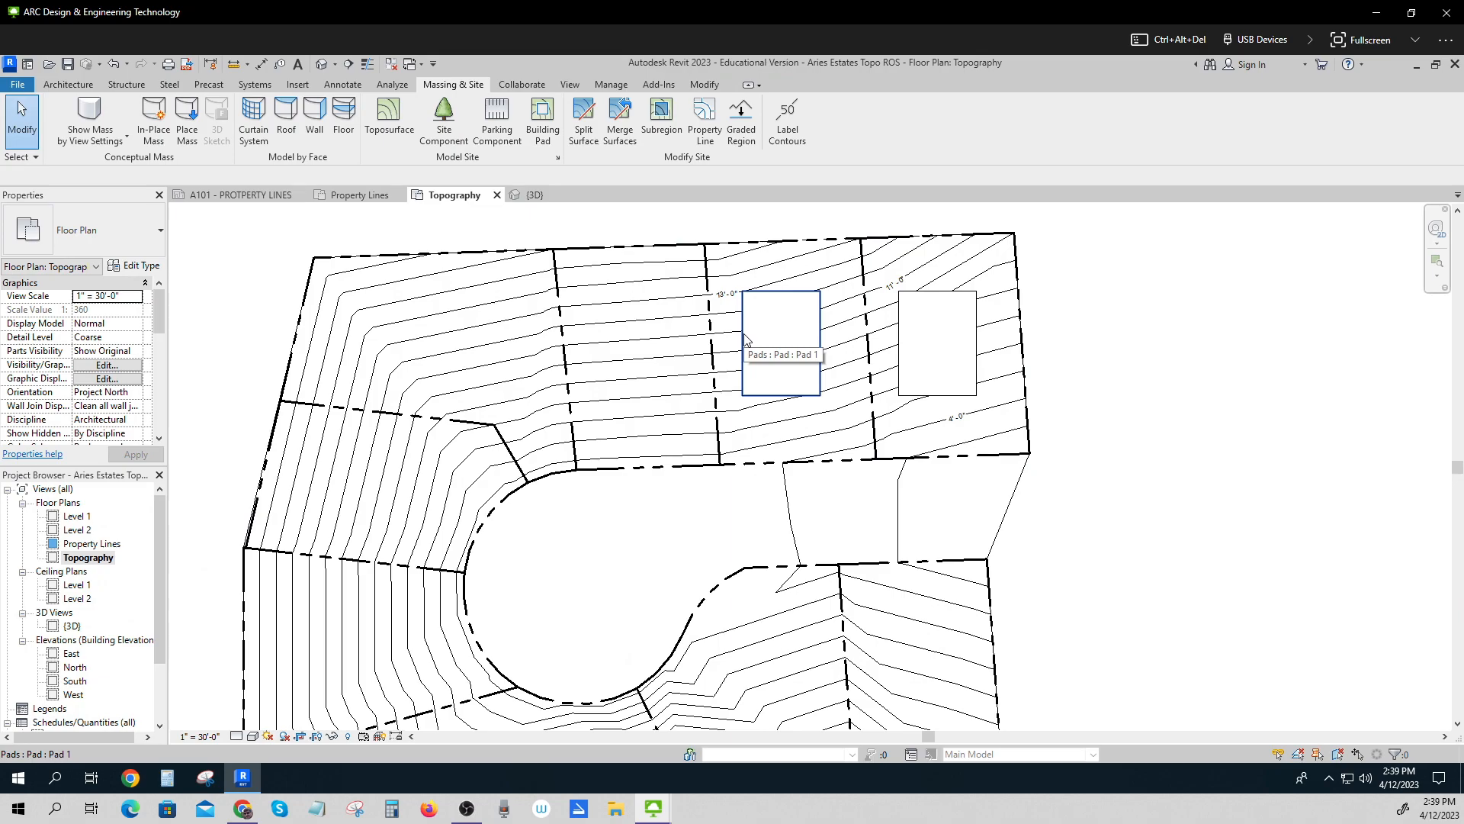
{"action": "left_click", "coordinate": [781, 342]}
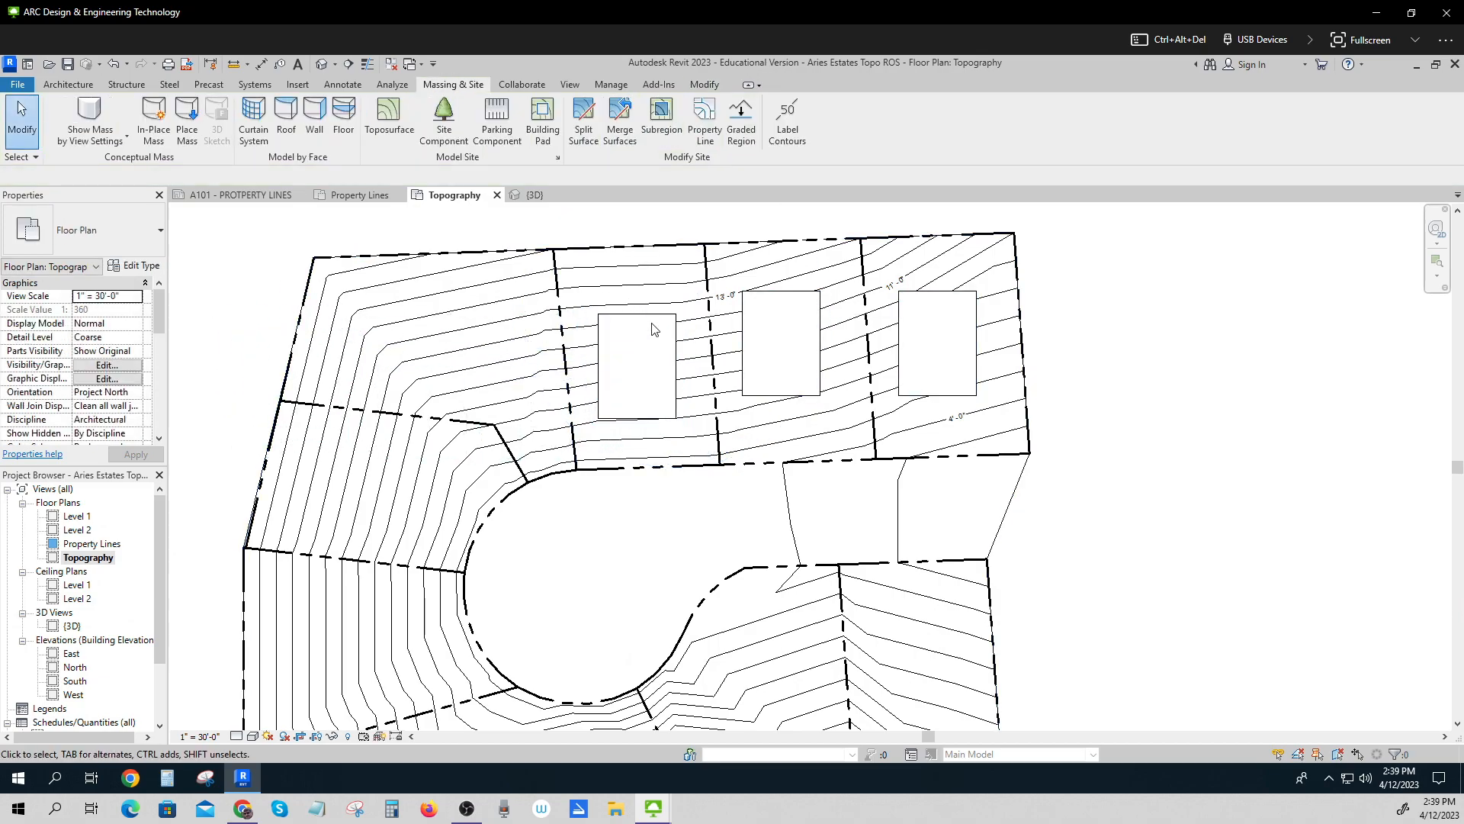
Give the new pad on the left lot the comment 'Lot 7'.
{"action": "left_click", "coordinate": [636, 364]}
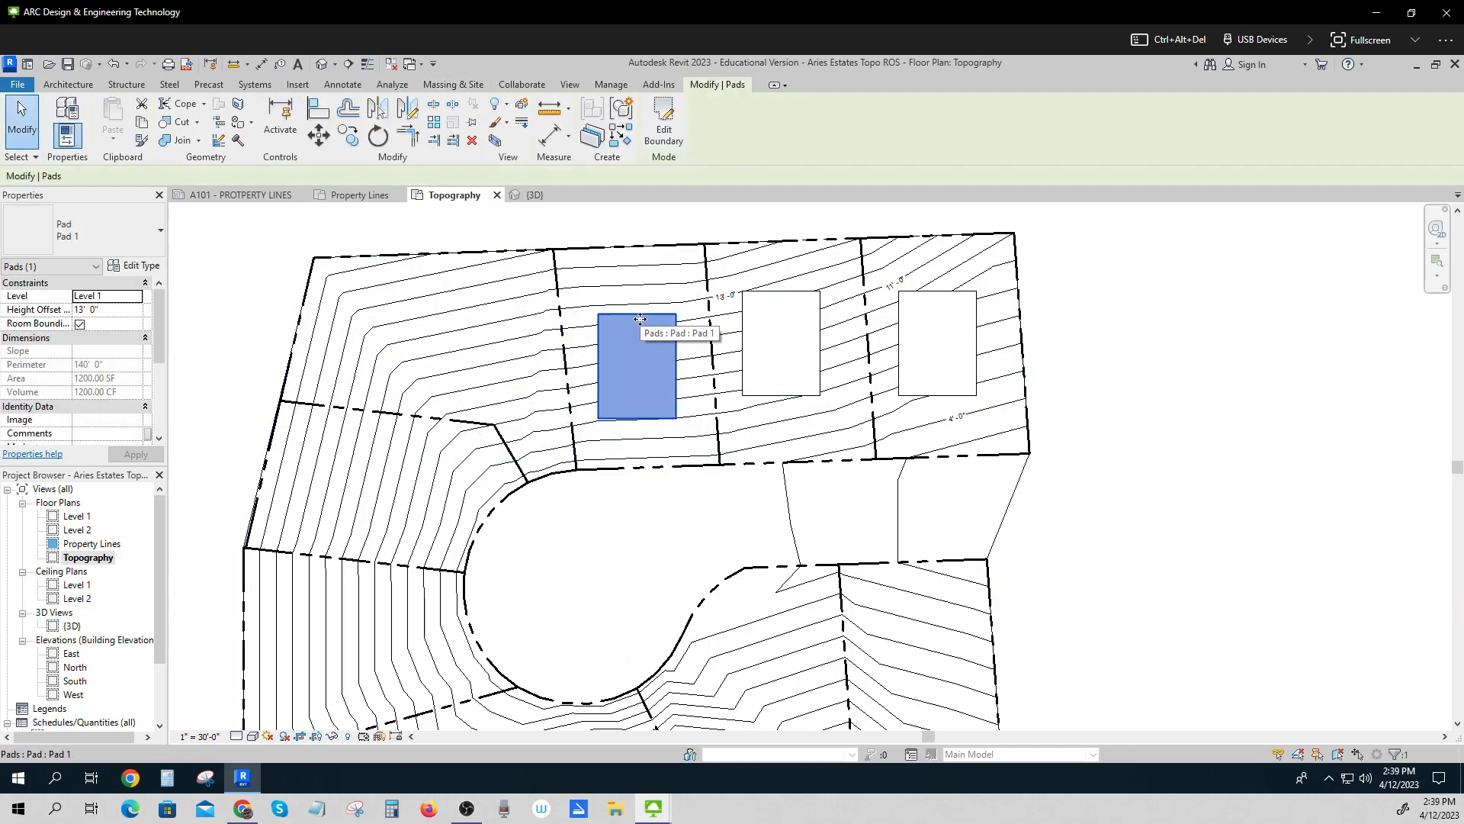
{"action": "scroll", "scroll_direction": "down", "scroll_amount": 3}
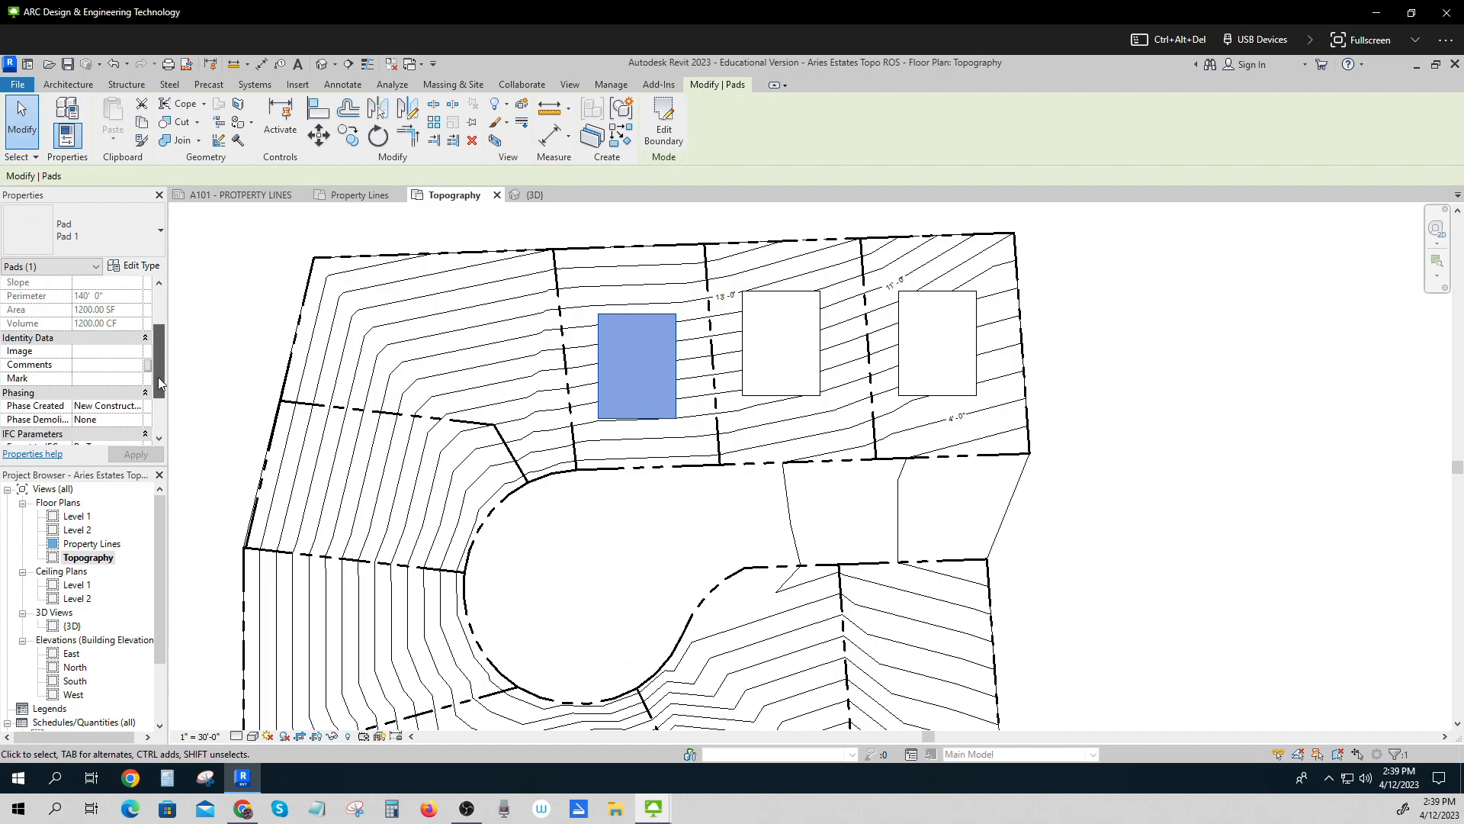
{"action": "scroll", "scroll_direction": "down", "scroll_amount": 3}
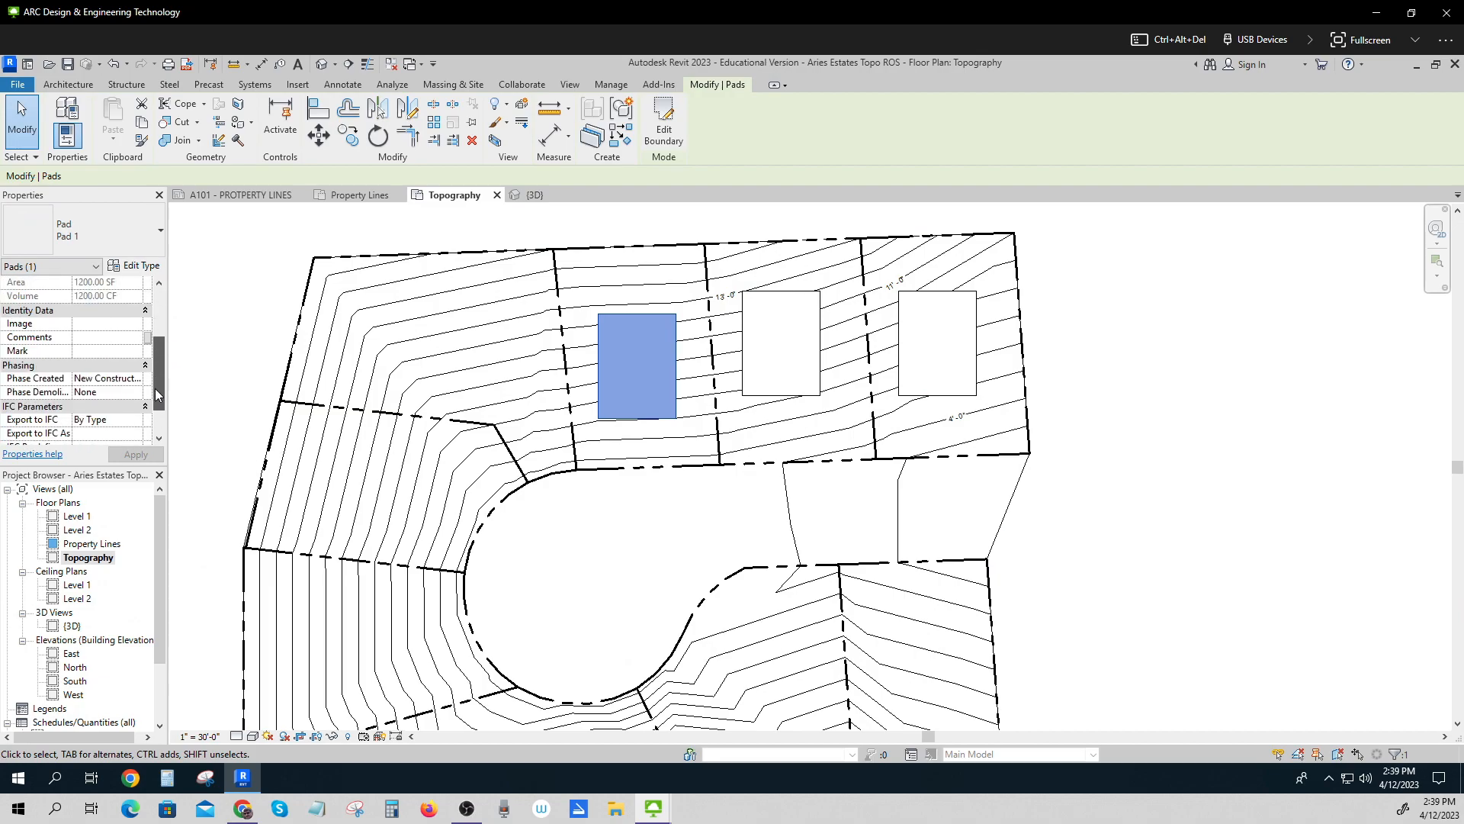
{"action": "scroll", "scroll_direction": "up", "scroll_amount": 3}
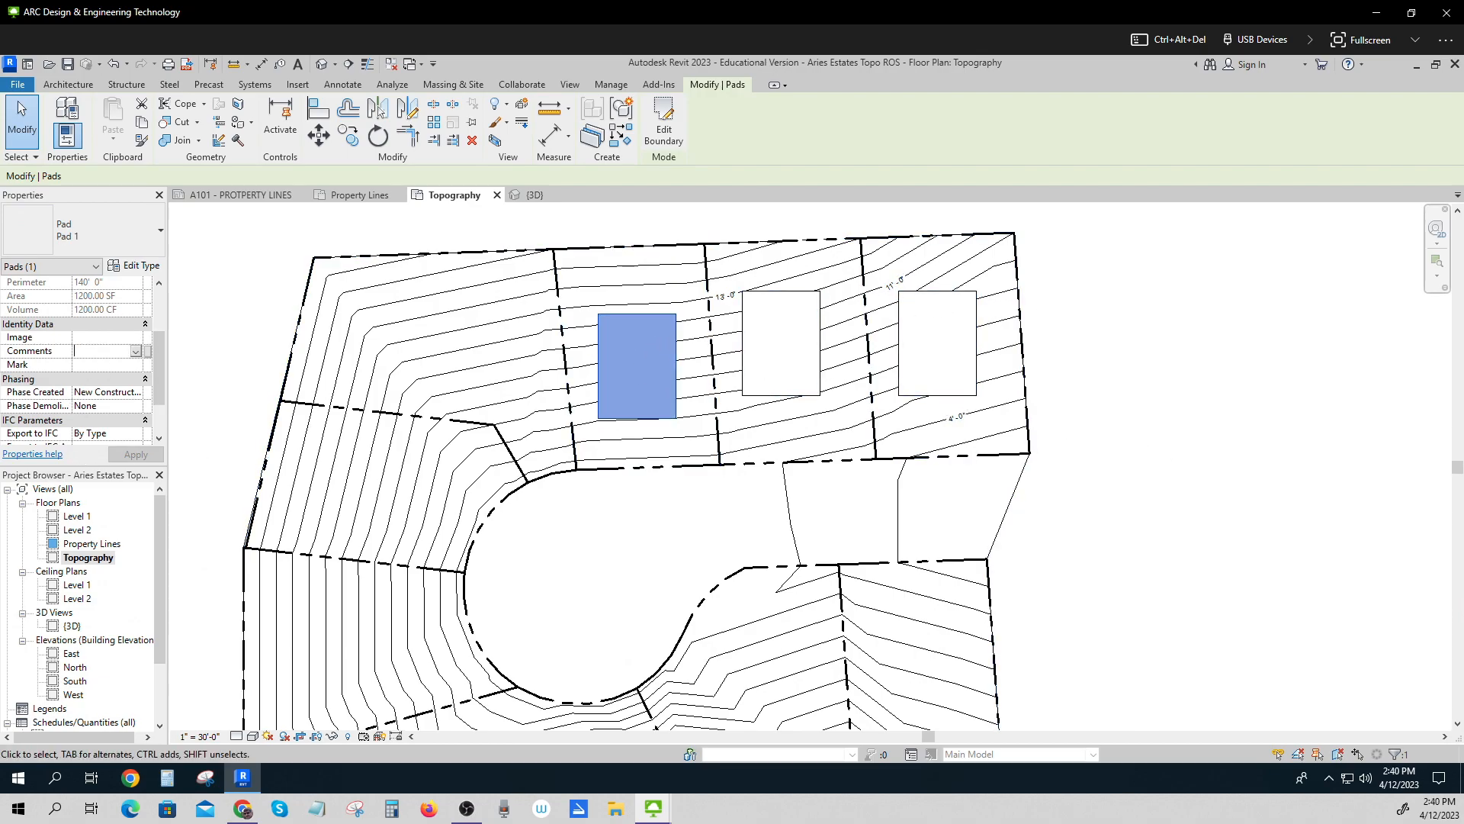
{"action": "type", "text": "Lot"}
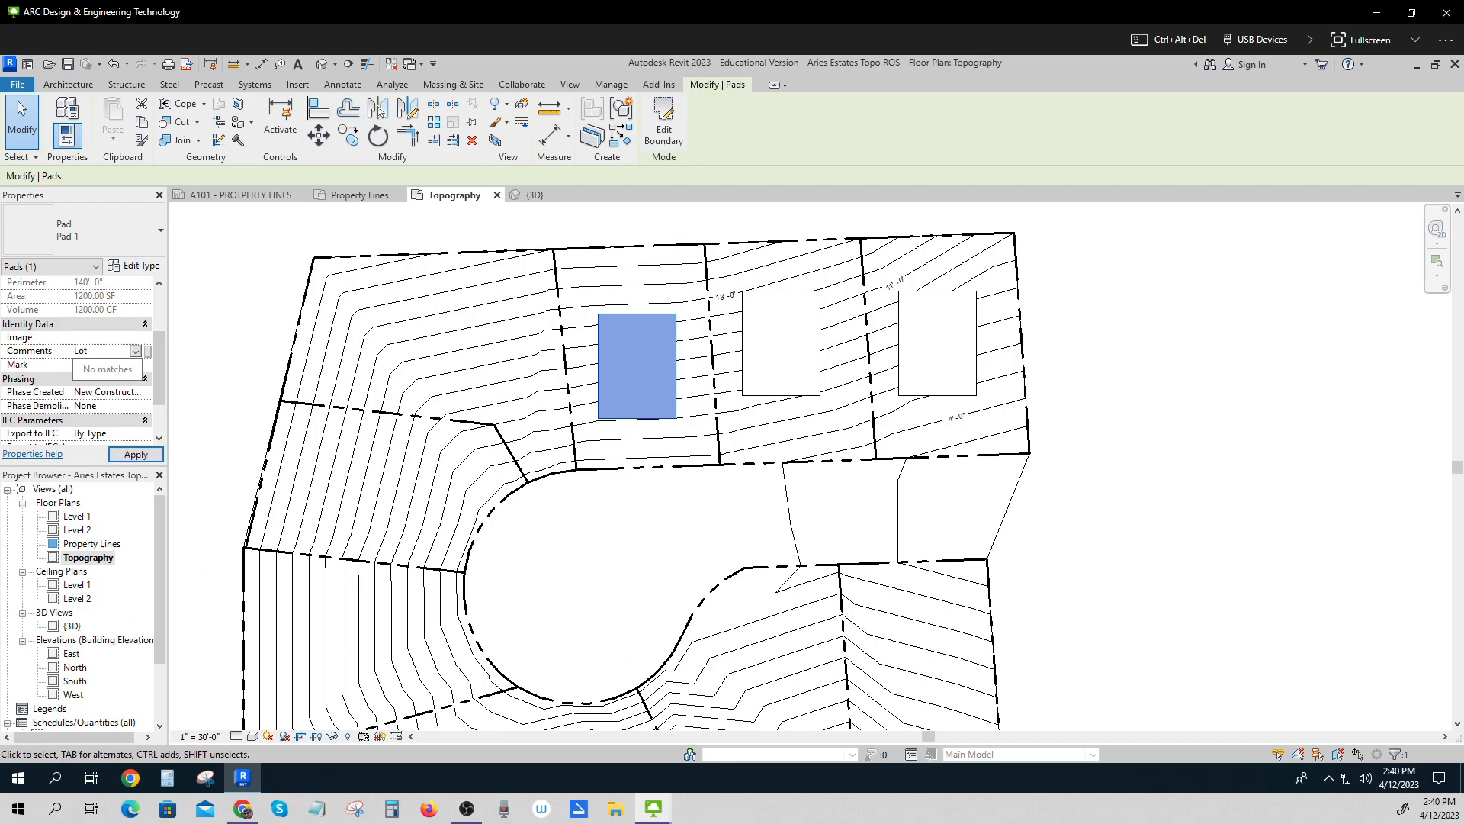
{"action": "left_click", "coordinate": [135, 453]}
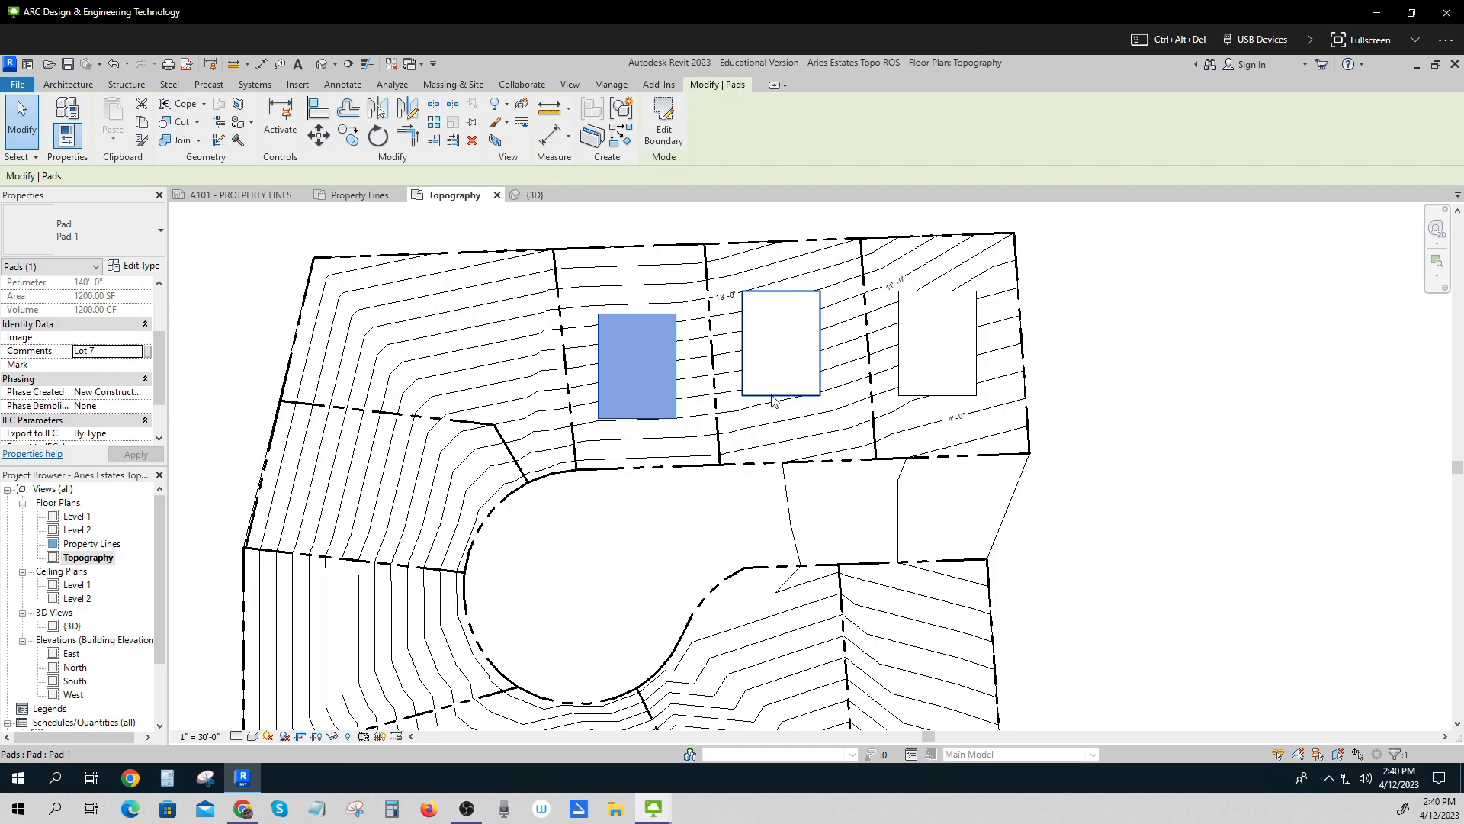
Comment the middle pad 'Lot 8' and the rightmost pad 'Lot 9'.
{"action": "left_click", "coordinate": [780, 344]}
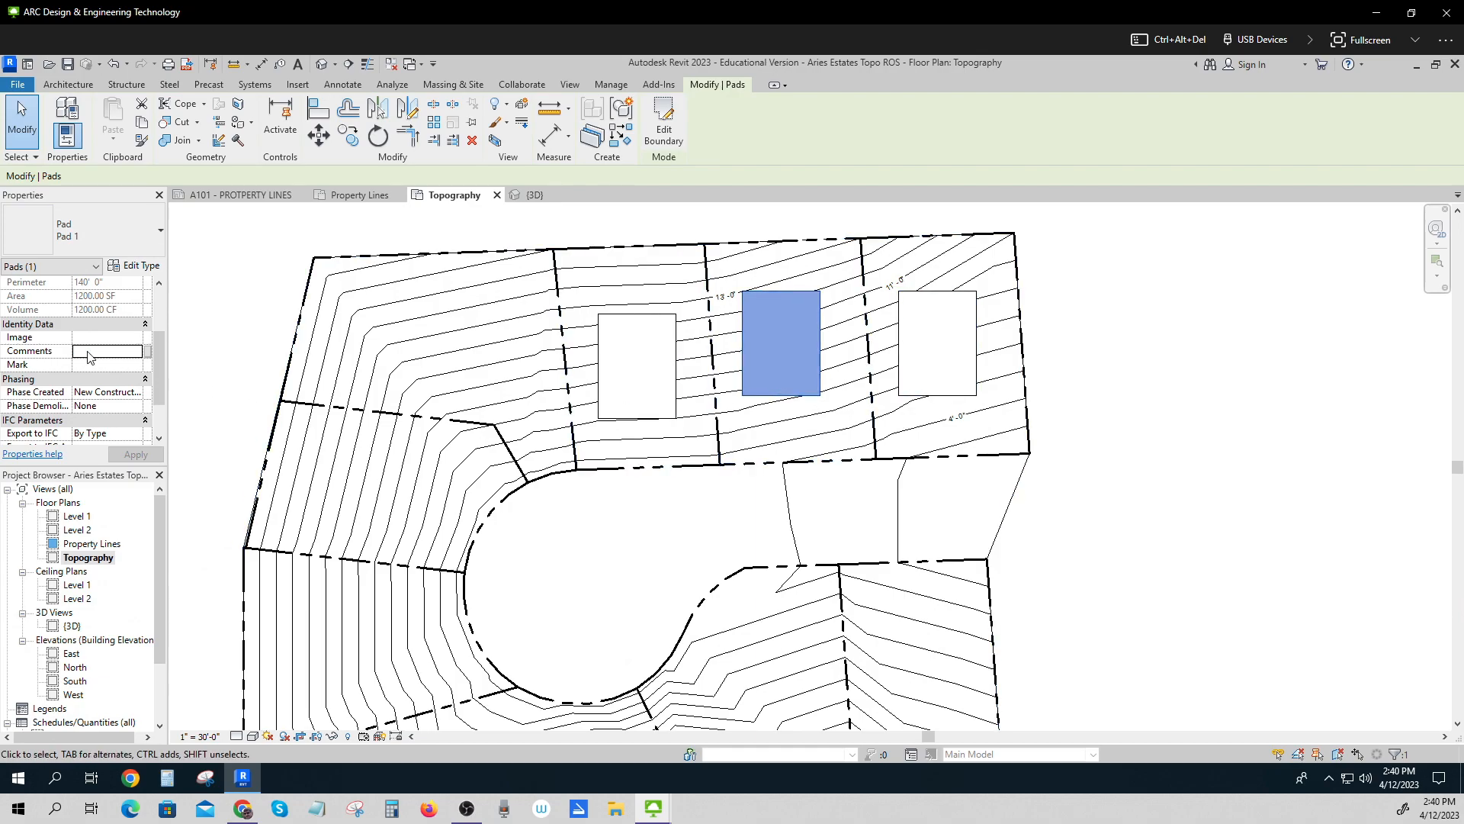
{"action": "type", "text": "Lot 8"}
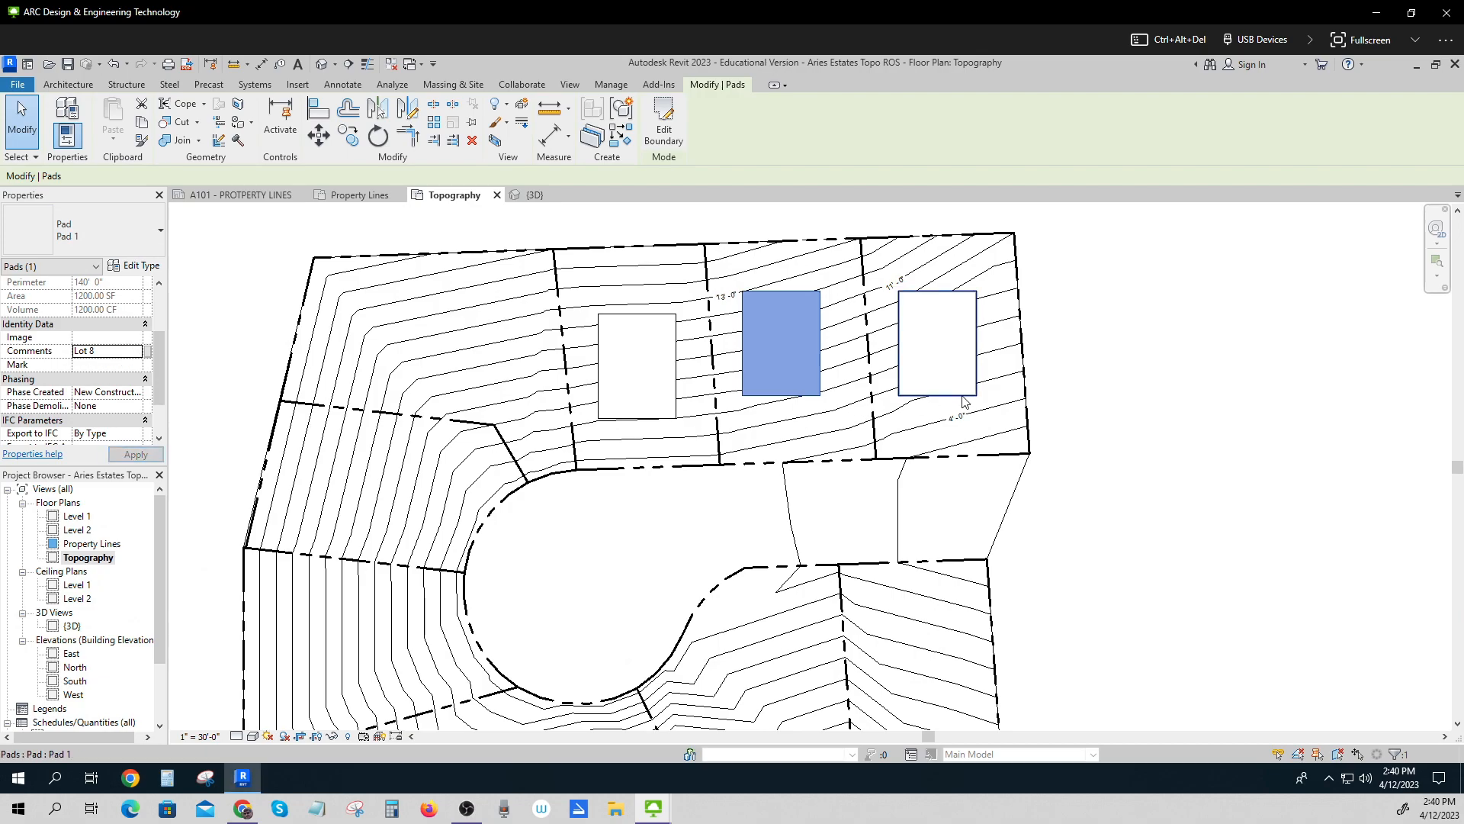
{"action": "left_click", "coordinate": [936, 343]}
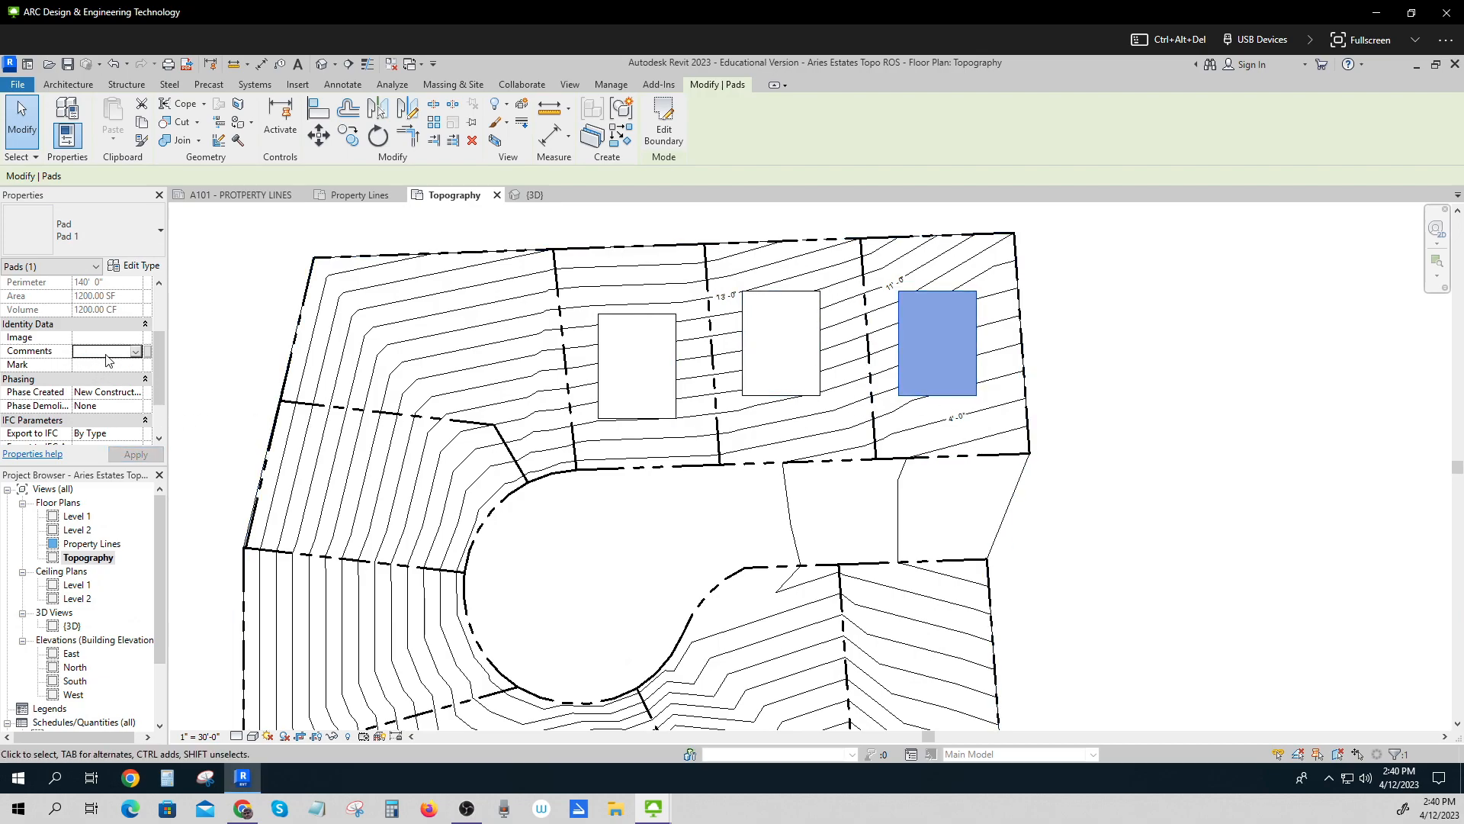
{"action": "type", "text": "Lot 9"}
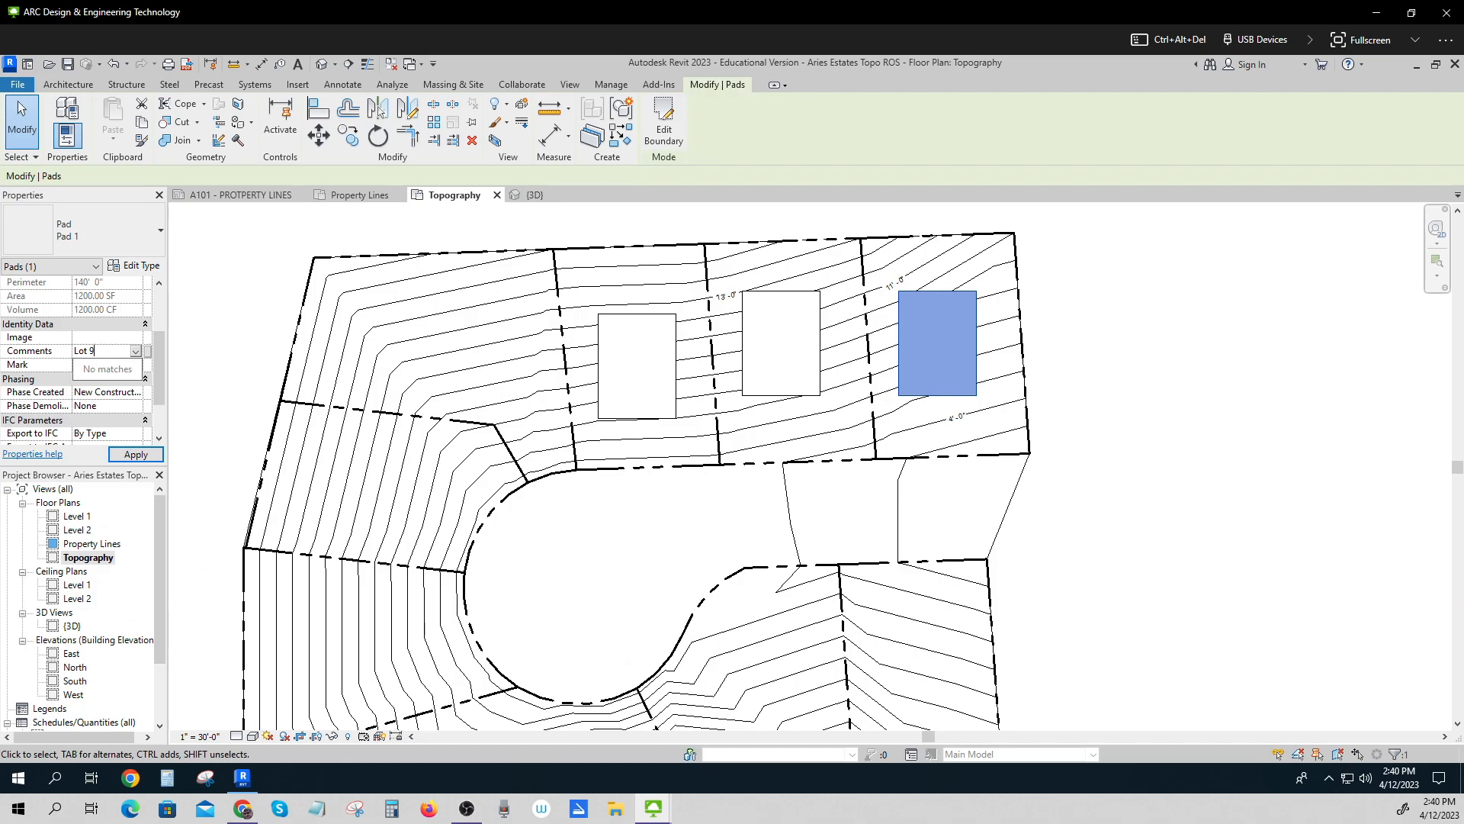
{"action": "left_click", "coordinate": [1120, 595]}
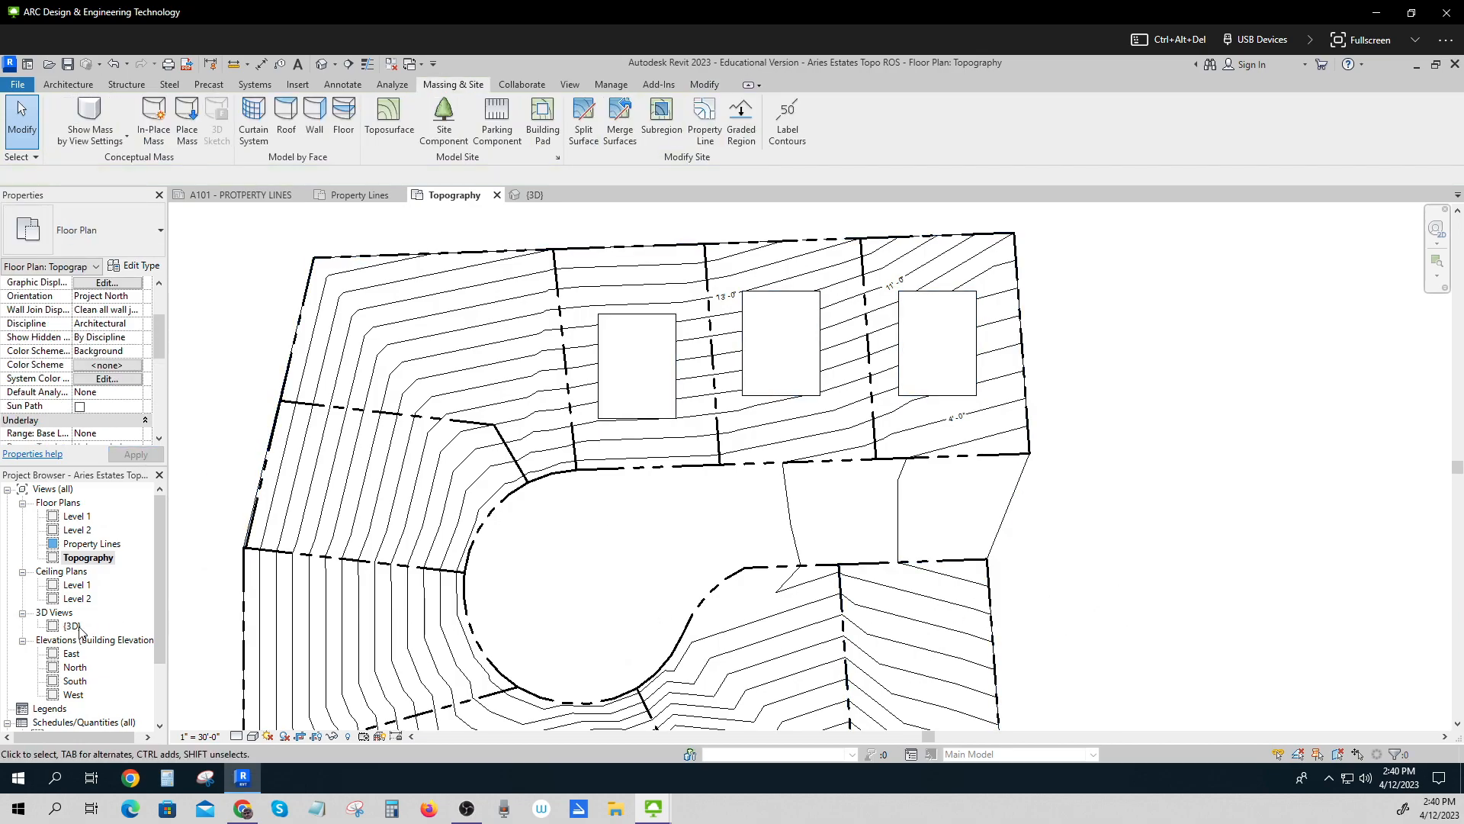
{"action": "left_click", "coordinate": [73, 624]}
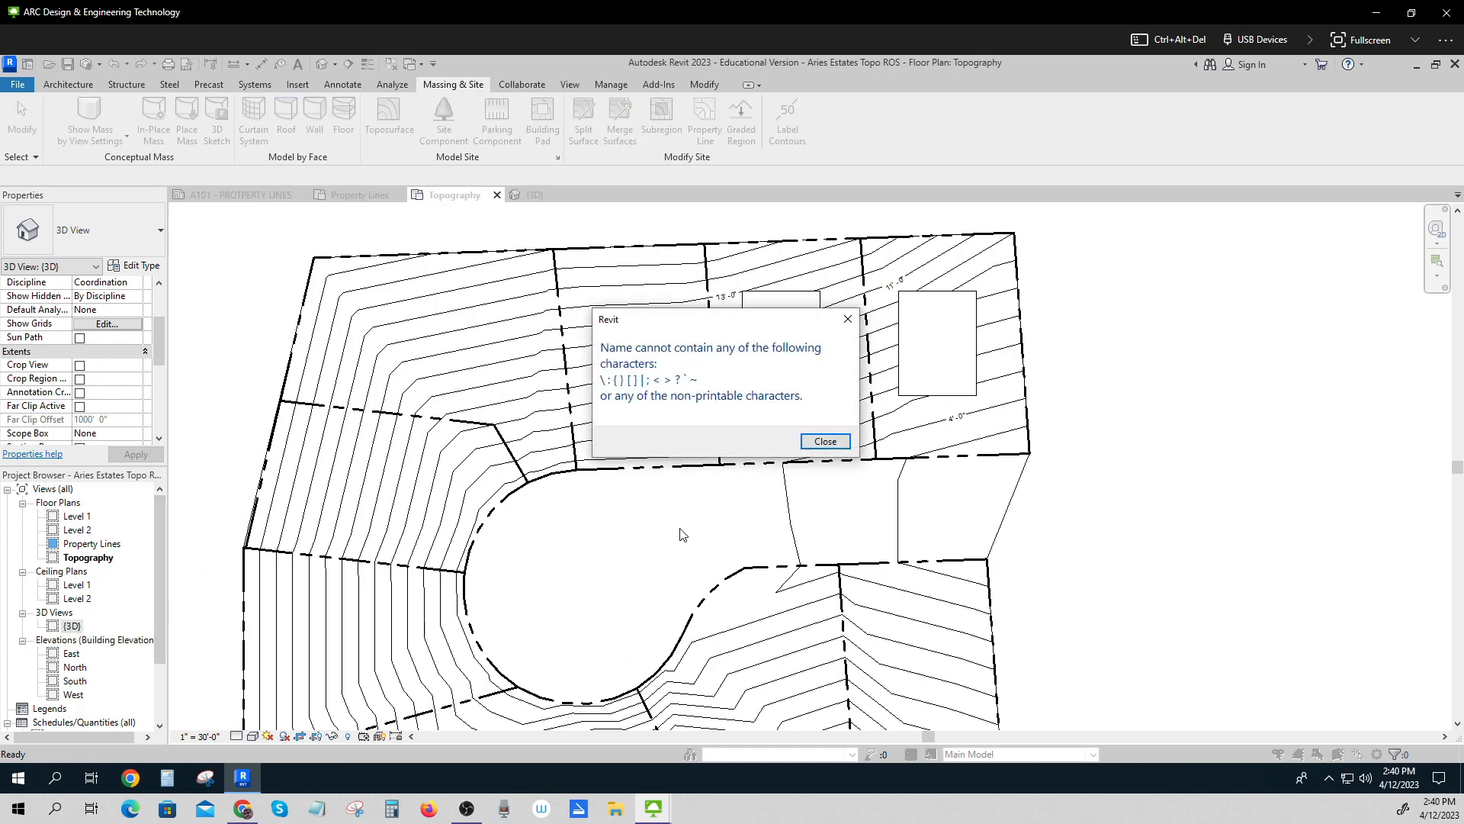
{"action": "left_click", "coordinate": [823, 440]}
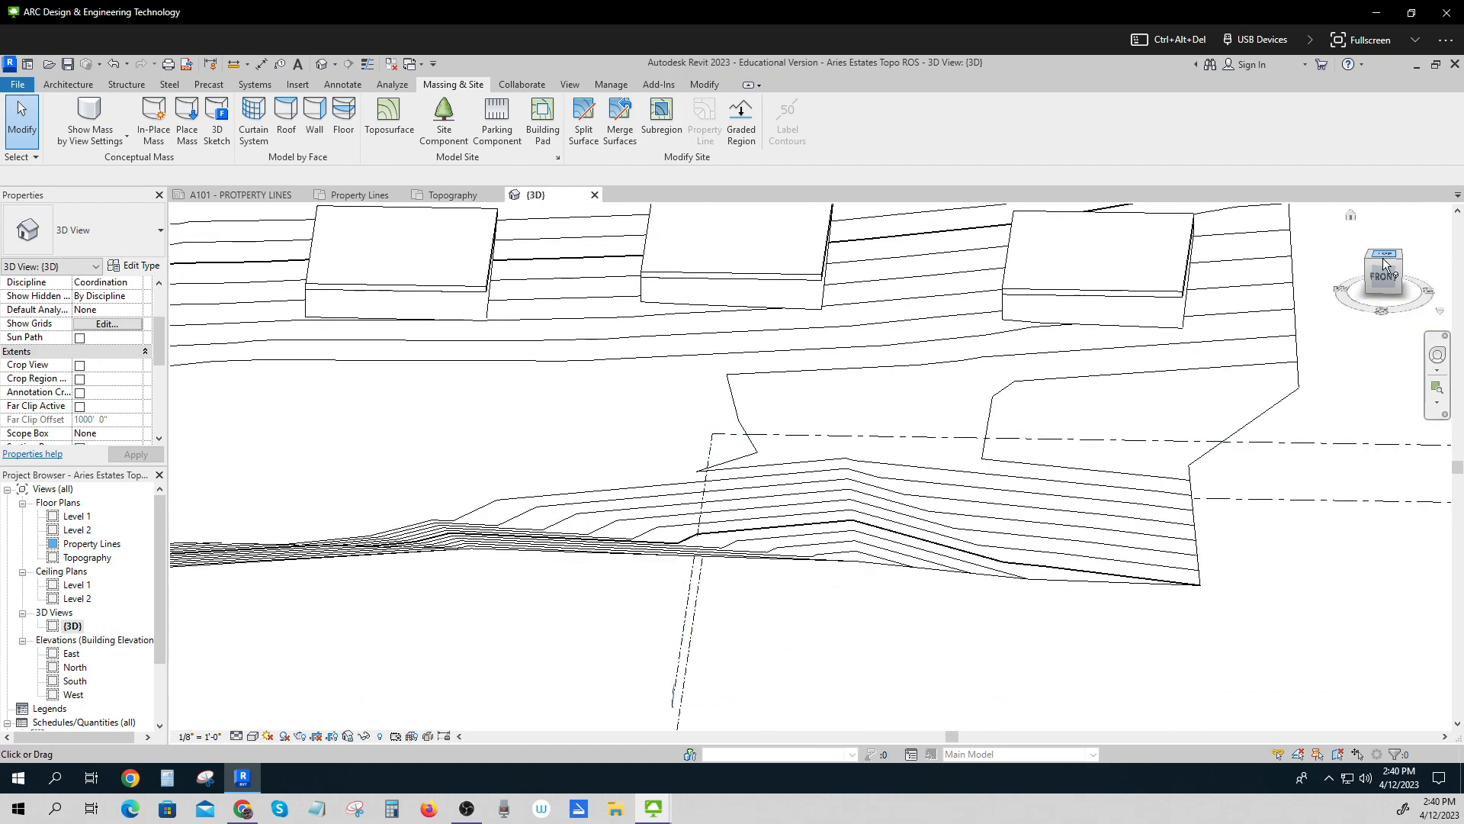
{"action": "left_click", "coordinate": [1384, 270]}
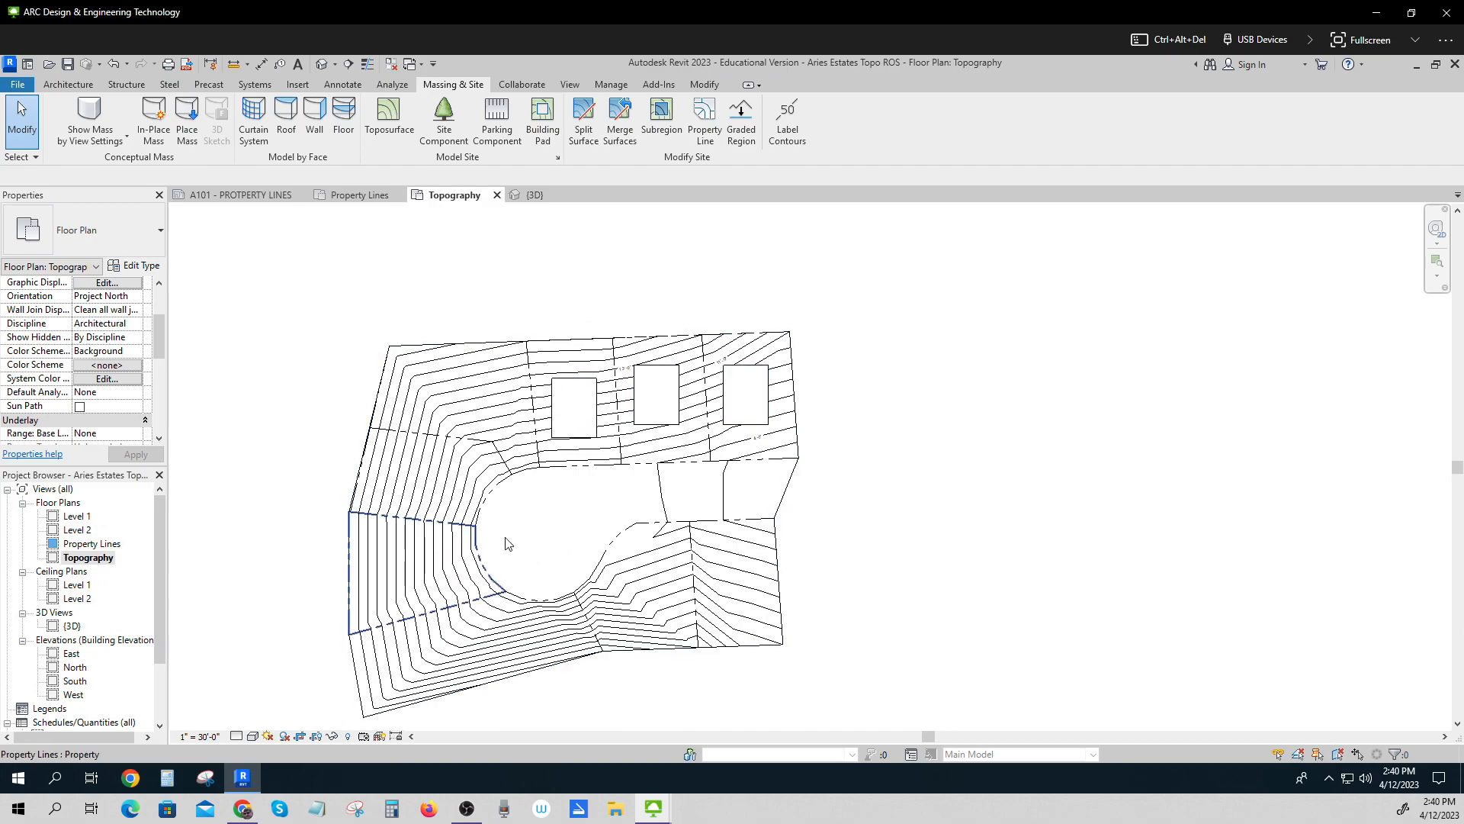
Copy the Lot 7 pad onto the upper-left lot and rotate it 90 degrees.
{"action": "scroll", "scroll_direction": "up", "scroll_amount": 3}
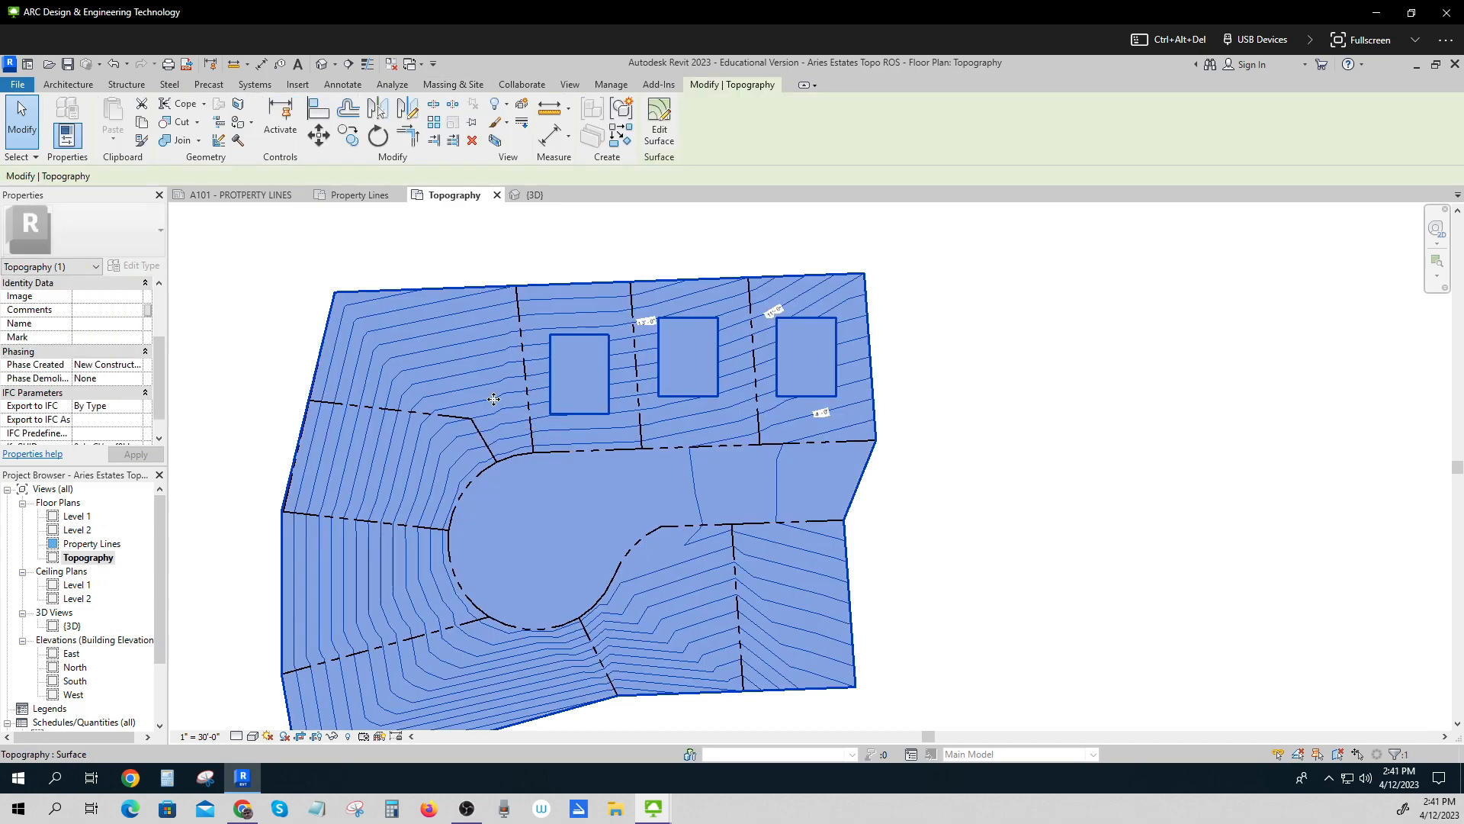
{"action": "left_click", "coordinate": [1074, 511]}
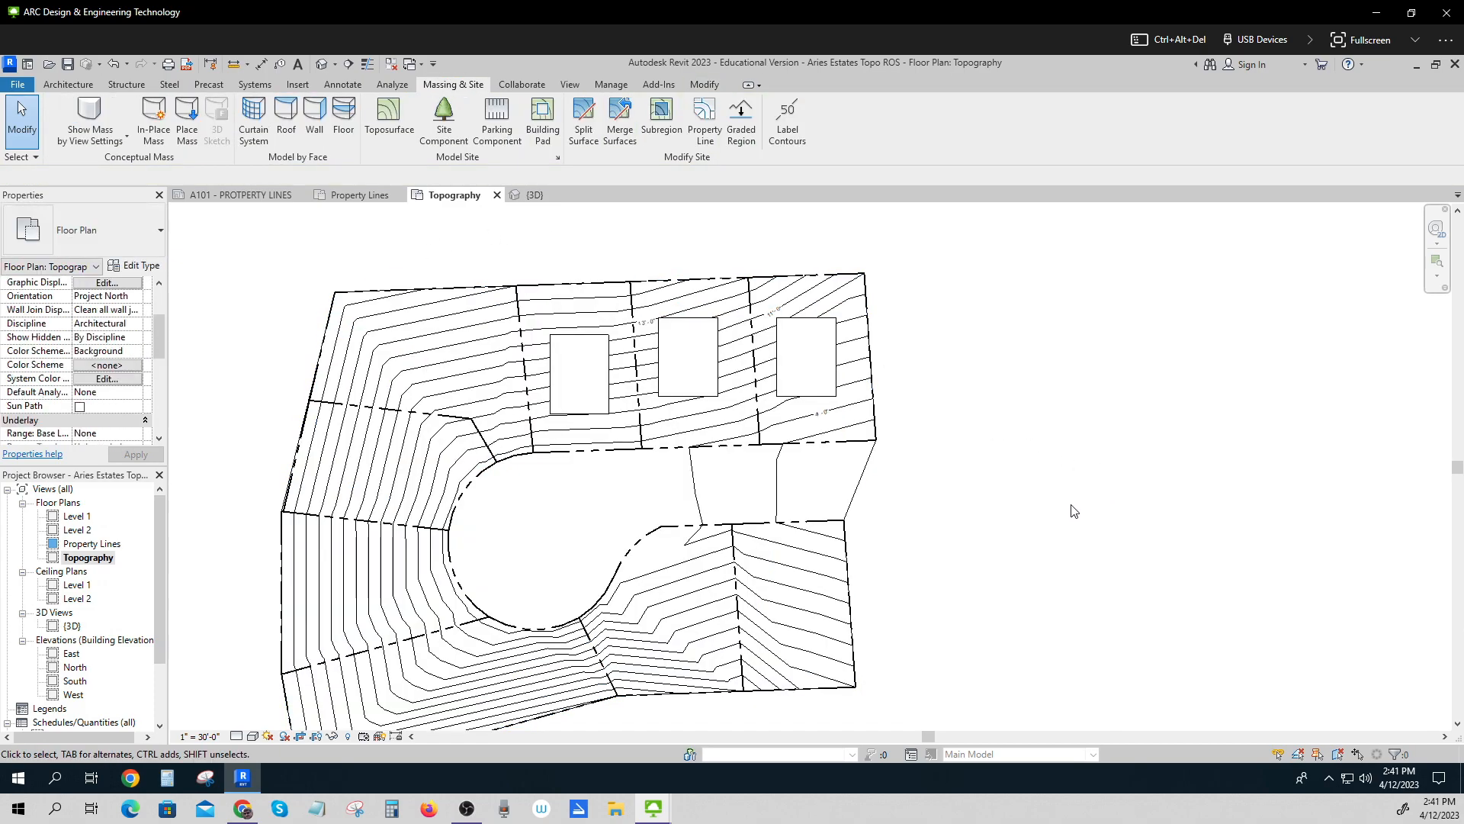
{"action": "mouse_move", "coordinate": [831, 663]}
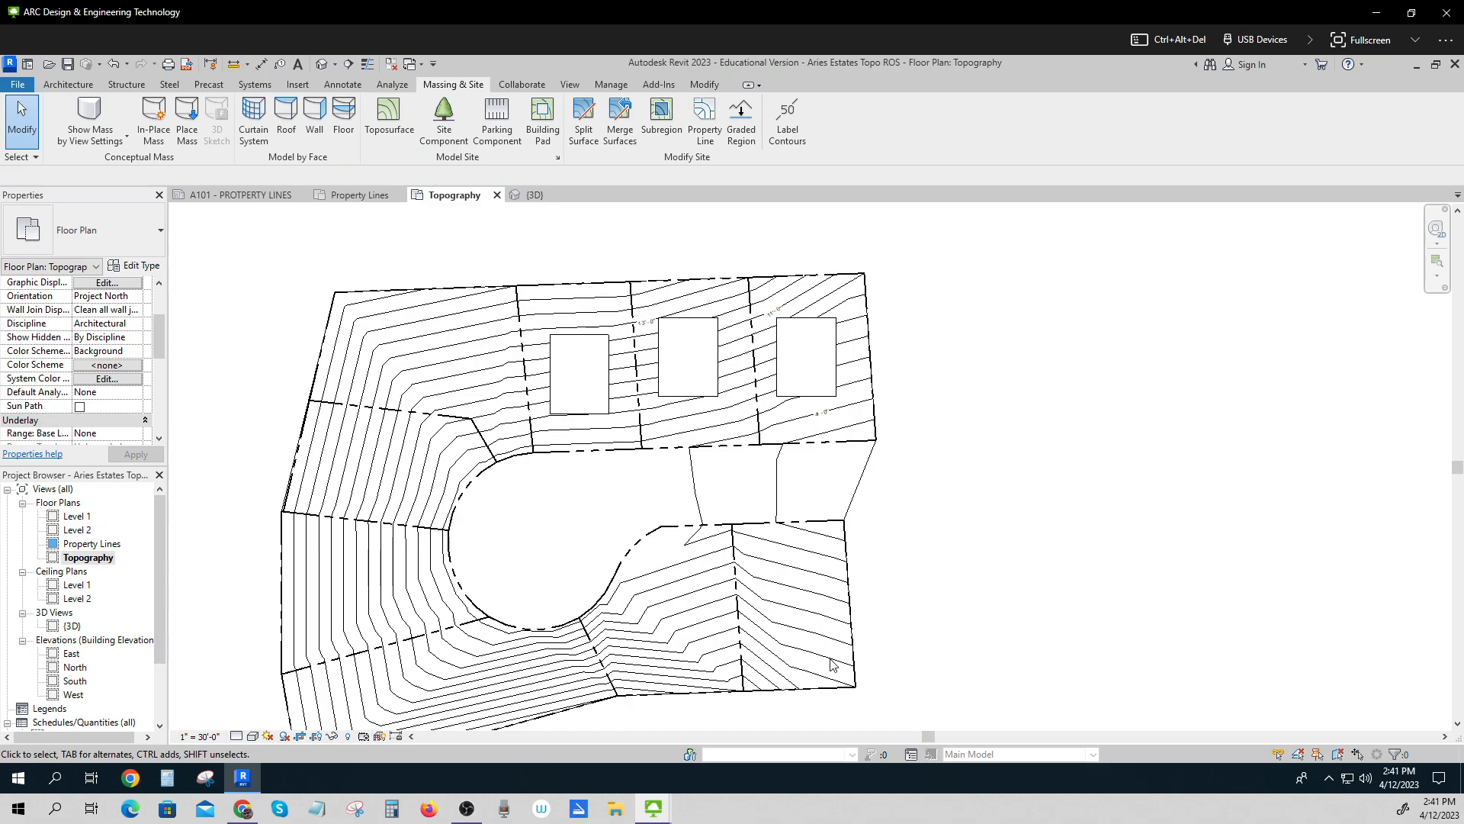
{"action": "left_click", "coordinate": [579, 374]}
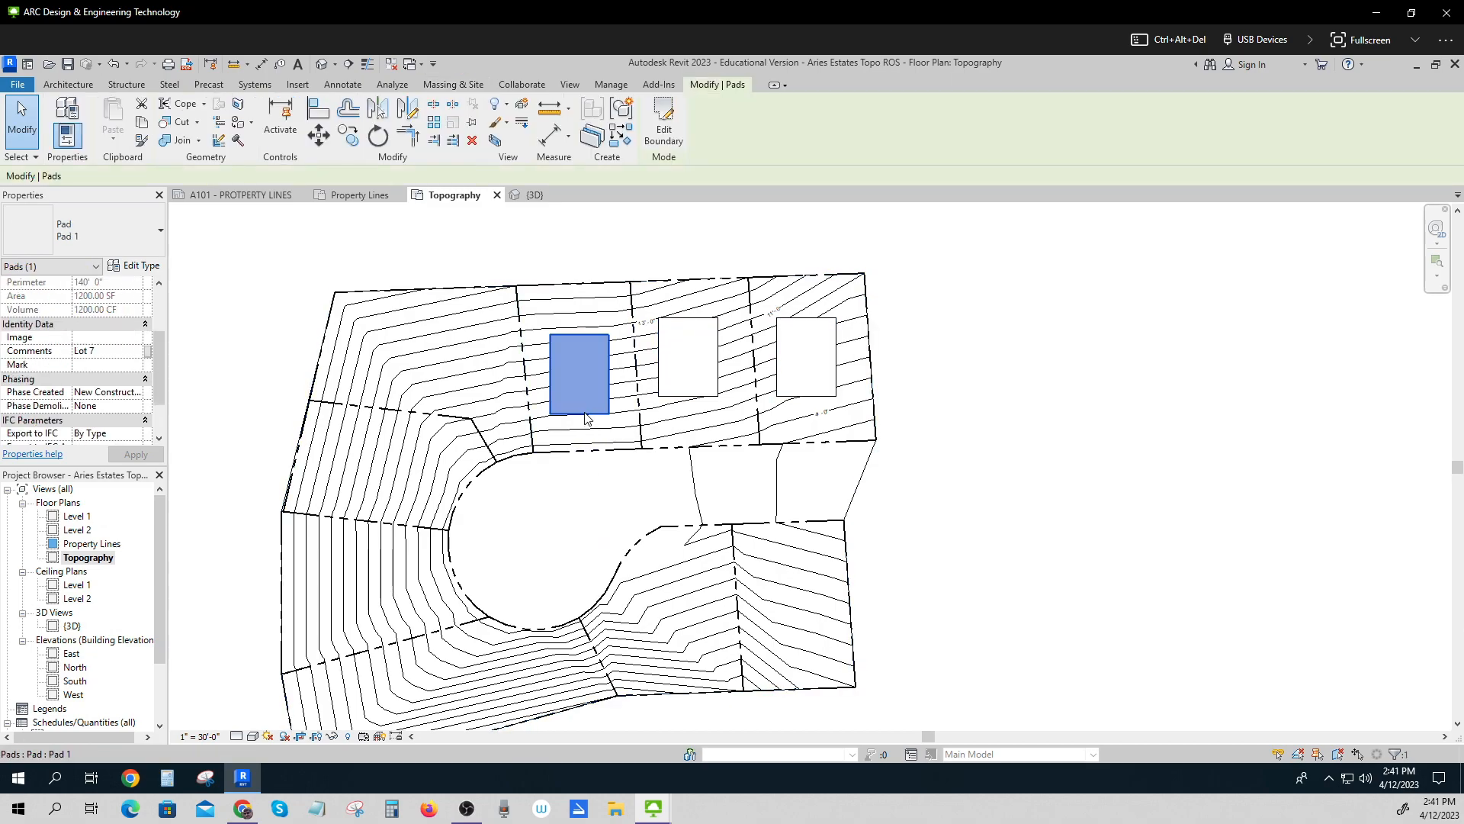
{"action": "left_click", "coordinate": [319, 136]}
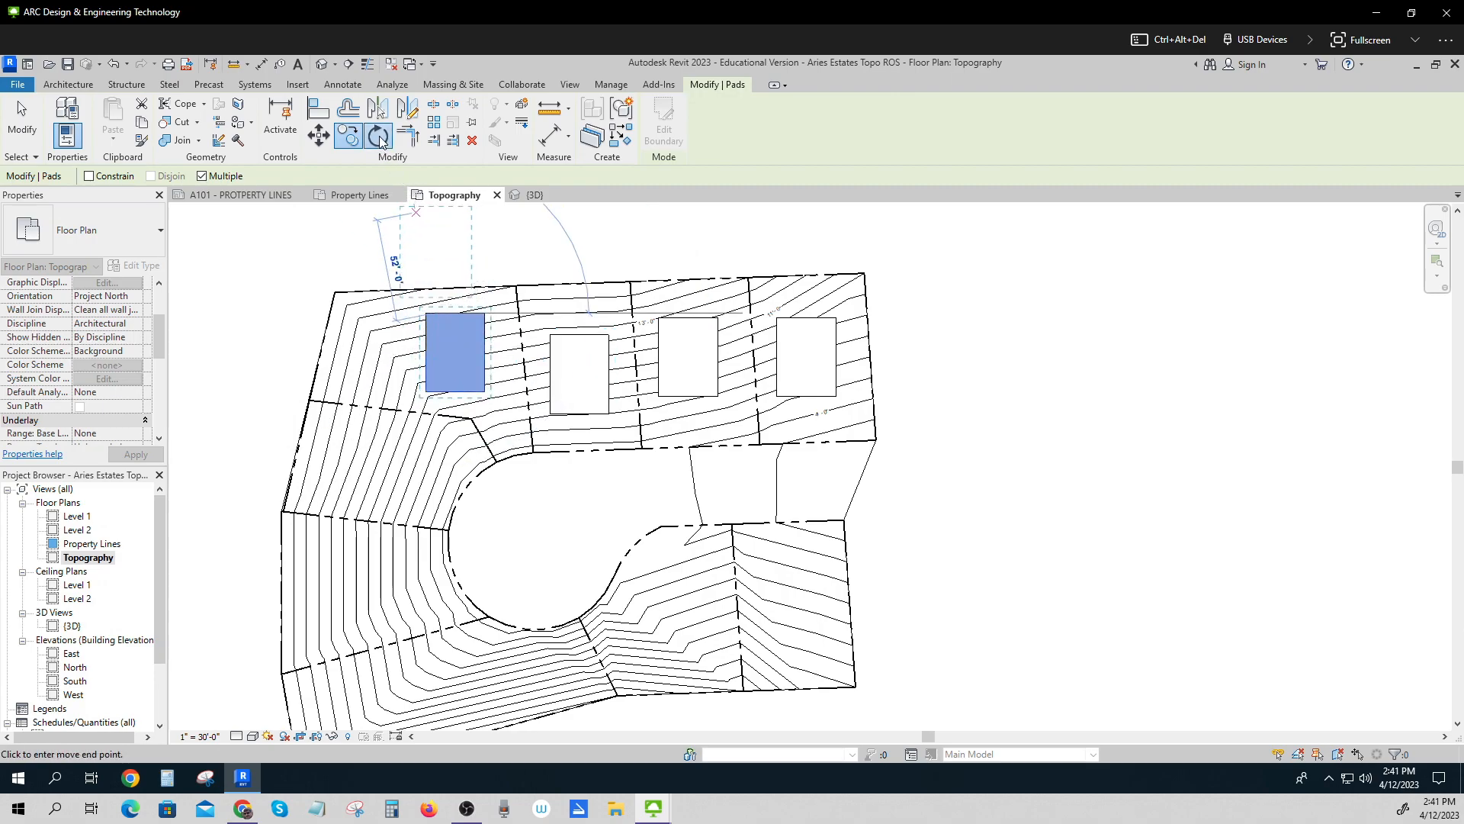
{"action": "left_click", "coordinate": [373, 136]}
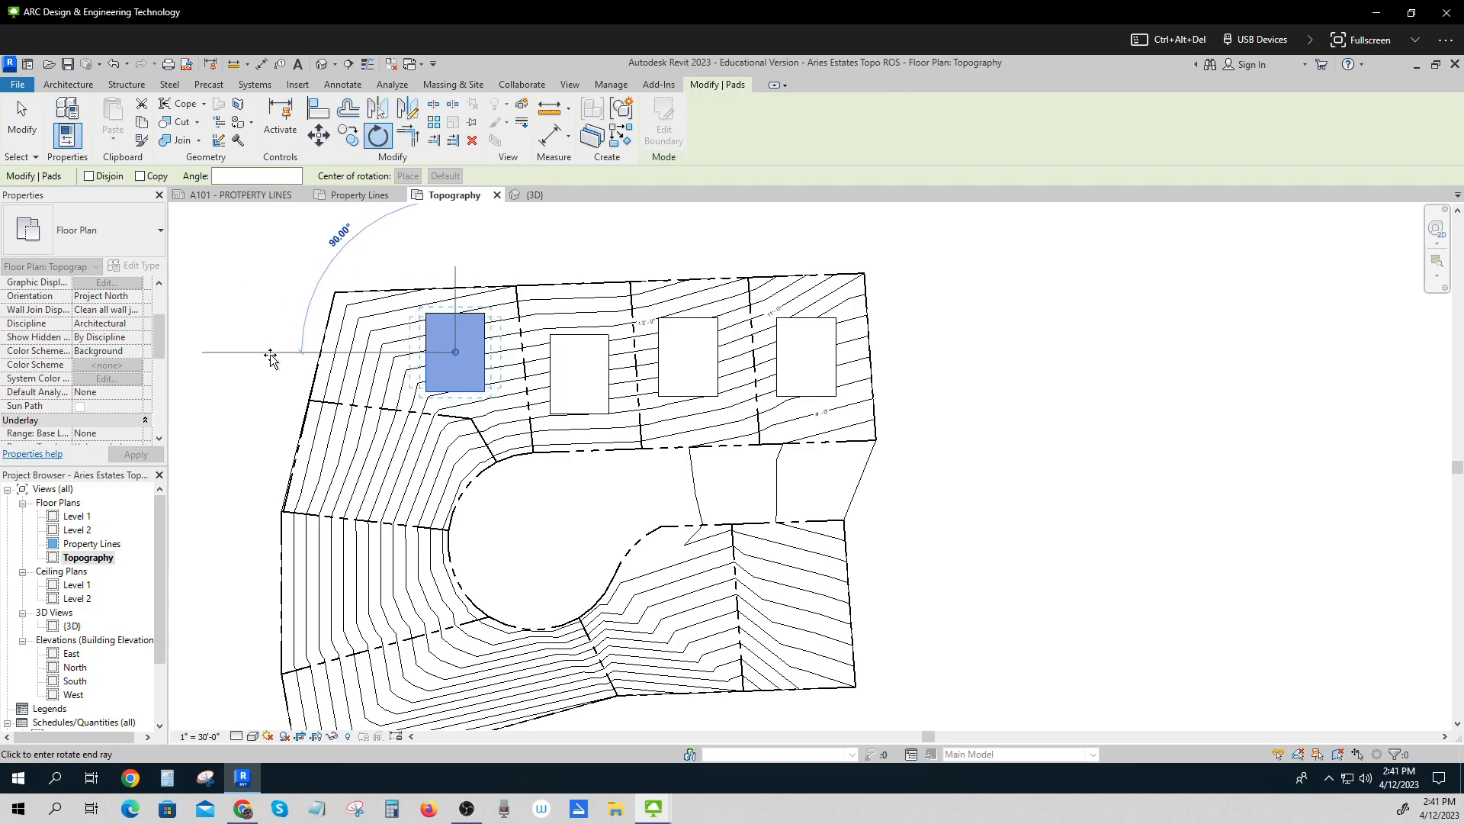
{"action": "left_click", "coordinate": [454, 351]}
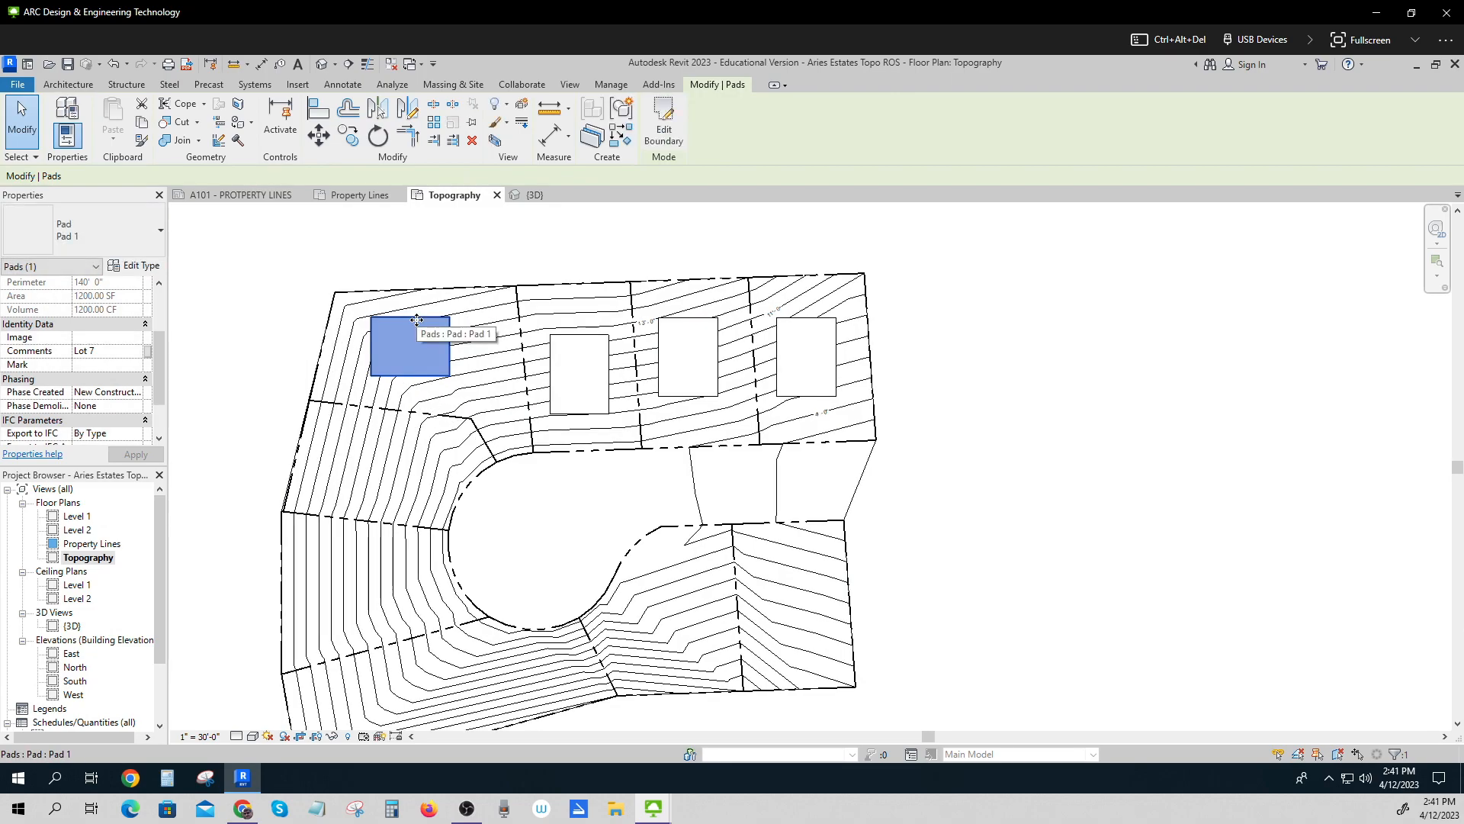
{"action": "mouse_move", "coordinate": [520, 465]}
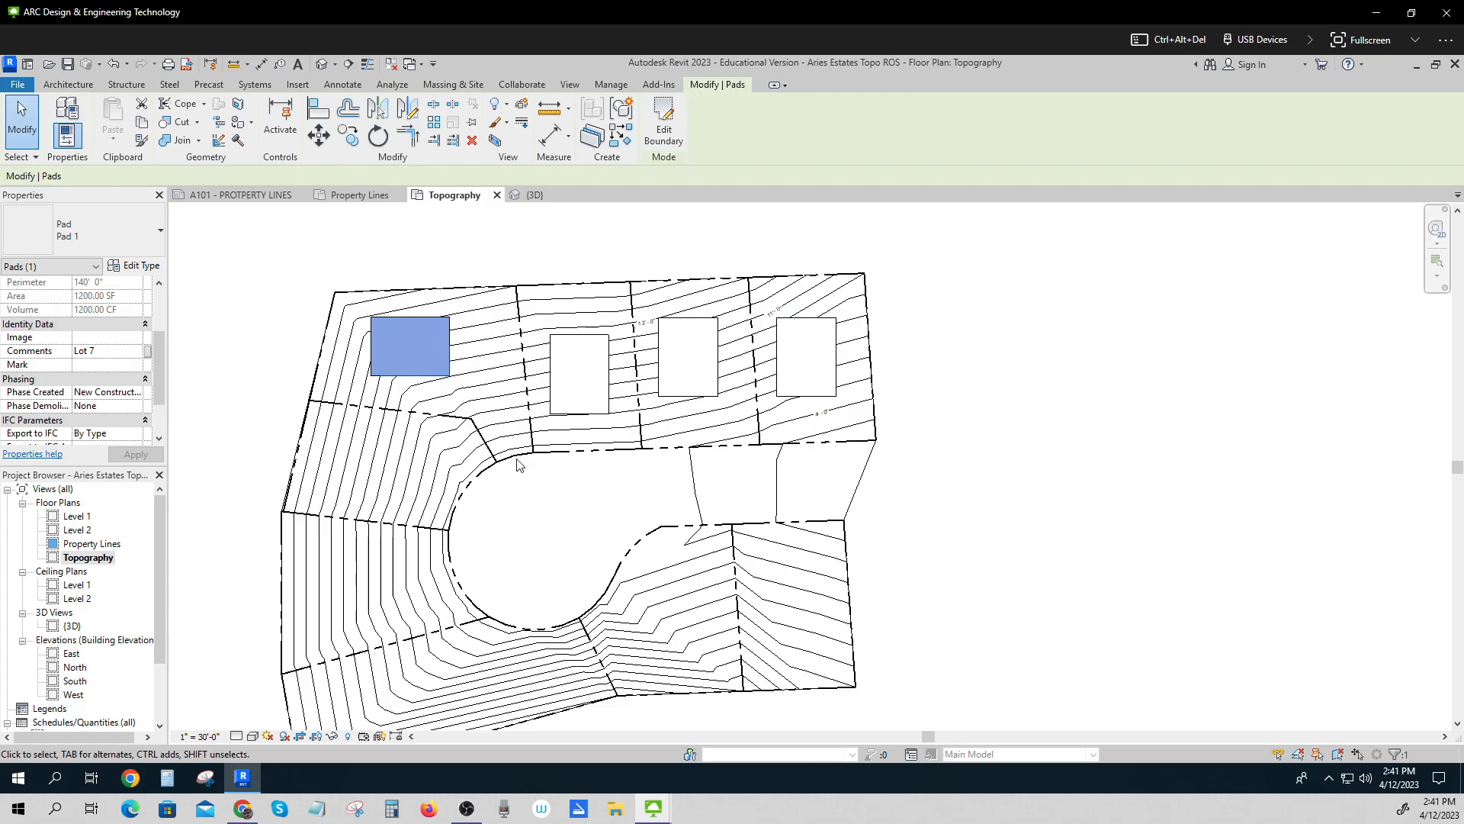
{"action": "mouse_move", "coordinate": [250, 313]}
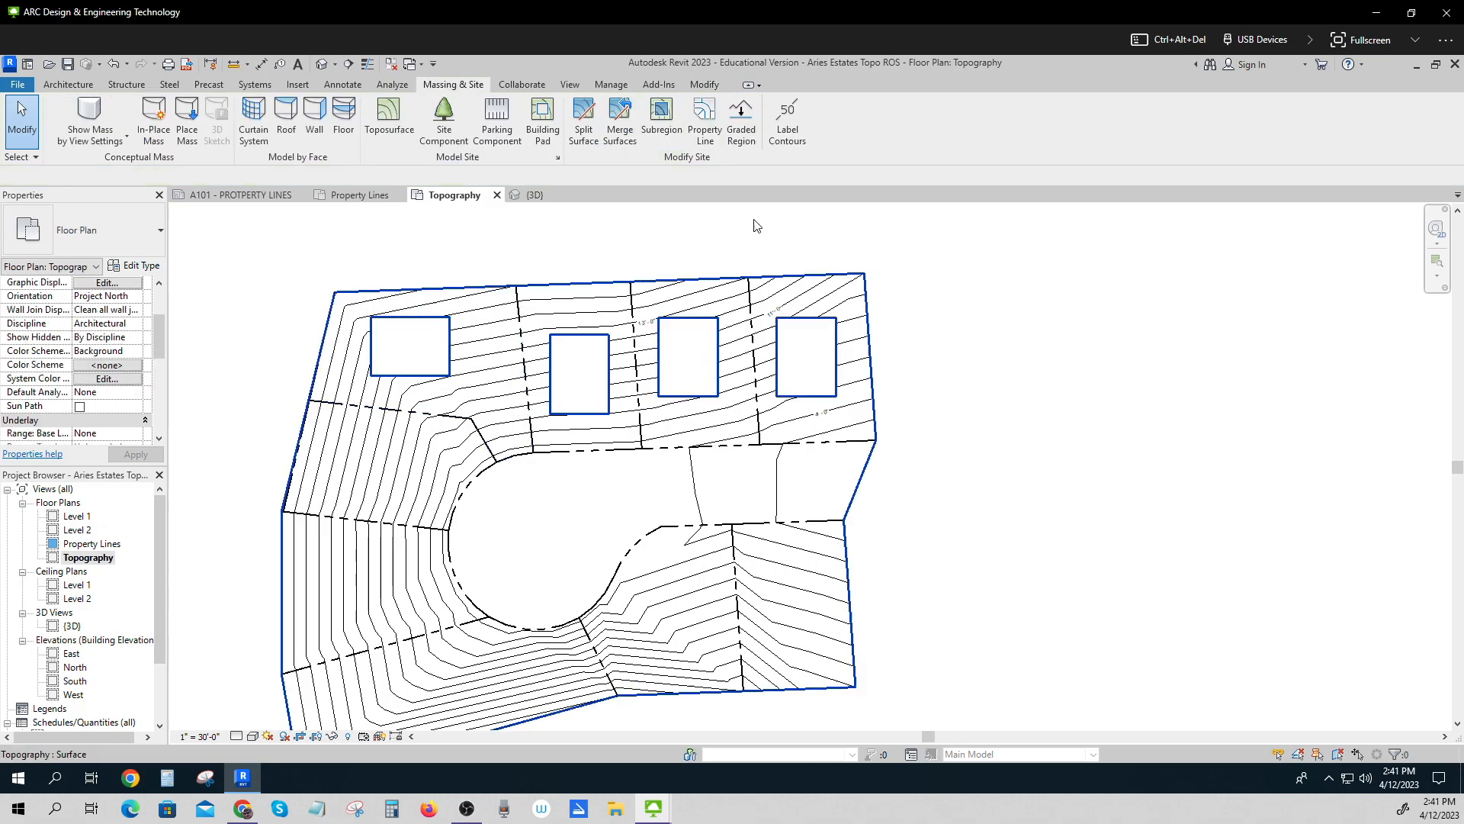
Label the contours across the upper-left lot, adding a 16'-0" elevation label.
{"action": "left_click", "coordinate": [787, 121]}
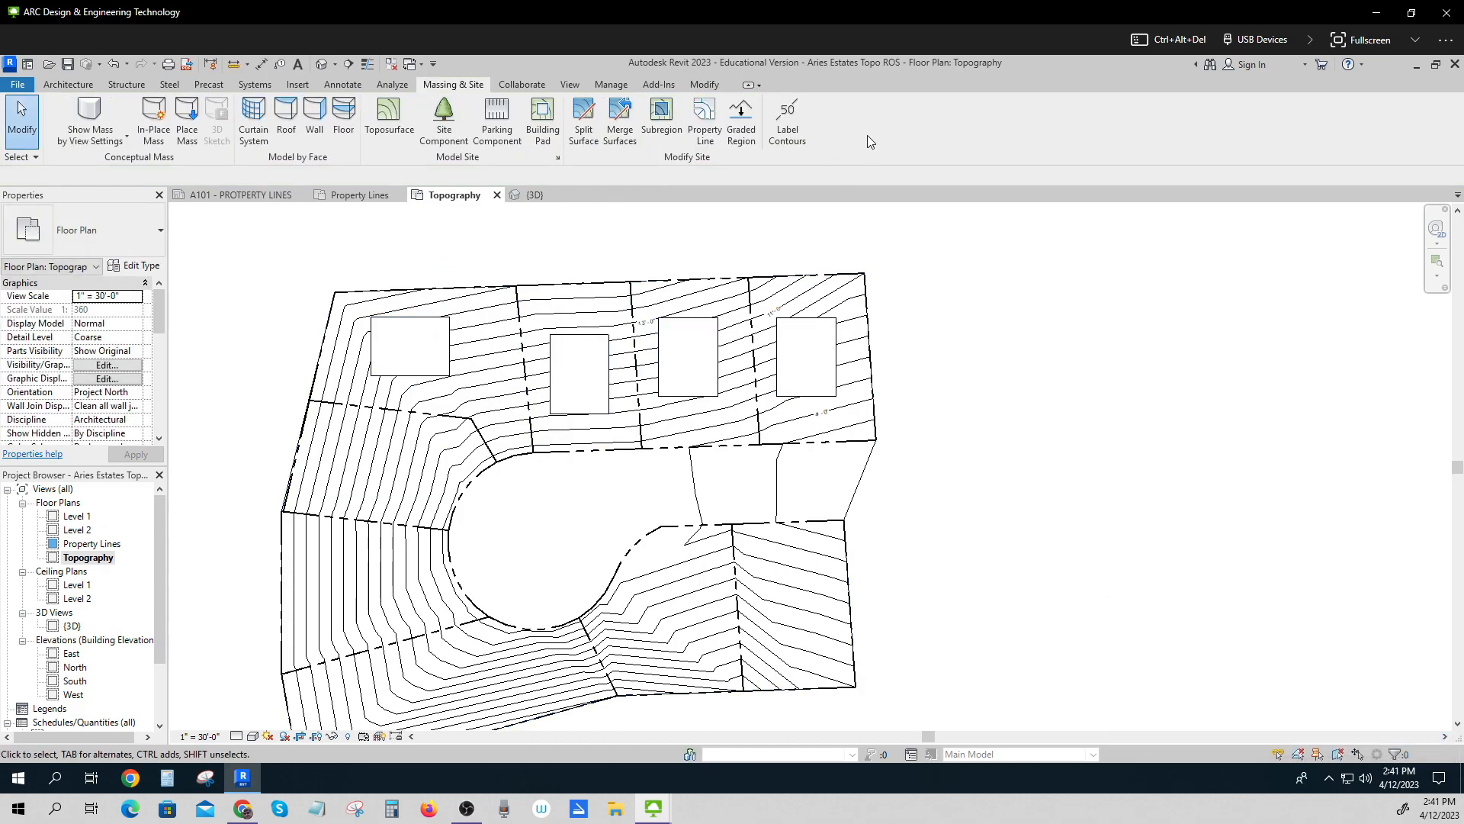
{"action": "left_click", "coordinate": [785, 121]}
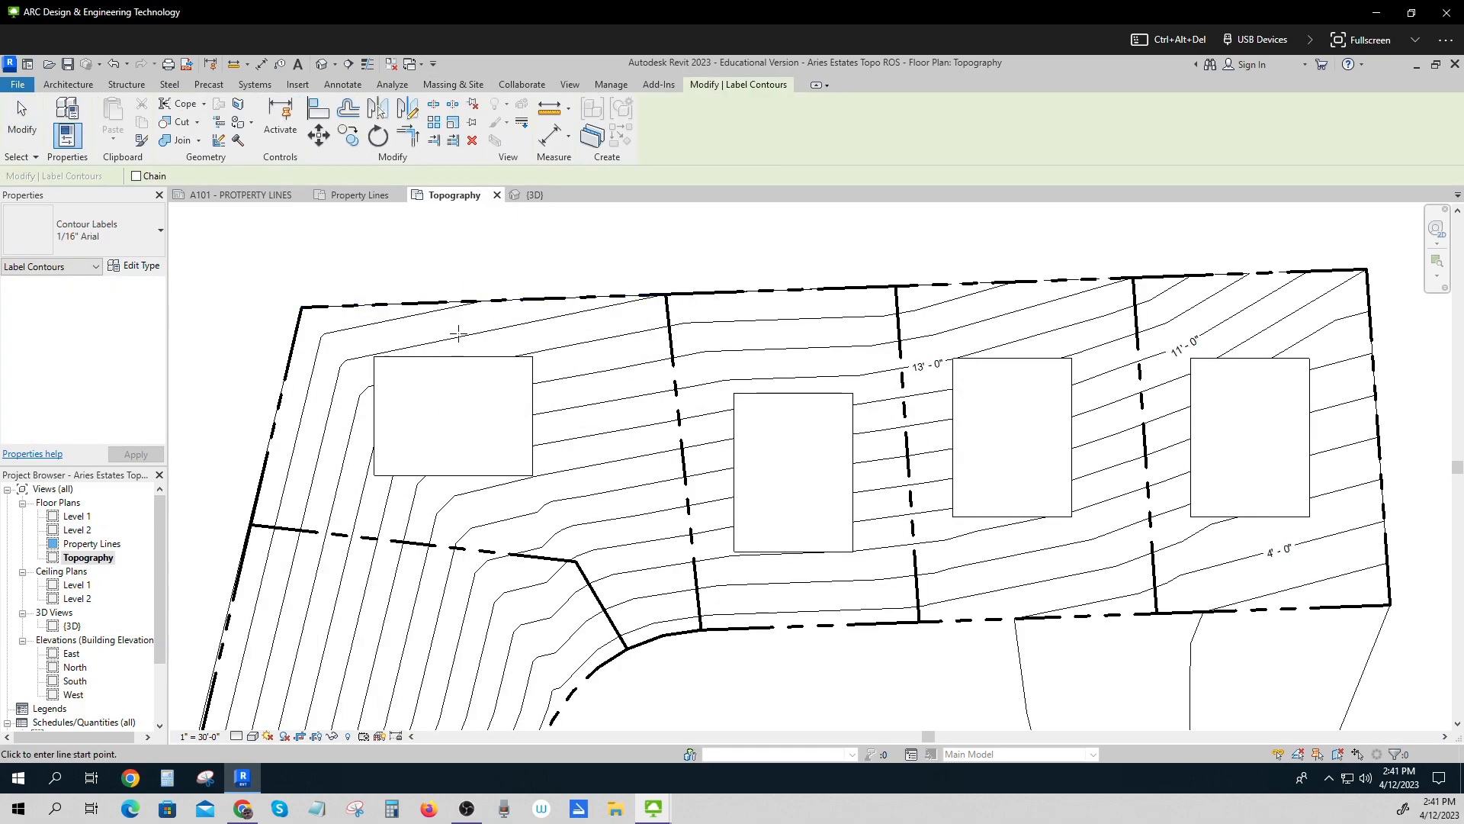
{"action": "left_click", "coordinate": [458, 334]}
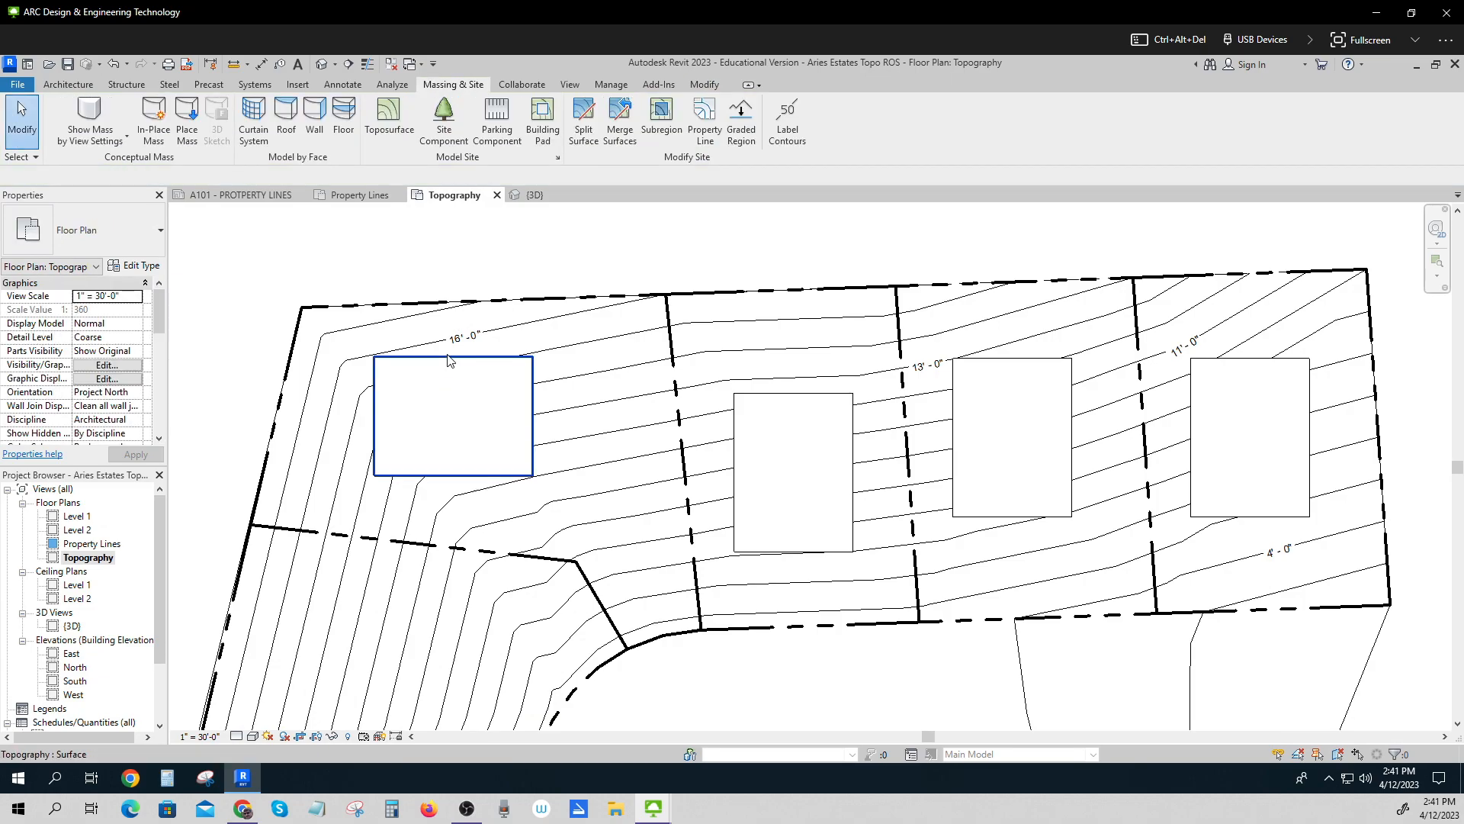
Enter a 'Lot' comment for the upper-left lot's topography piece and apply it.
{"action": "left_click", "coordinate": [453, 415]}
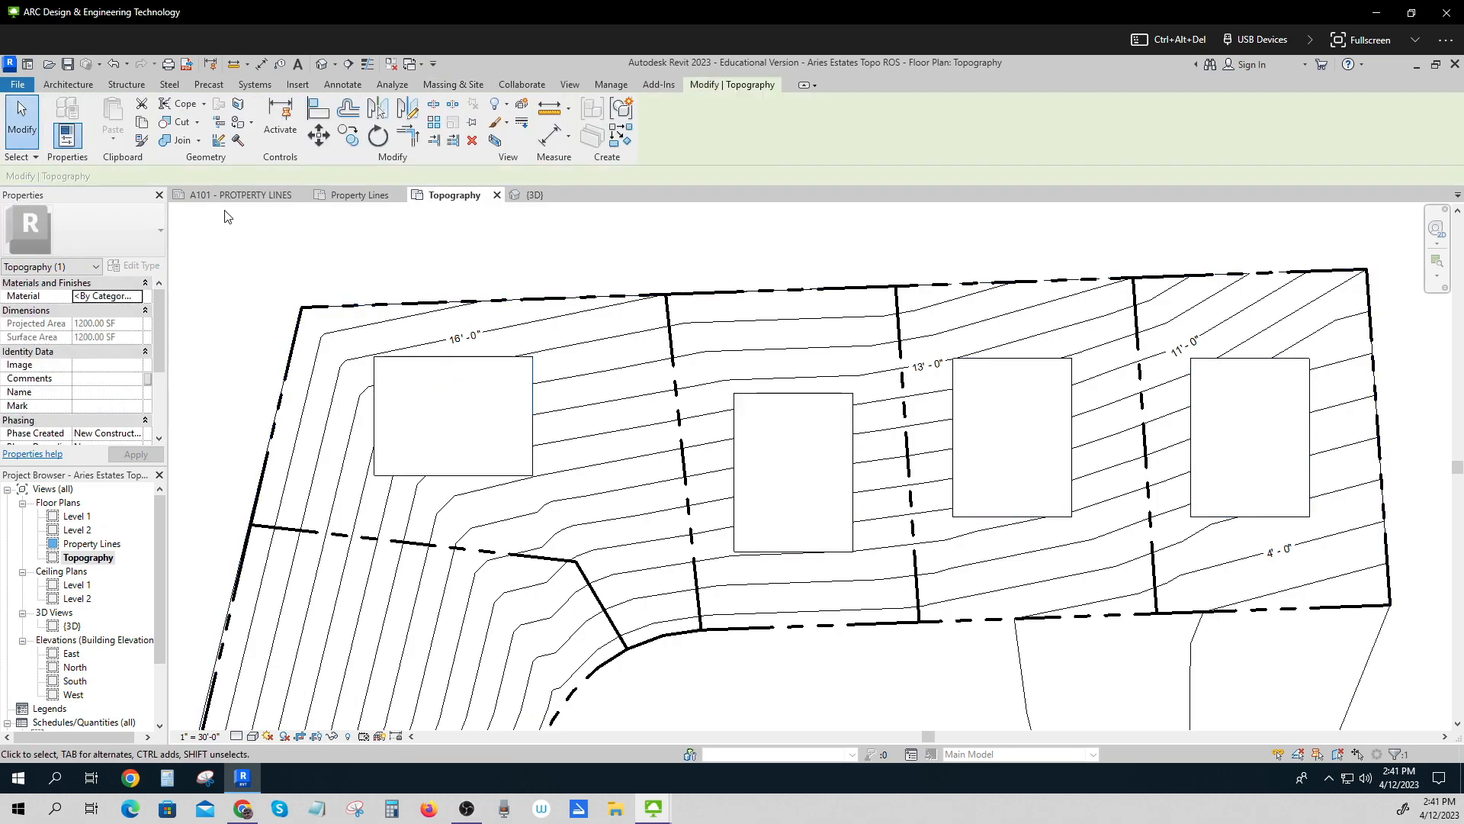
{"action": "left_click", "coordinate": [453, 415]}
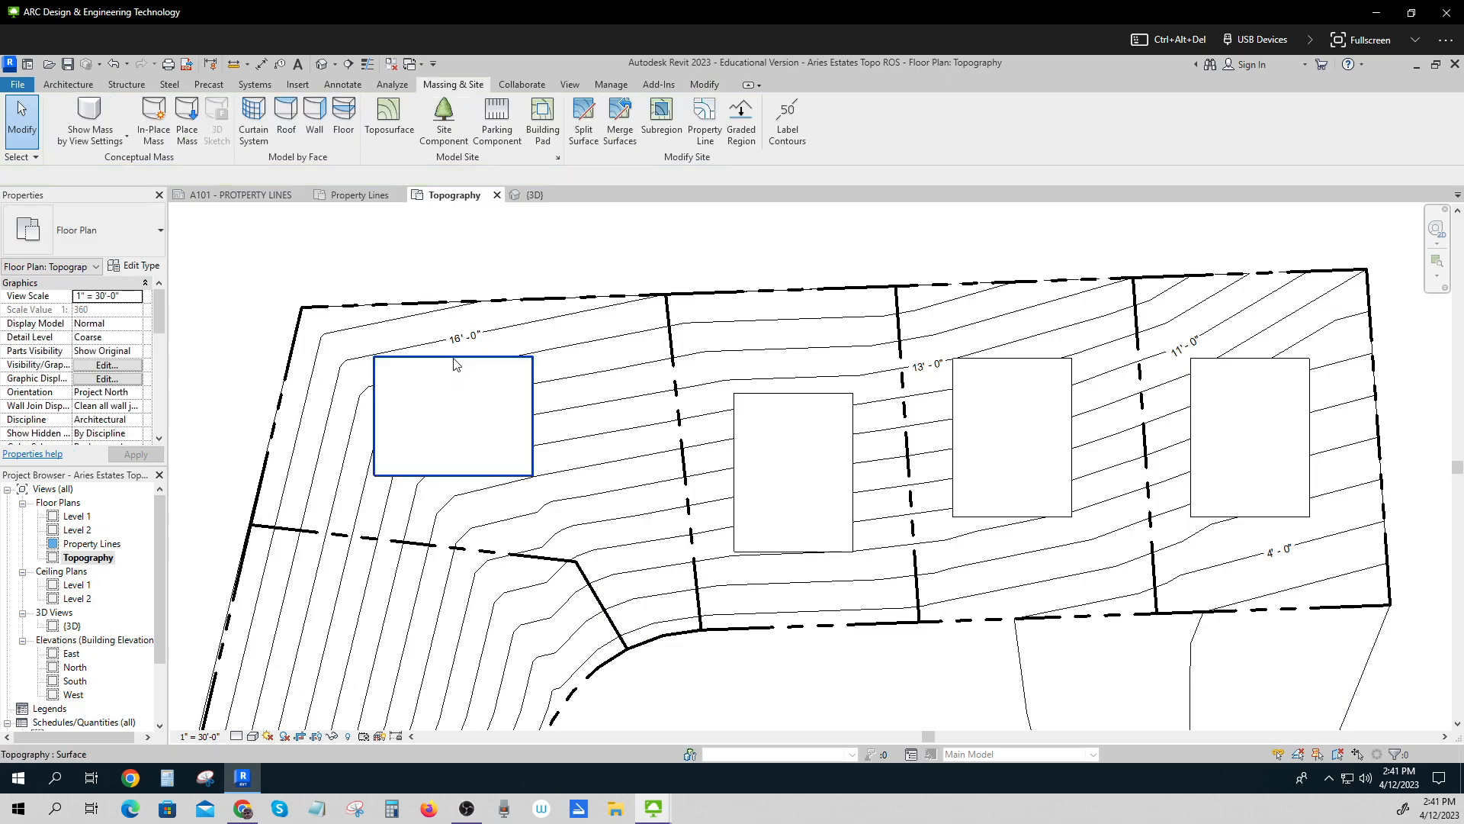
{"action": "left_click", "coordinate": [453, 415]}
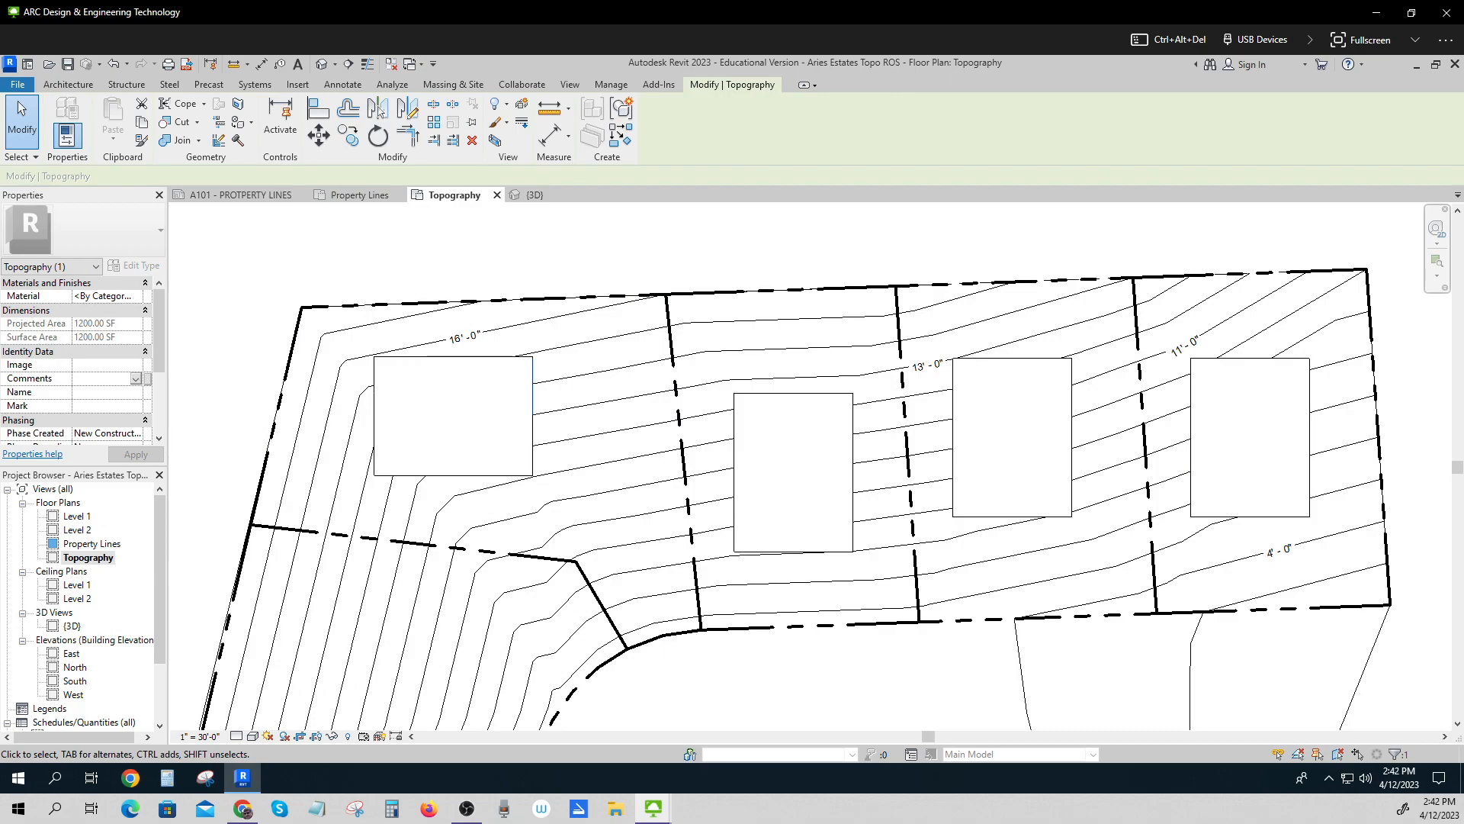
{"action": "type", "text": "Lot"}
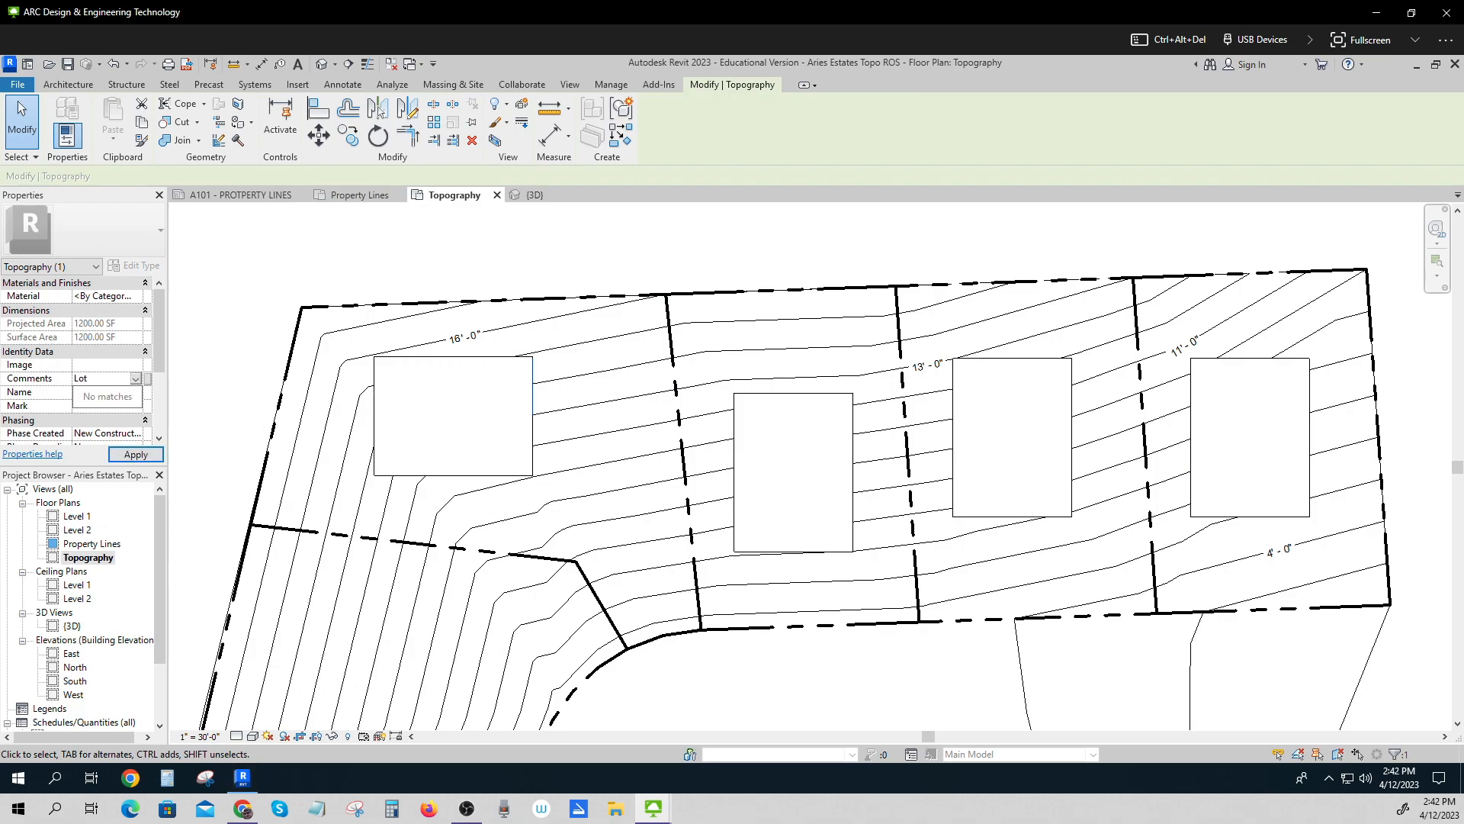
{"action": "left_click", "coordinate": [134, 453]}
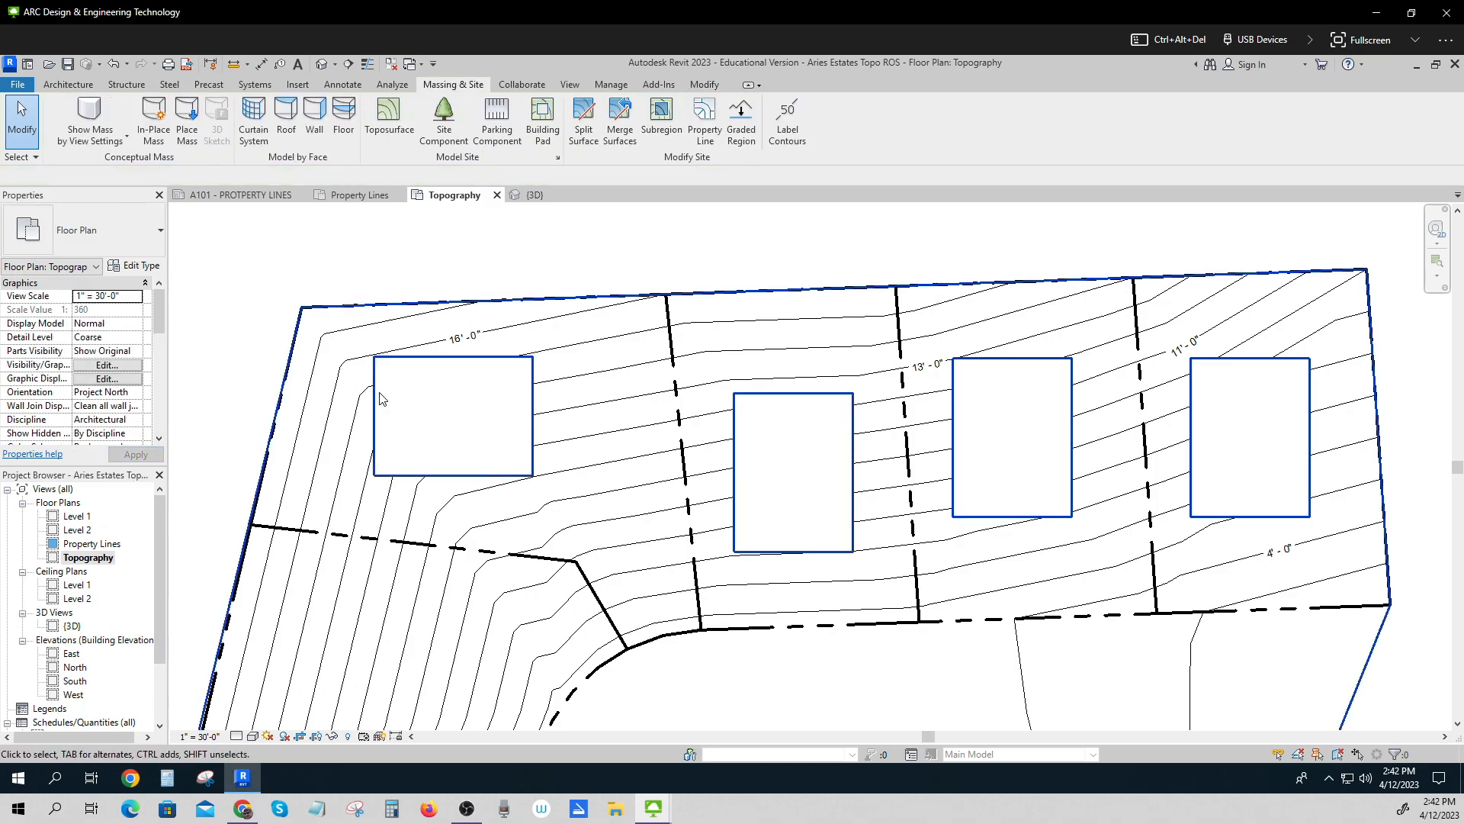
{"action": "left_click", "coordinate": [453, 415]}
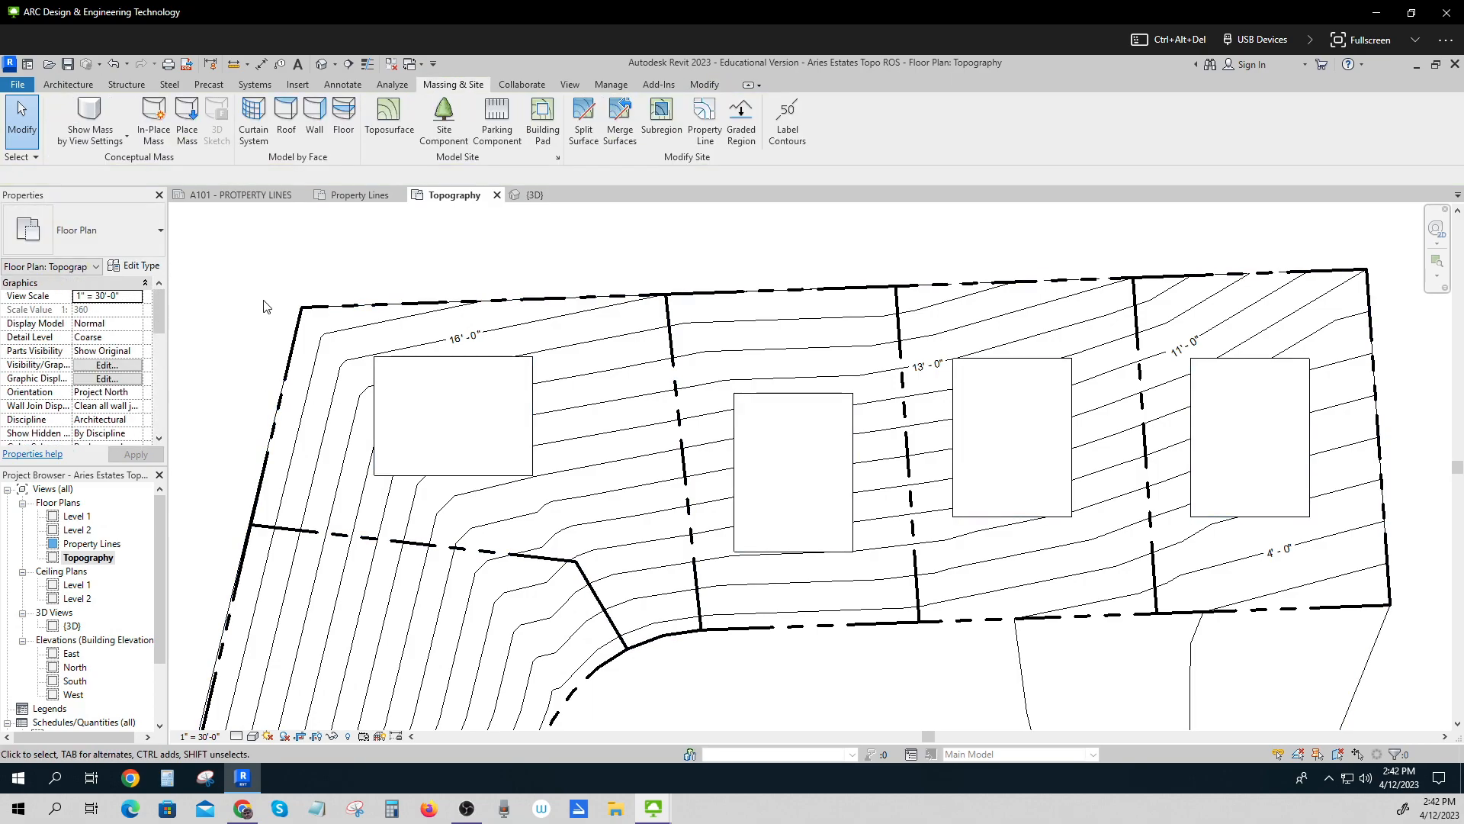
{"action": "mouse_move", "coordinate": [350, 271]}
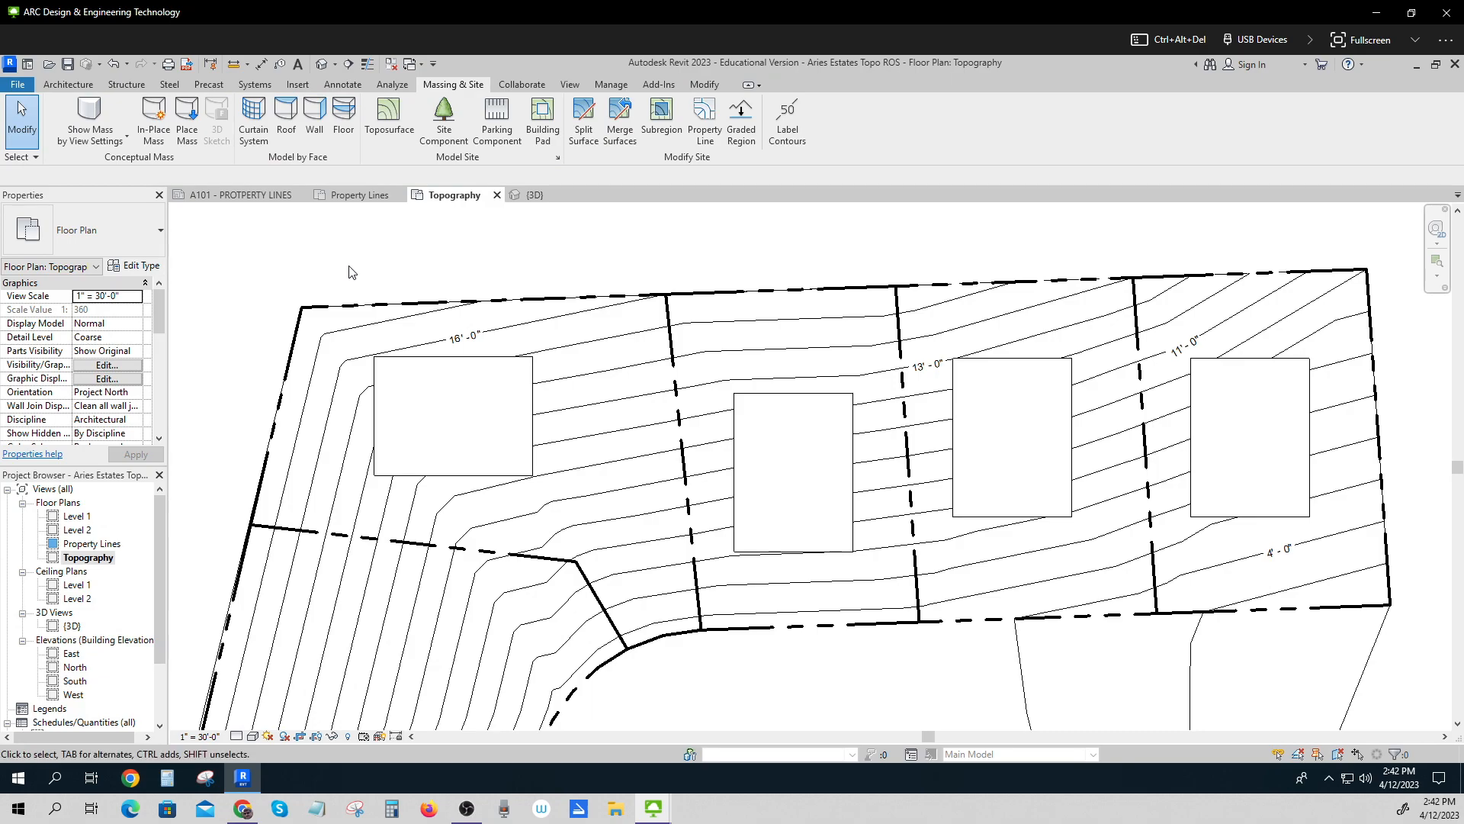
Filter the upper-left lot selection to the topography piece and review its properties.
{"action": "left_click", "coordinate": [453, 415]}
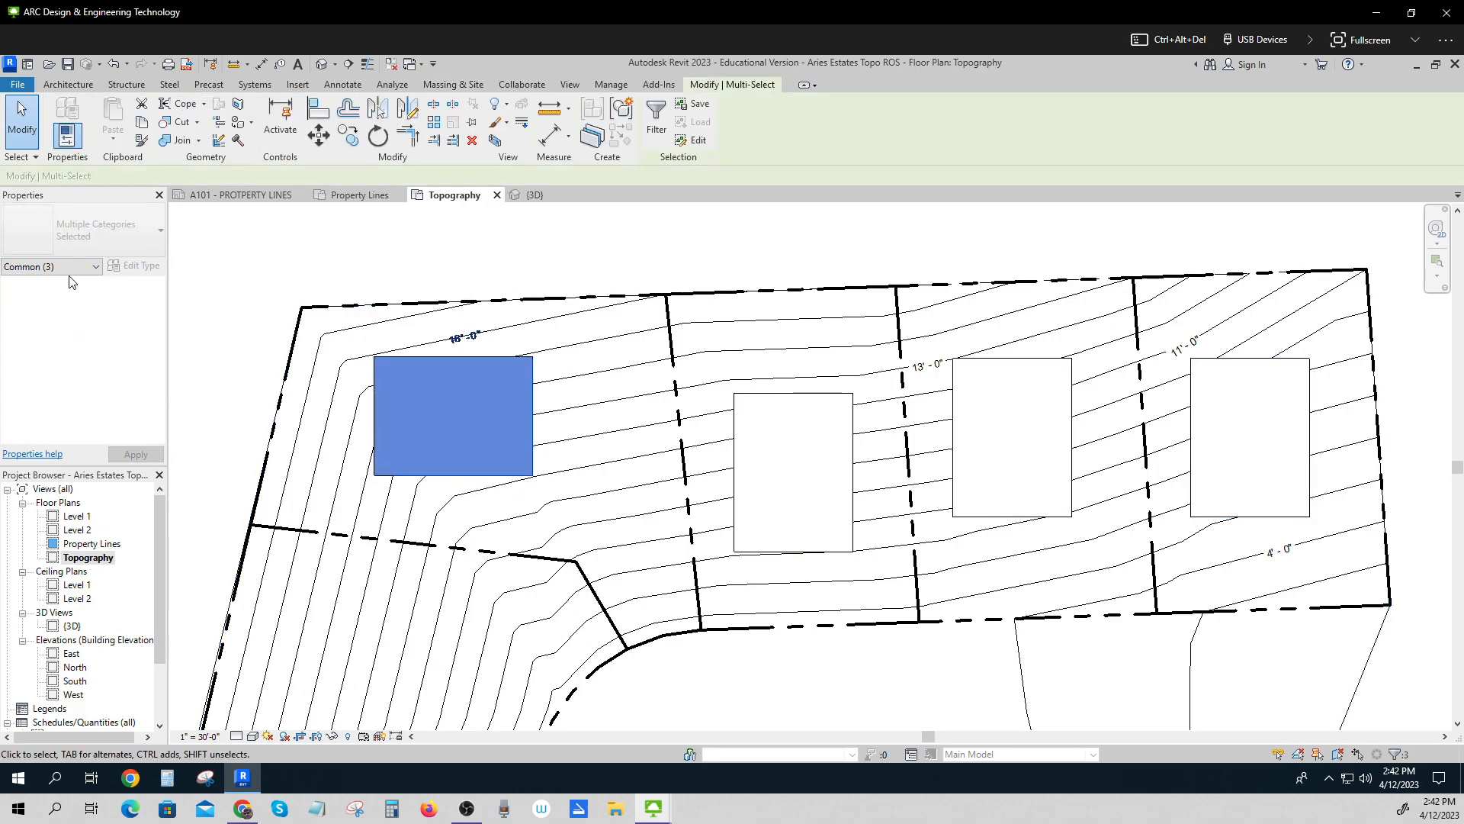
{"action": "left_click", "coordinate": [93, 266]}
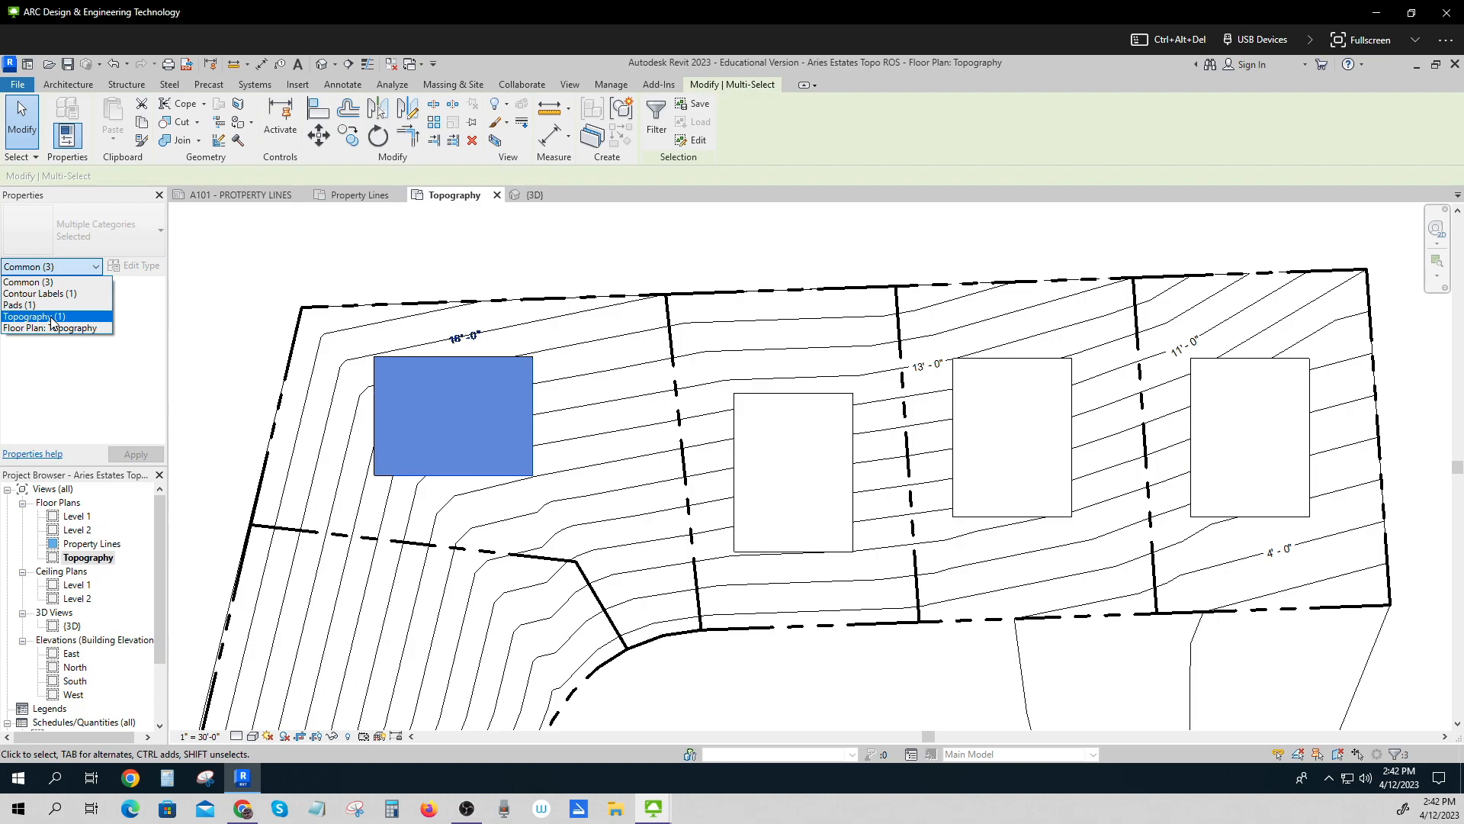
{"action": "left_click", "coordinate": [33, 316]}
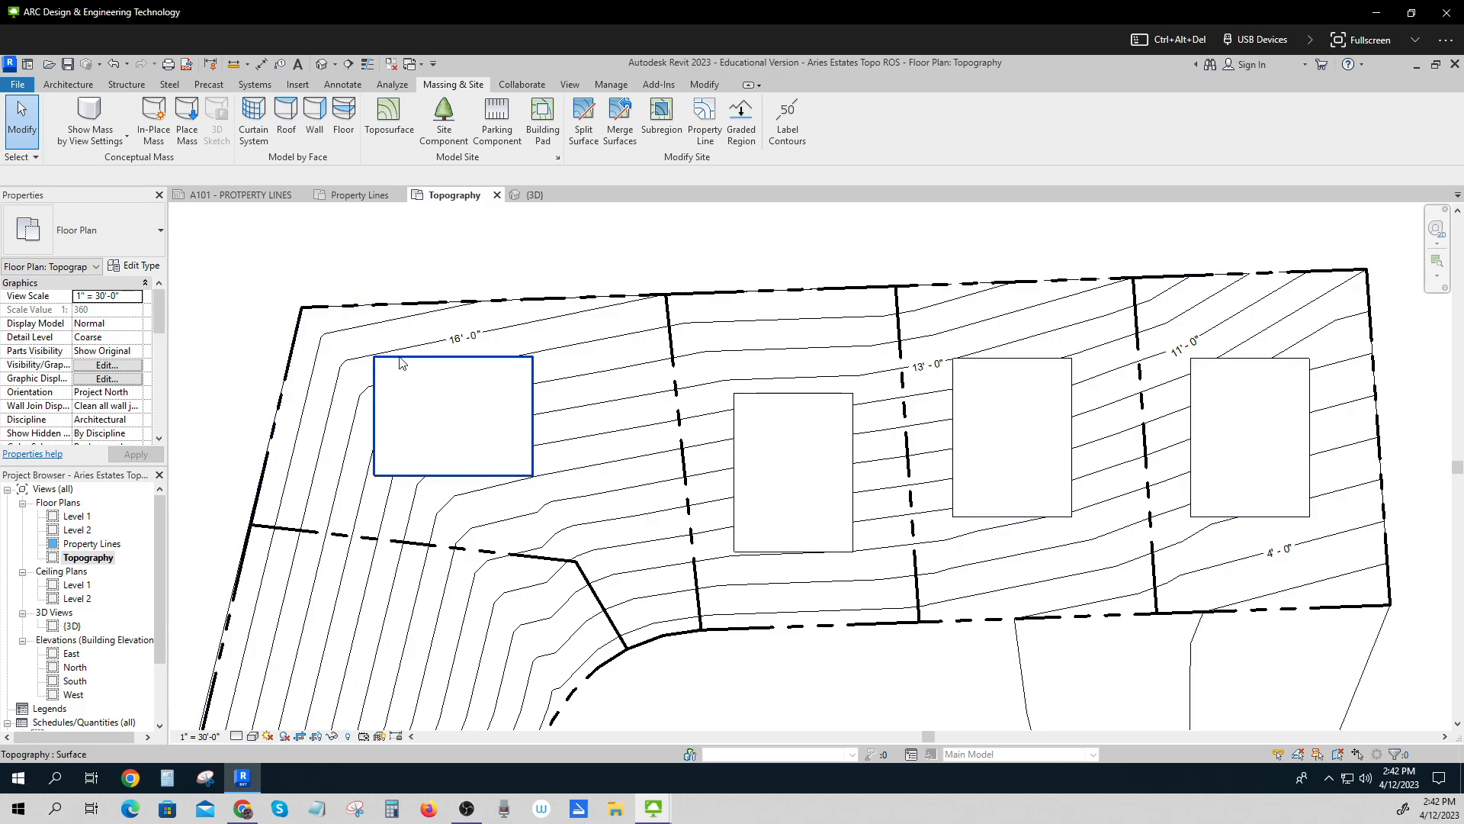
{"action": "left_click", "coordinate": [453, 416]}
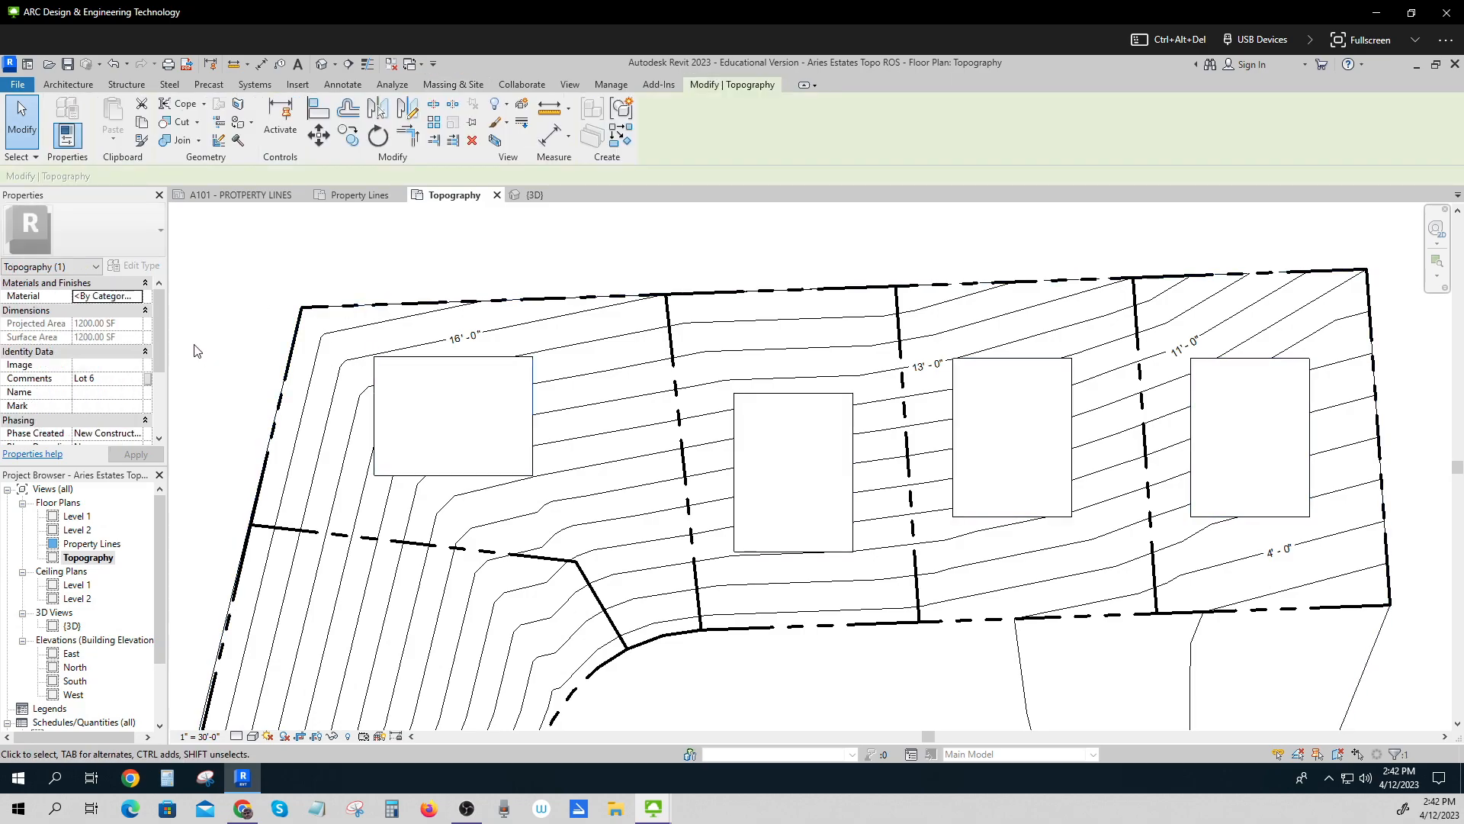
{"action": "scroll", "scroll_direction": "down", "scroll_amount": 3}
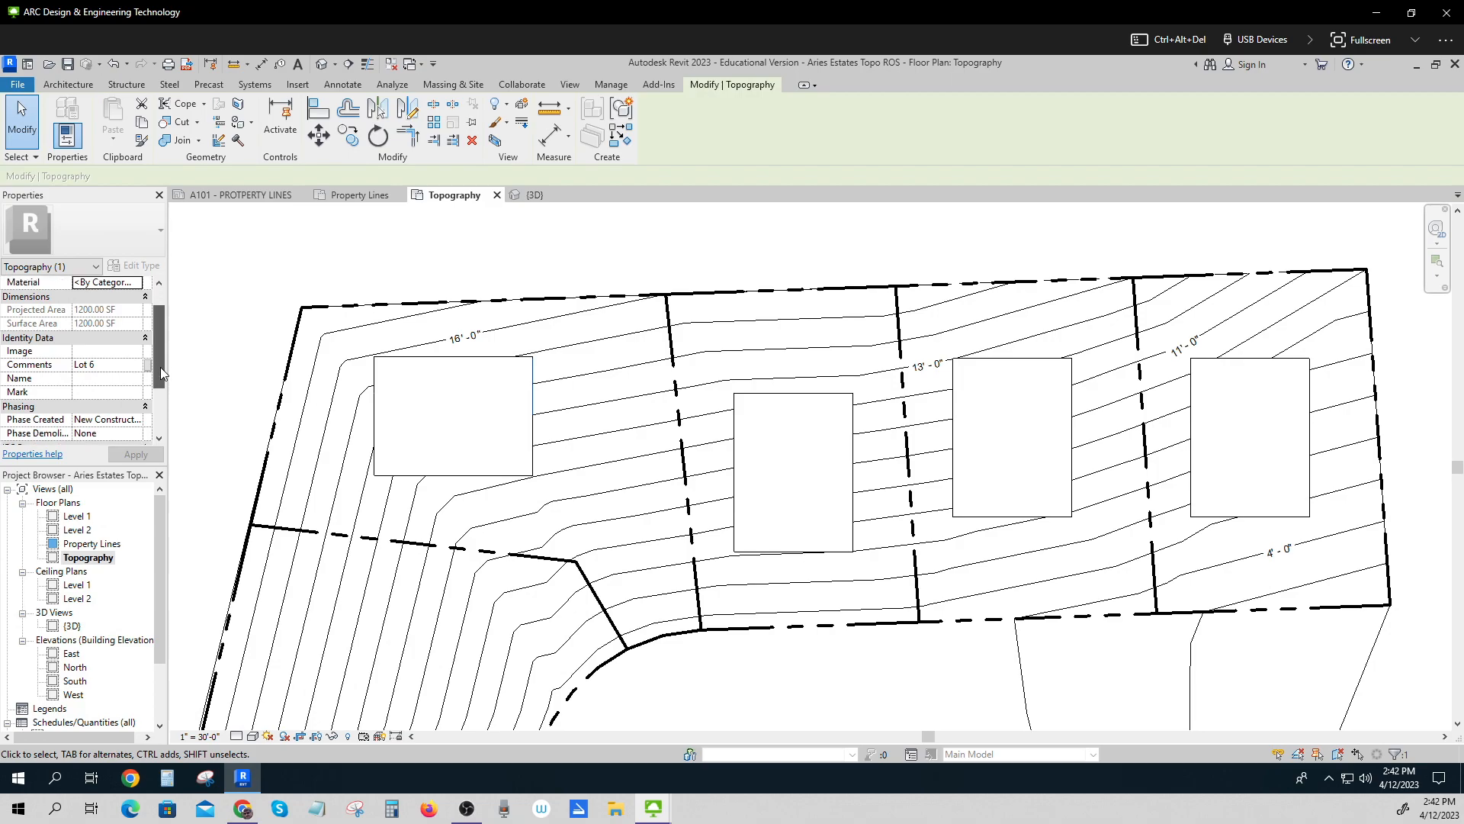
{"action": "scroll", "scroll_direction": "down", "scroll_amount": 3}
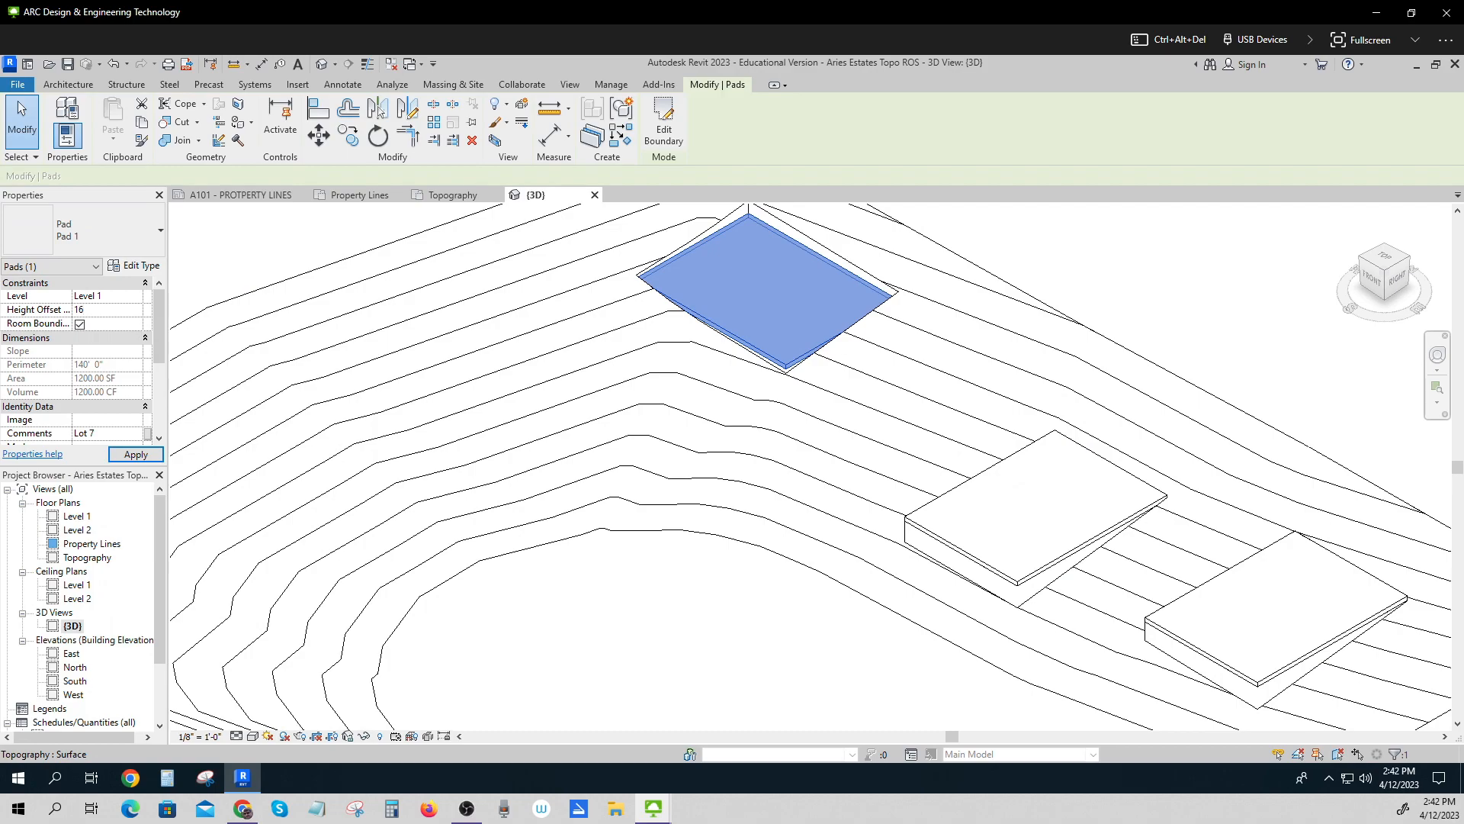
{"action": "left_click", "coordinate": [134, 454]}
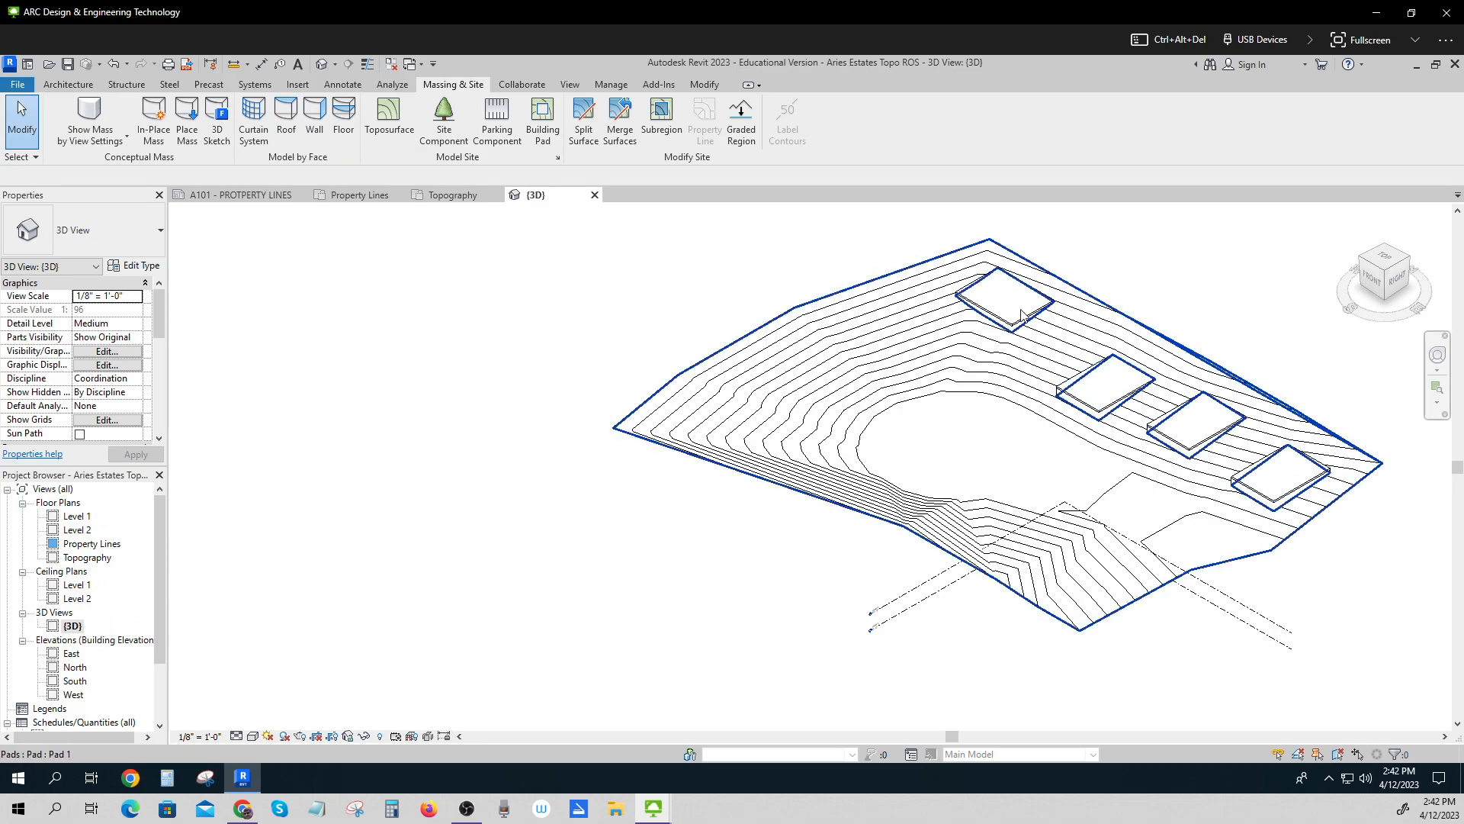
{"action": "left_click", "coordinate": [943, 607]}
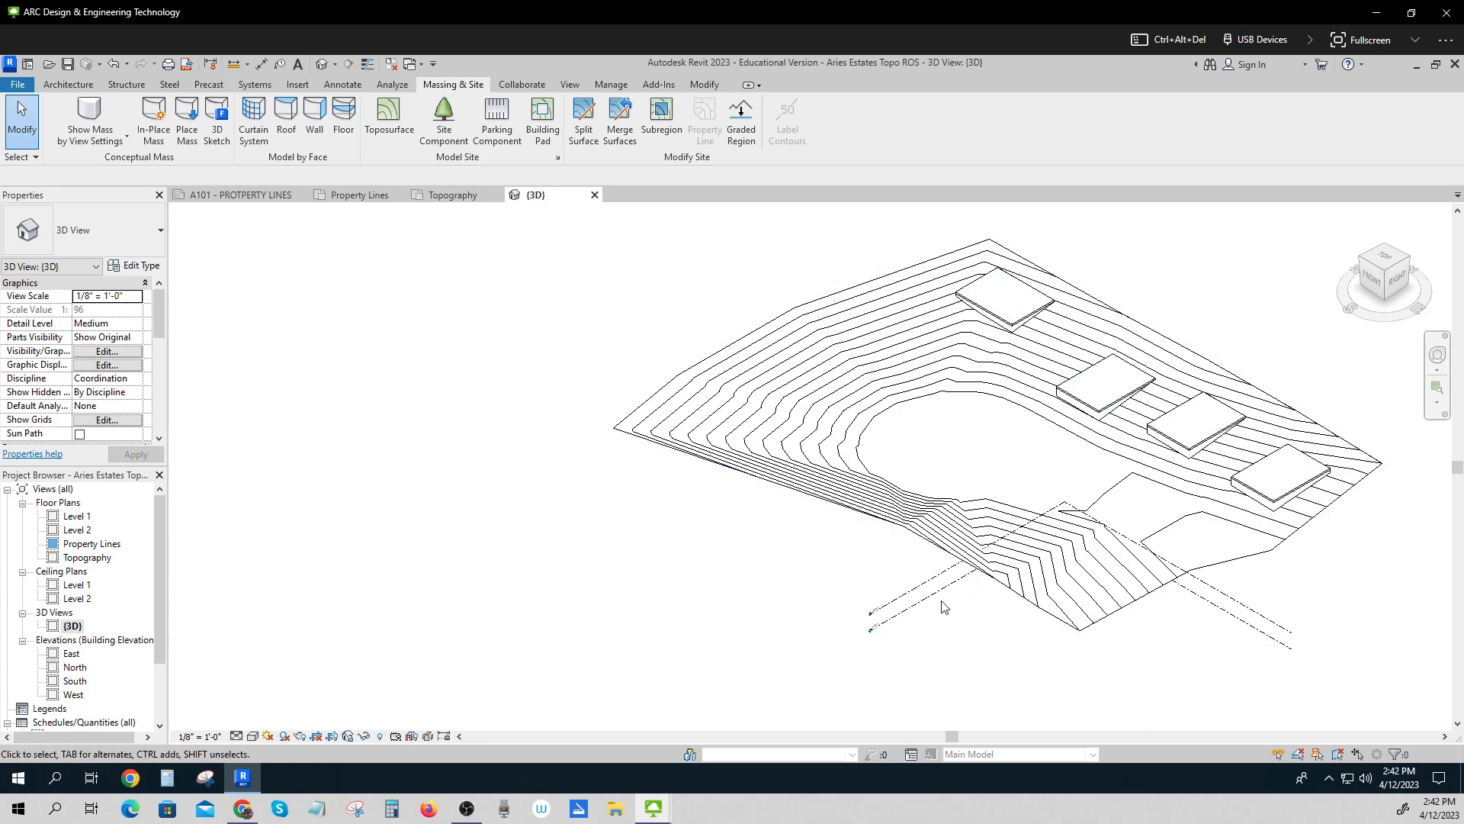
{"action": "mouse_move", "coordinate": [1338, 583]}
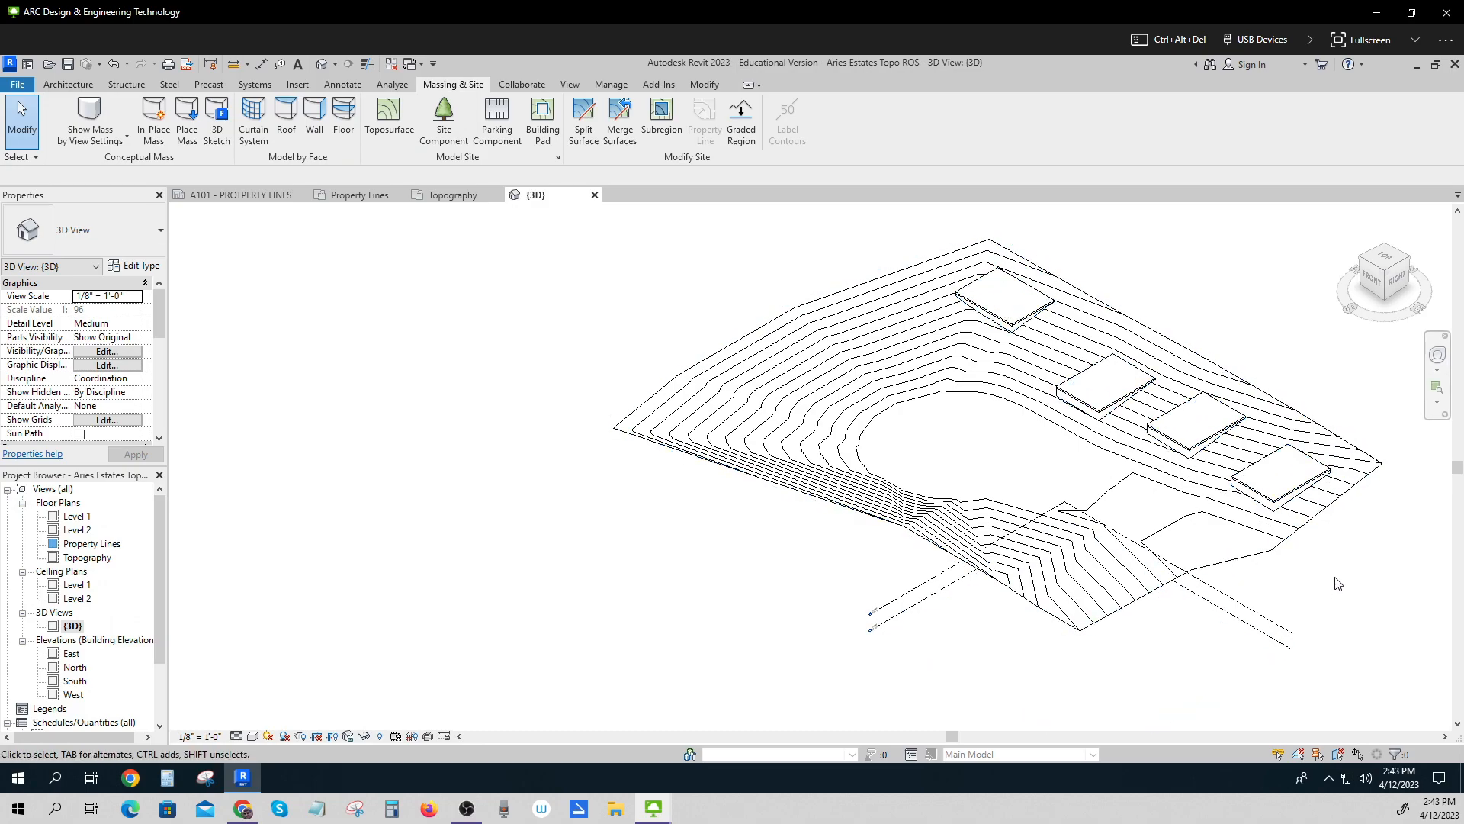
{"action": "mouse_move", "coordinate": [614, 598]}
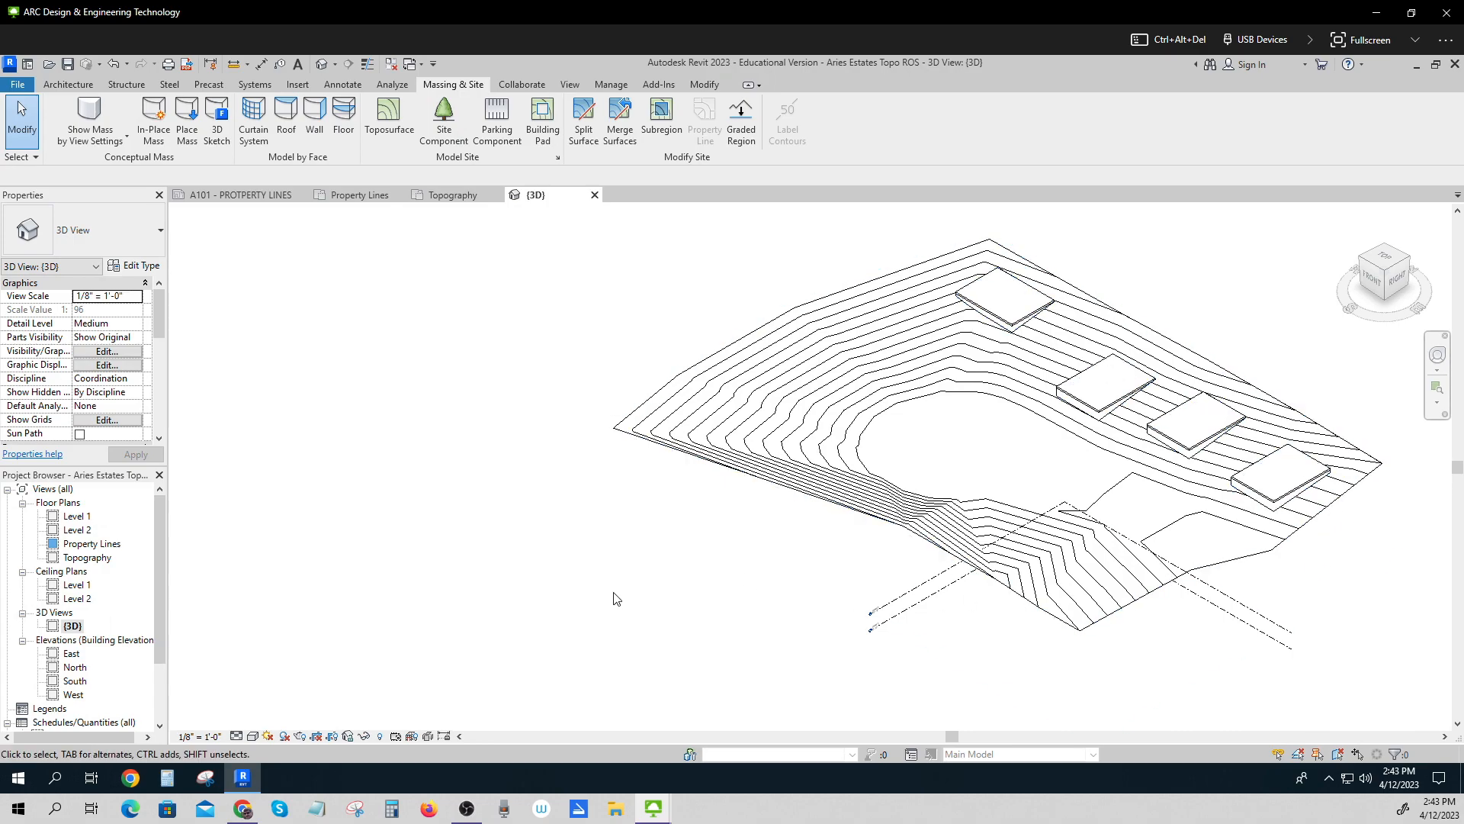
{"action": "mouse_move", "coordinate": [155, 524]}
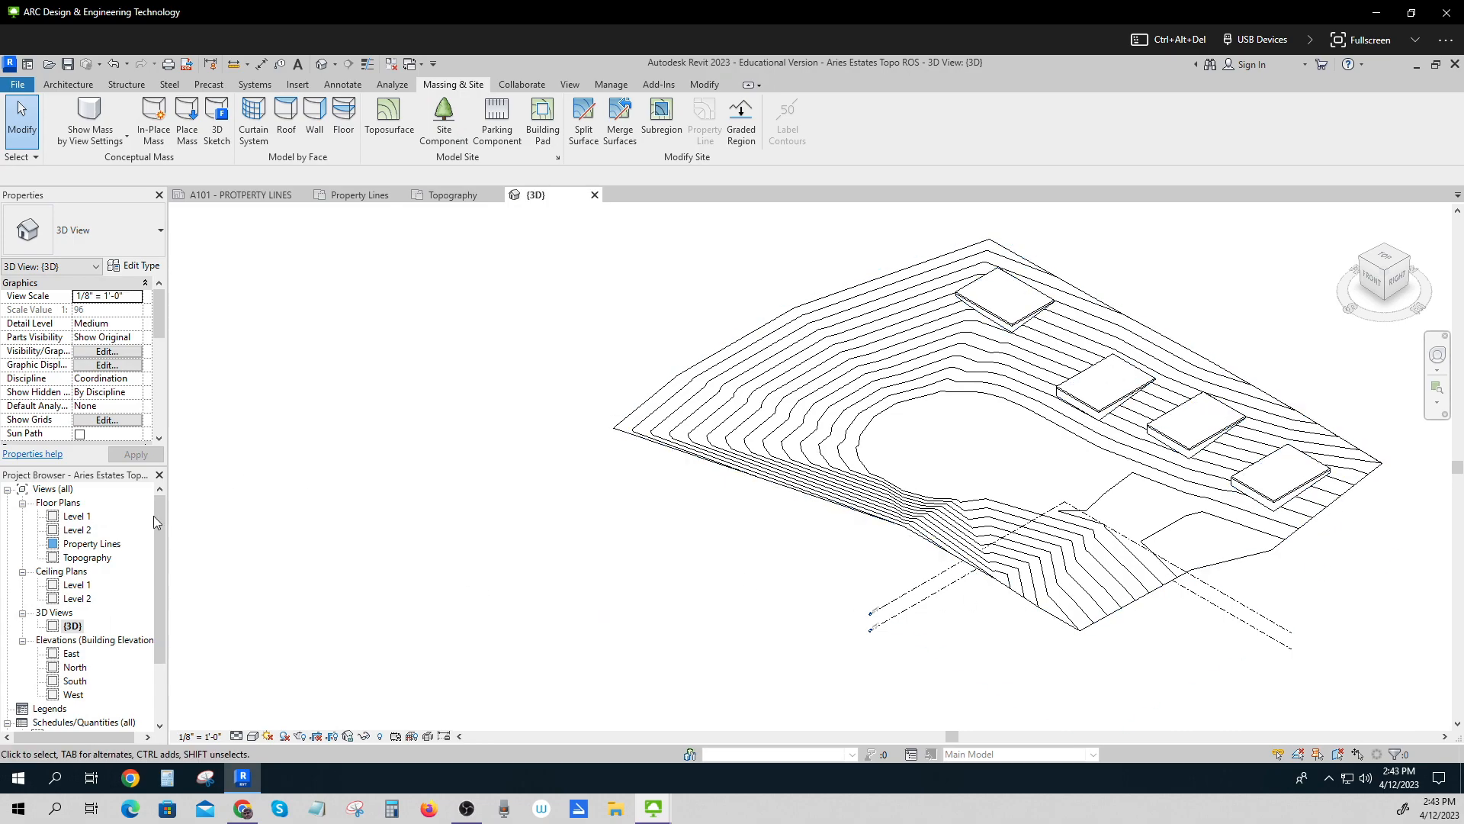
{"action": "left_click", "coordinate": [87, 557]}
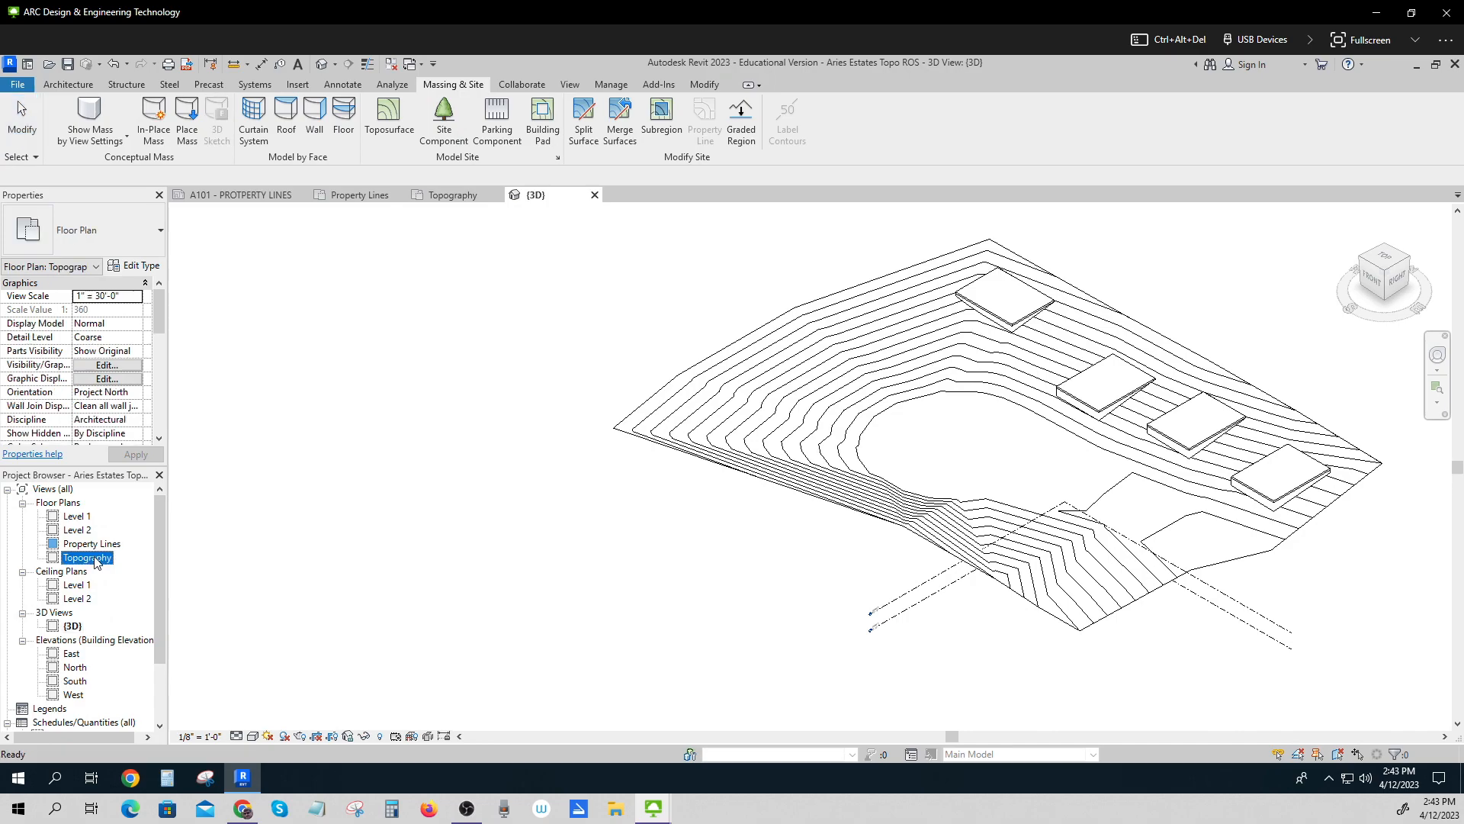
Open the Topography plan and select the top-left pad to copy onto the lot below.
{"action": "double_click", "coordinate": [86, 557]}
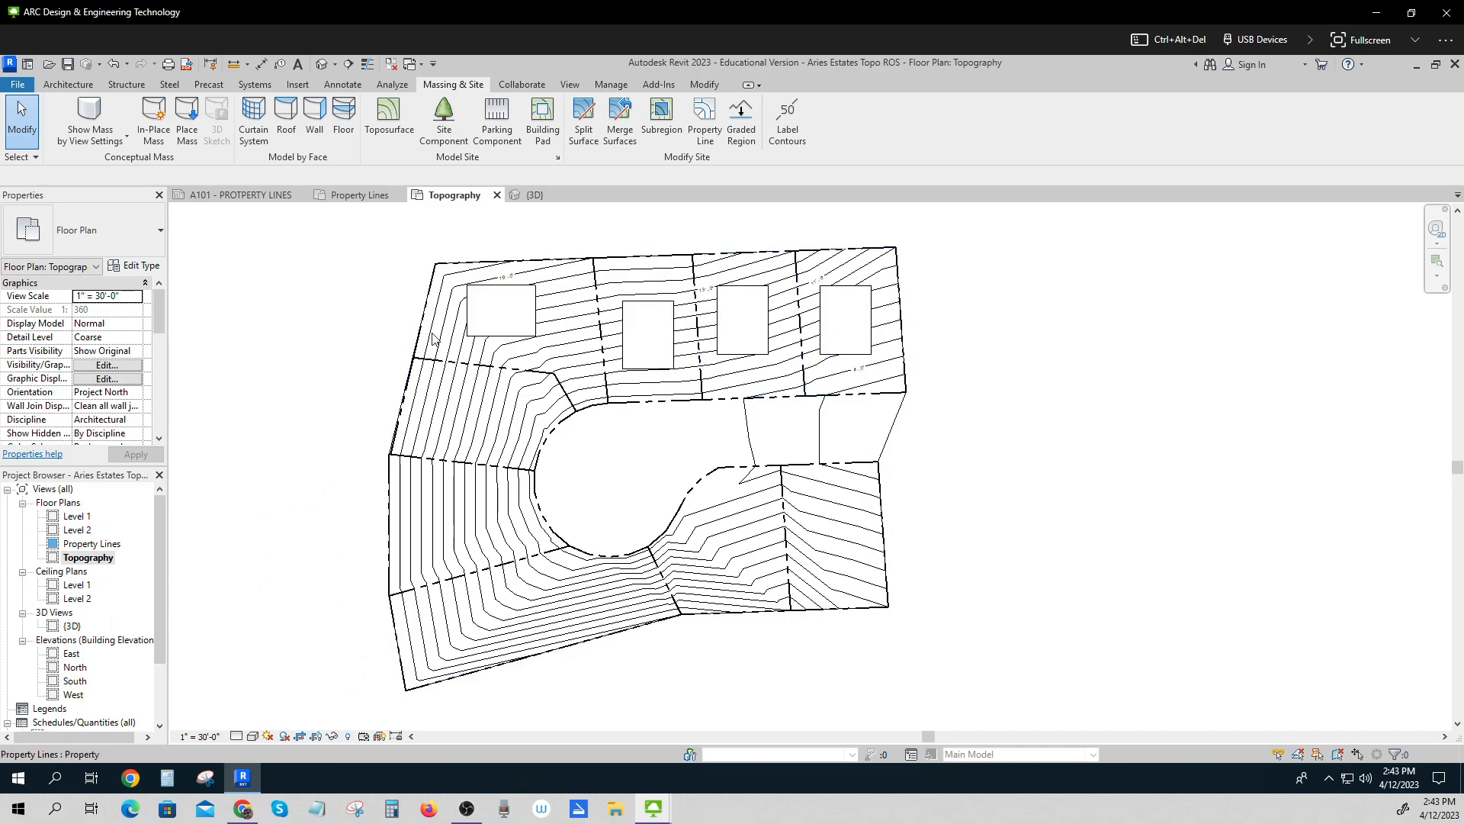
{"action": "left_click", "coordinate": [500, 308]}
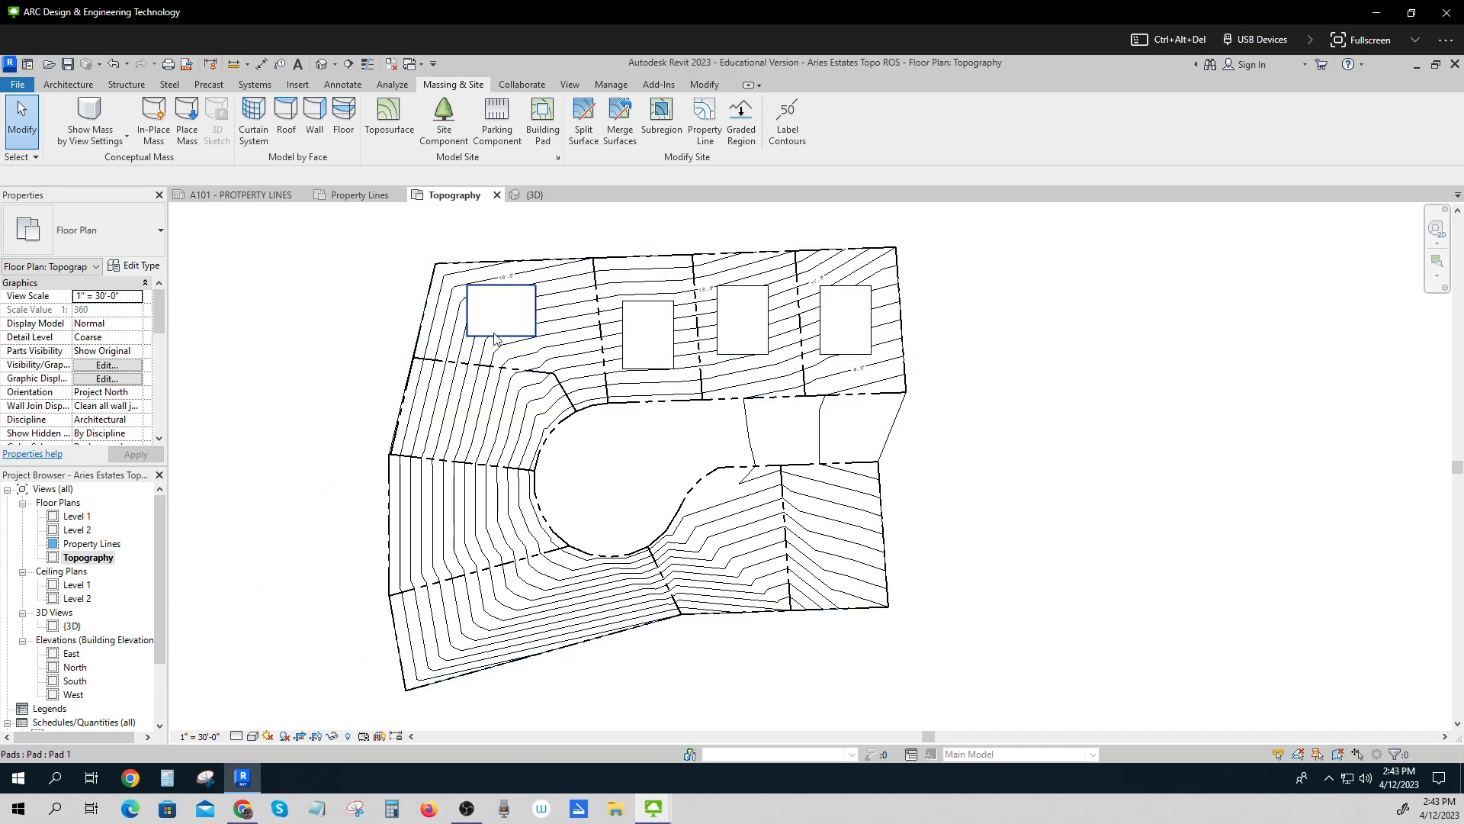
{"action": "left_click", "coordinate": [472, 462]}
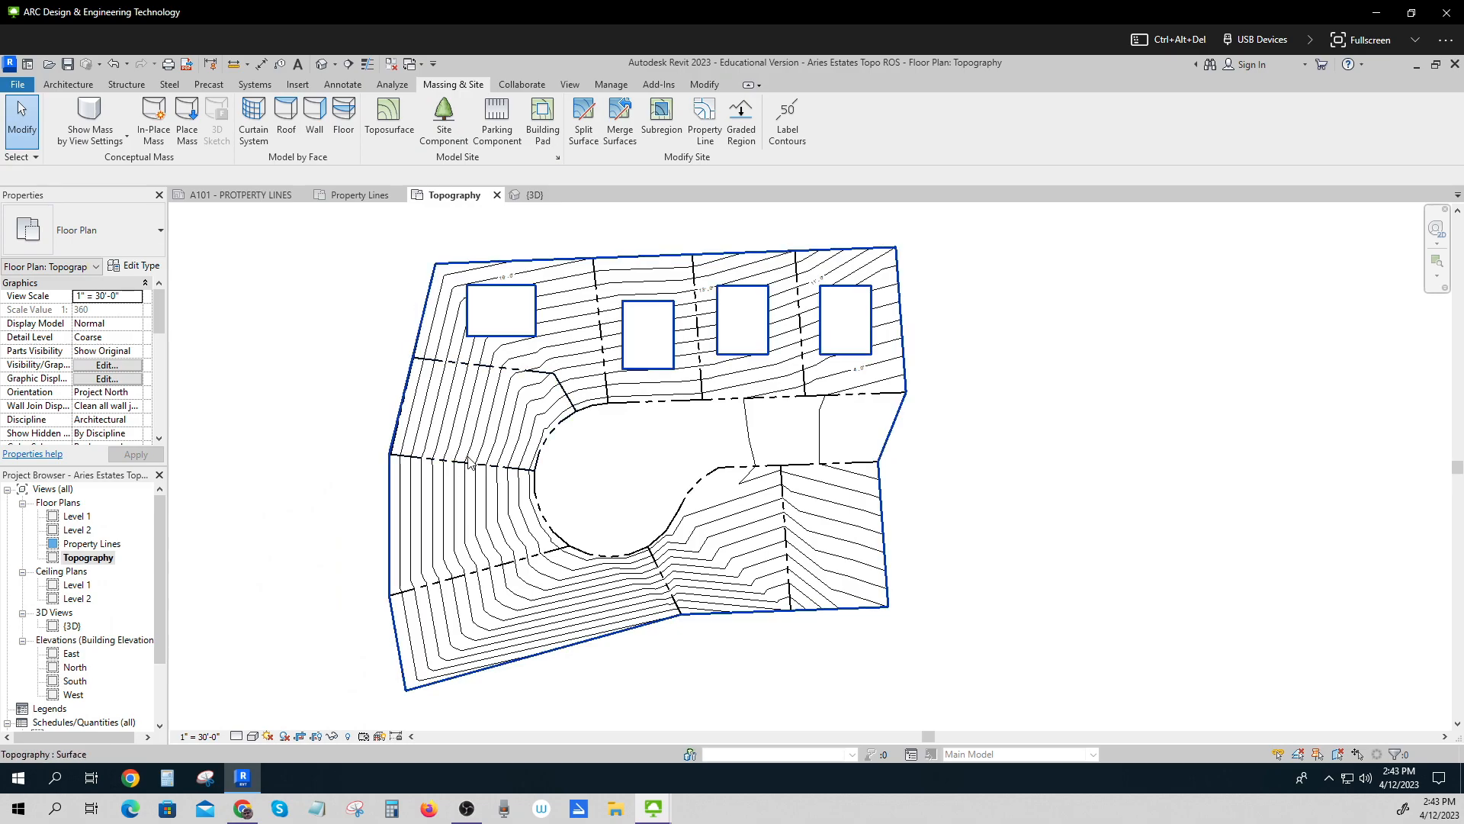
{"action": "mouse_move", "coordinate": [542, 119]}
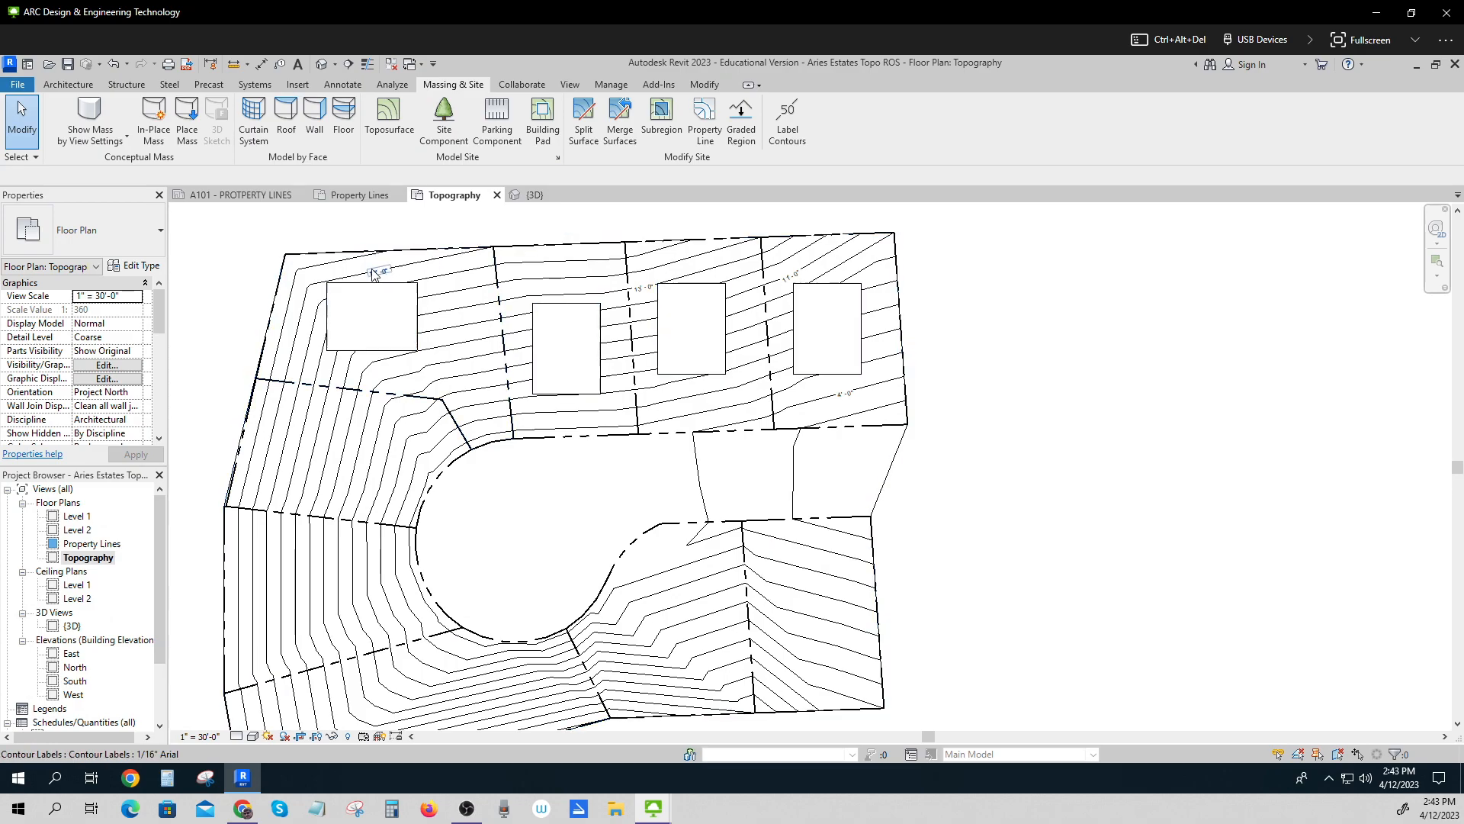
{"action": "left_click", "coordinate": [303, 324]}
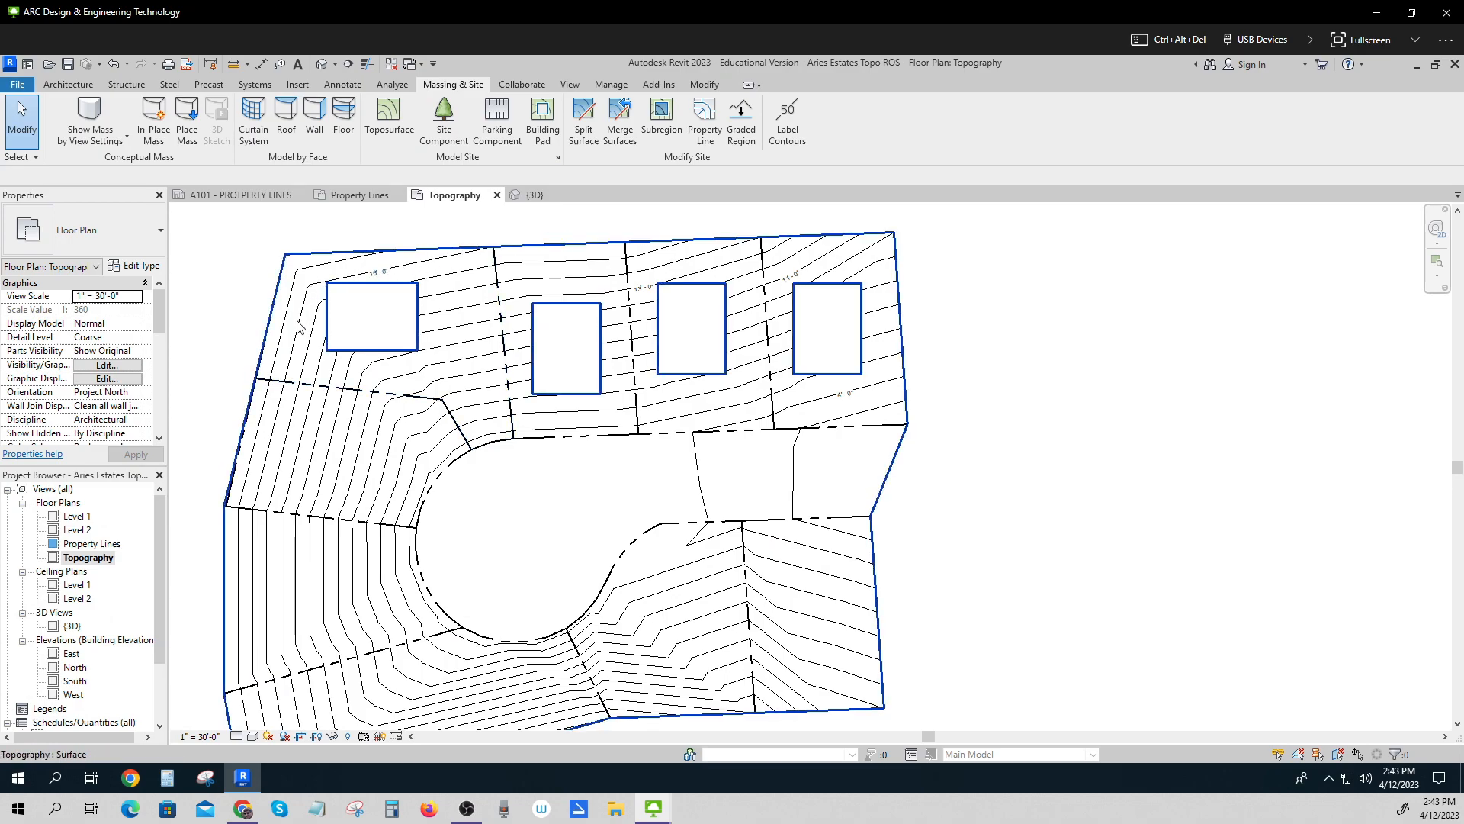
{"action": "left_click", "coordinate": [371, 317]}
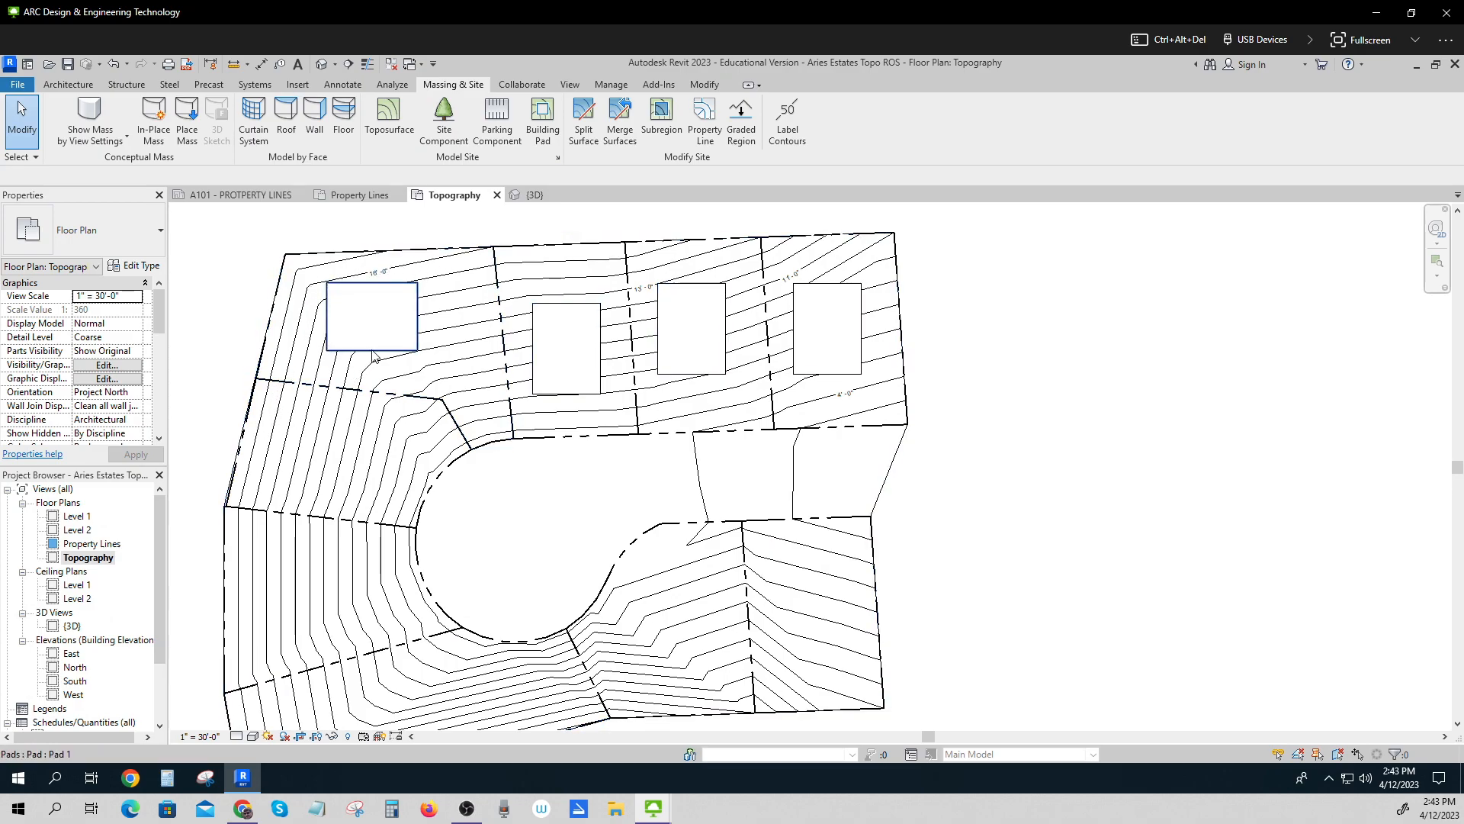
{"action": "left_click", "coordinate": [370, 317]}
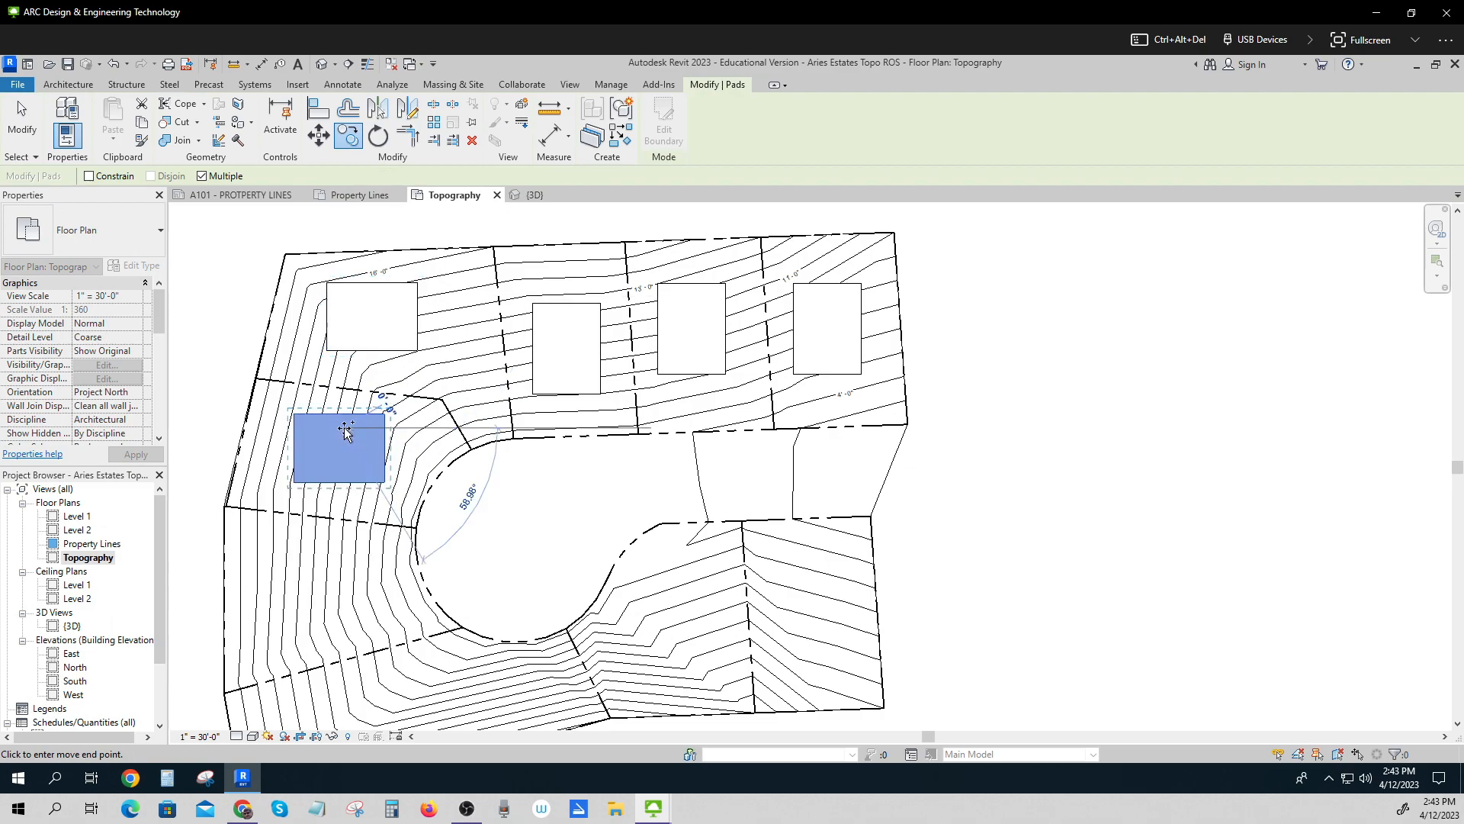
{"action": "mouse_move", "coordinate": [222, 278]}
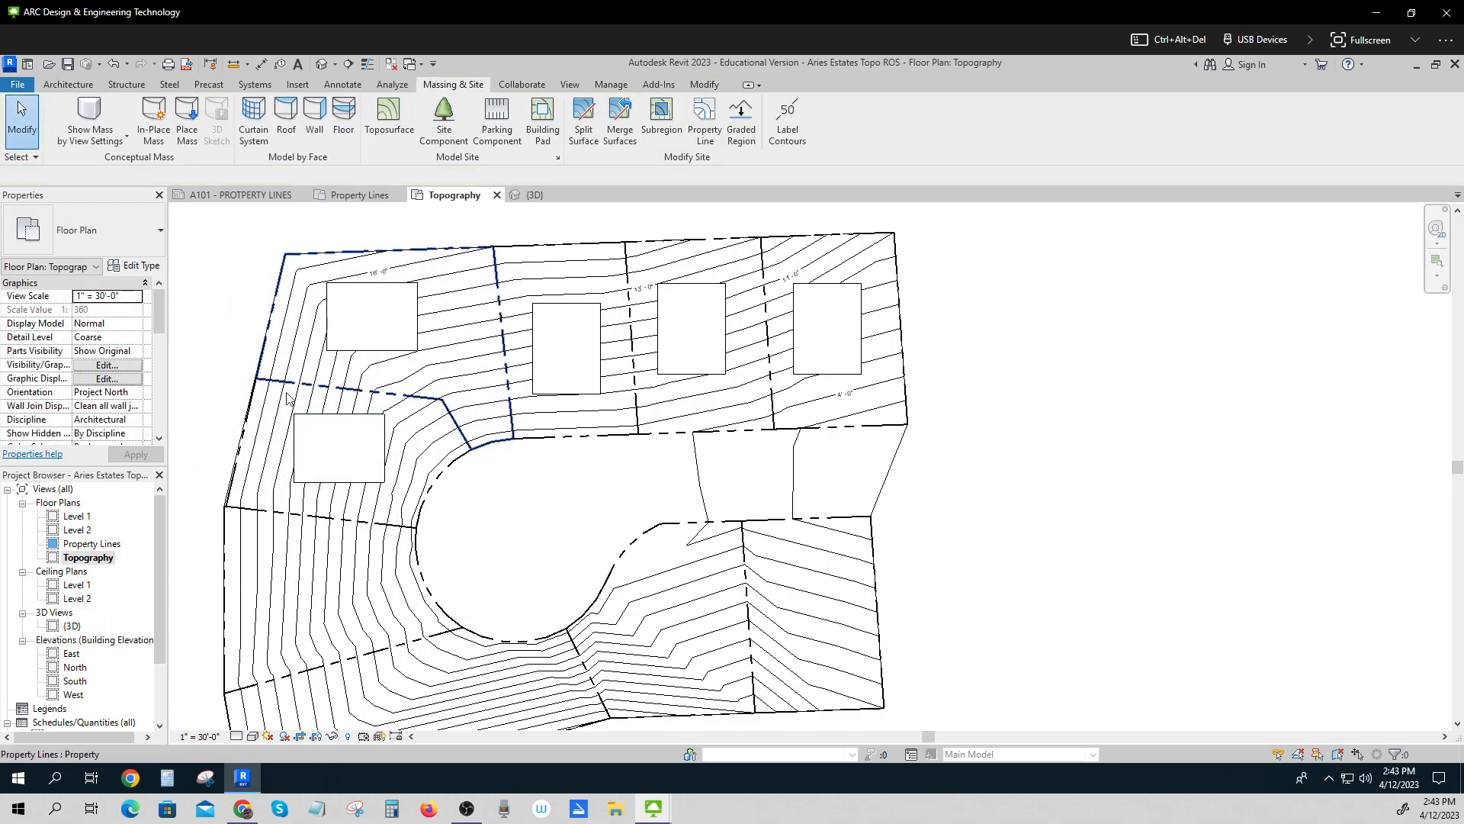
{"action": "left_click", "coordinate": [320, 479]}
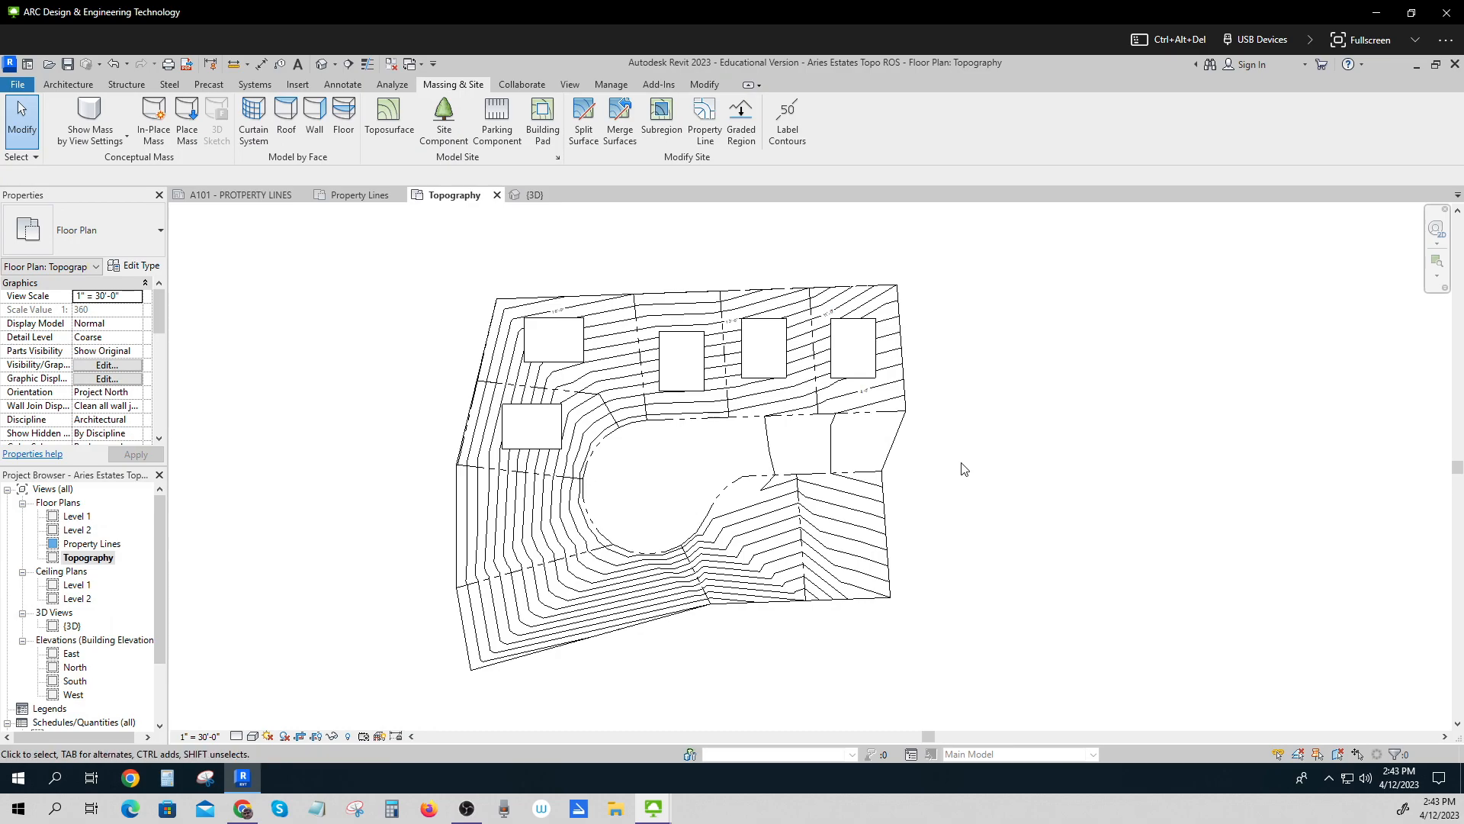
{"action": "mouse_move", "coordinate": [442, 432]}
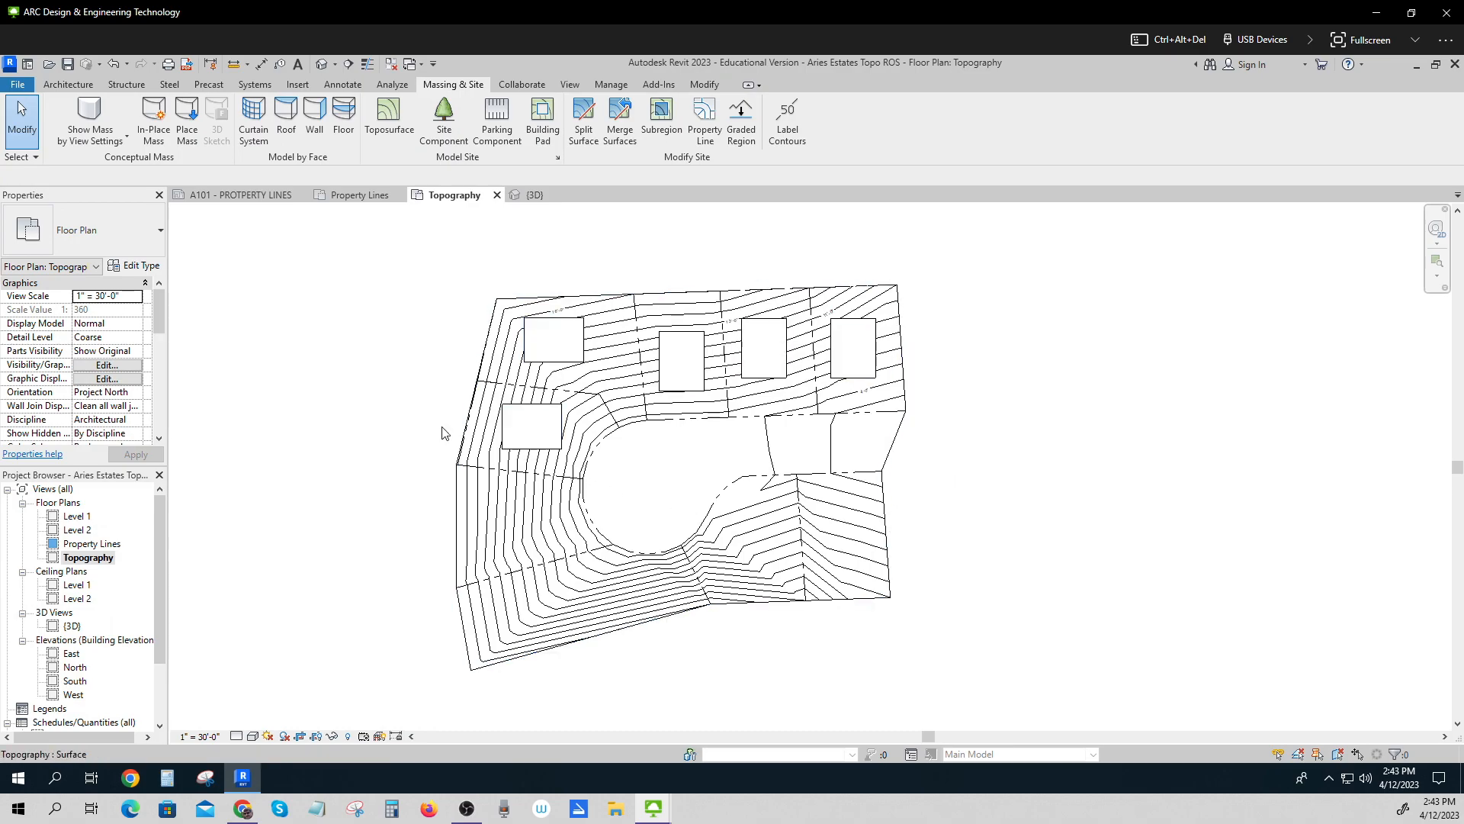
Copy the left-lot building pad onto the lowest left lot, making six pads.
{"action": "left_click", "coordinate": [532, 426]}
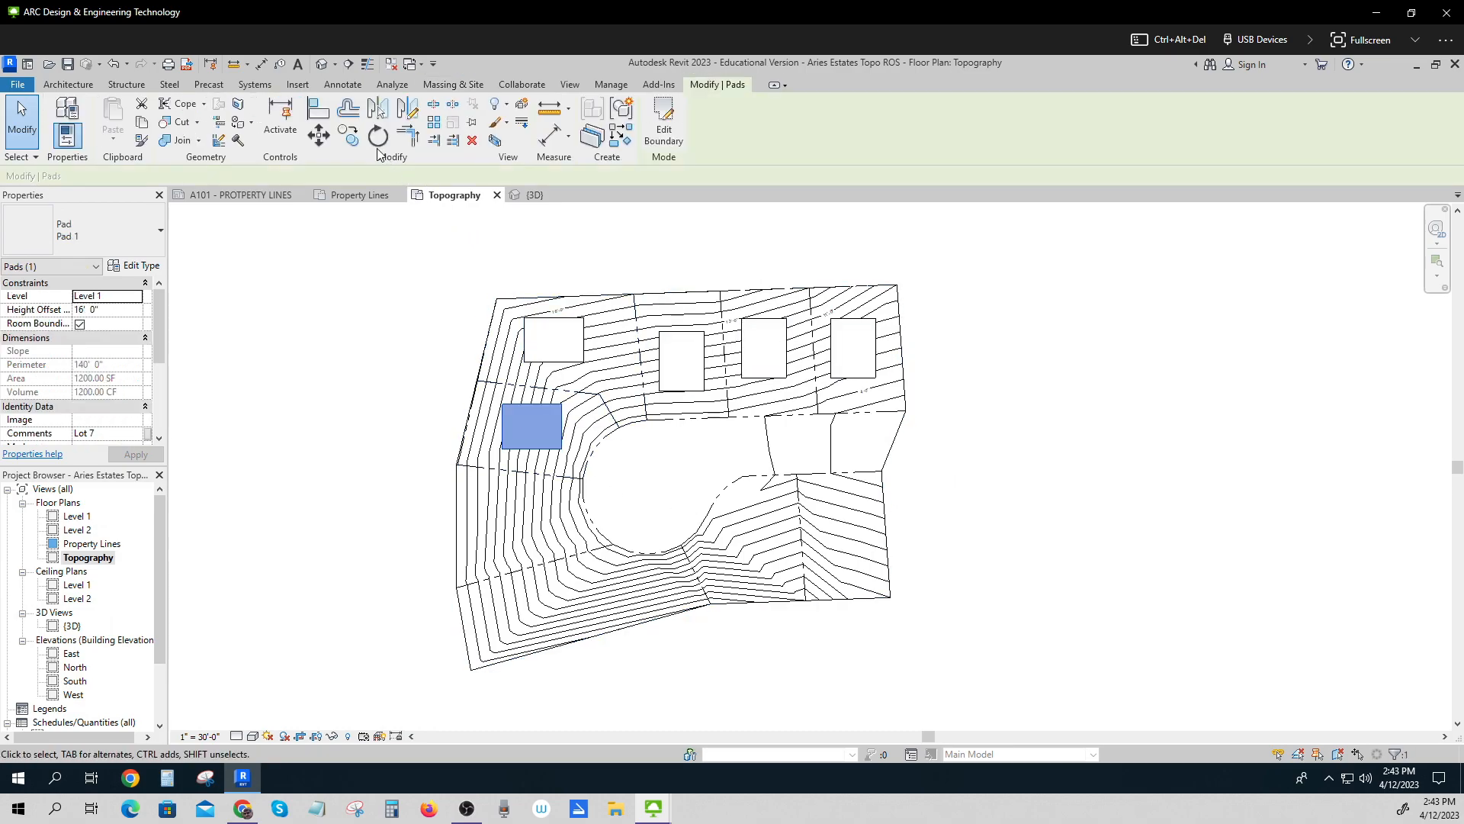
{"action": "left_click", "coordinate": [319, 134]}
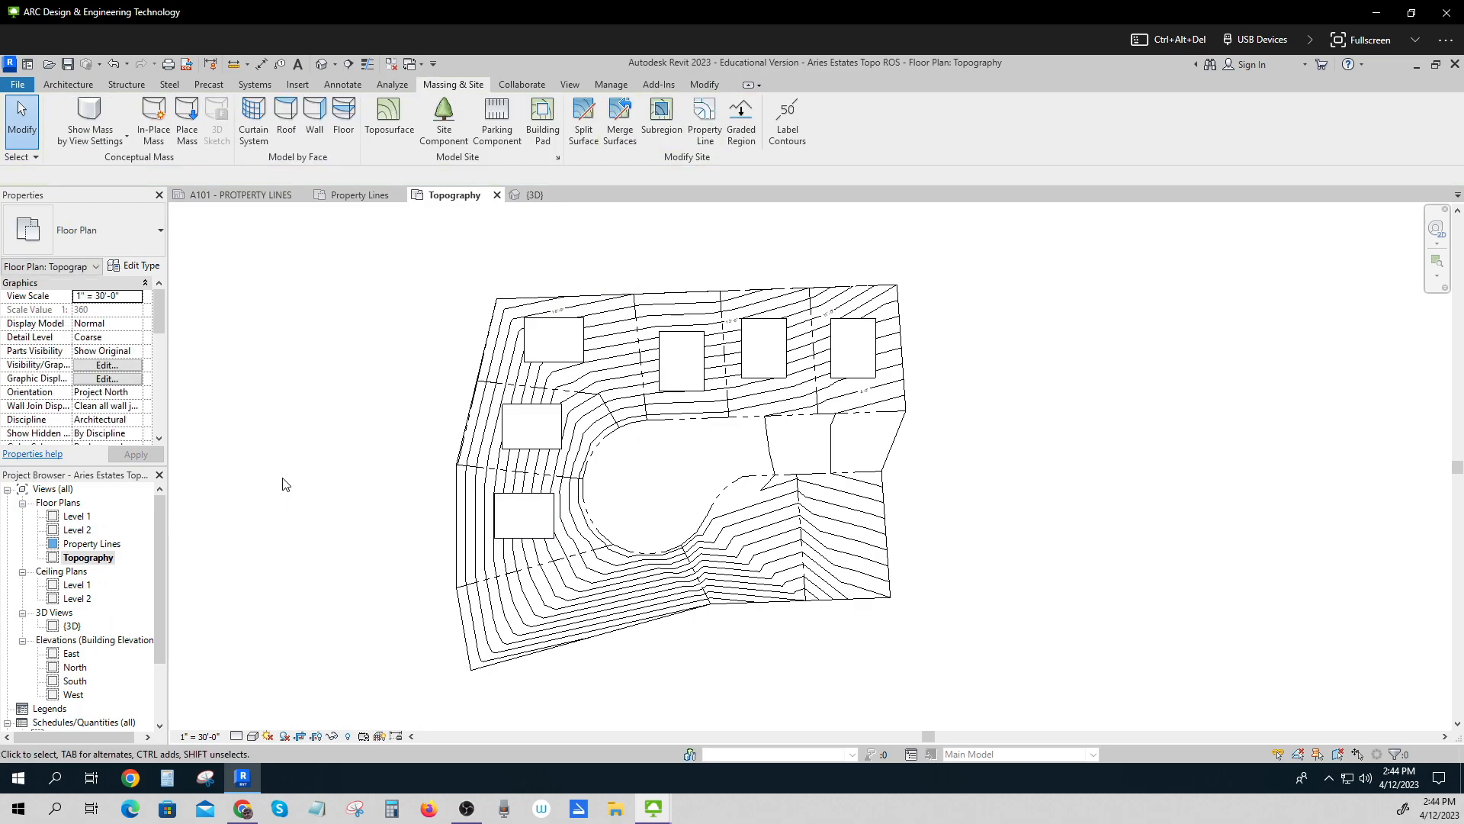
{"action": "left_click", "coordinate": [588, 611]}
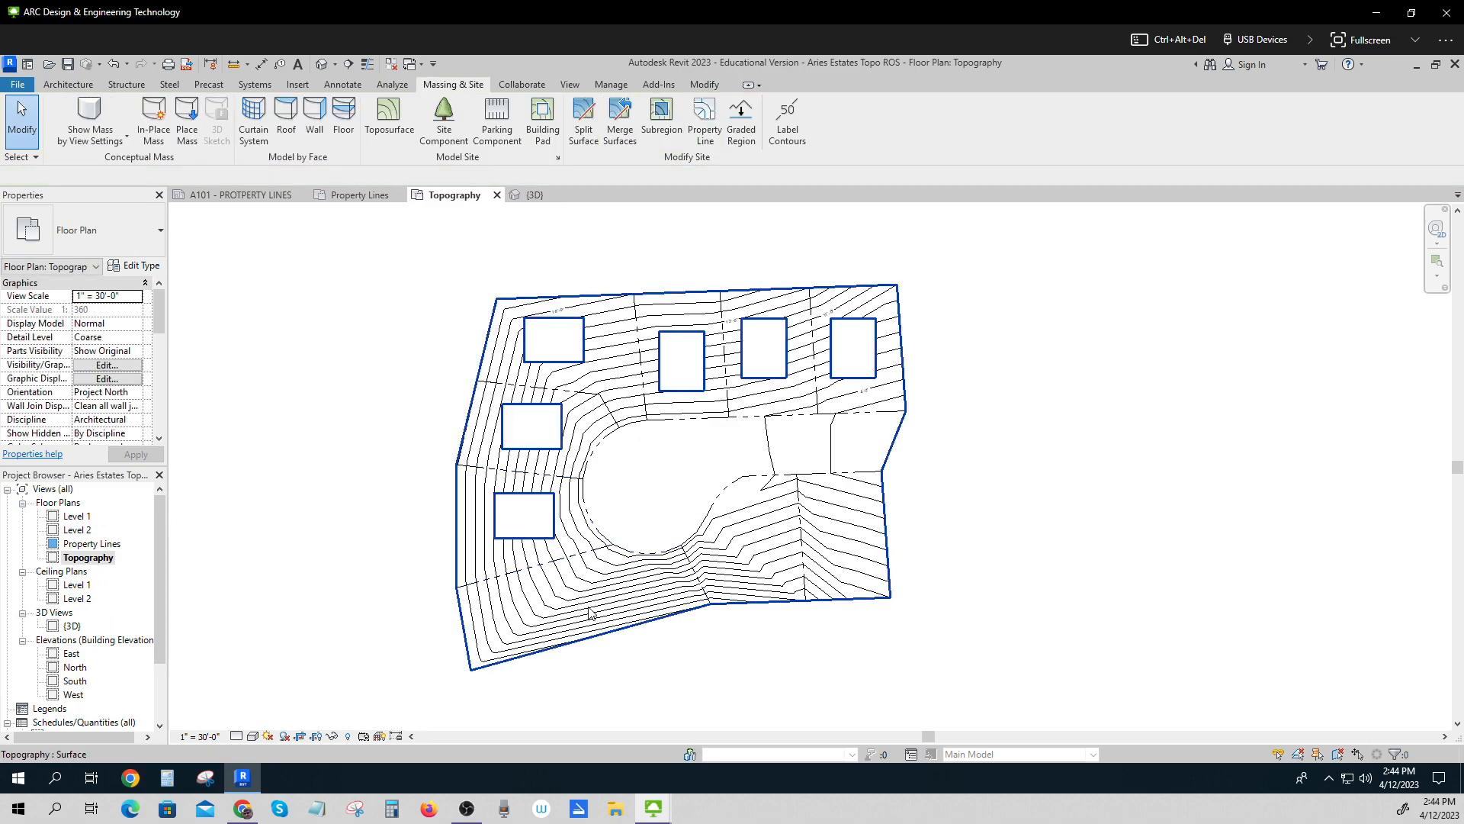
{"action": "mouse_move", "coordinate": [765, 502]}
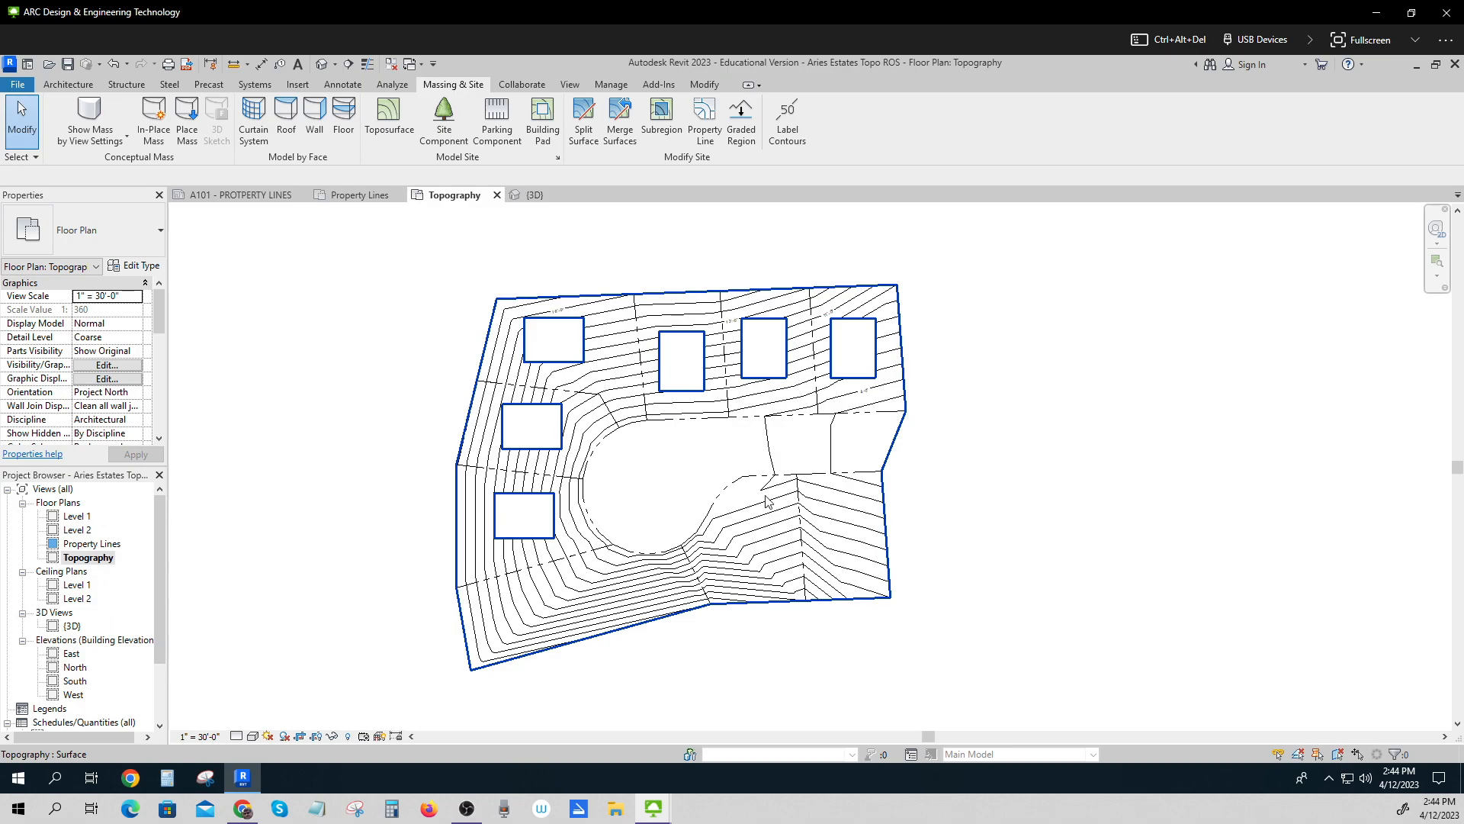
{"action": "left_click", "coordinate": [1018, 615]}
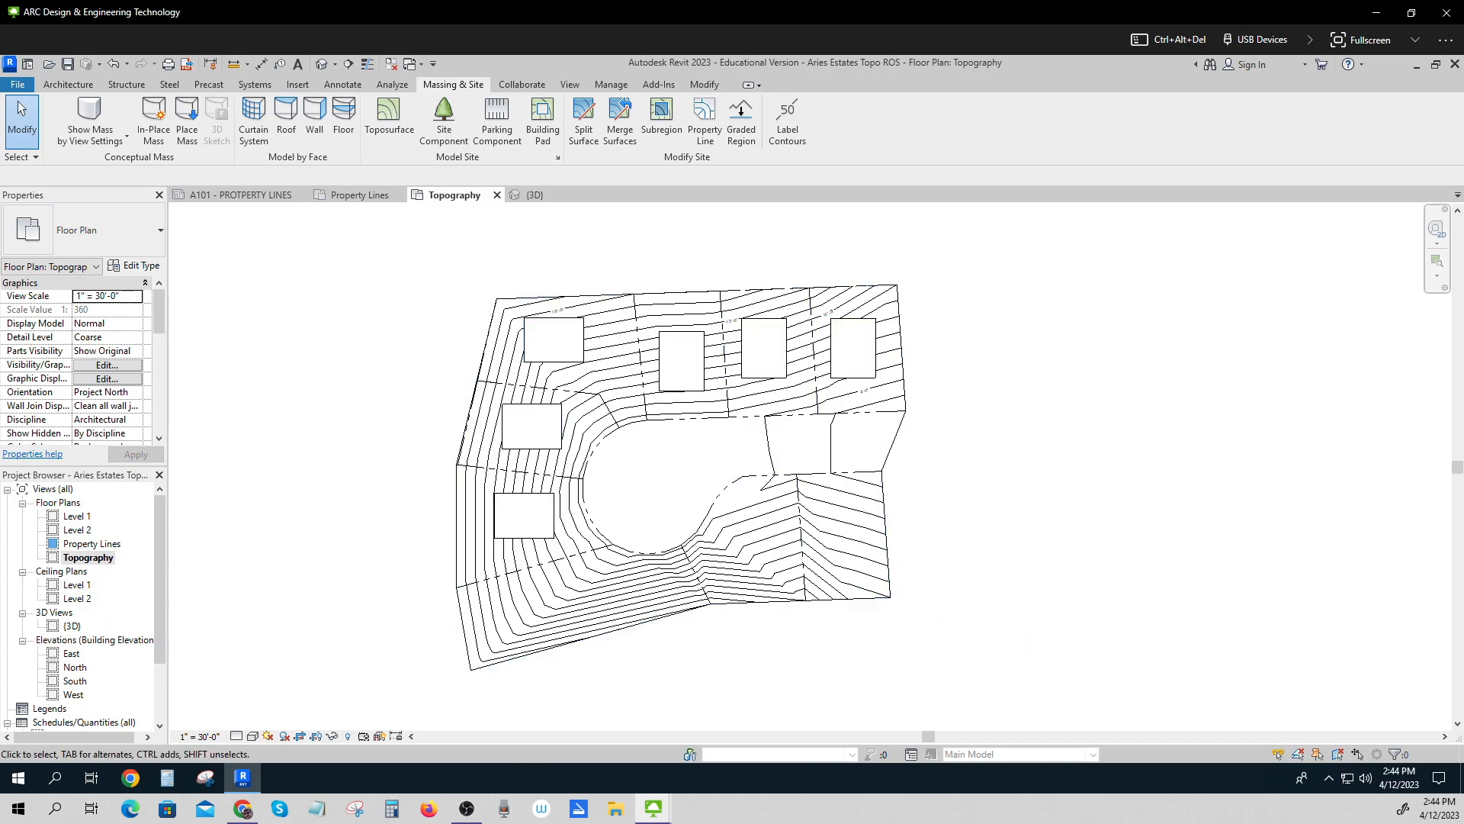
{"action": "mouse_move", "coordinate": [890, 727]}
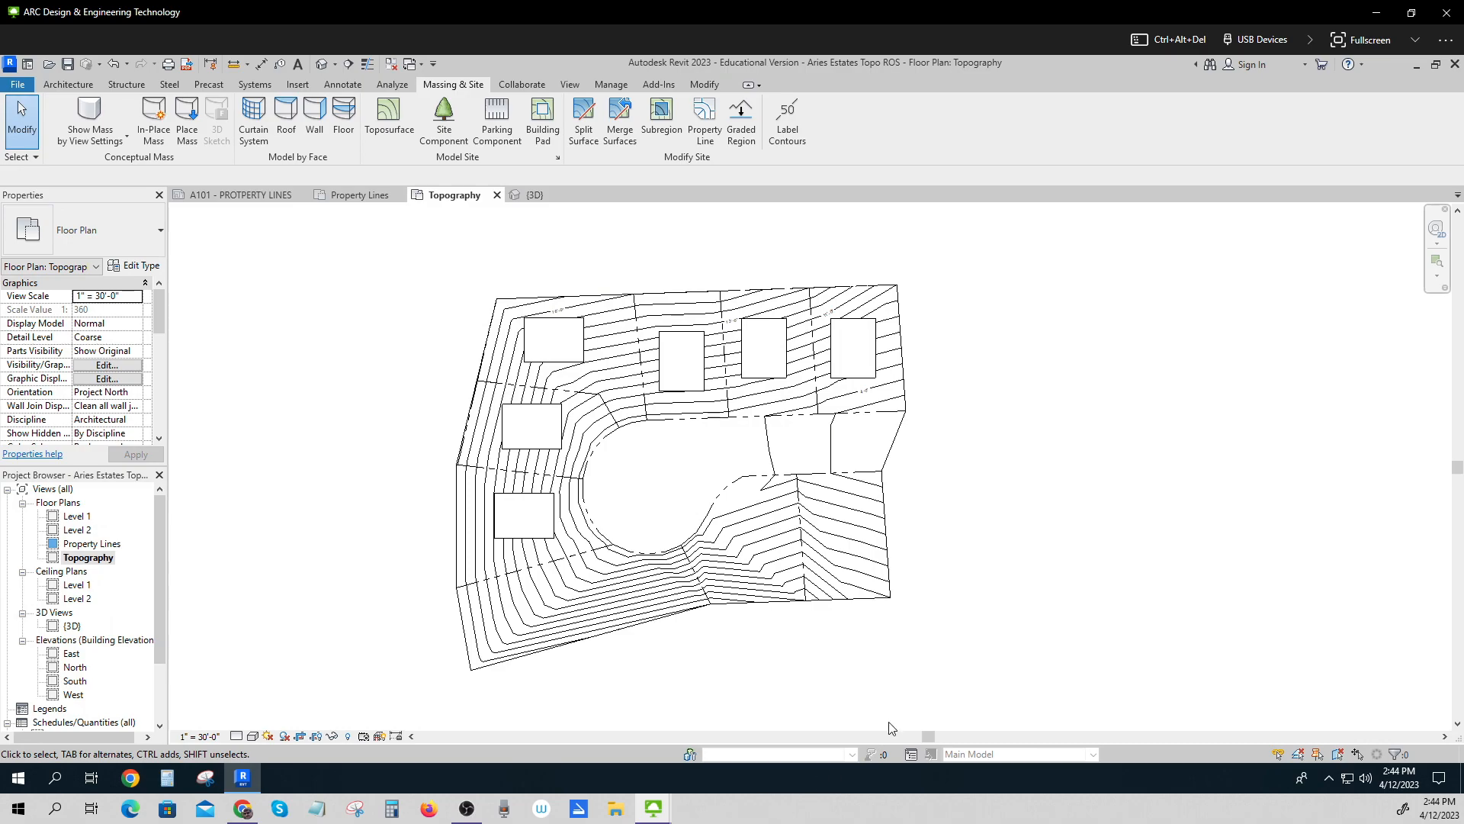
Select the upper-right Lot 9 pad to check its 11-foot offset and 1200 sq ft area.
{"action": "left_click", "coordinate": [841, 549]}
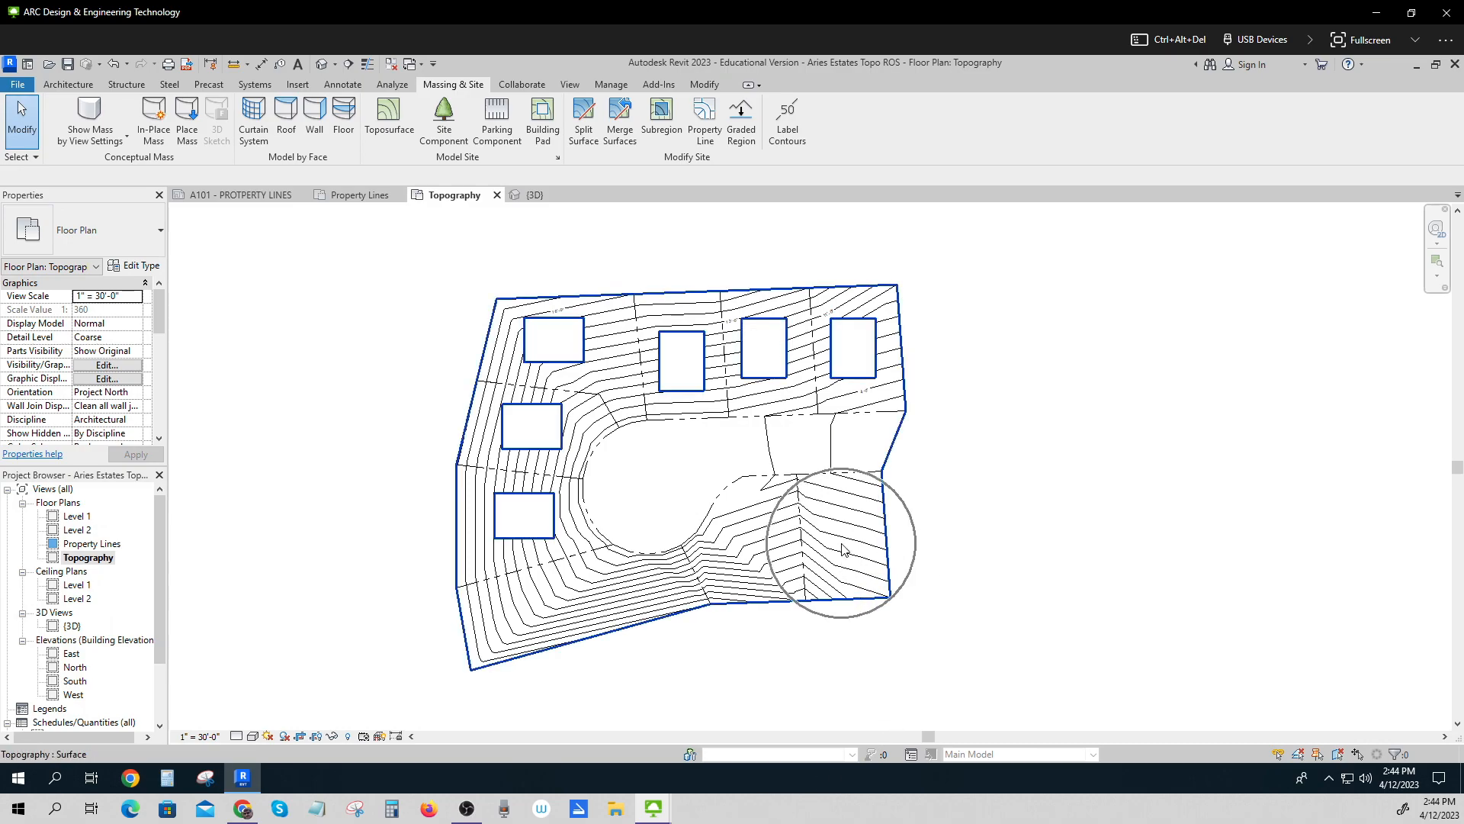
{"action": "left_click", "coordinate": [851, 350]}
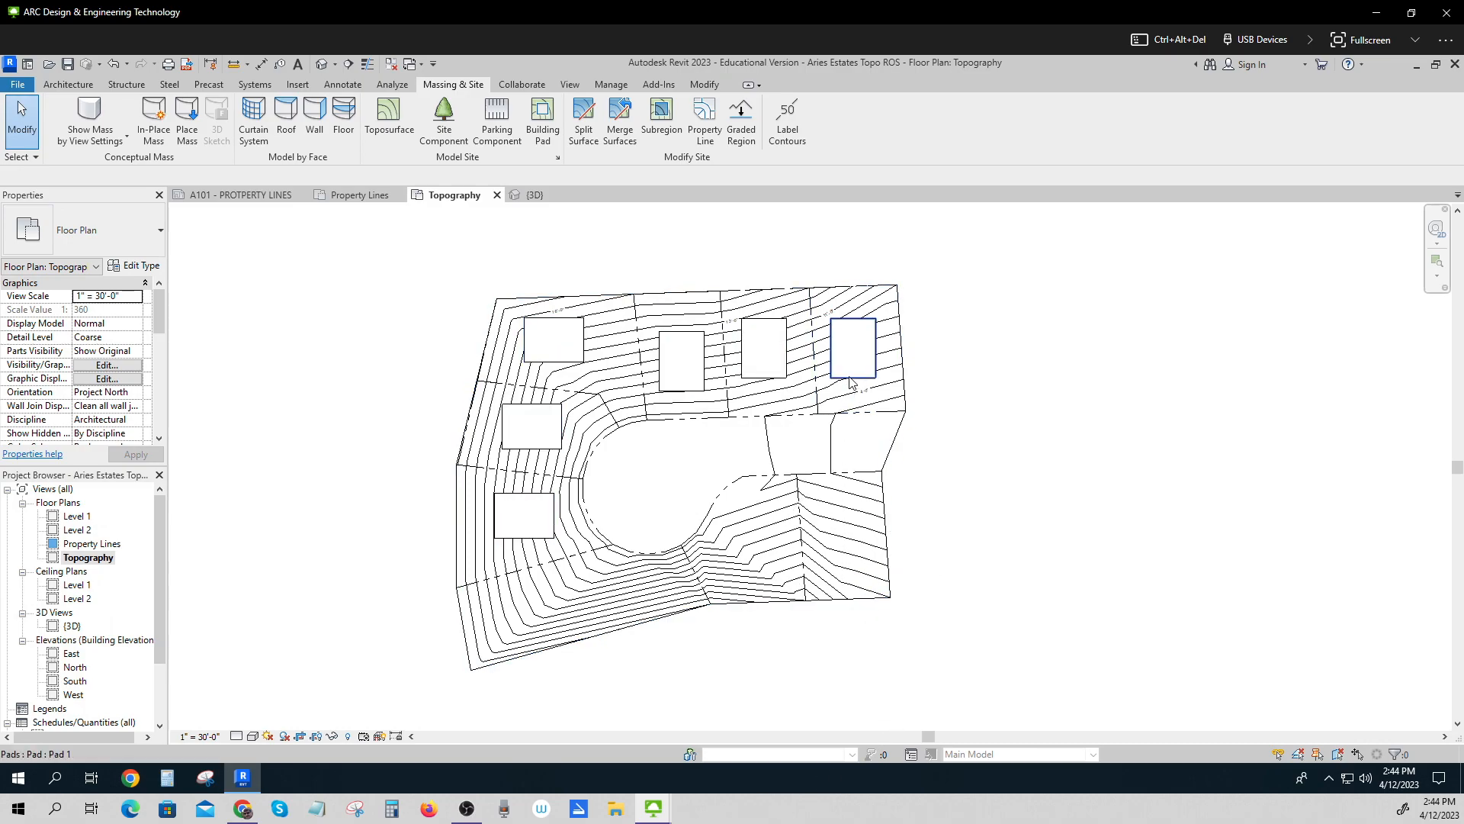
{"action": "left_click", "coordinate": [851, 349]}
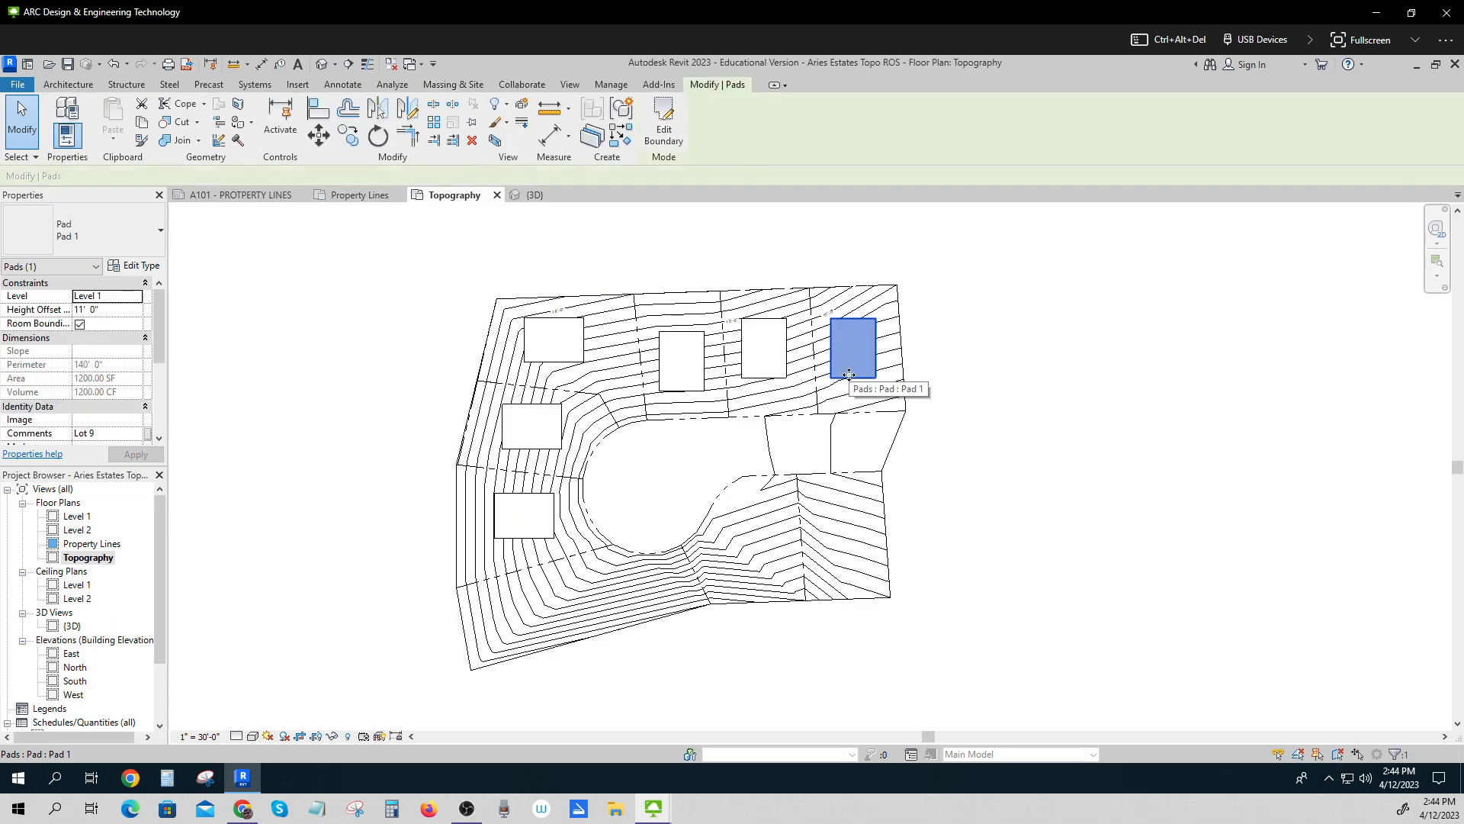
{"action": "mouse_move", "coordinate": [1068, 474]}
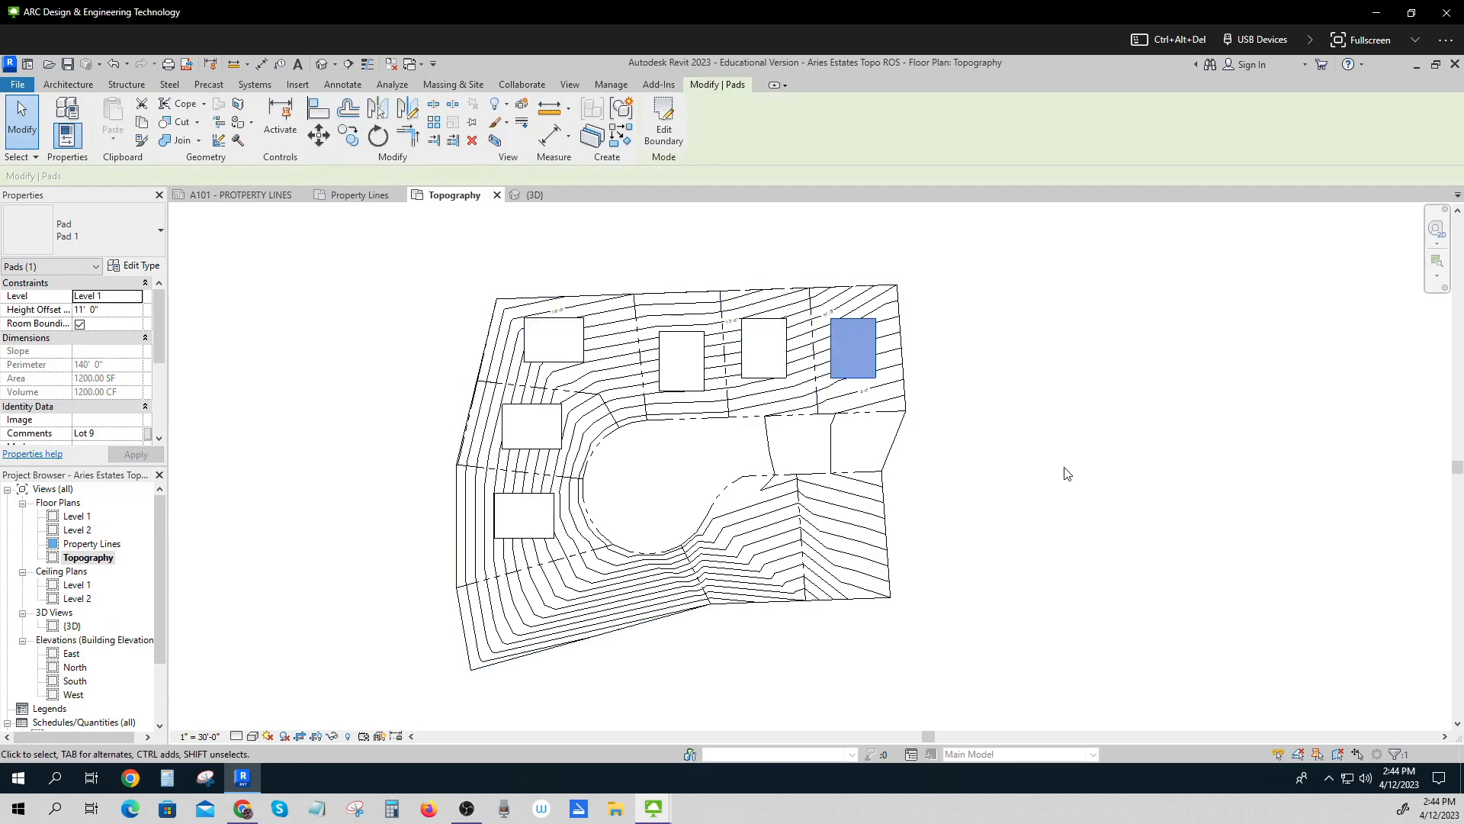